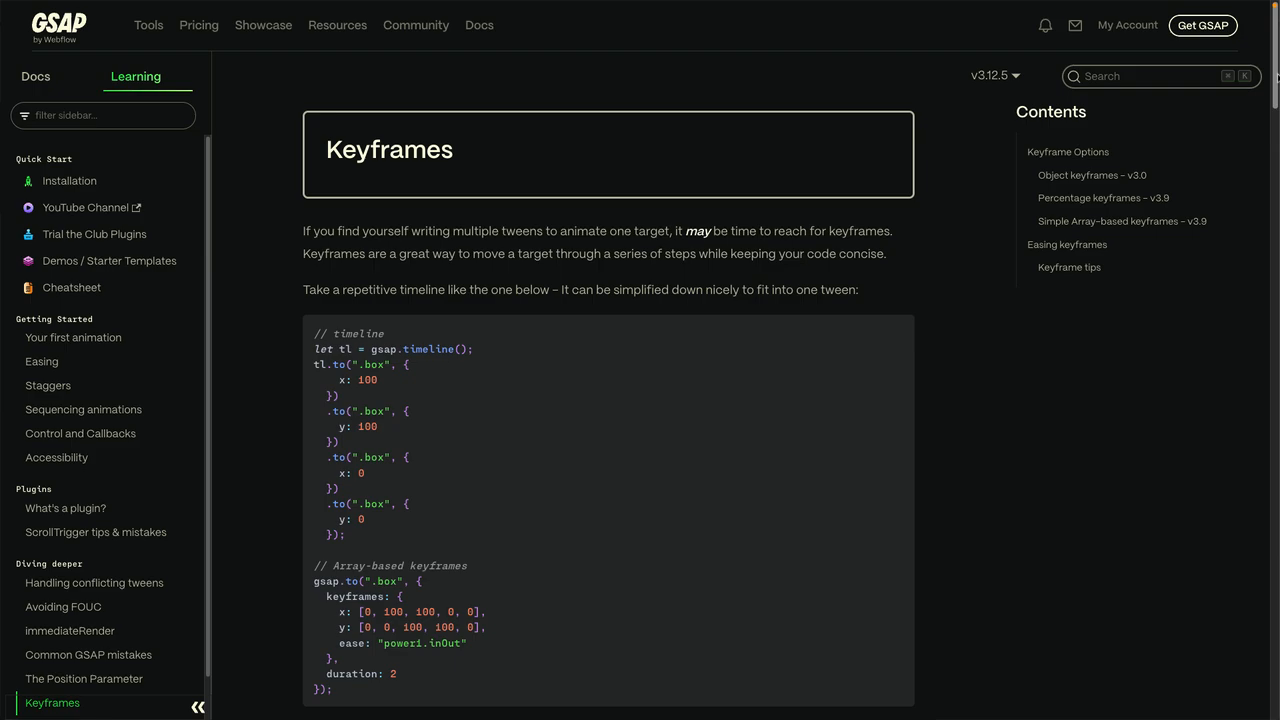
Step: Start the Understanding Keyframes walkthrough video on the GSAP Keyframes docs page
scroll("down", 3)
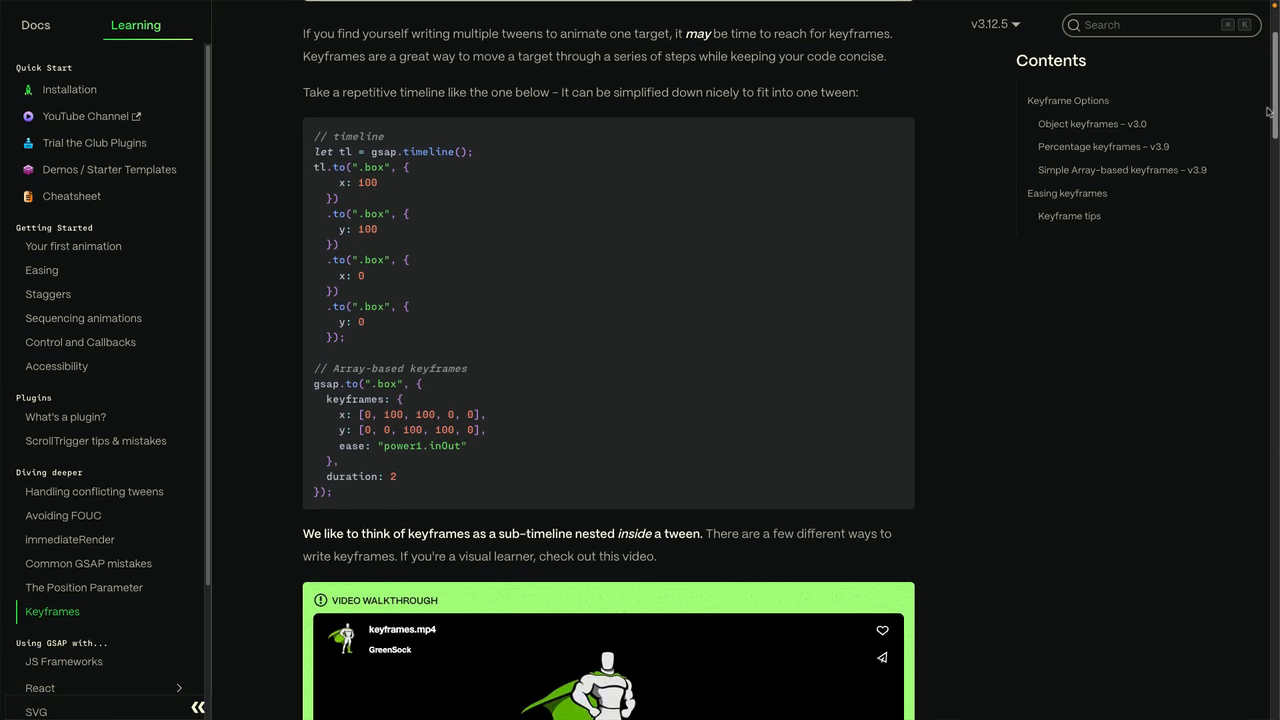
scroll("down", 3)
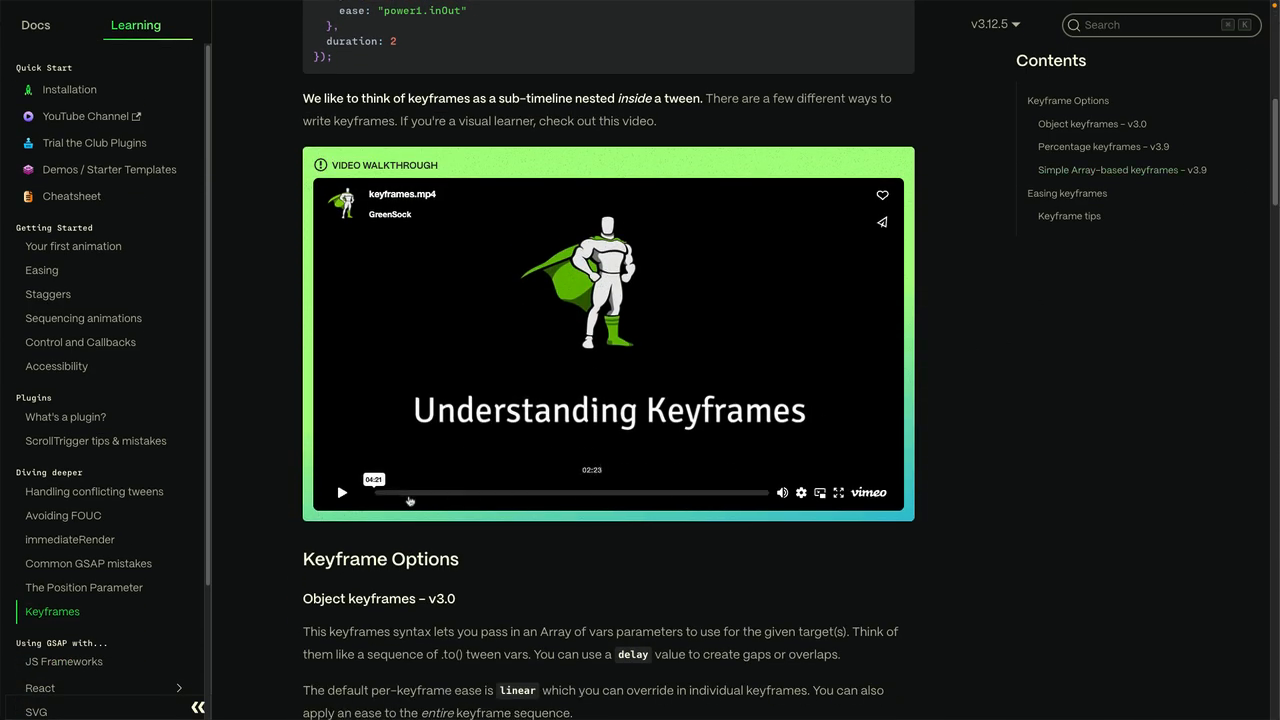
left_click(342, 492)
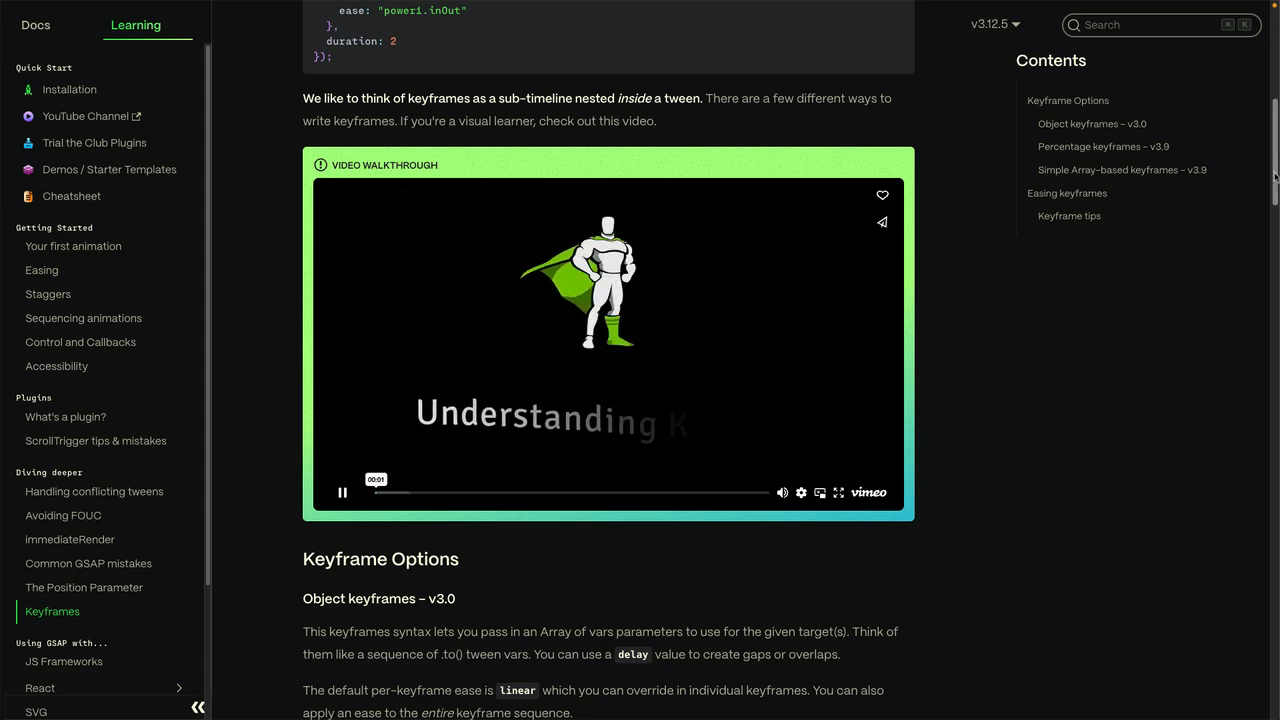
Step: Scroll to the Easing keyframes demos and open the percentage-keyframes bouncing-ball code
scroll("down", 3)
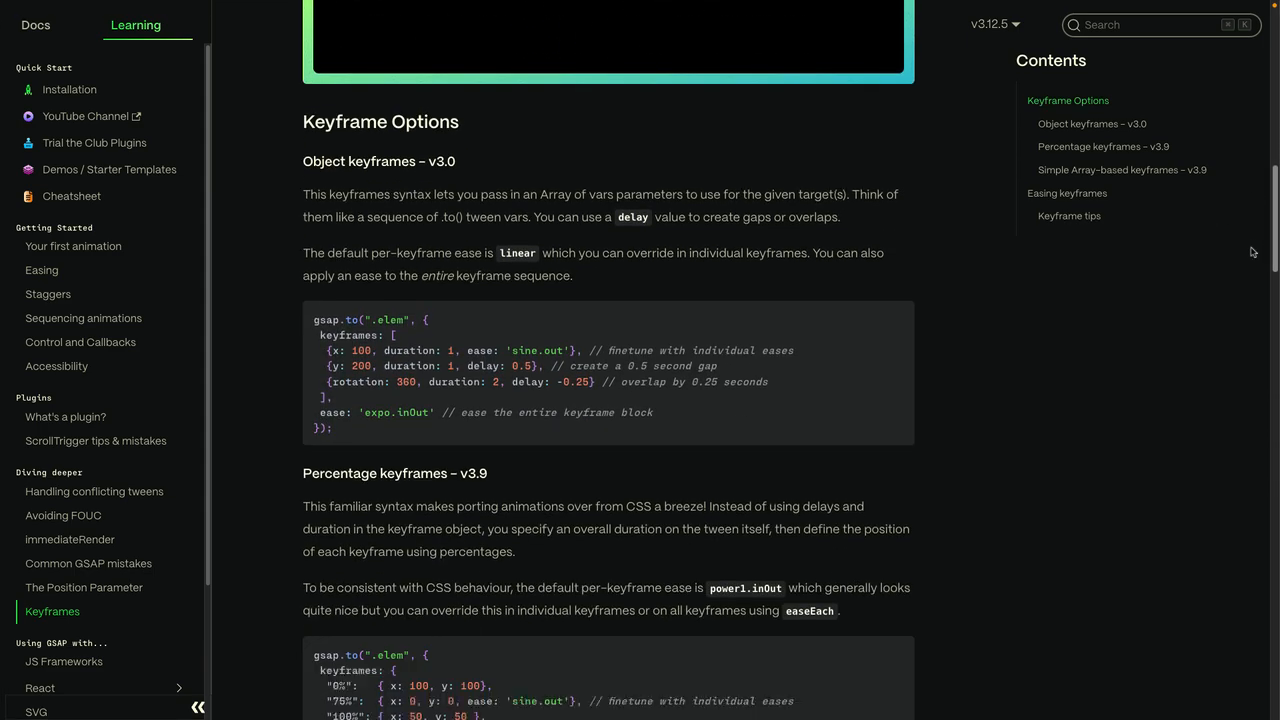
scroll("down", 3)
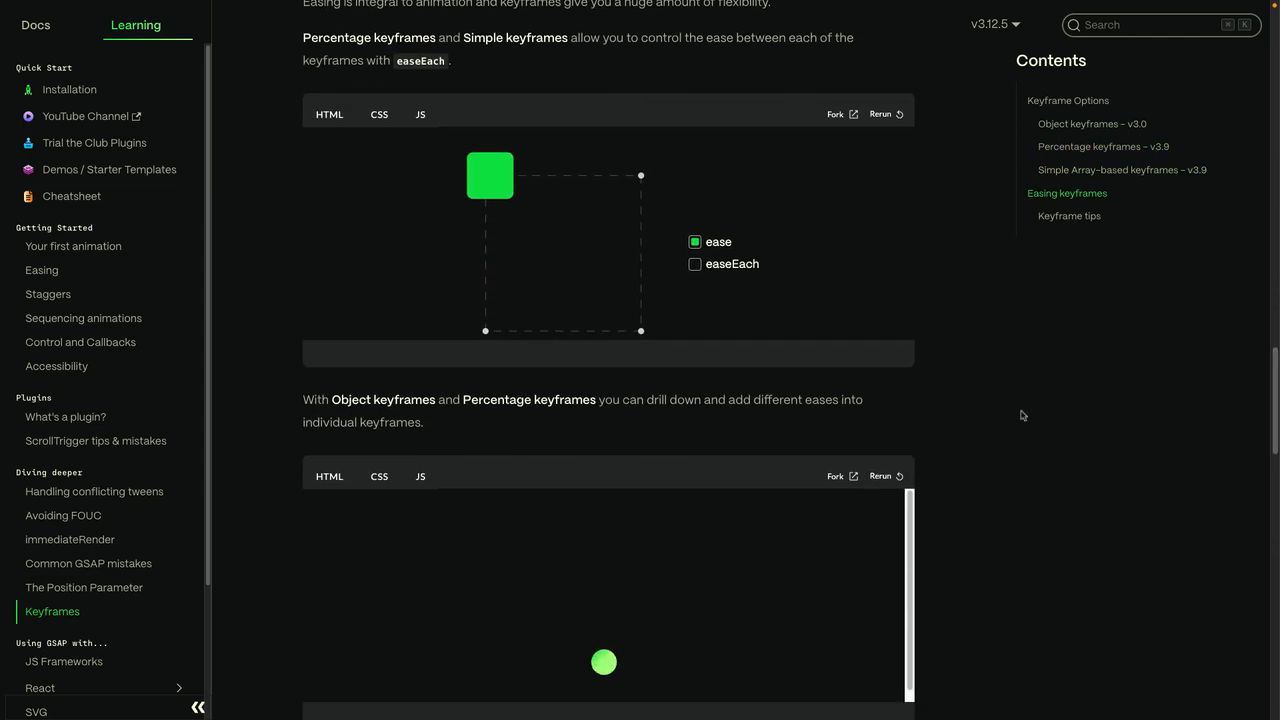
left_click(695, 264)
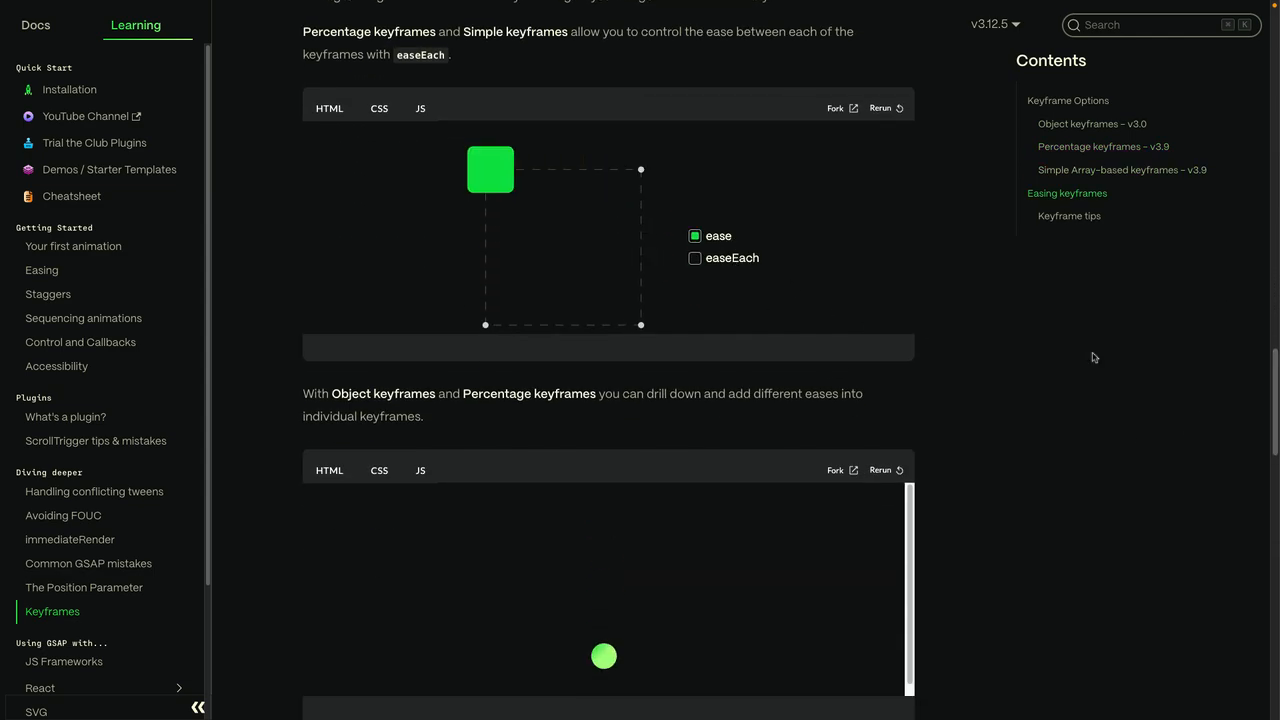
scroll("down", 3)
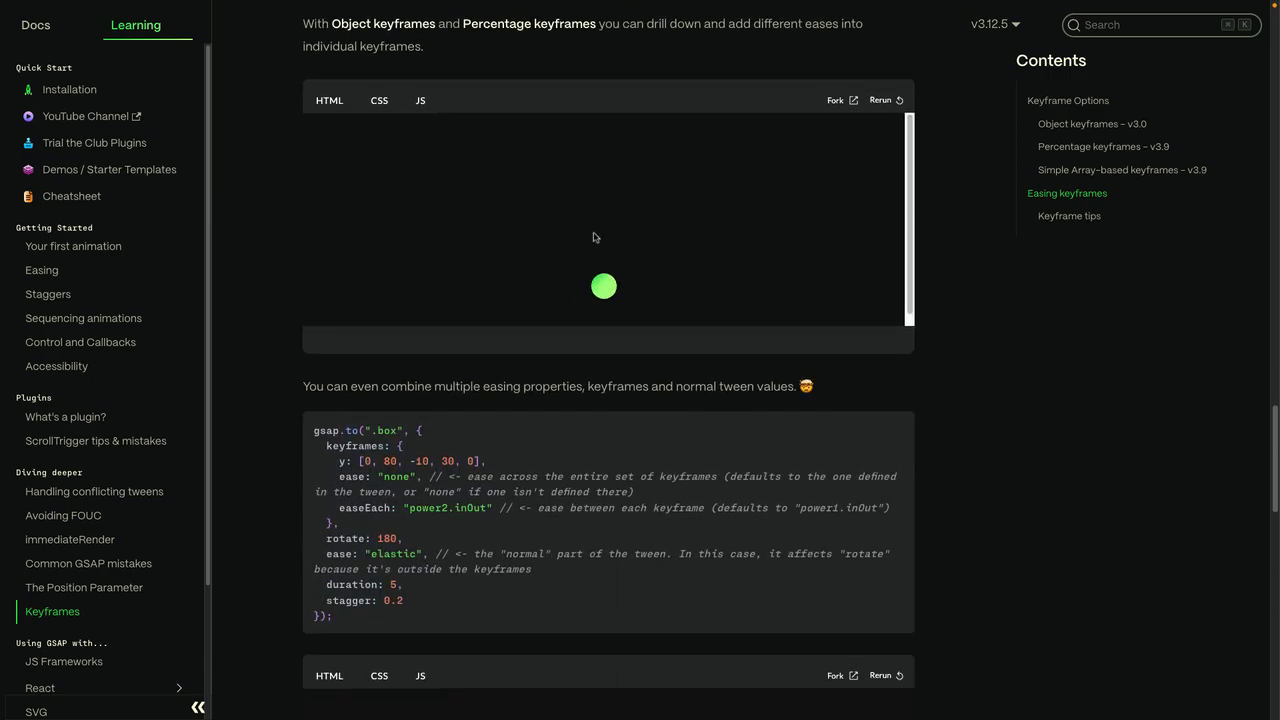
left_click(420, 100)
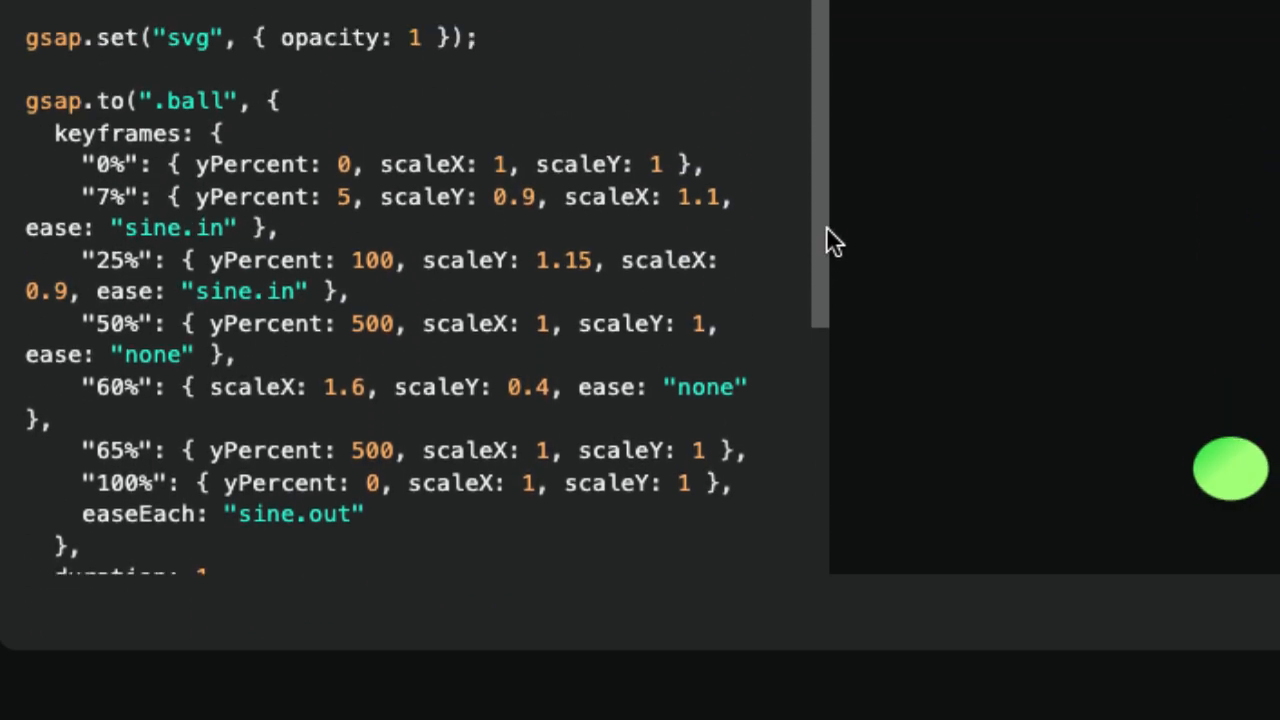
mouse_move(908, 518)
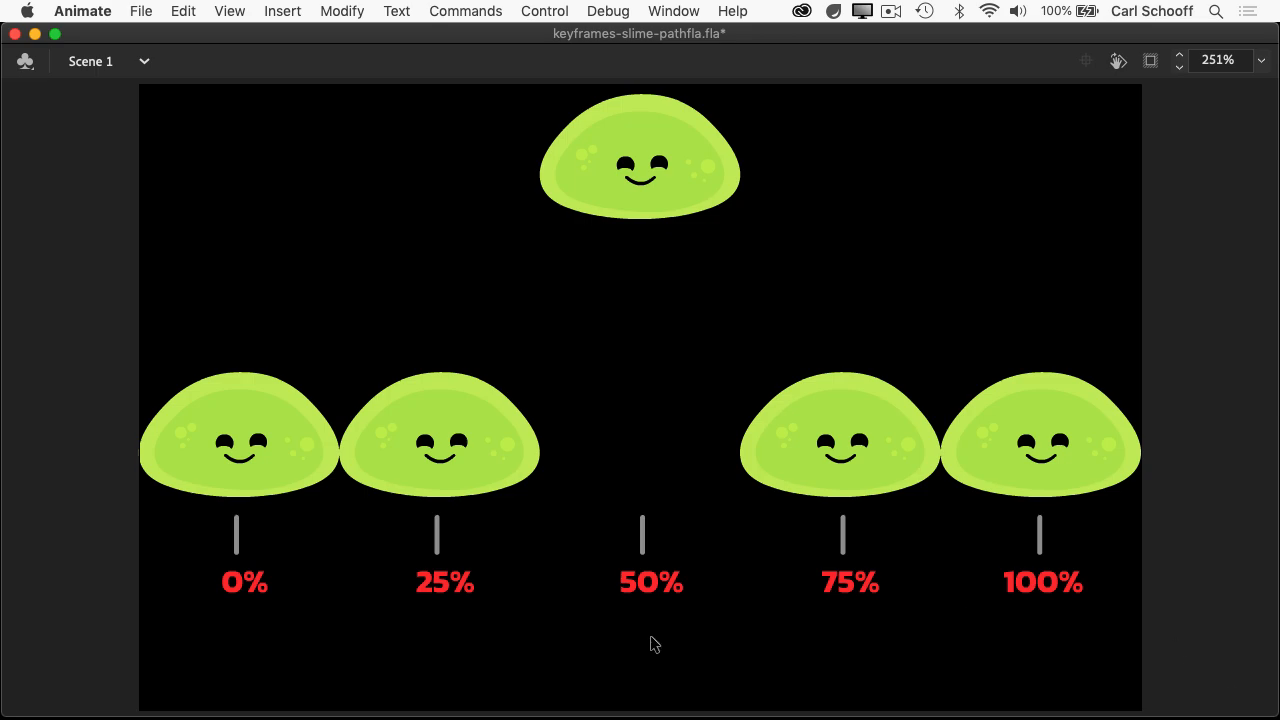
mouse_move(420, 644)
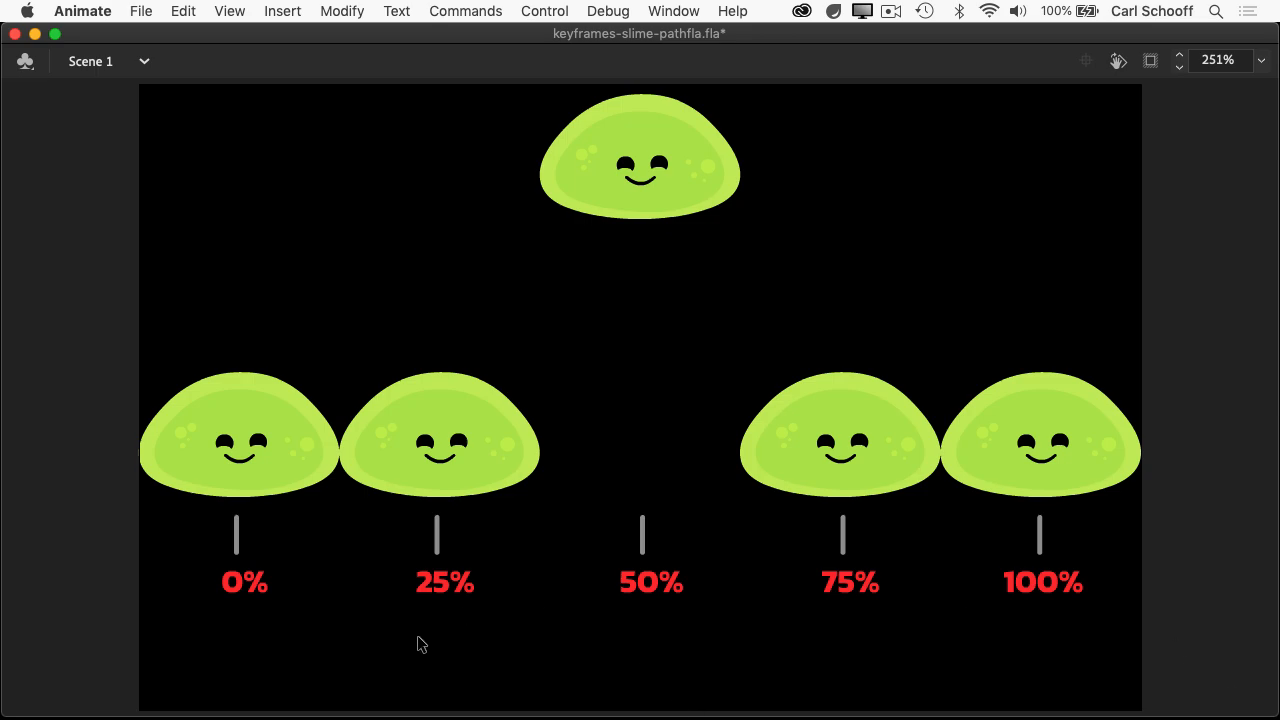
mouse_move(399, 617)
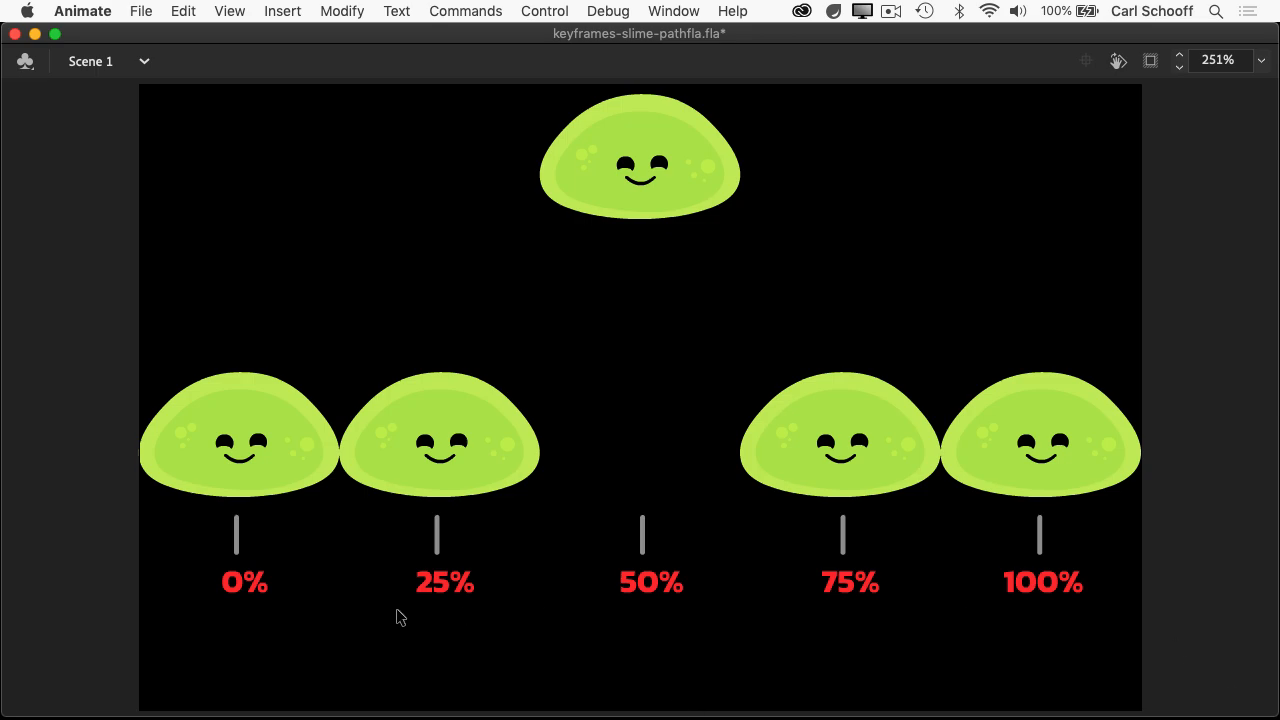
Step: Switch to the Adobe Animate slime diagram with its 0%–100% keyframe positions
left_click(847, 628)
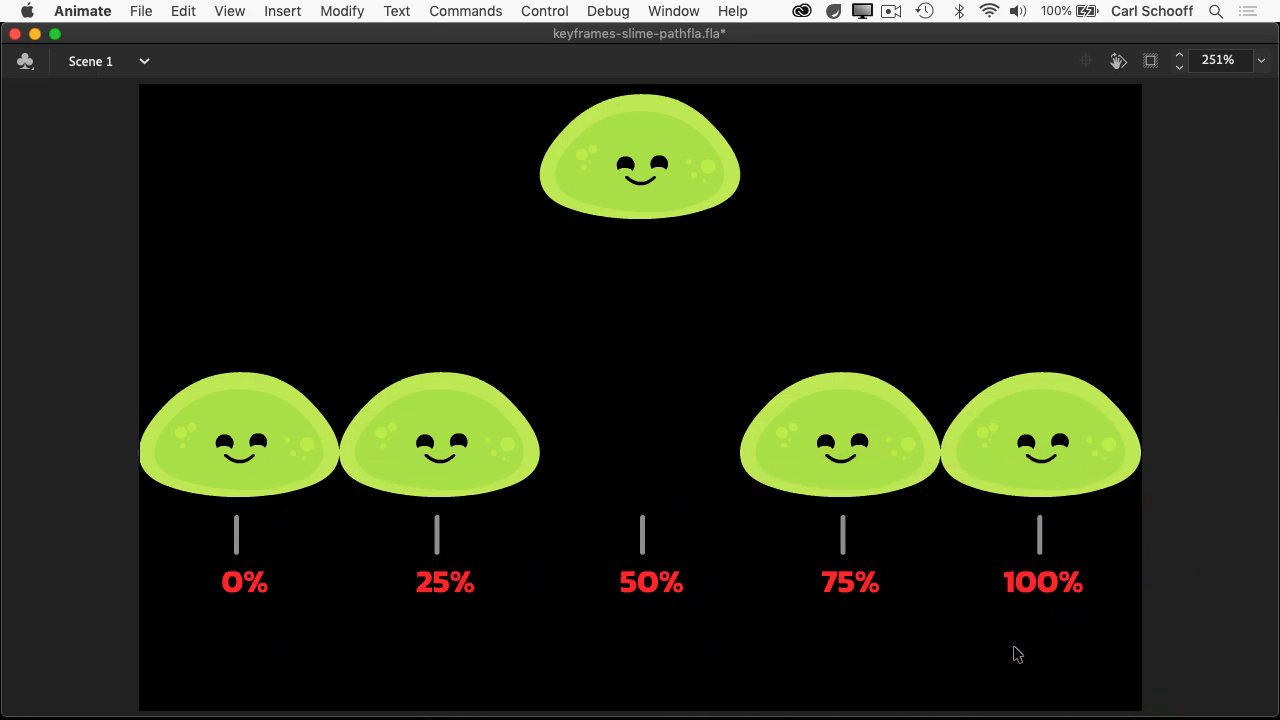
mouse_move(639, 261)
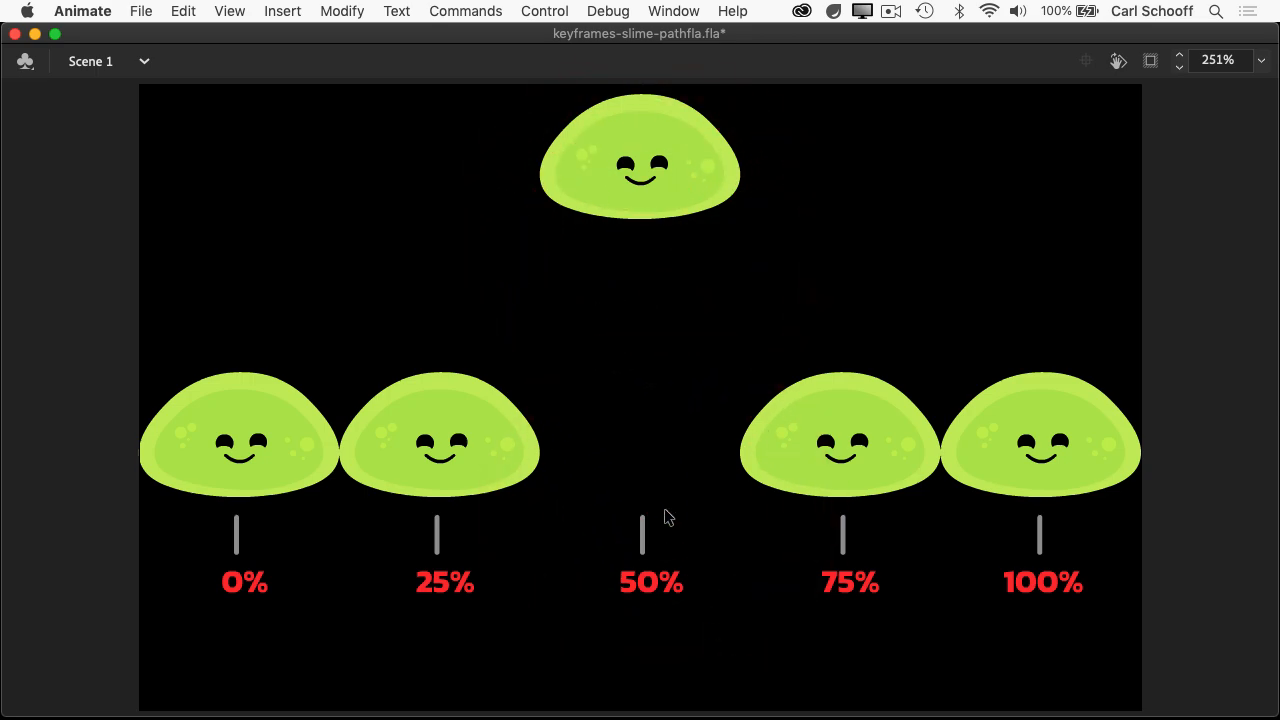
mouse_move(655, 523)
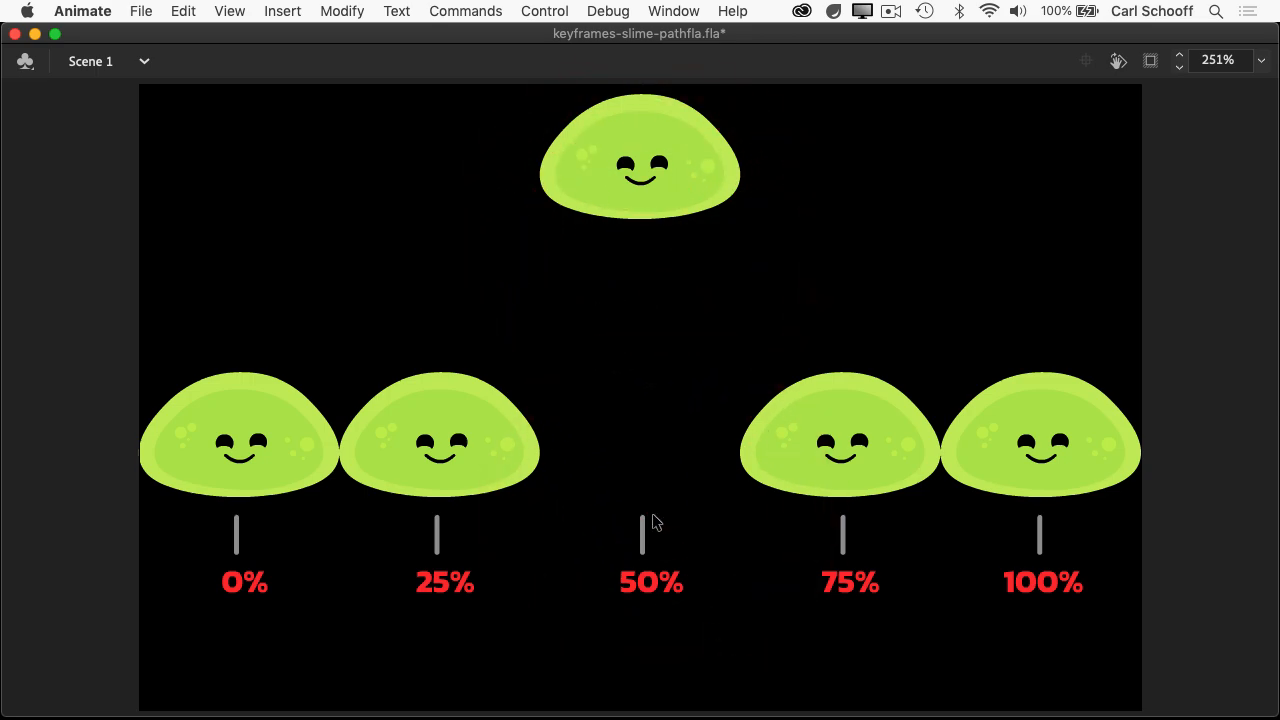
mouse_move(678, 544)
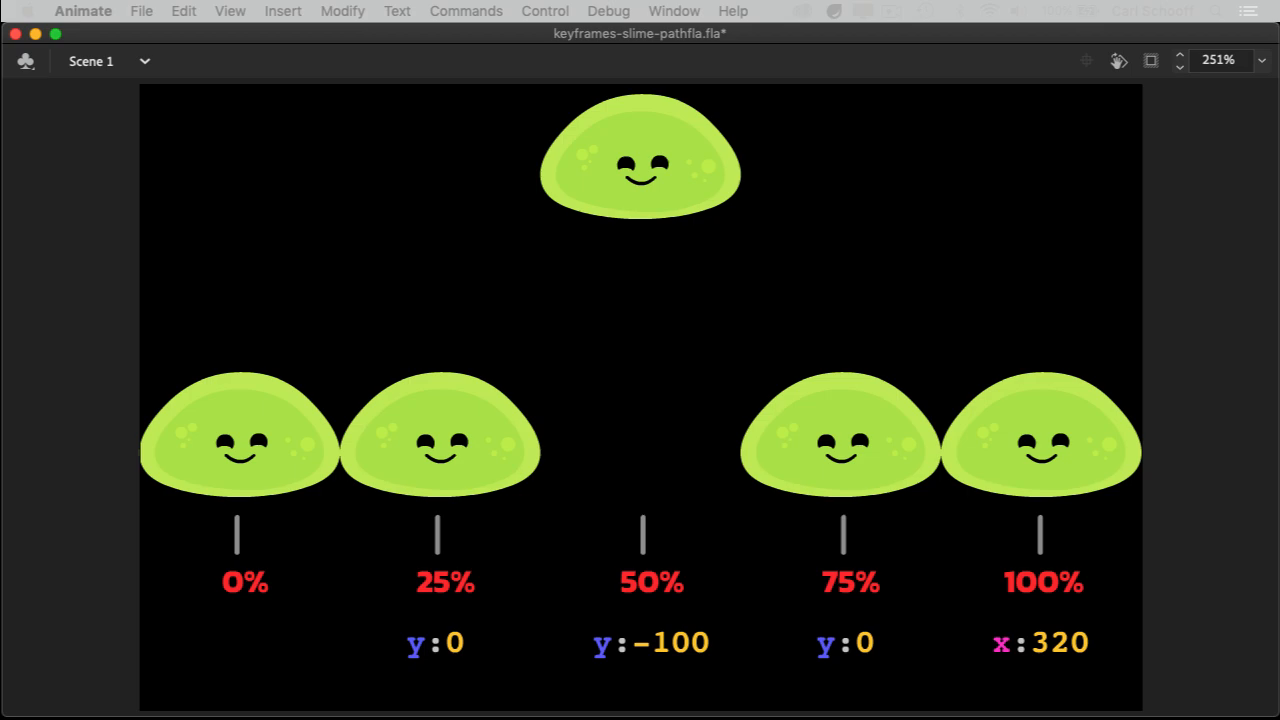
mouse_move(238, 631)
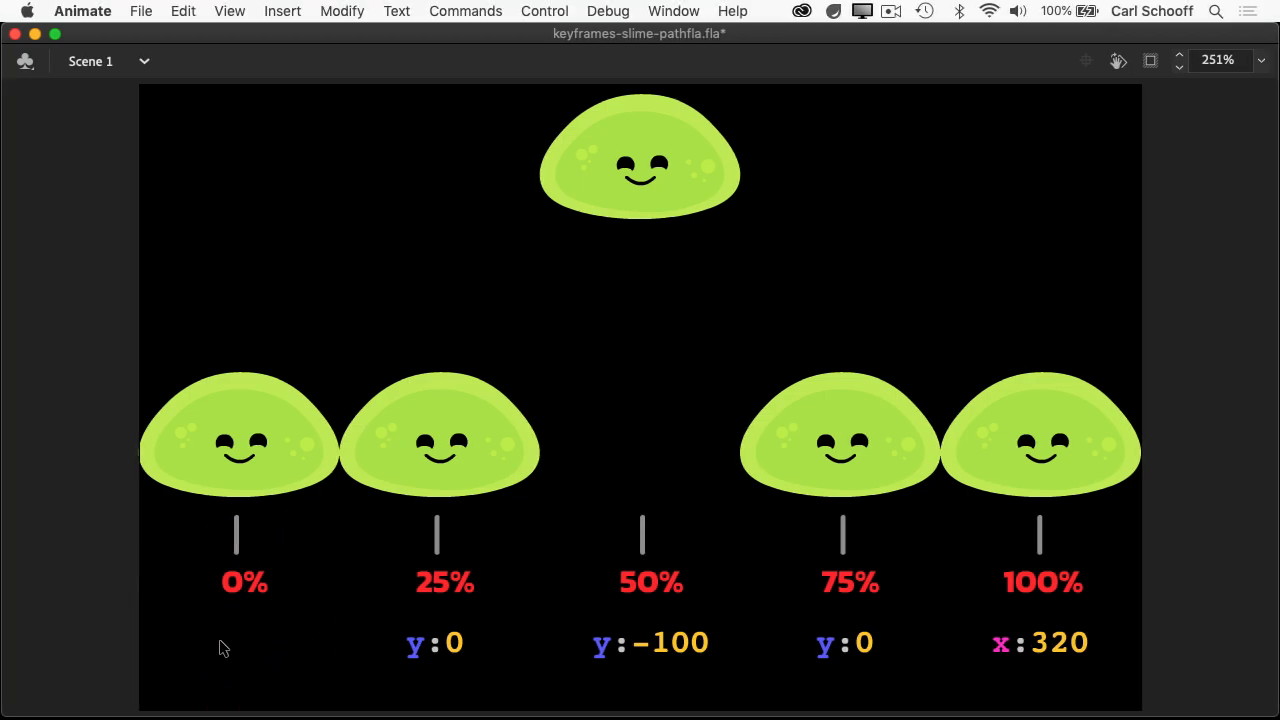
mouse_move(295, 465)
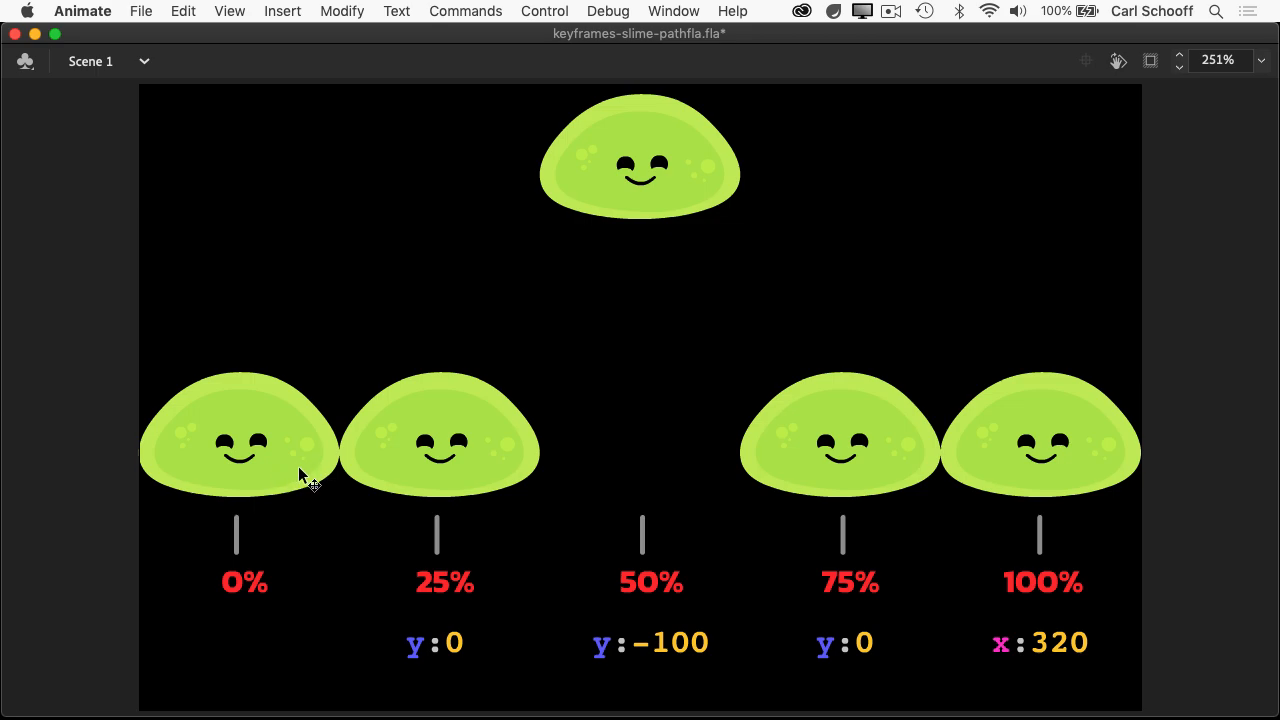
mouse_move(236, 640)
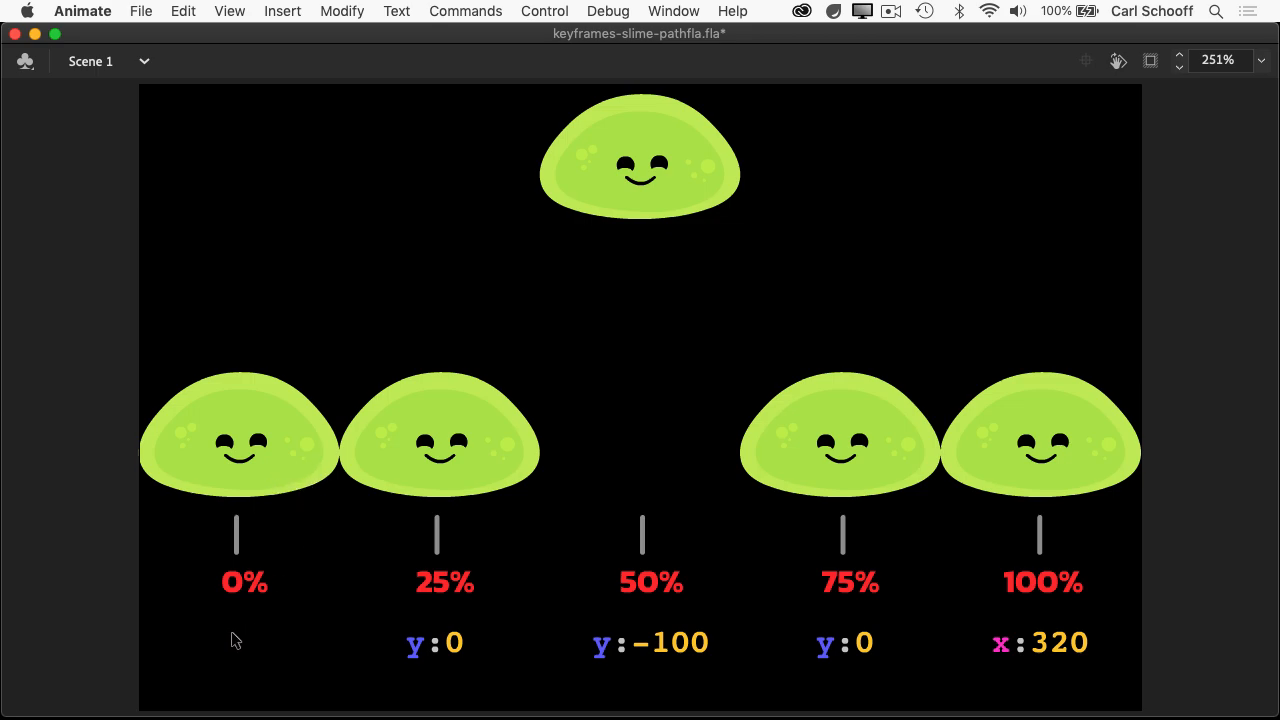
mouse_move(450, 713)
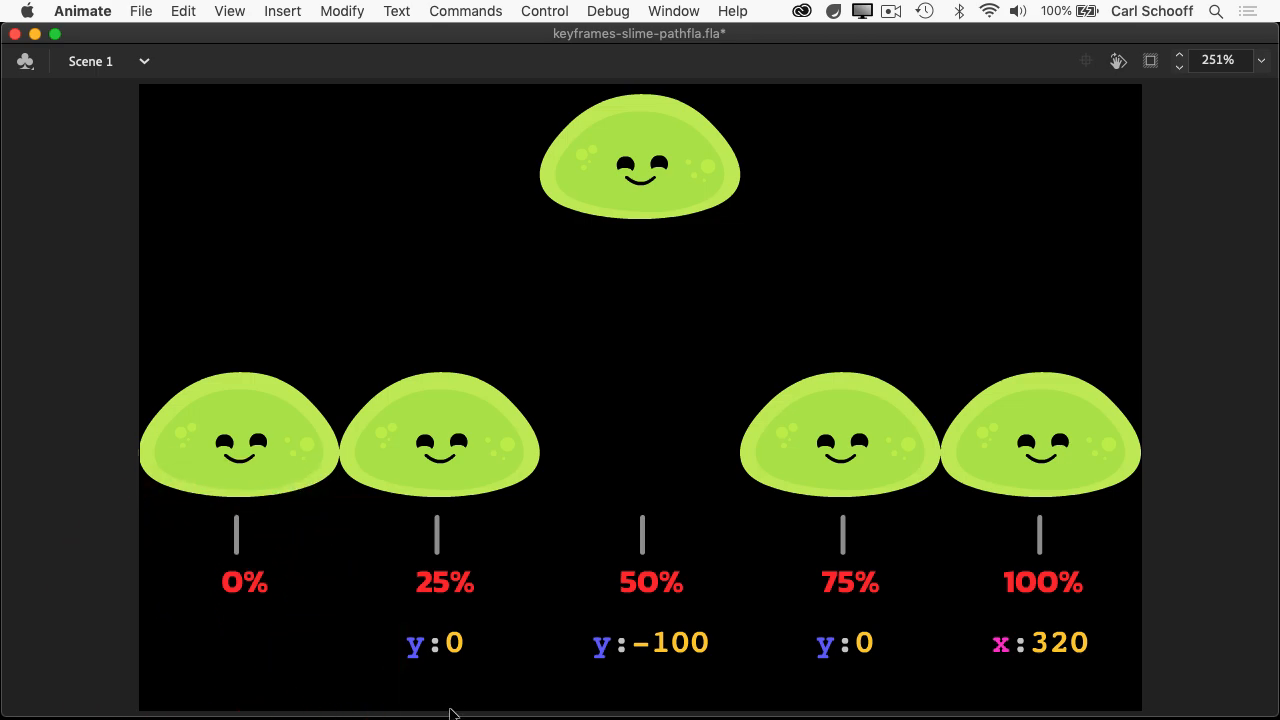
mouse_move(857, 688)
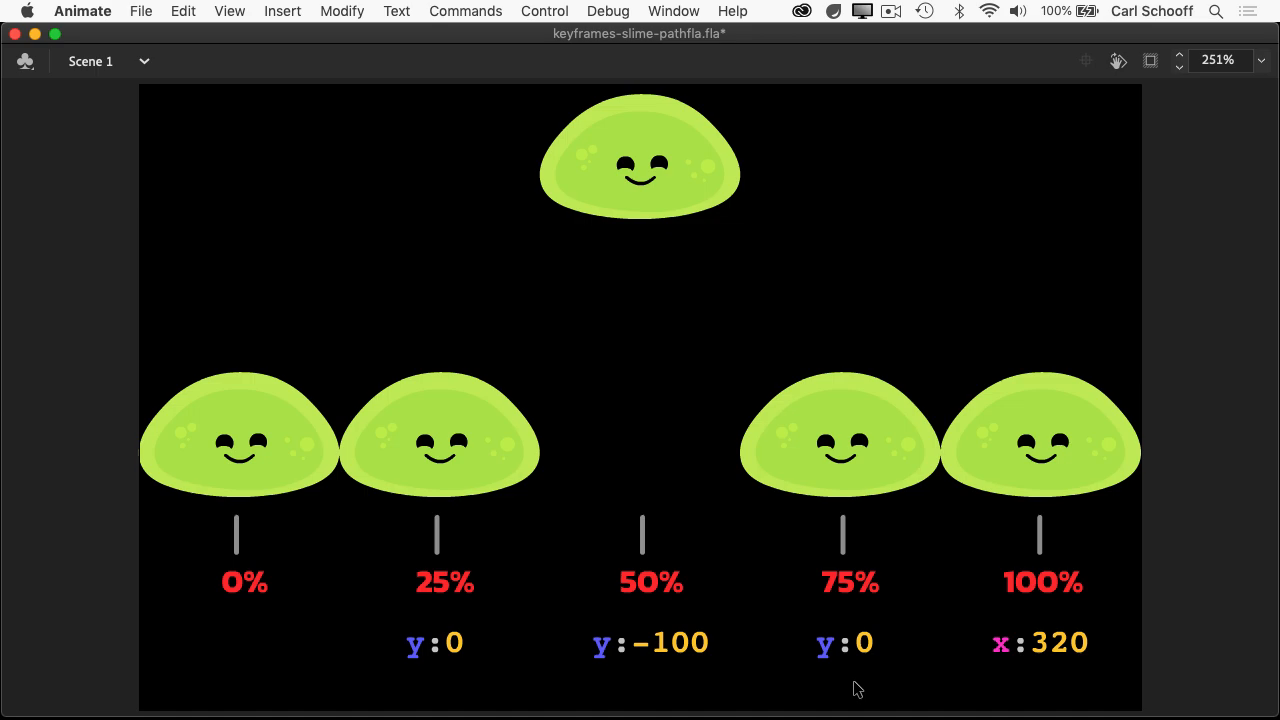
mouse_move(307, 602)
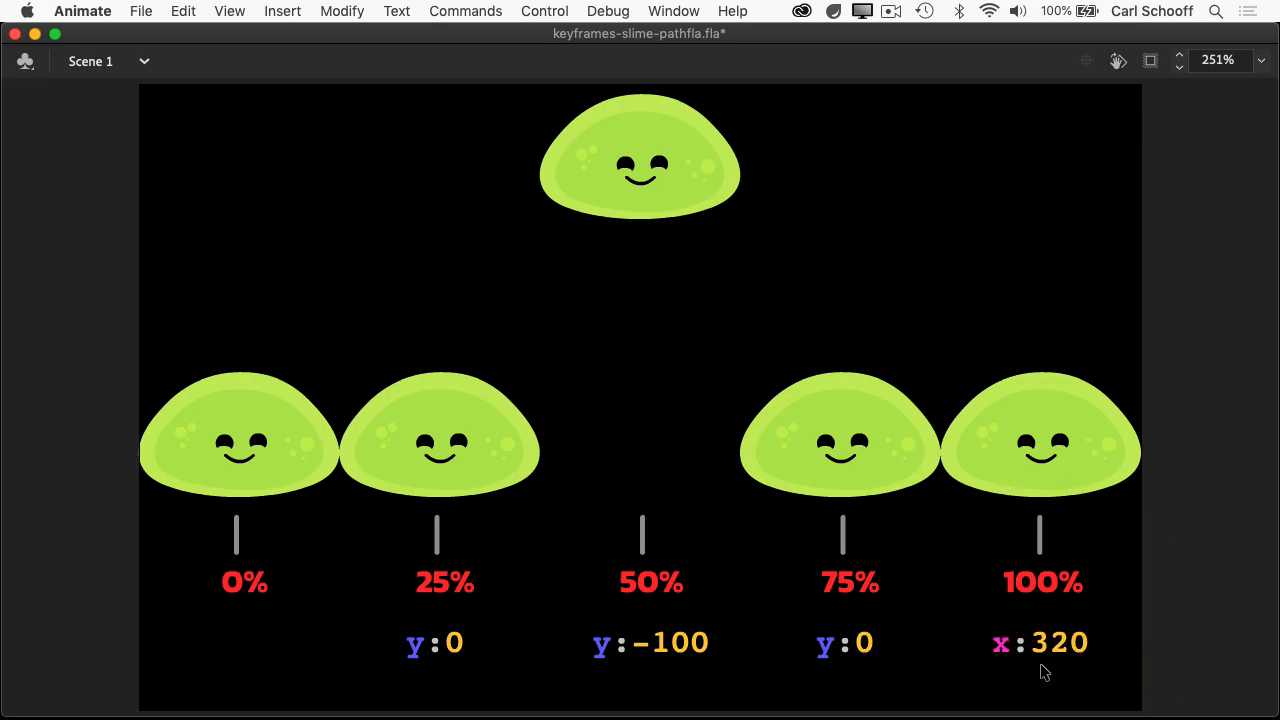
mouse_move(216, 606)
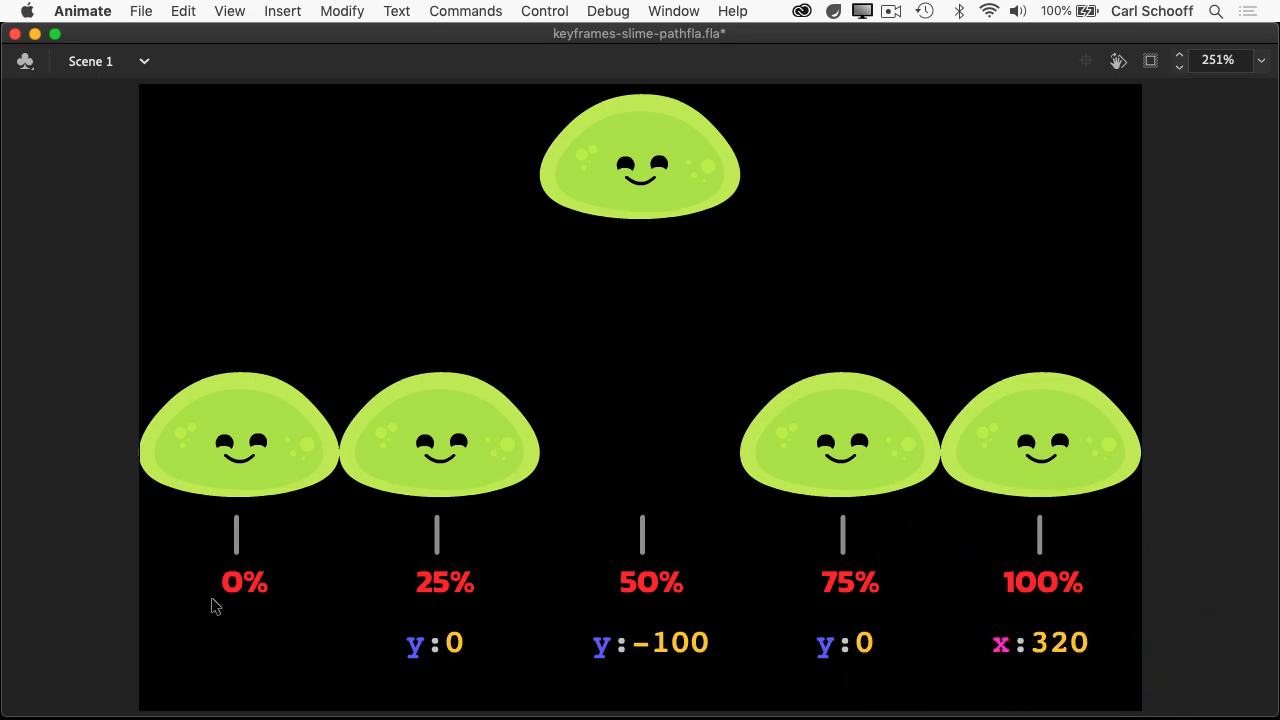
mouse_move(1057, 679)
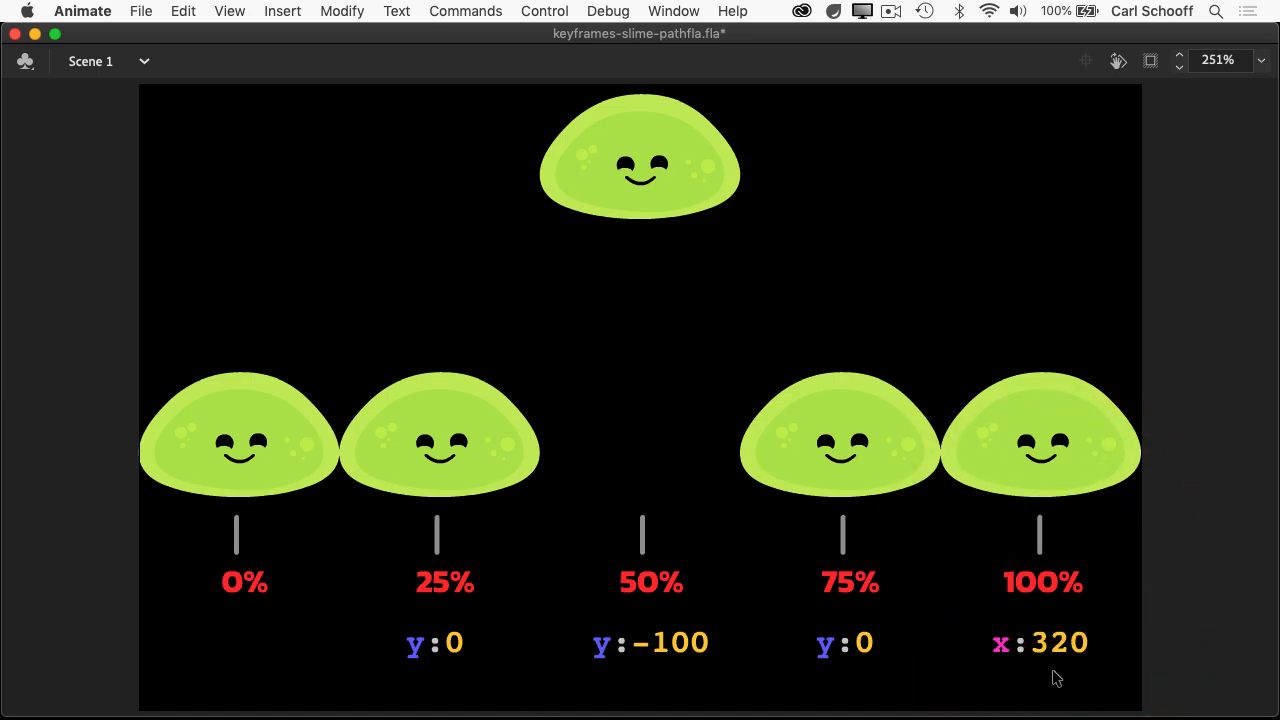
mouse_move(1053, 677)
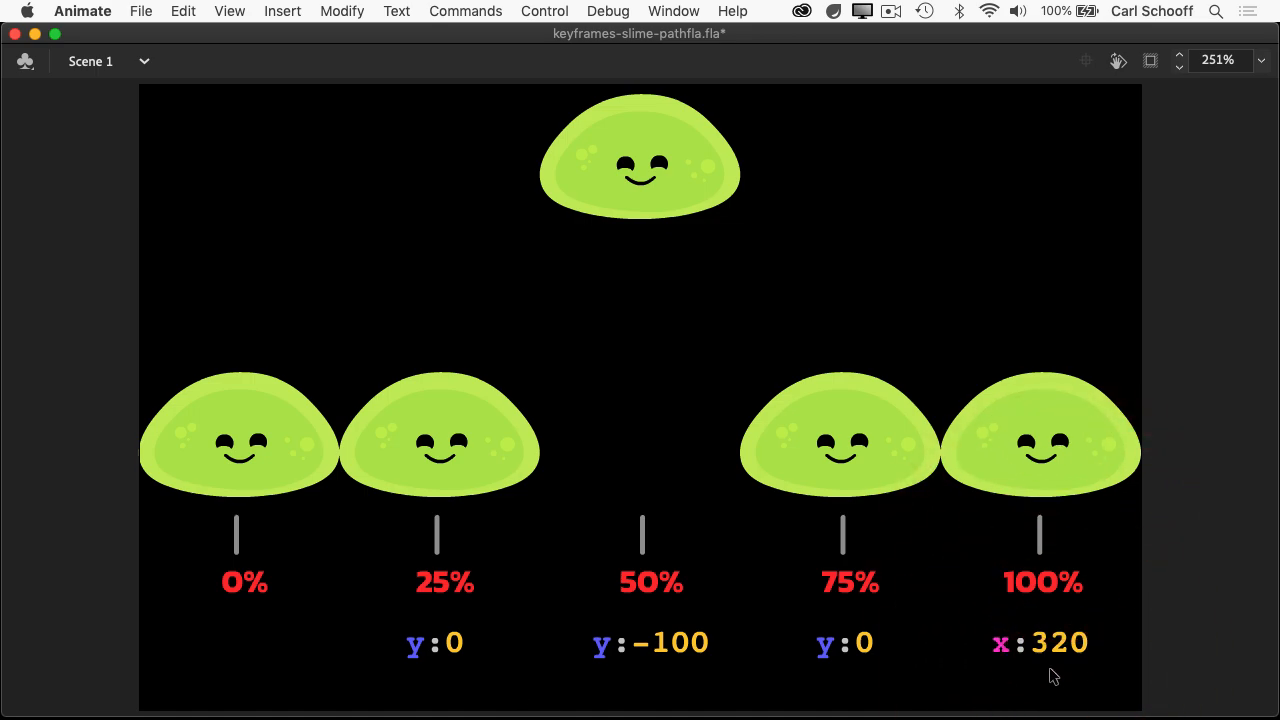
mouse_move(458, 682)
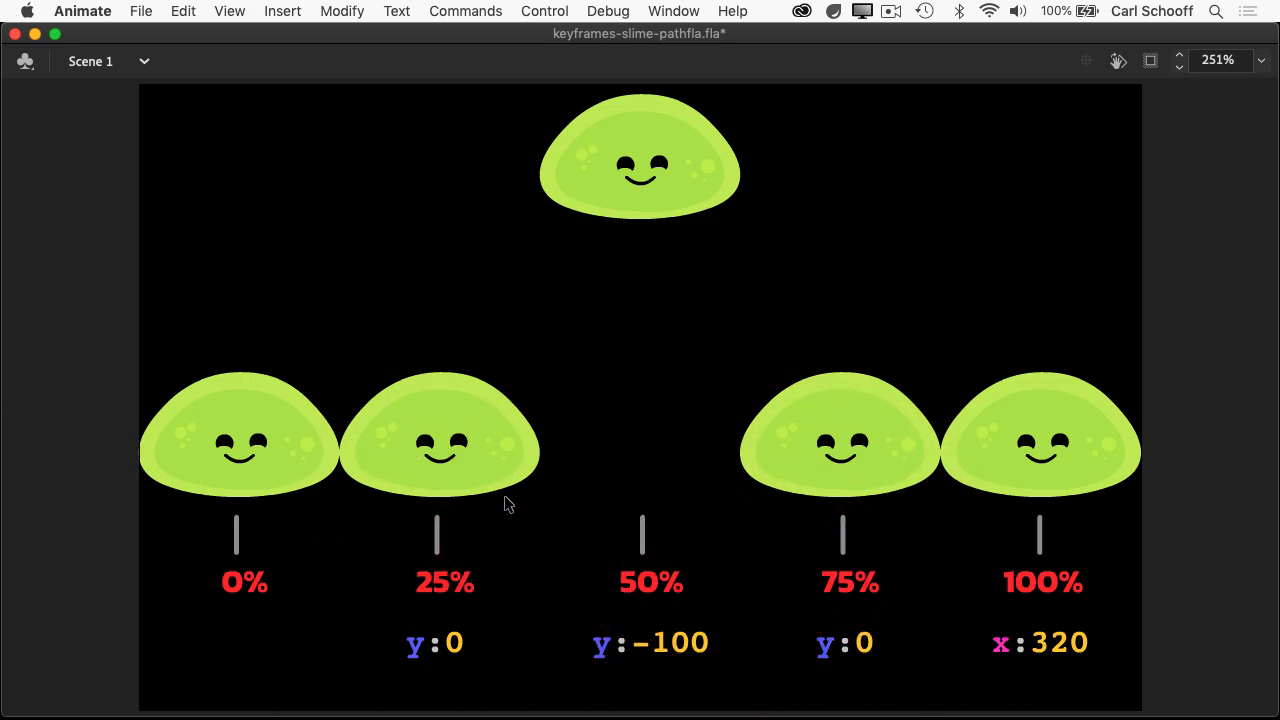
mouse_move(507, 562)
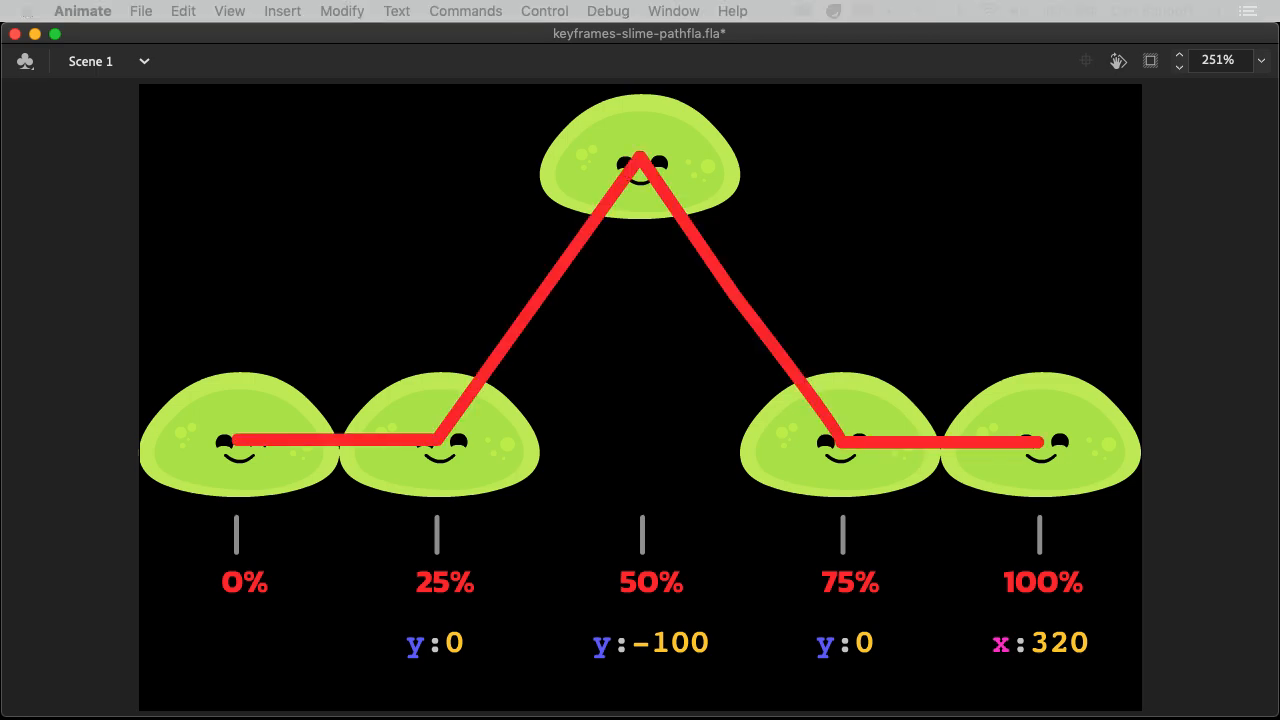
mouse_move(687, 243)
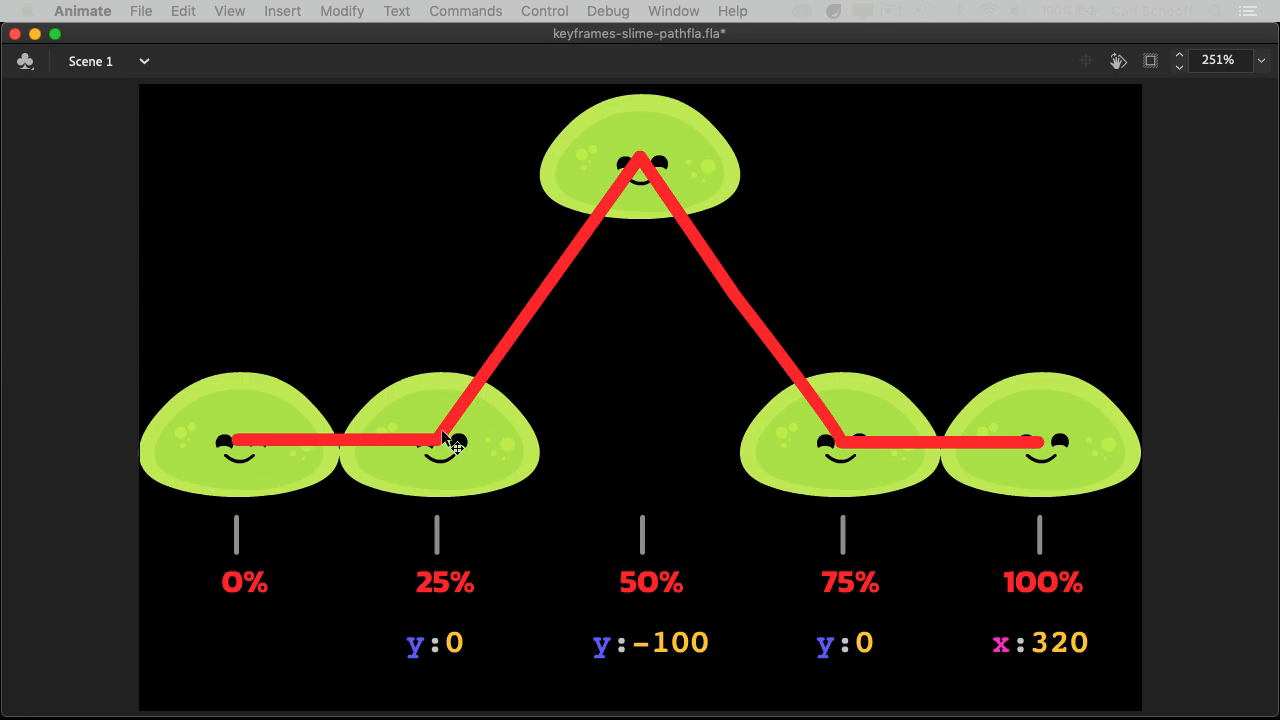
mouse_move(1098, 458)
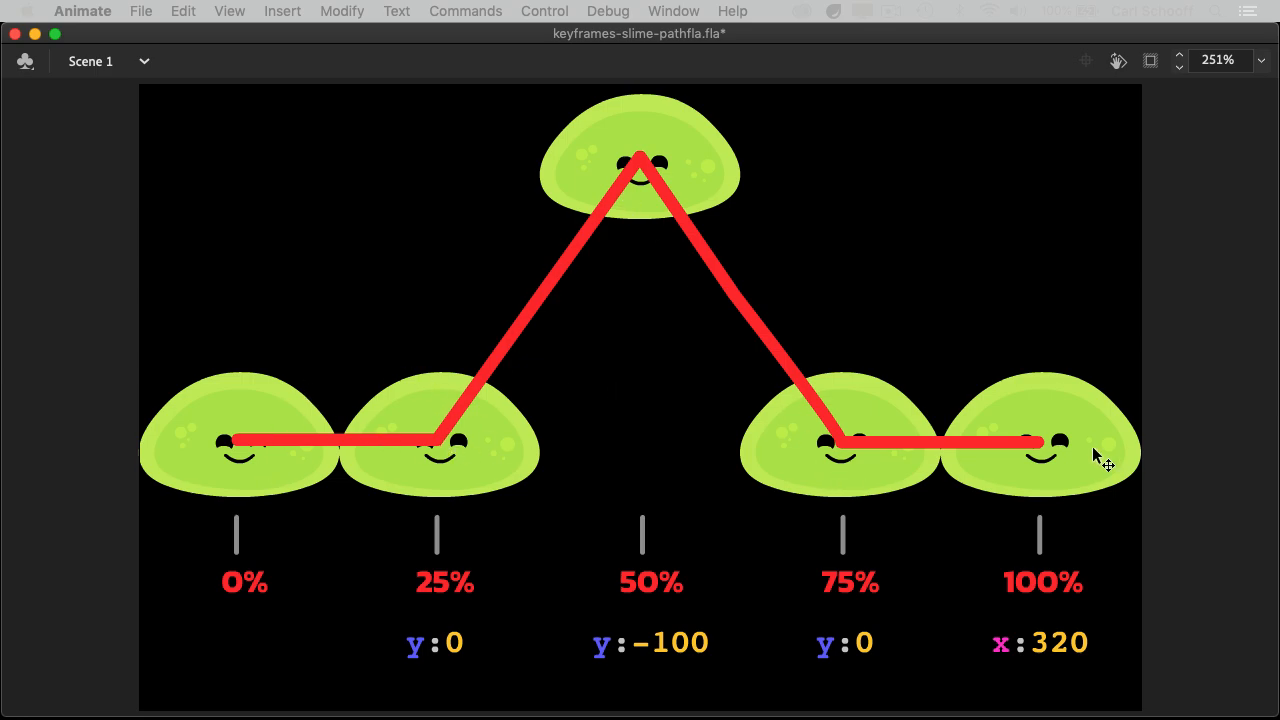
mouse_move(1212, 373)
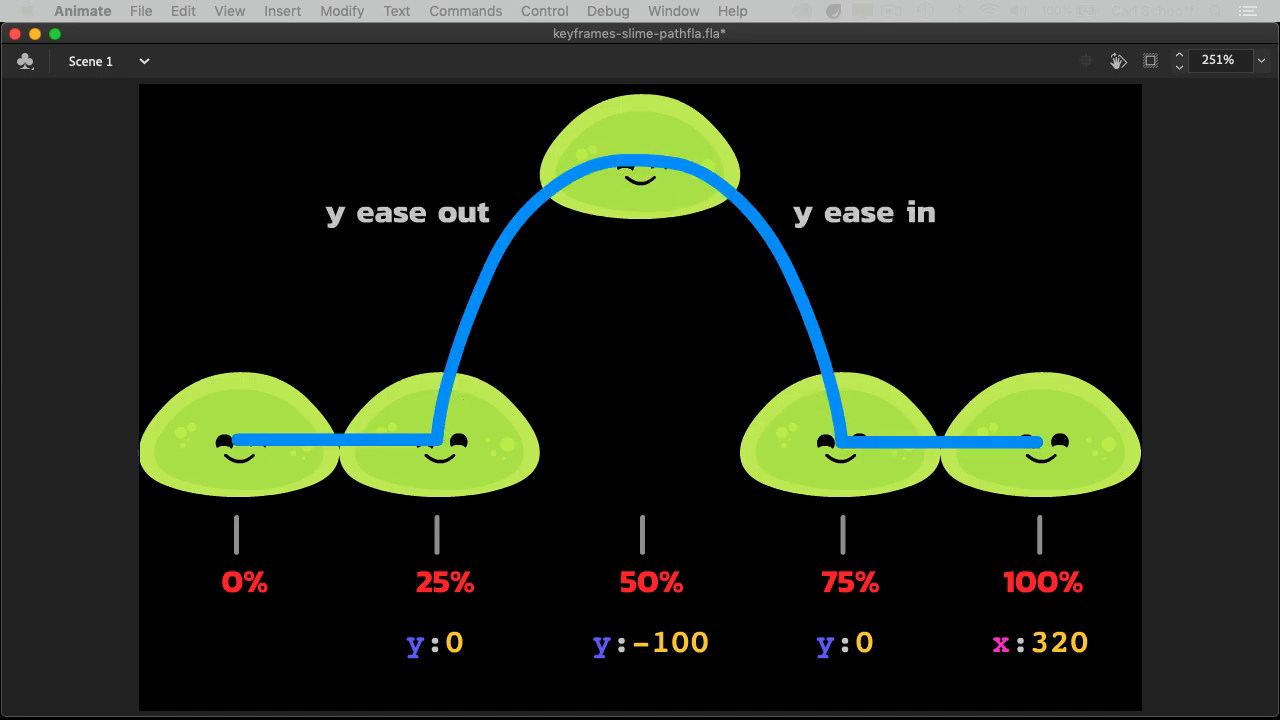
mouse_move(455, 450)
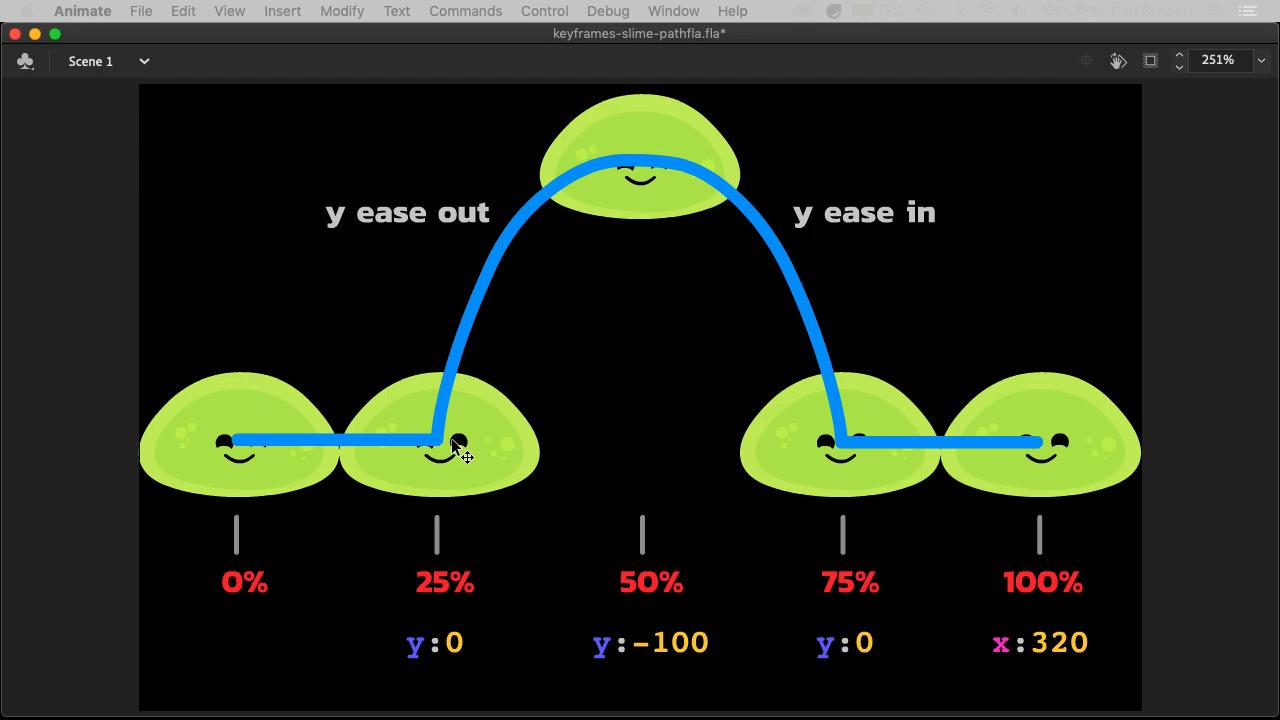
mouse_move(560, 150)
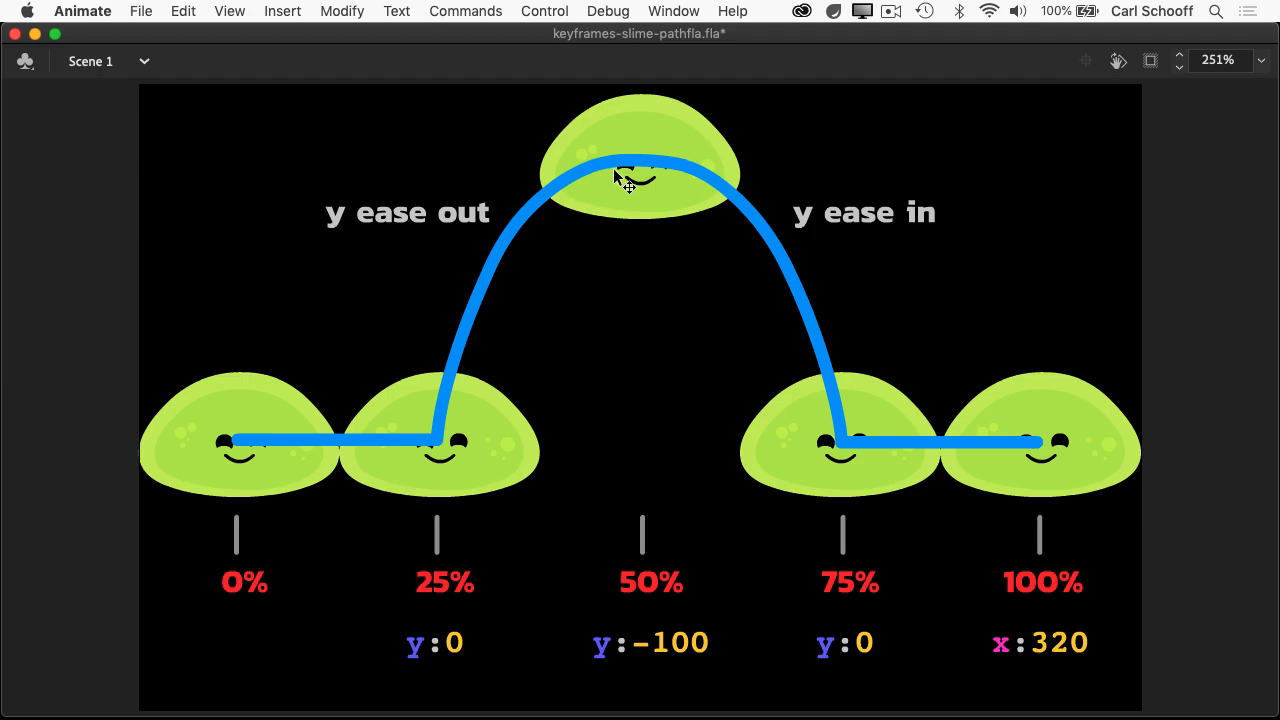
mouse_move(855, 463)
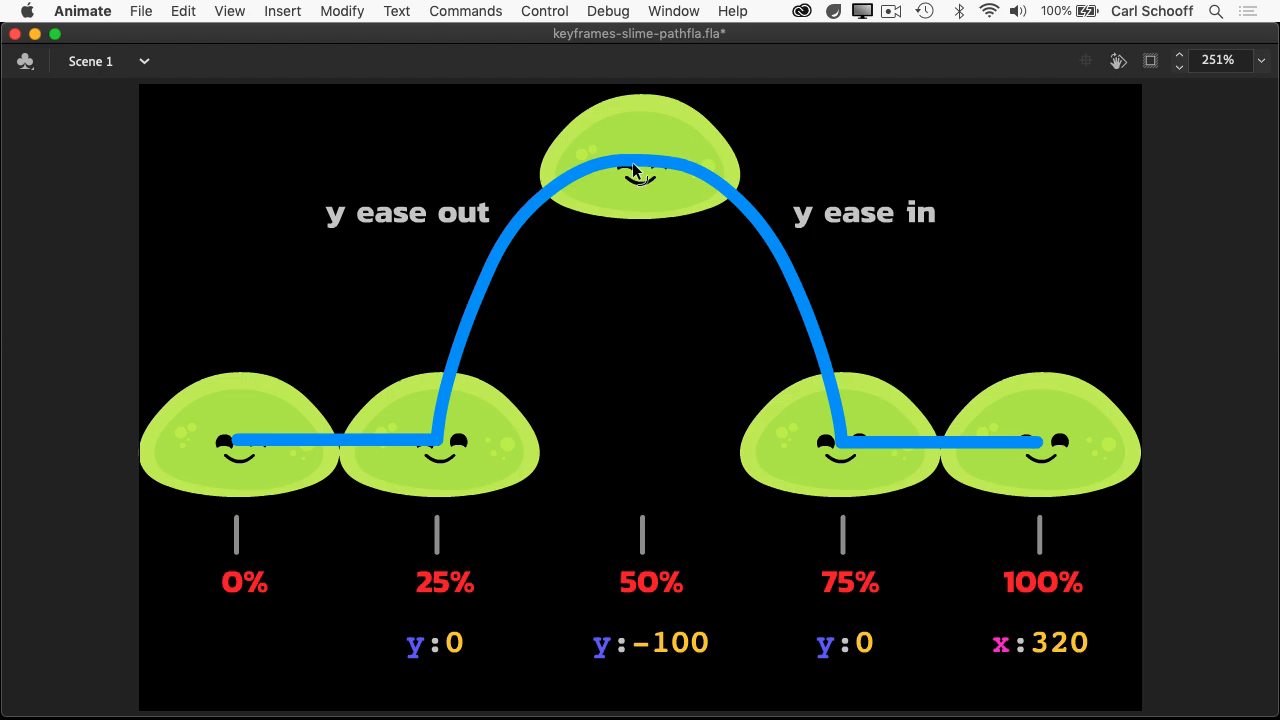
mouse_move(830, 460)
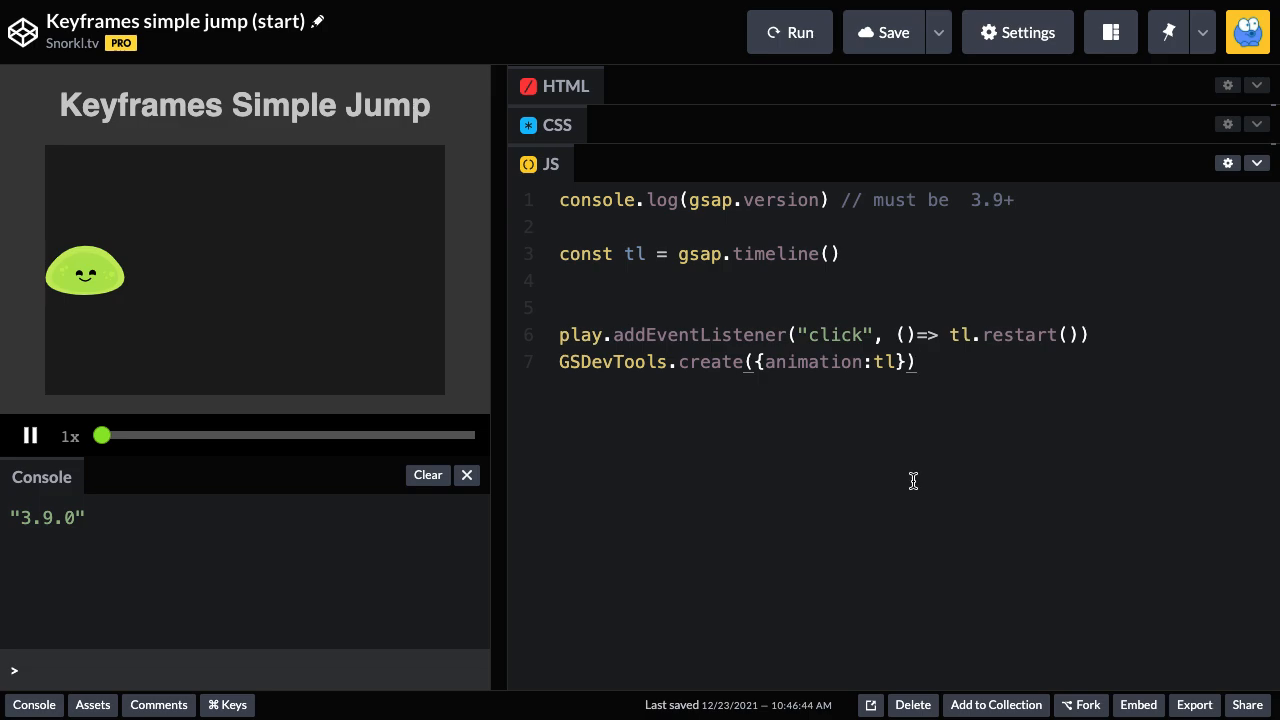
mouse_move(773, 230)
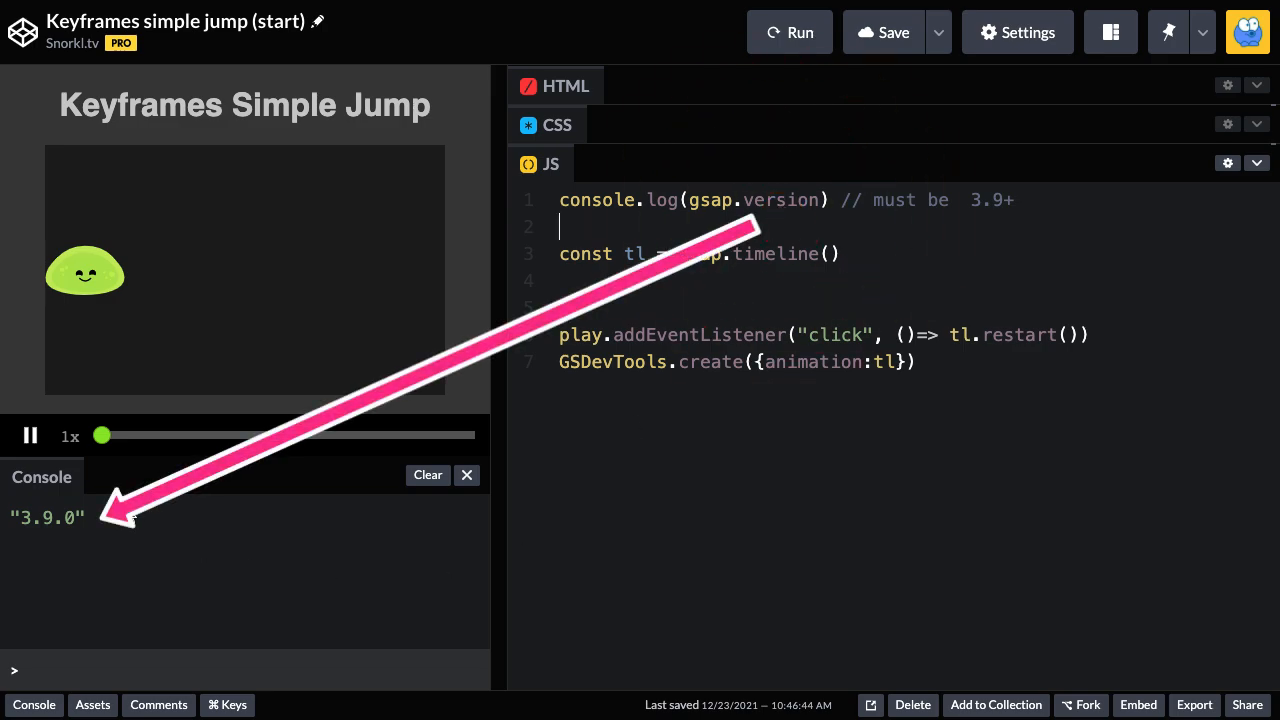
mouse_move(280, 590)
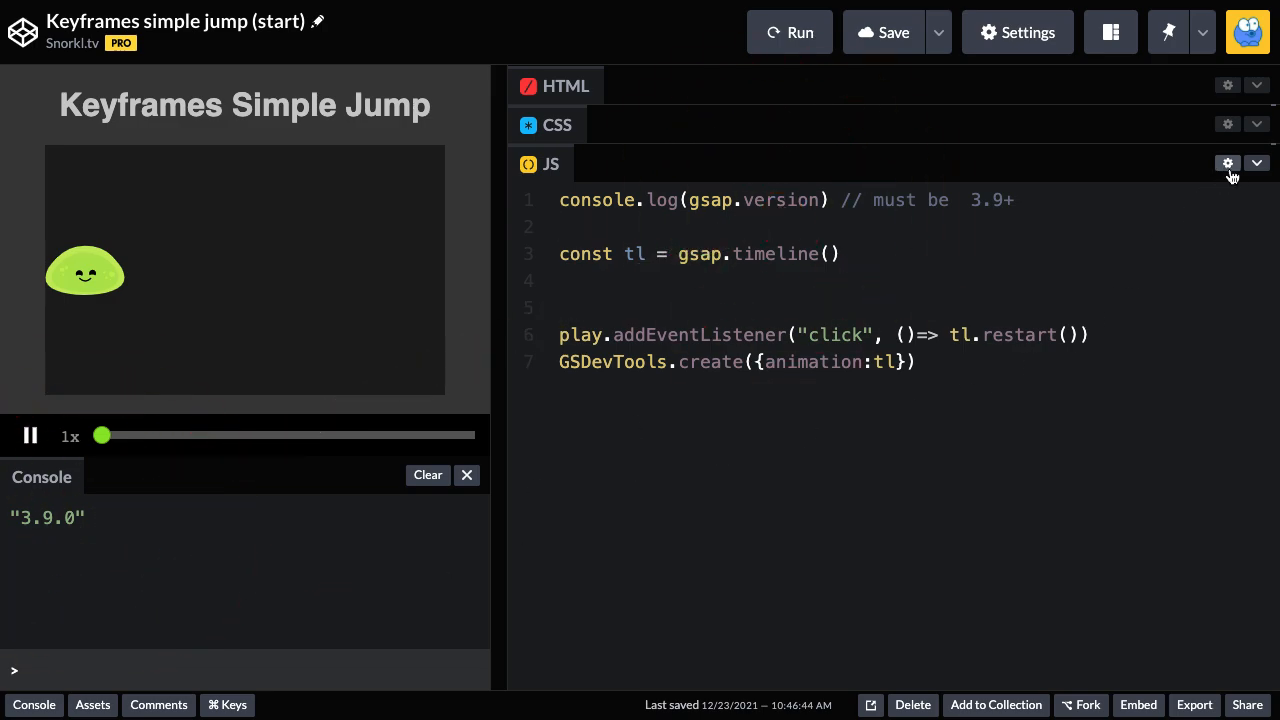
left_click(1227, 163)
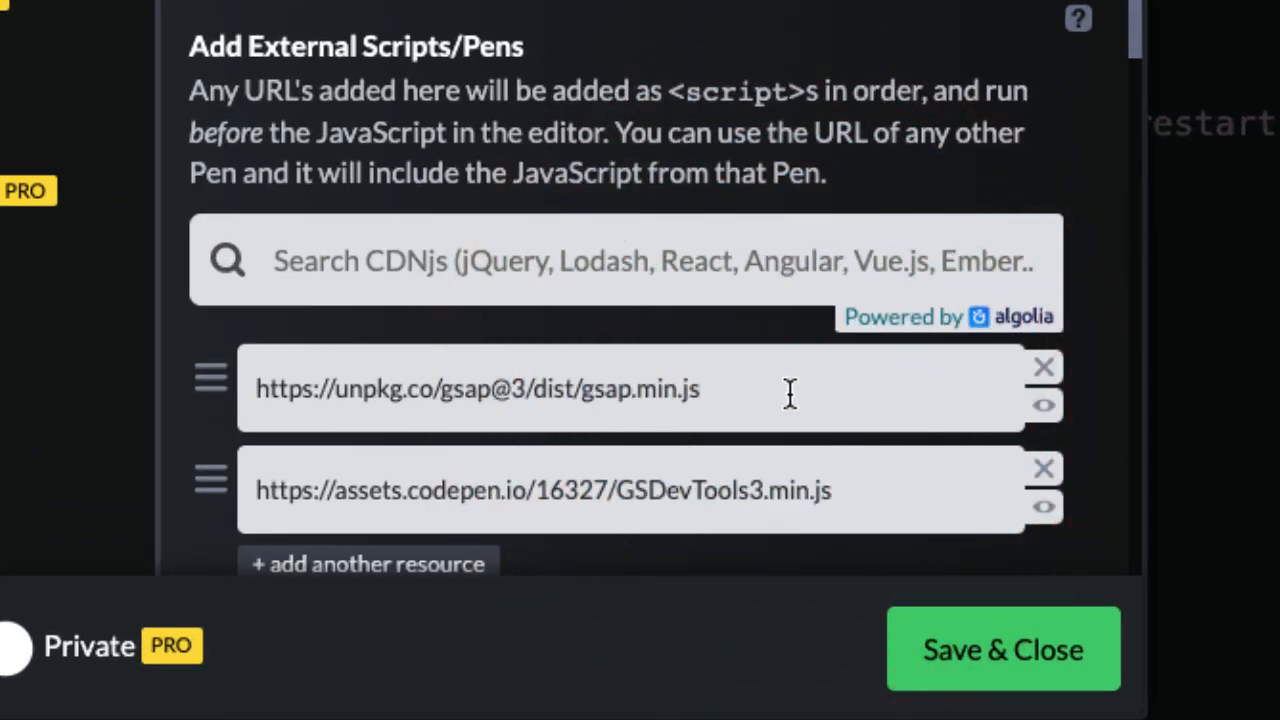
left_click(1002, 648)
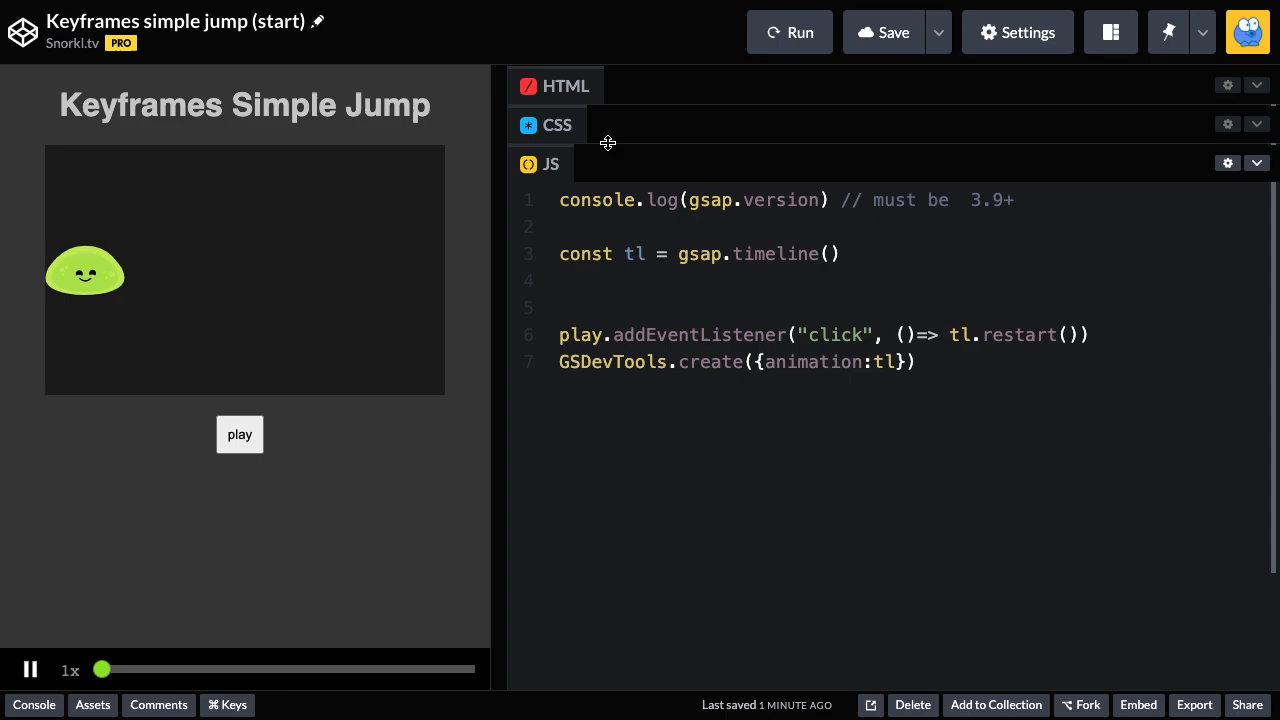
left_click(557, 124)
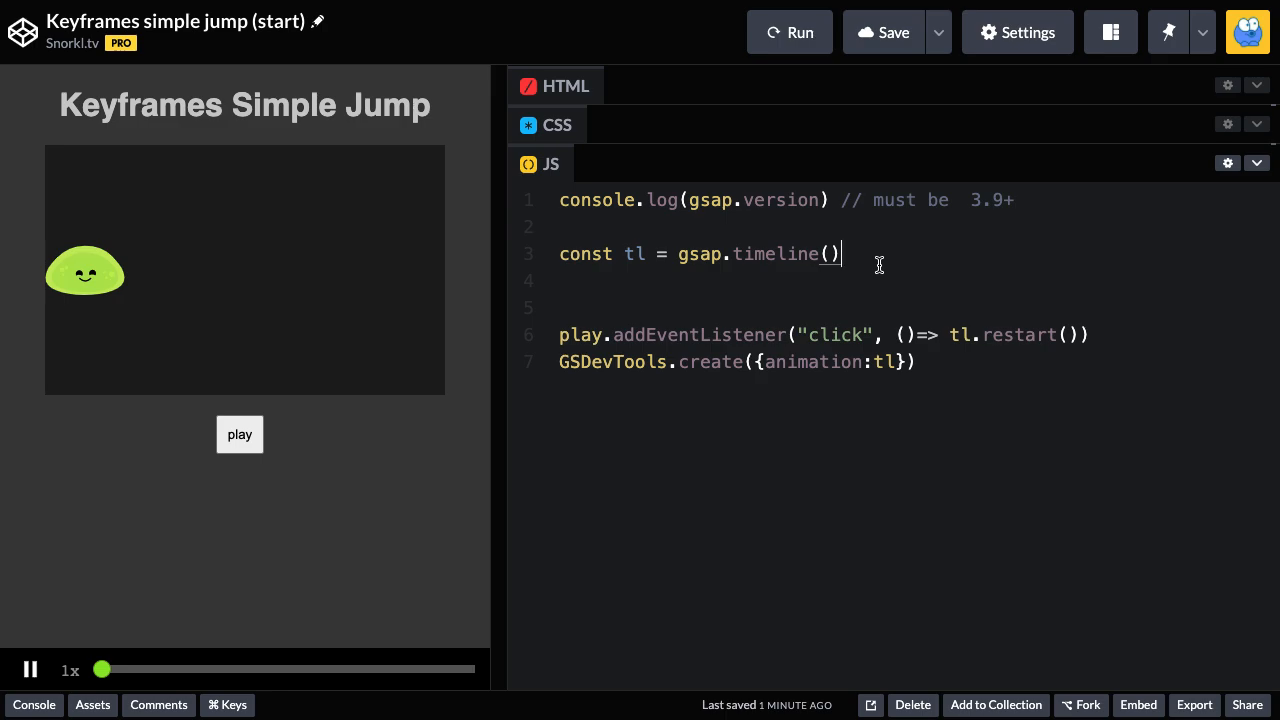
mouse_move(95, 287)
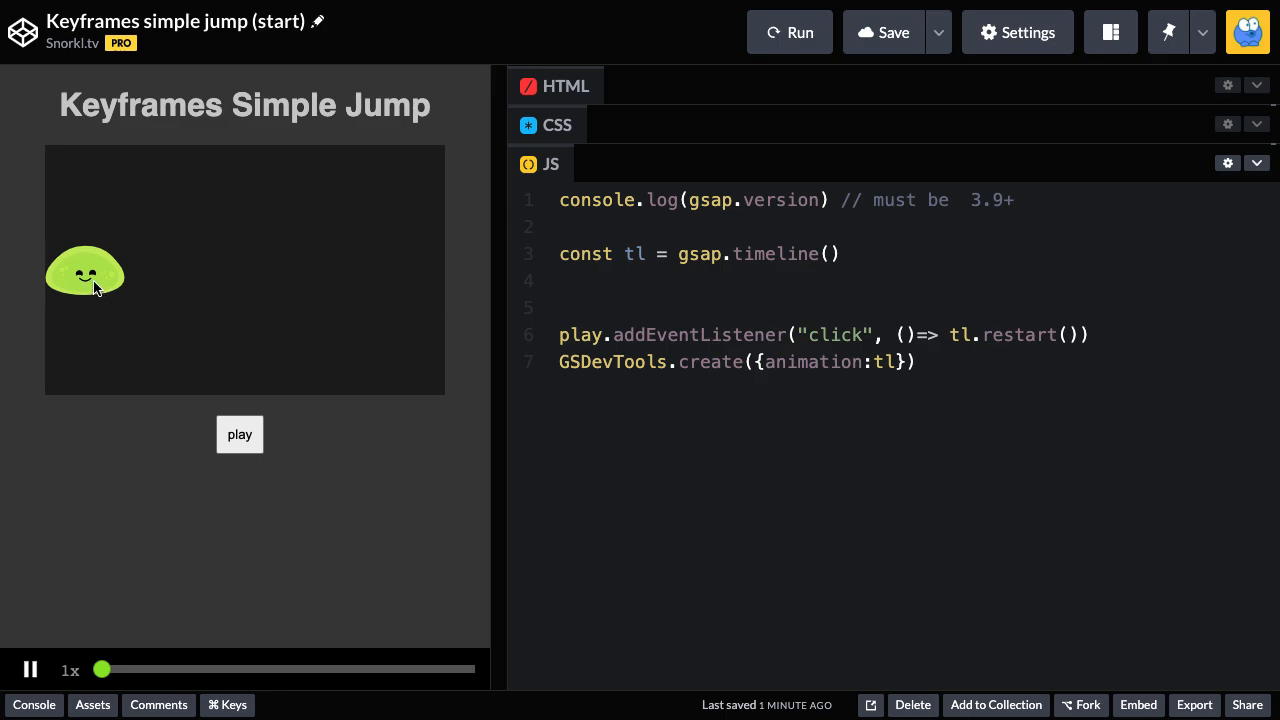
type("tl.to(\"")
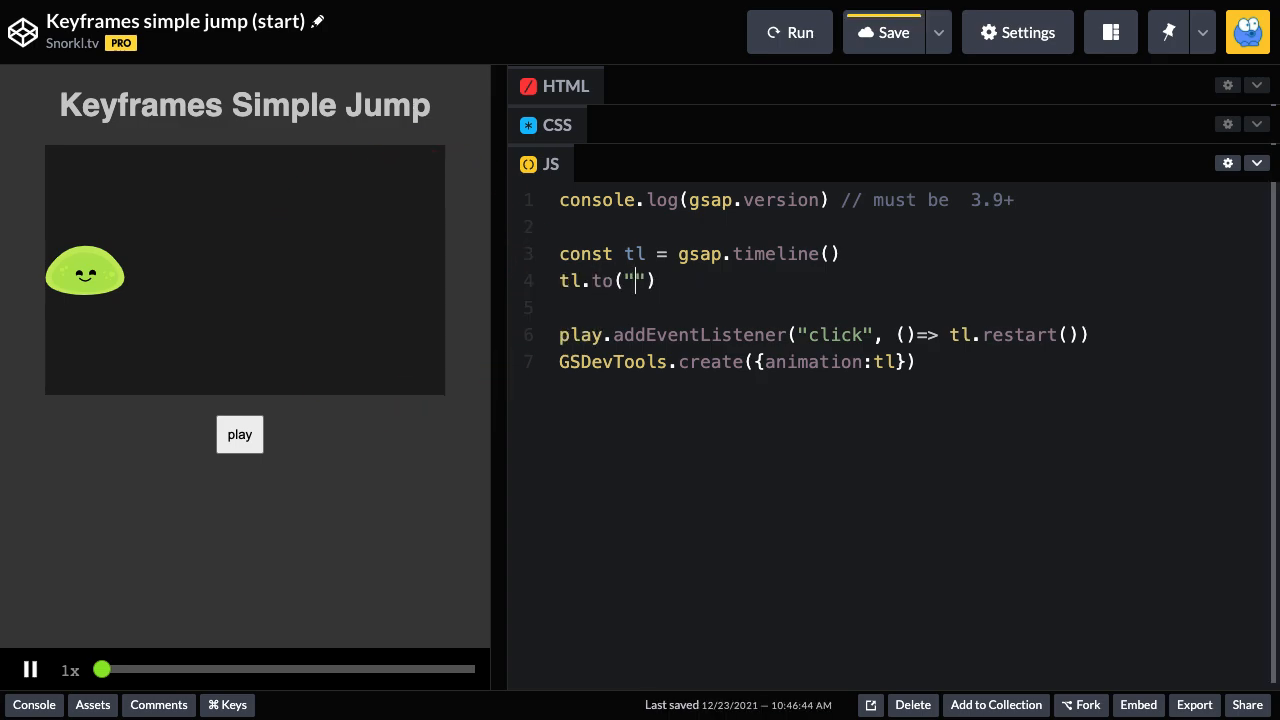
Step: Target .slime in the tween and give it an empty keyframes object
type(".slime")
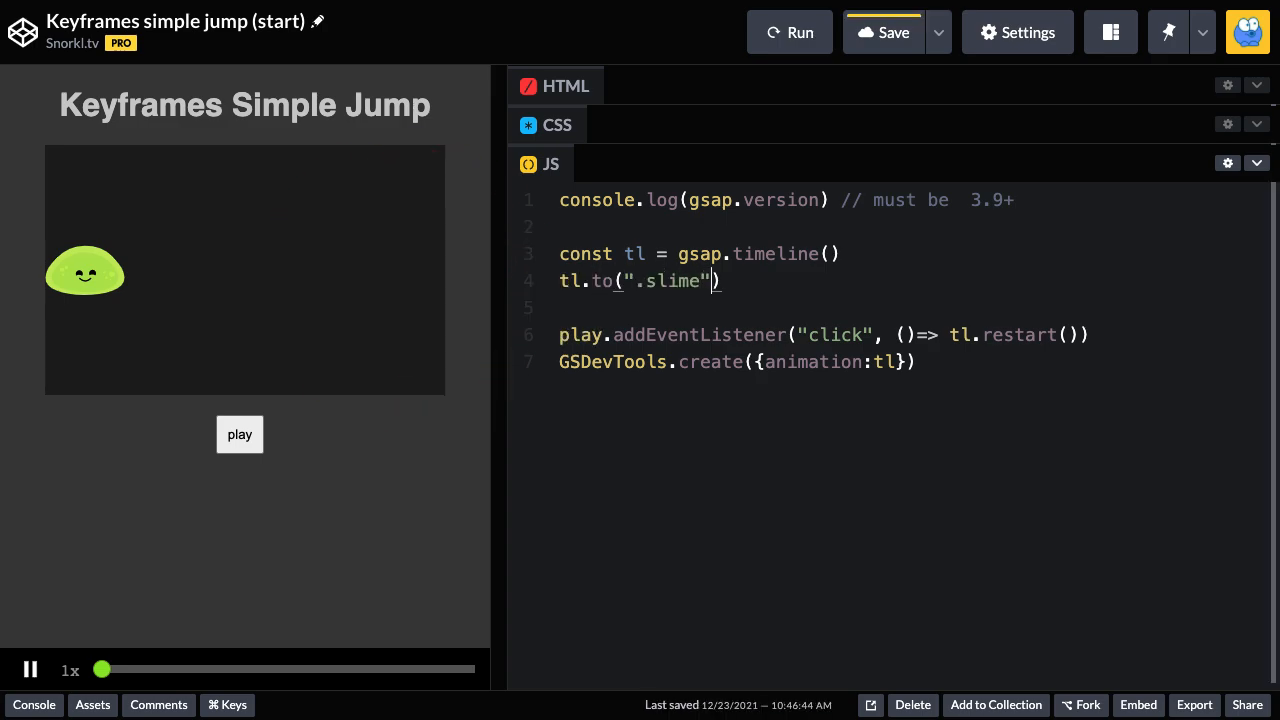
type(", {}")
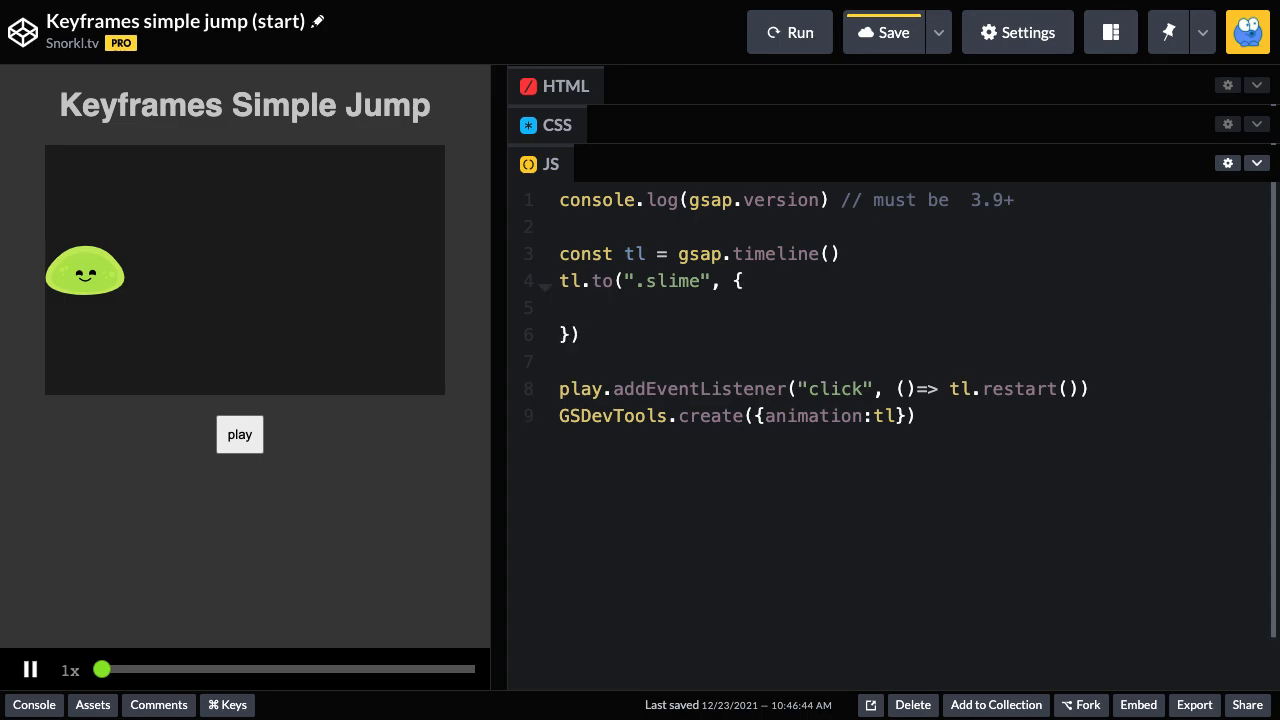
left_click(592, 307)
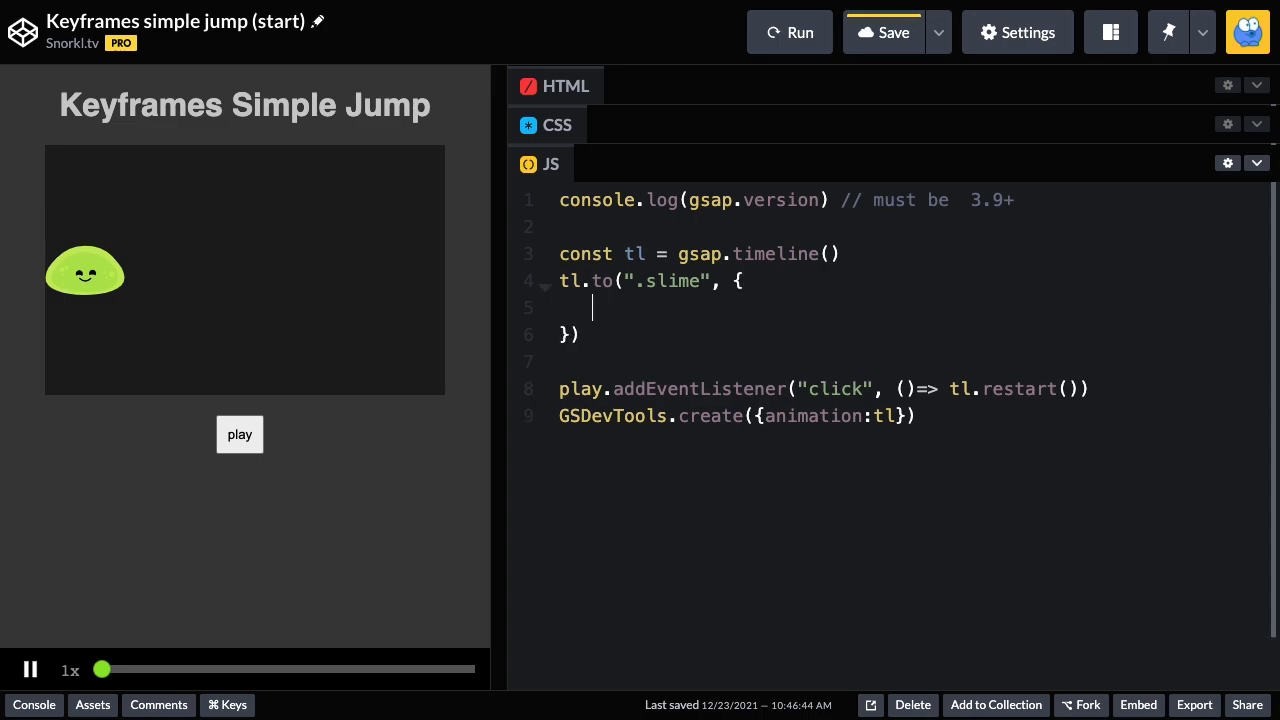
type("keyframes")
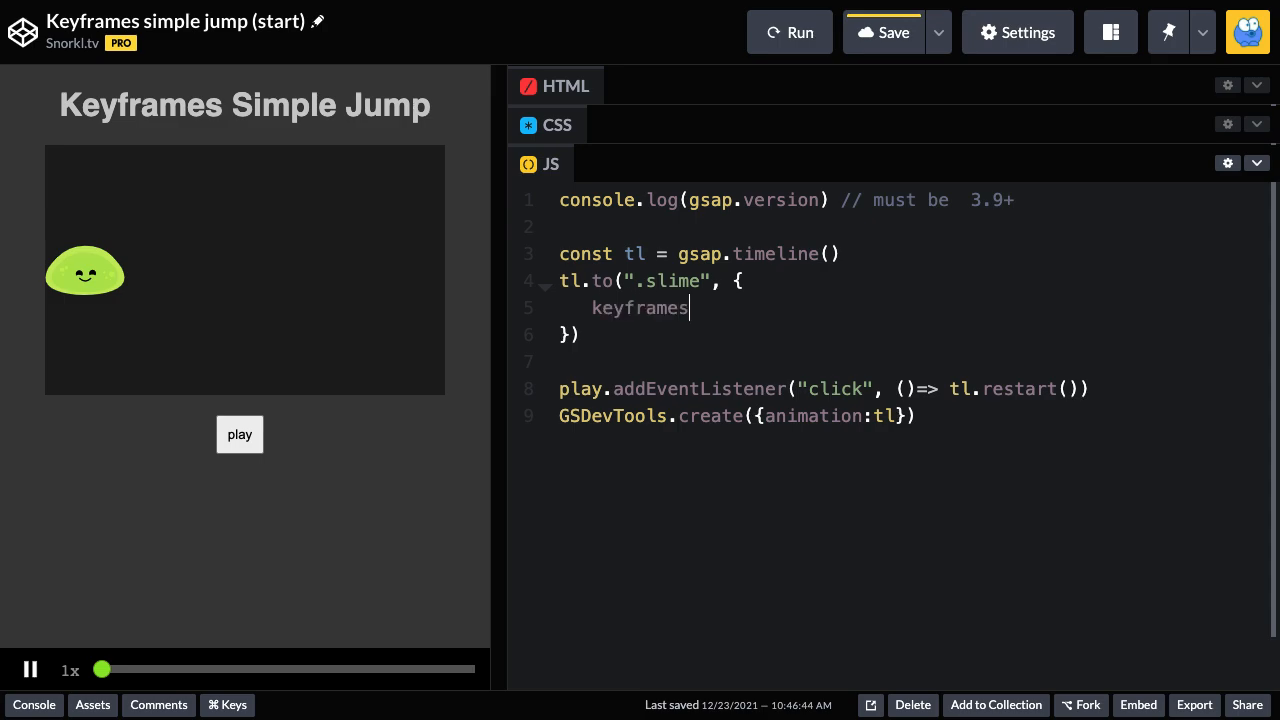
type(":{}")
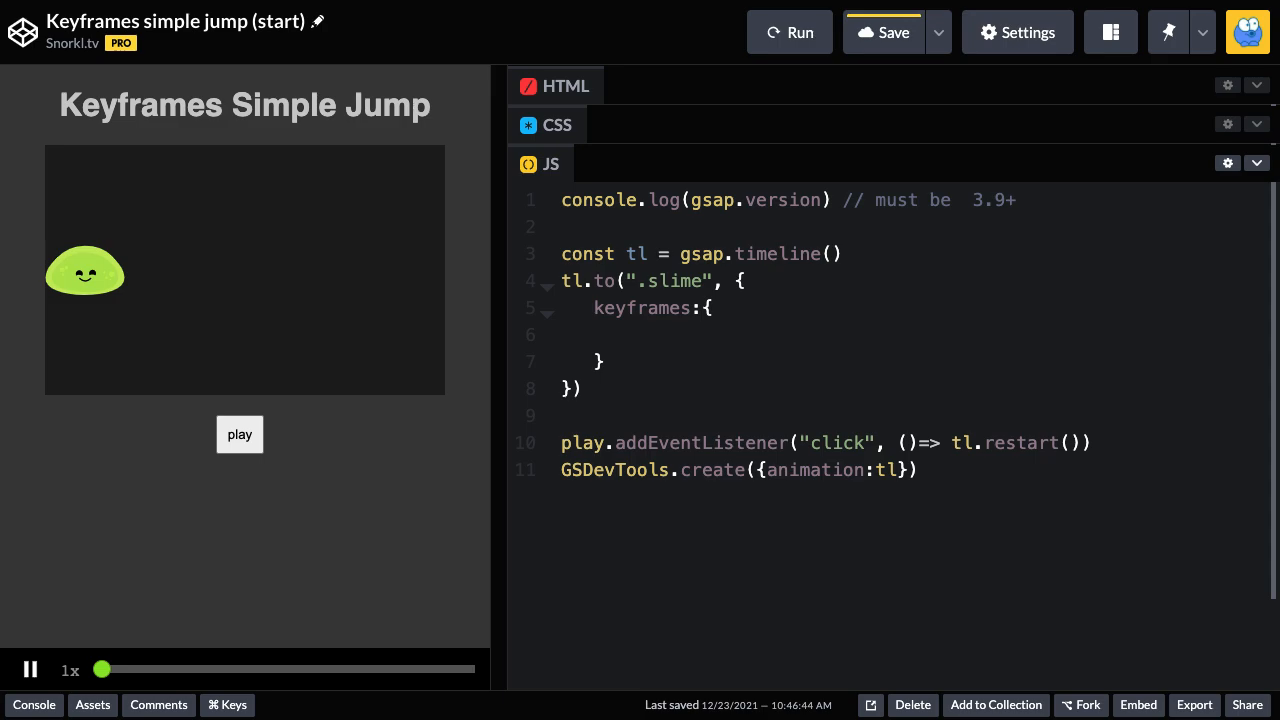
Step: Add a "100%" keyframe that sets x to 320
type("\"\"")
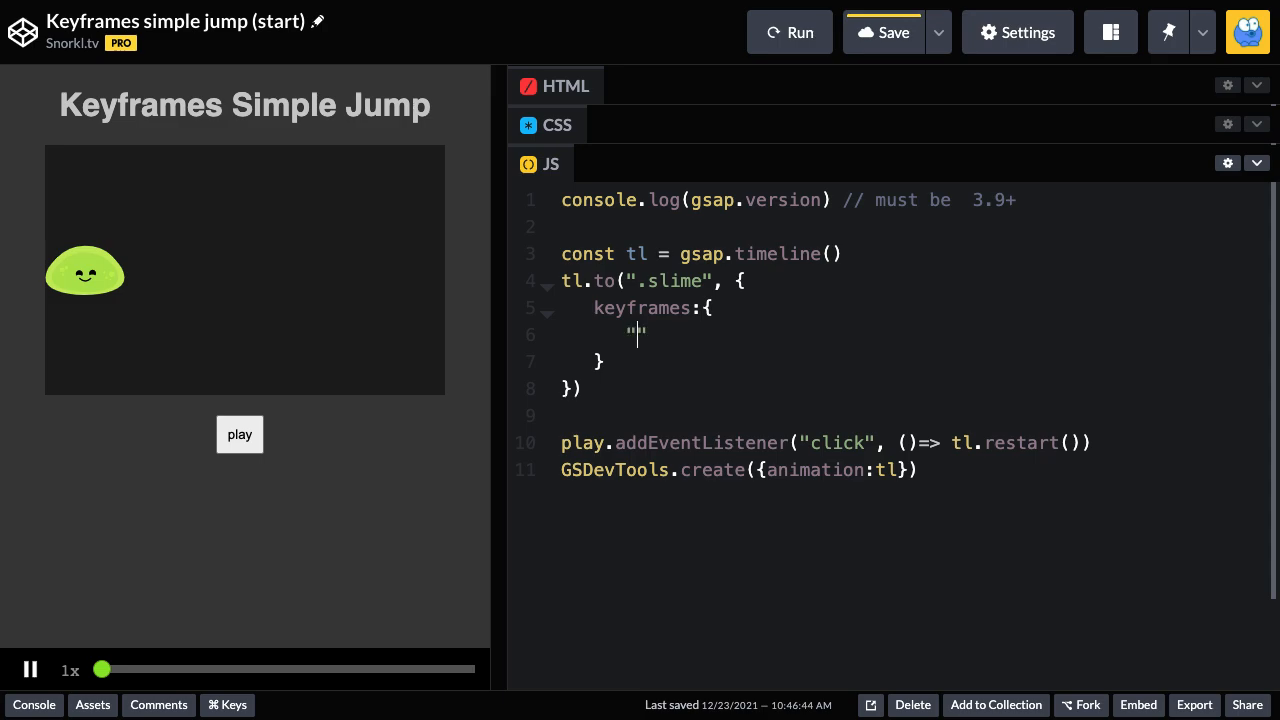
type("100")
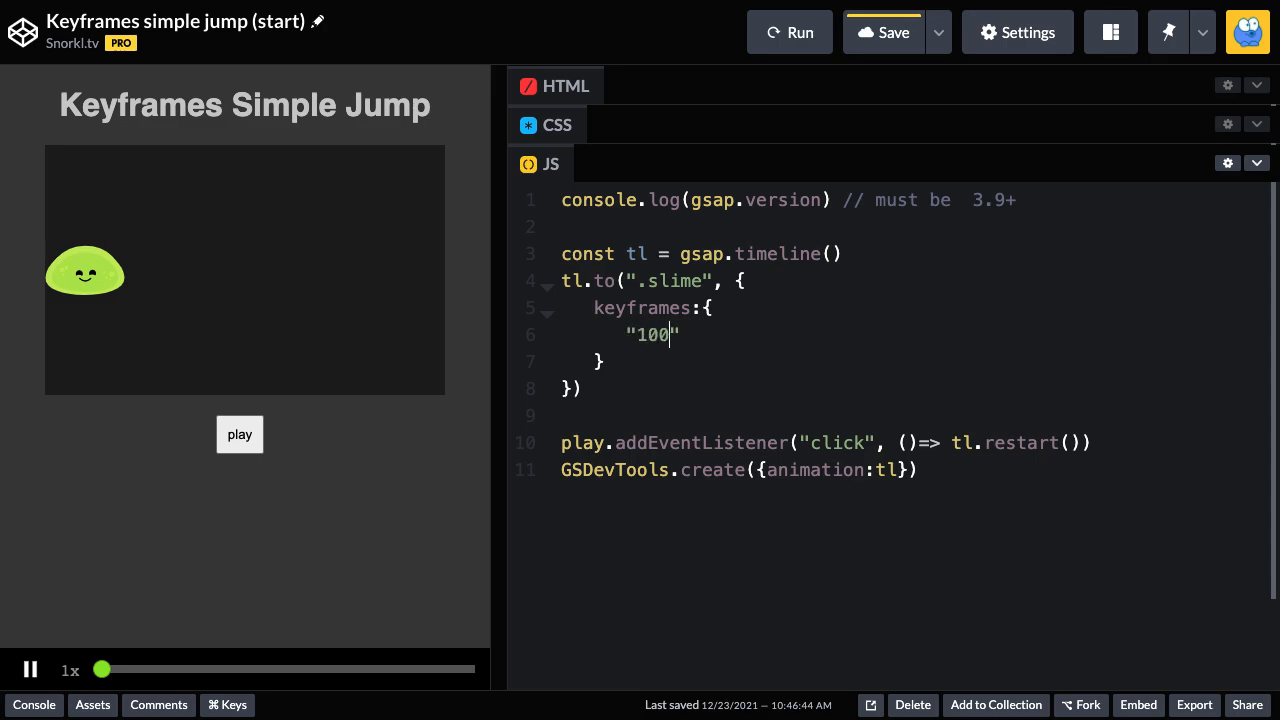
type("%")
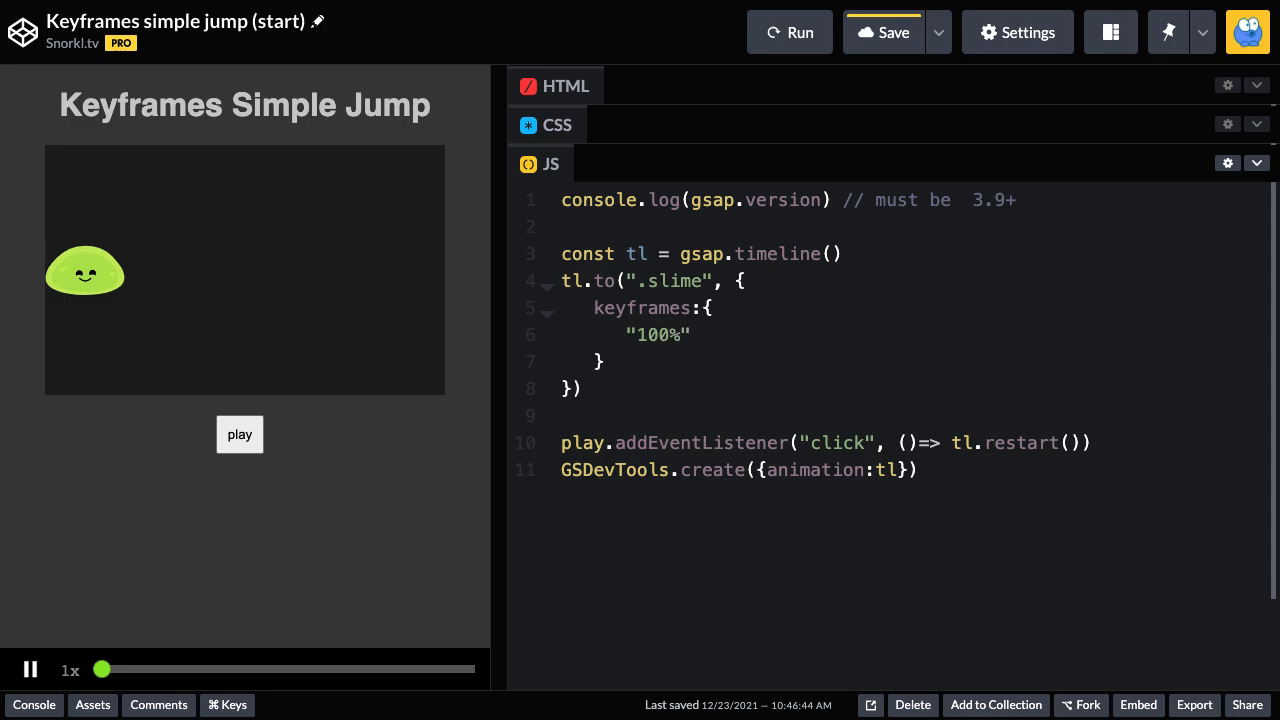
left_click(690, 335)
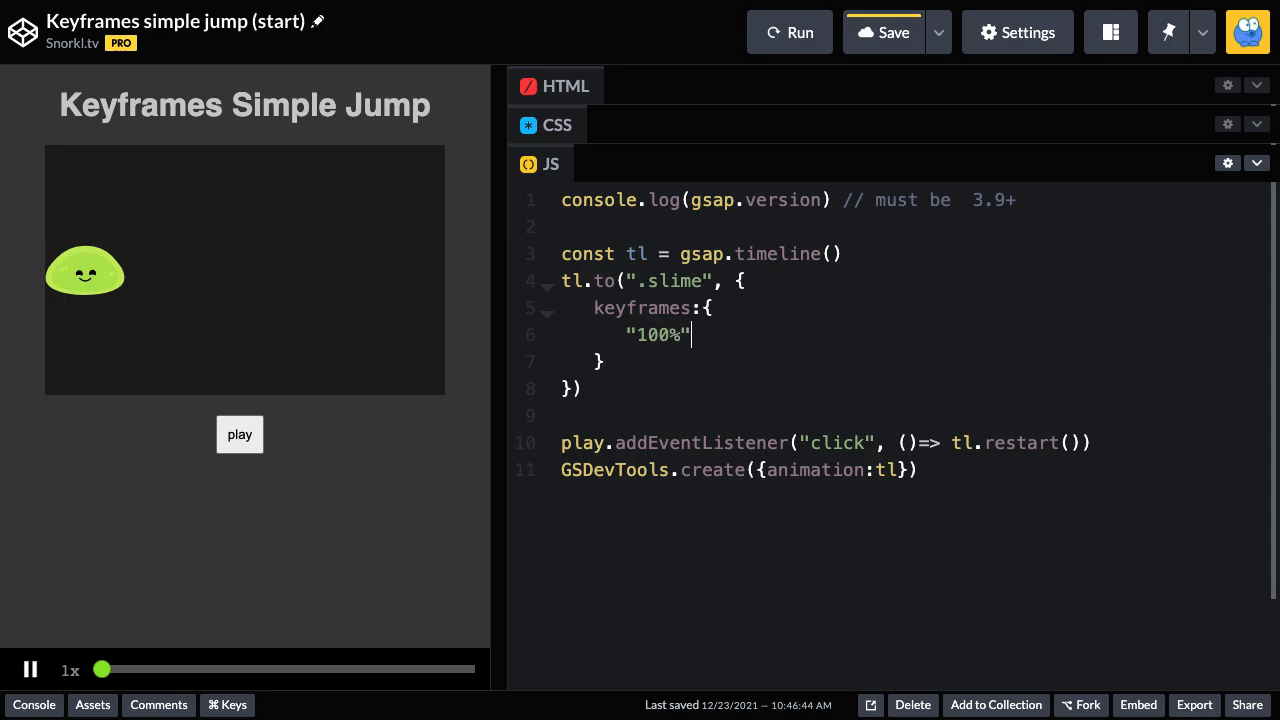
type(":")
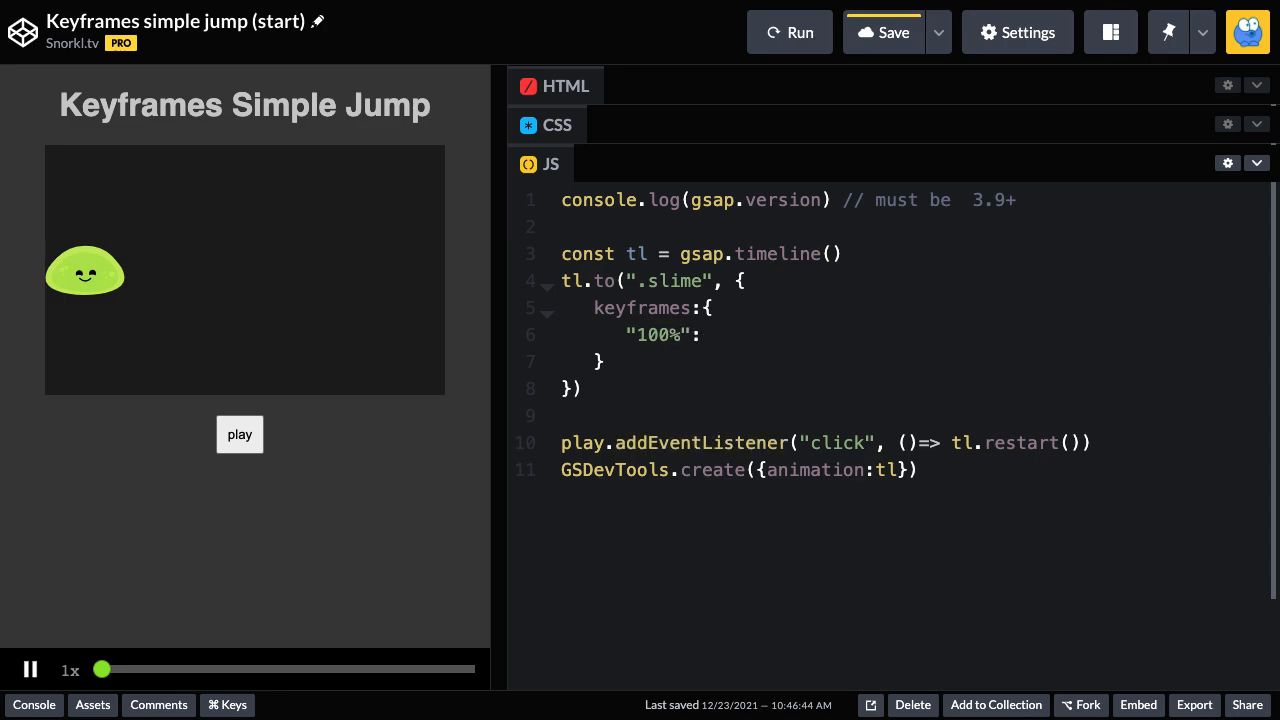
type("{}")
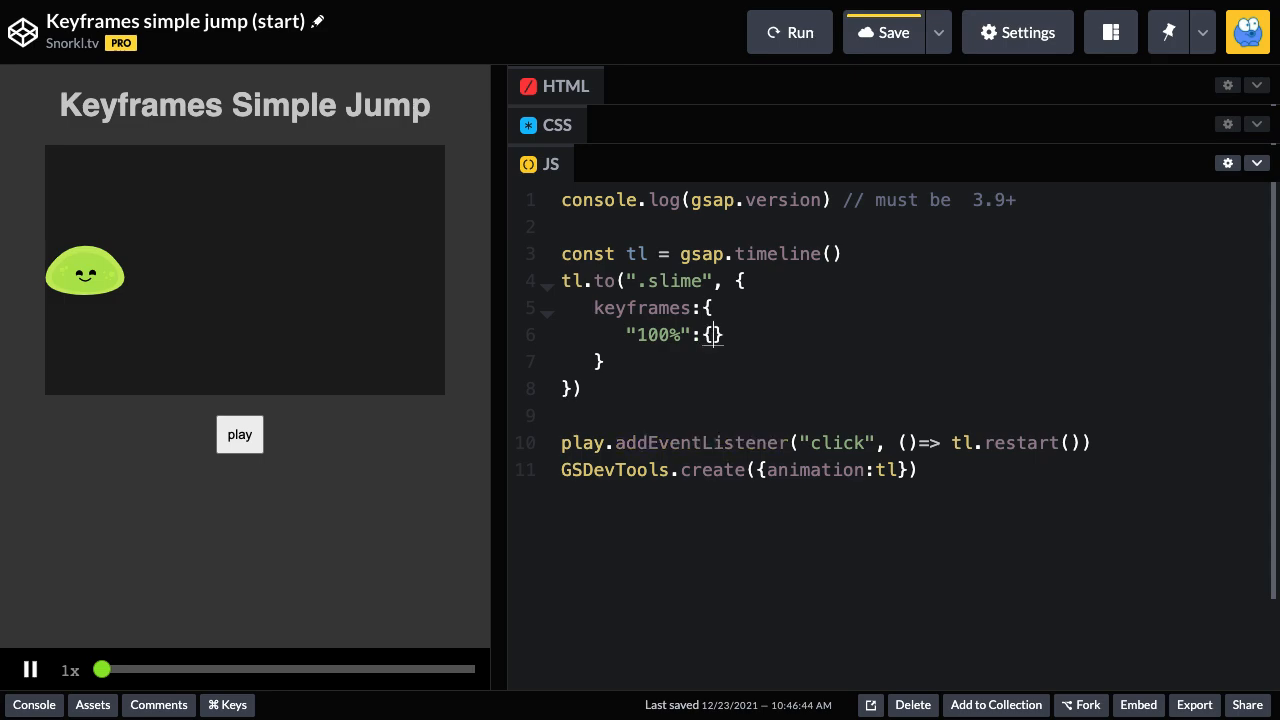
type("x:")
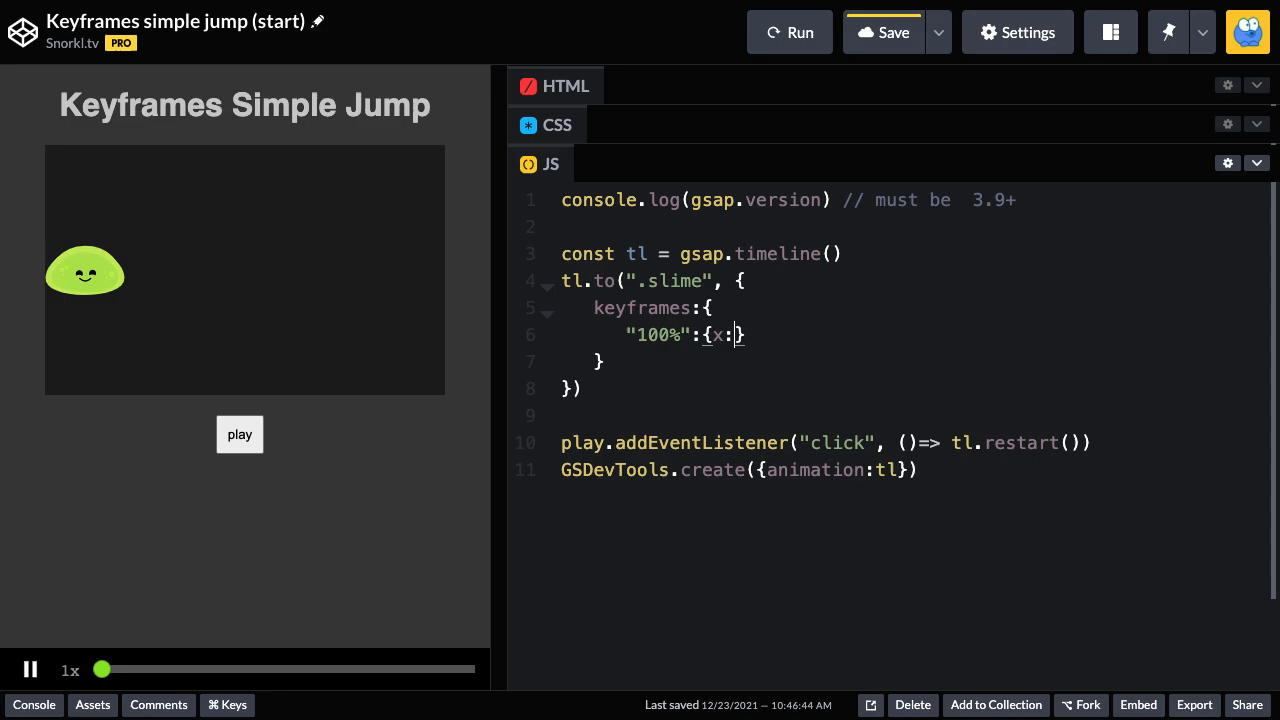
type("320")
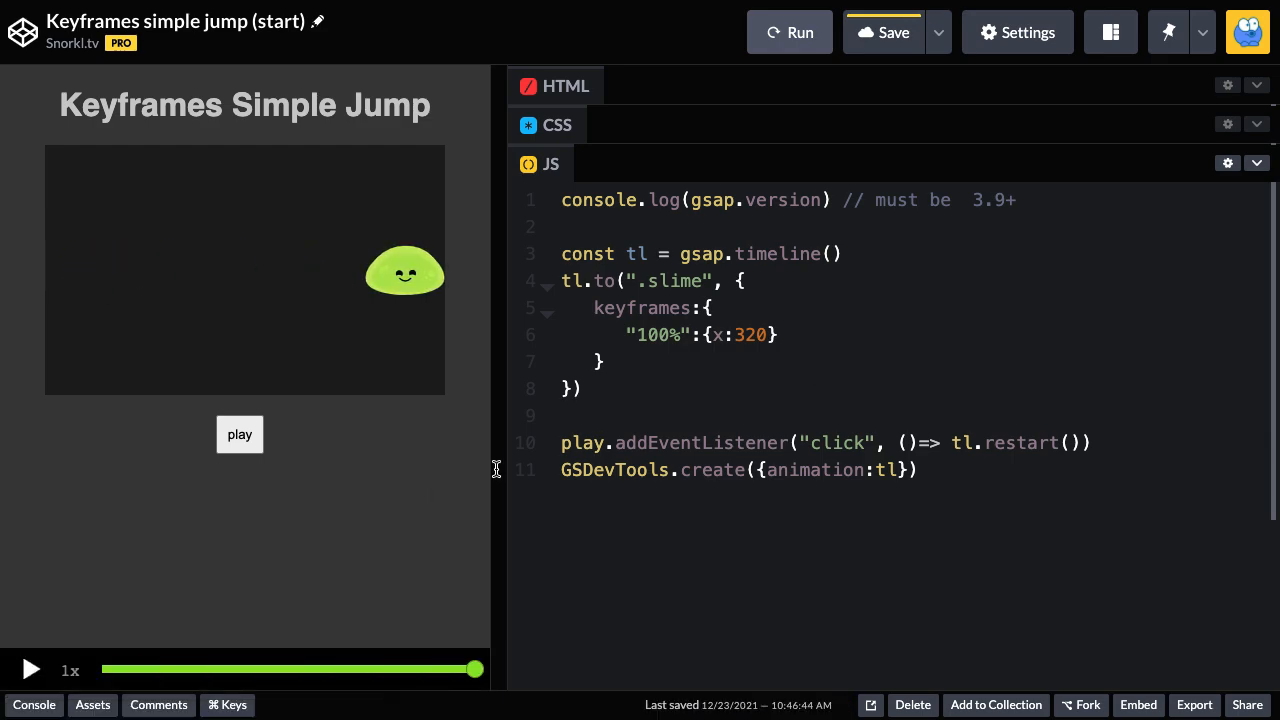
left_click(239, 434)
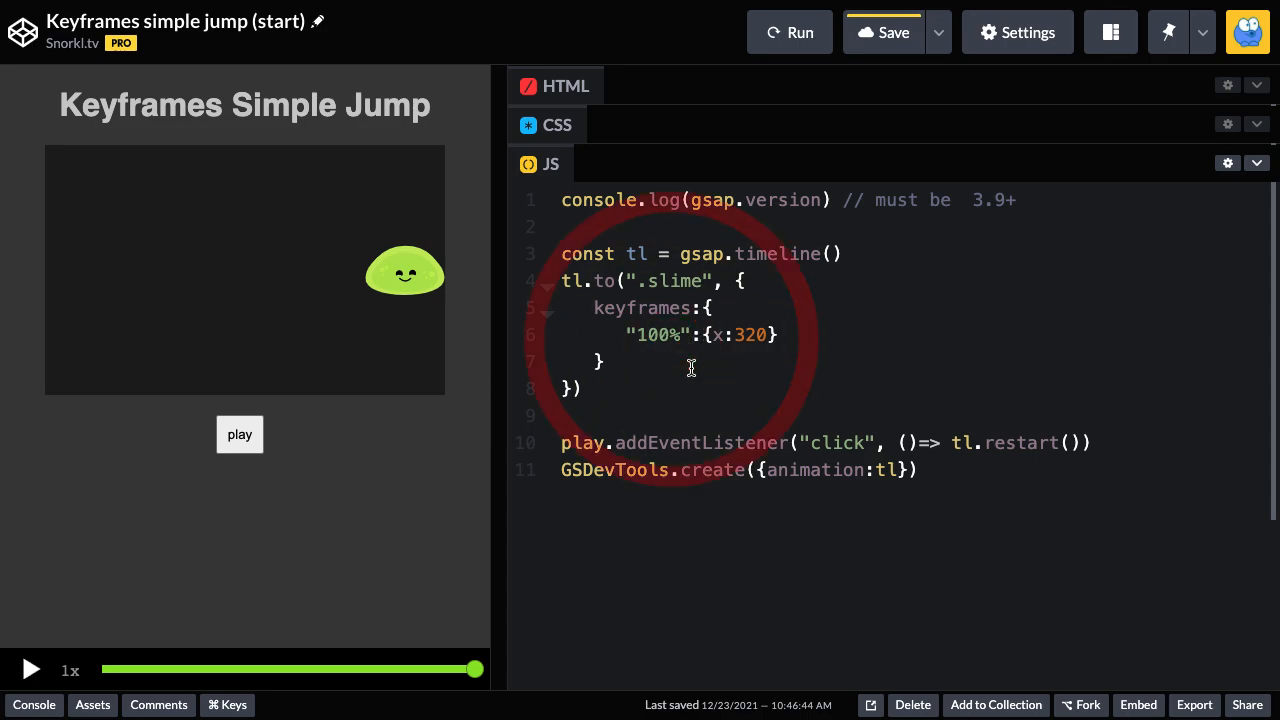
mouse_move(378, 468)
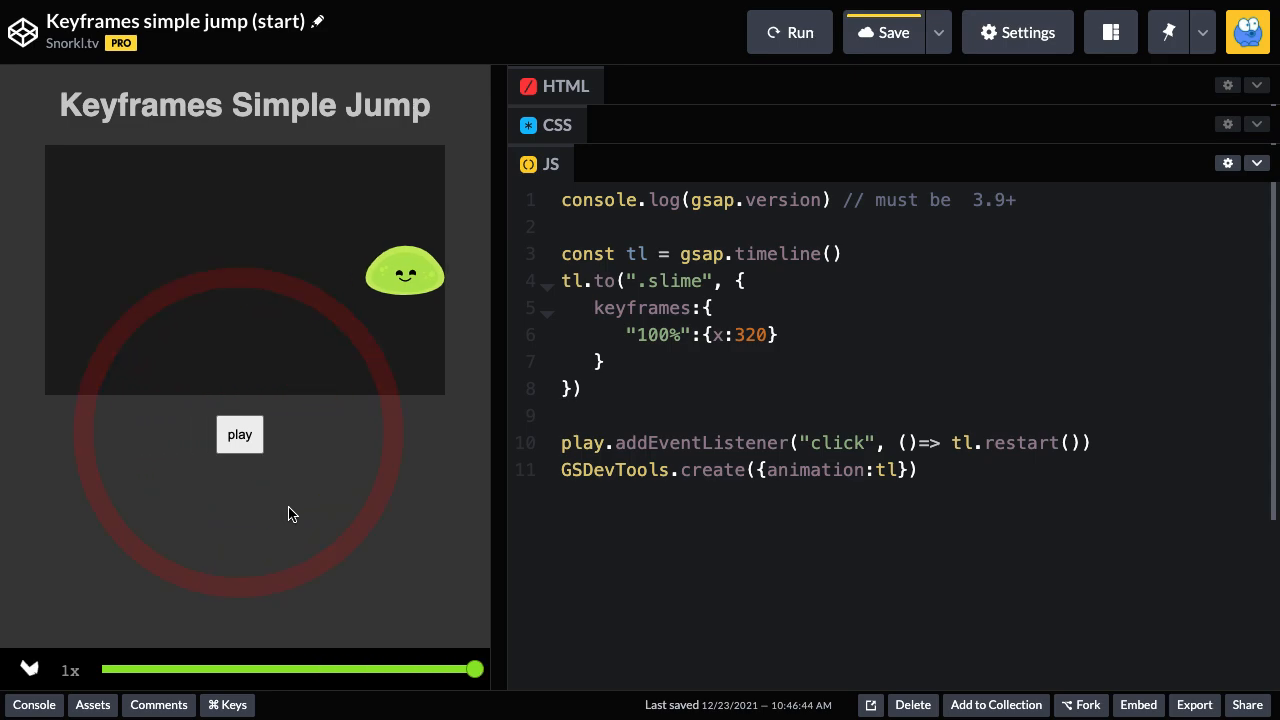
left_click(239, 434)
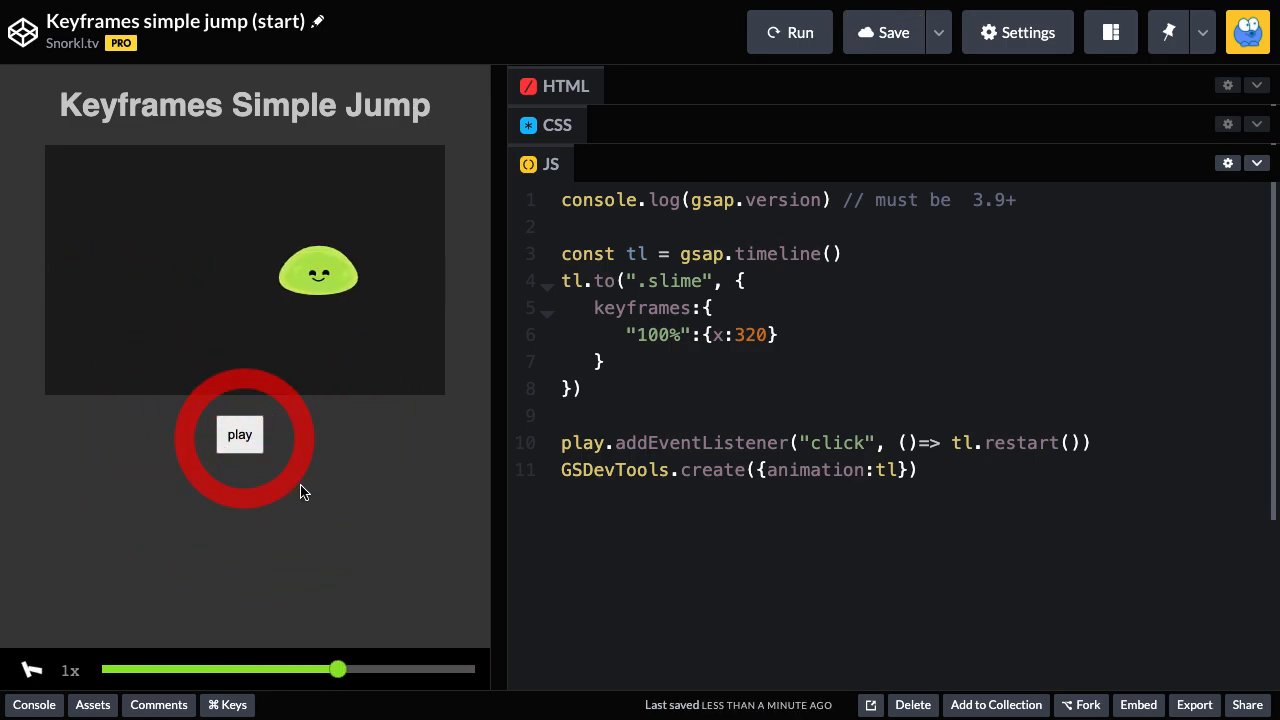
left_click(239, 434)
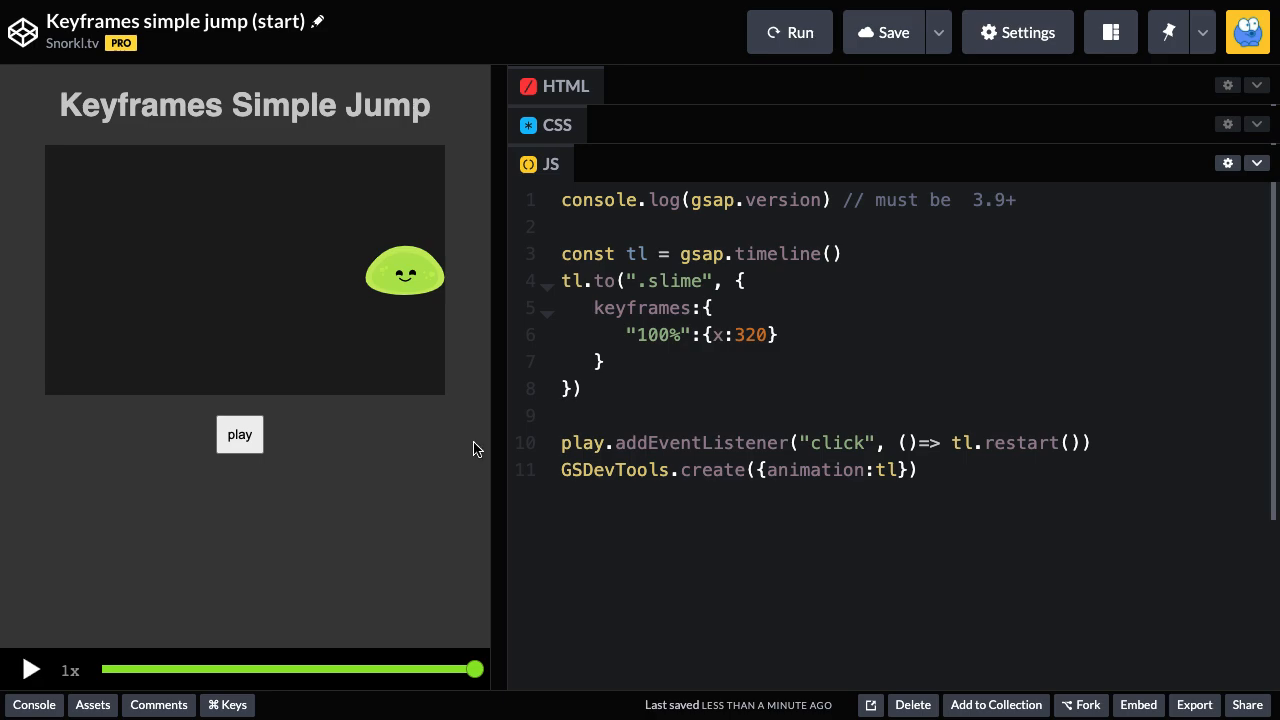
Step: Add duration:3 after the keyframes object's closing brace
type(",")
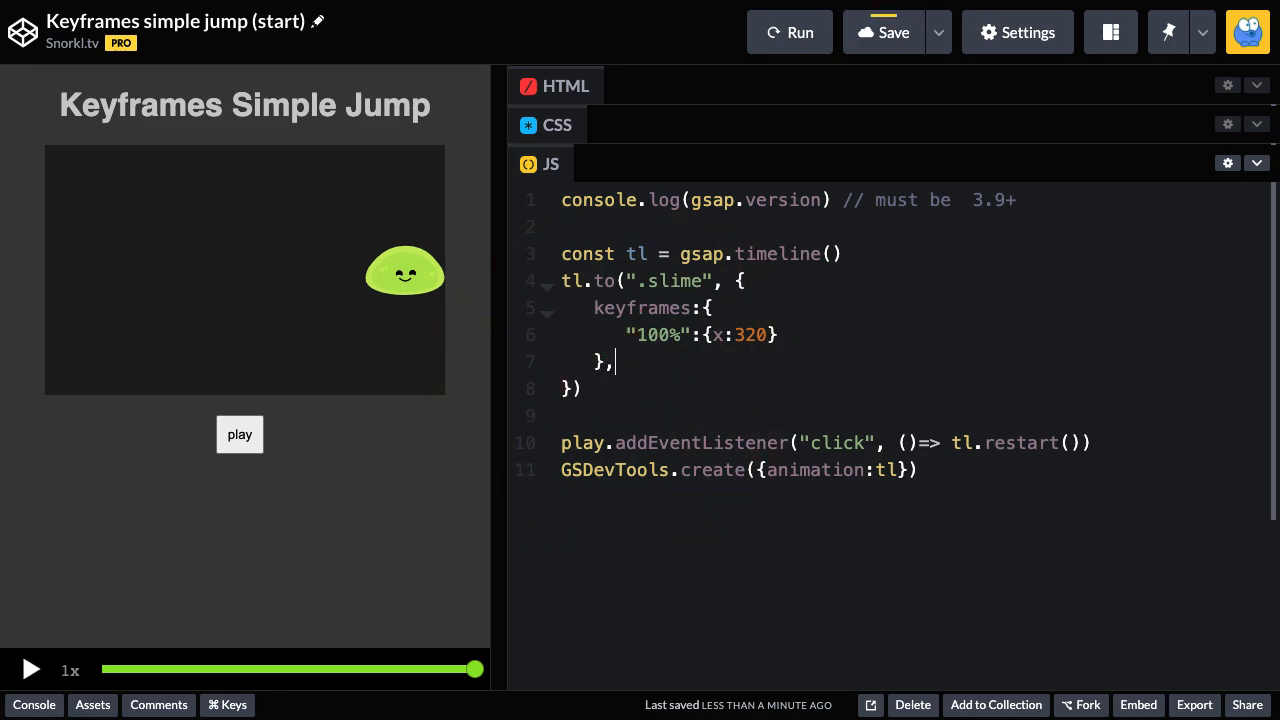
type("duration")
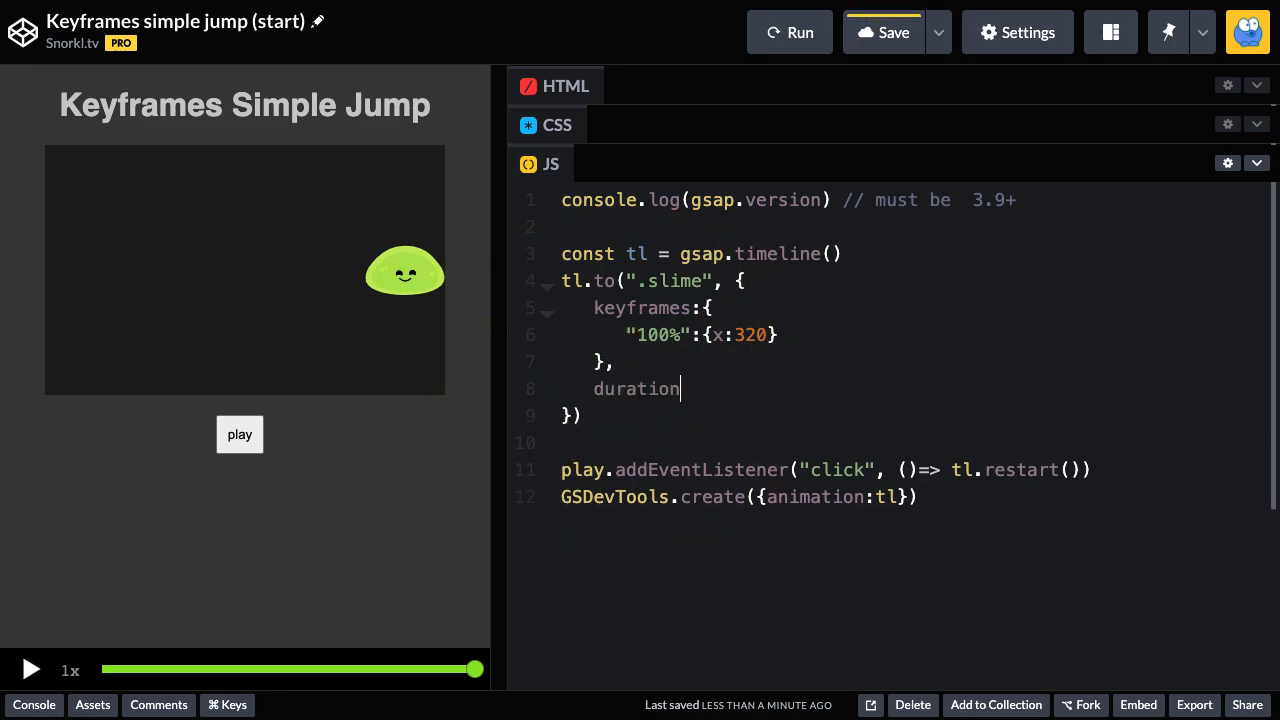
type(":3")
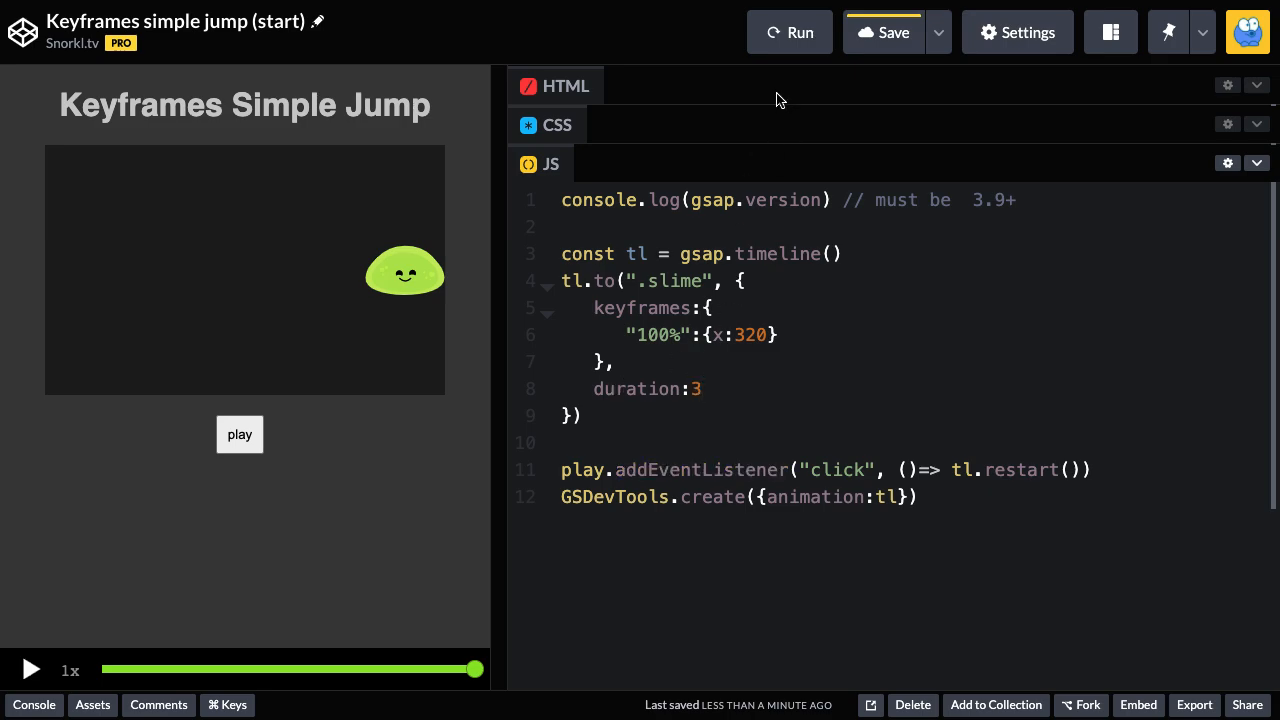
mouse_move(407, 498)
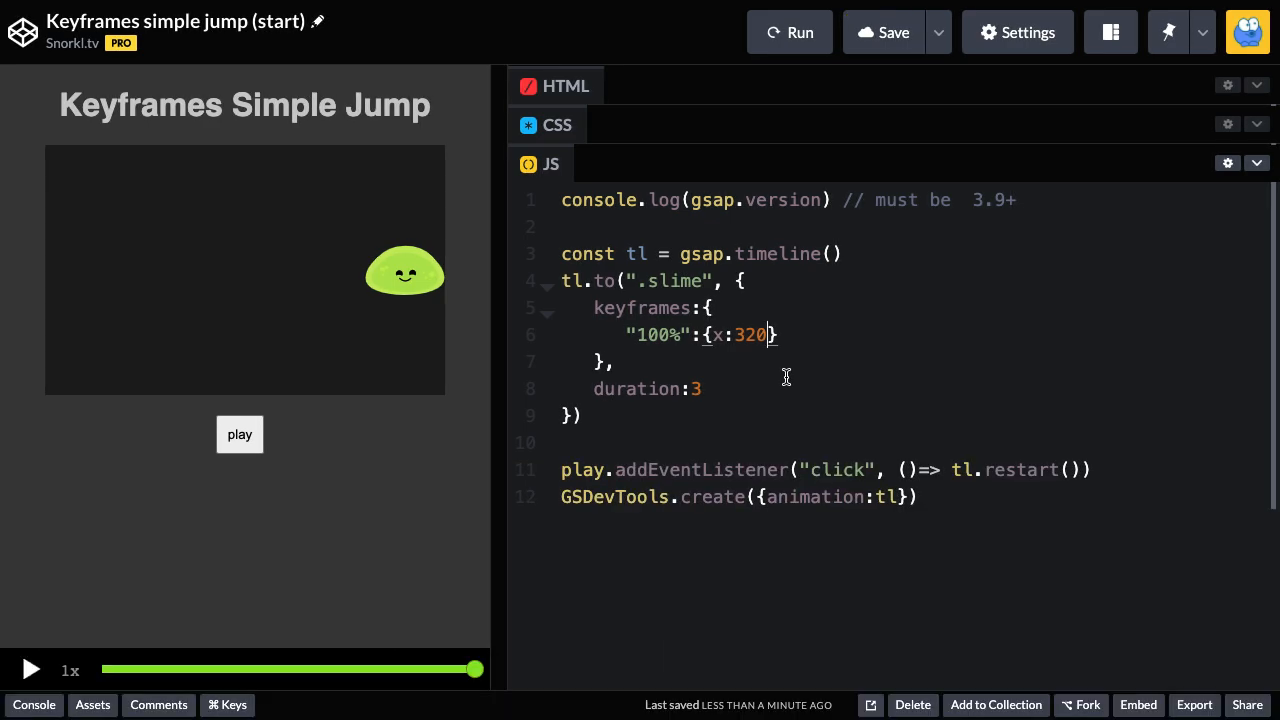
Step: Add ease:"none" to the 100% keyframe and save the pen
type(", ease:\"\"")
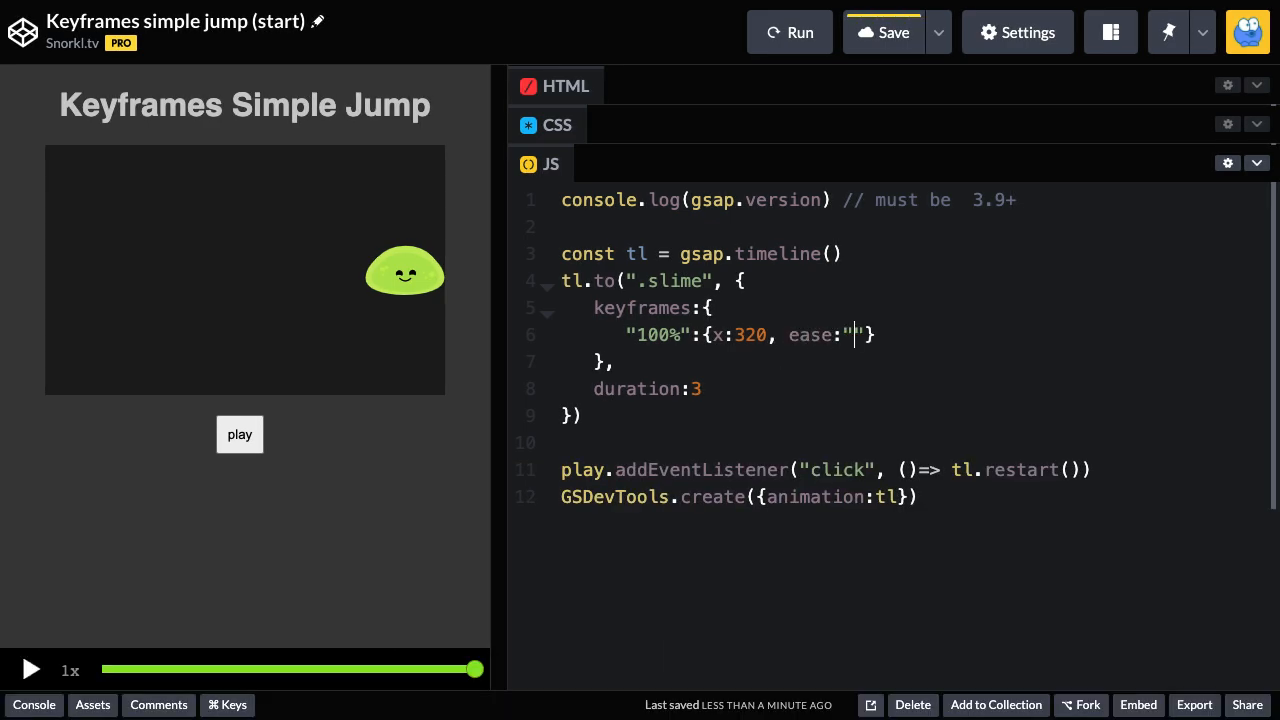
type("none")
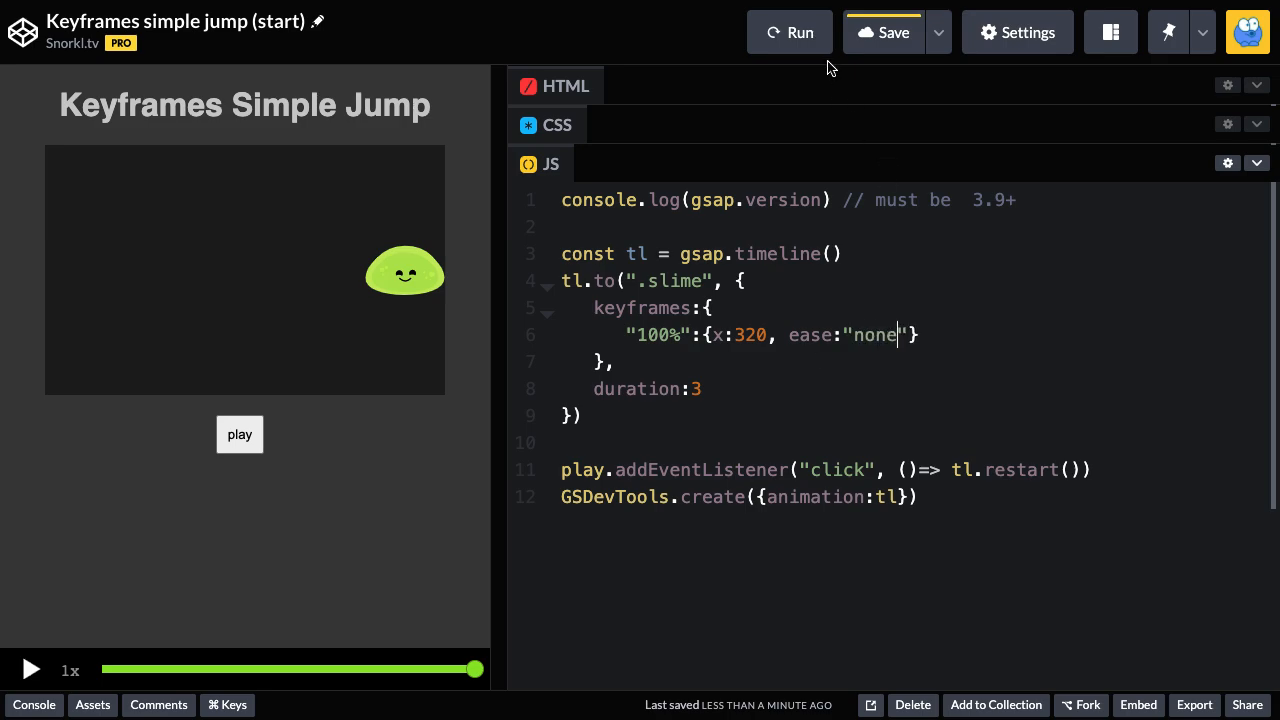
left_click(789, 32)
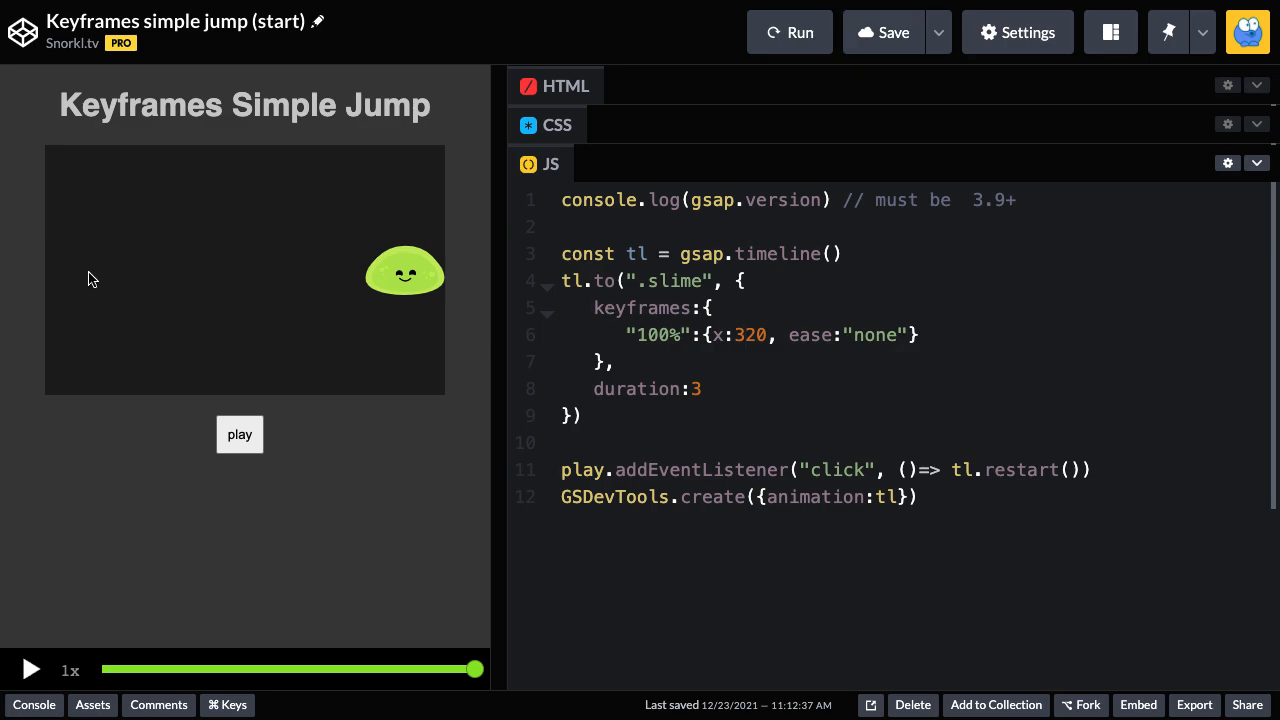
mouse_move(253, 588)
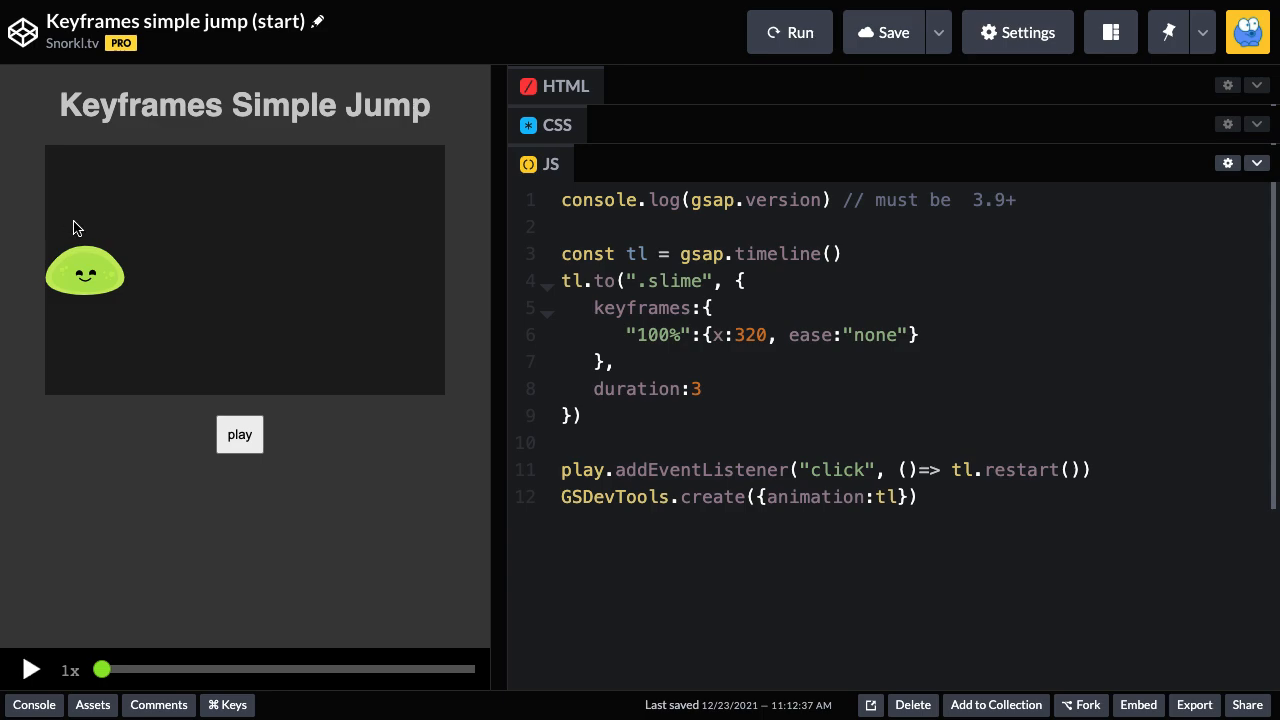
mouse_move(740, 313)
type("\"0%\":{")
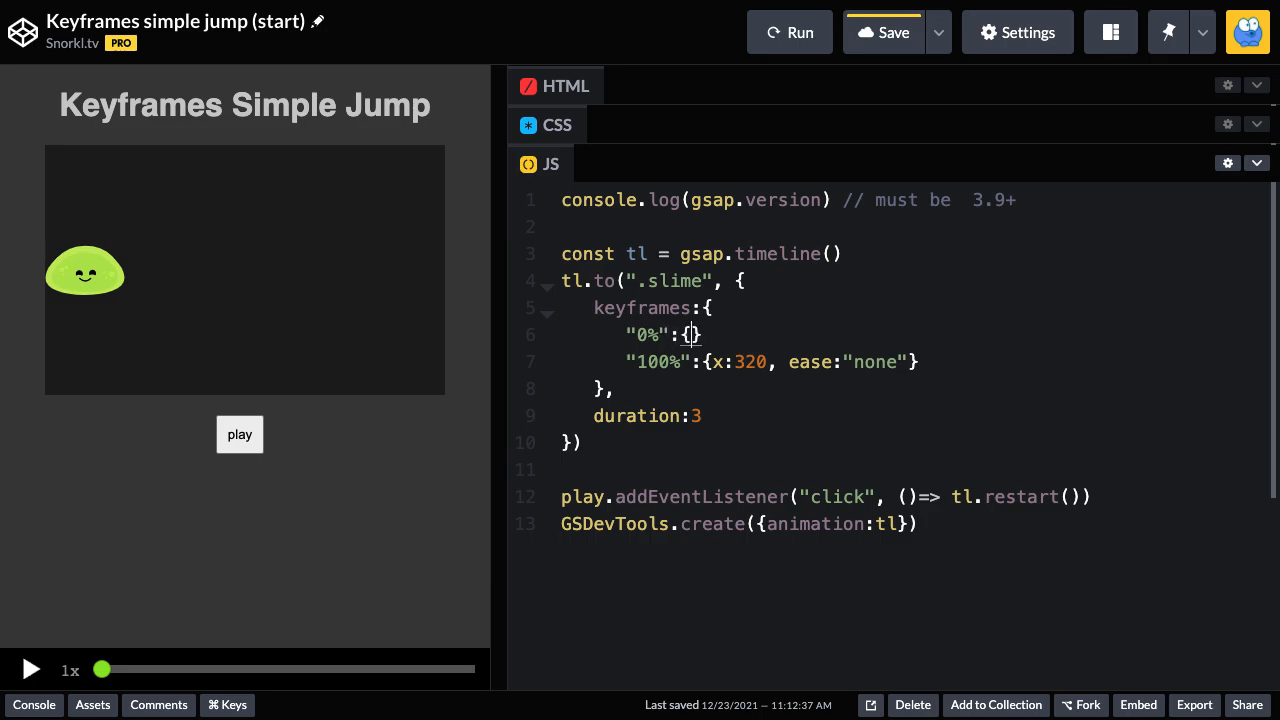
Step: Give the new keyframe y:-100, rerun the pen, and begin renaming it to 50%
type("y:-100")
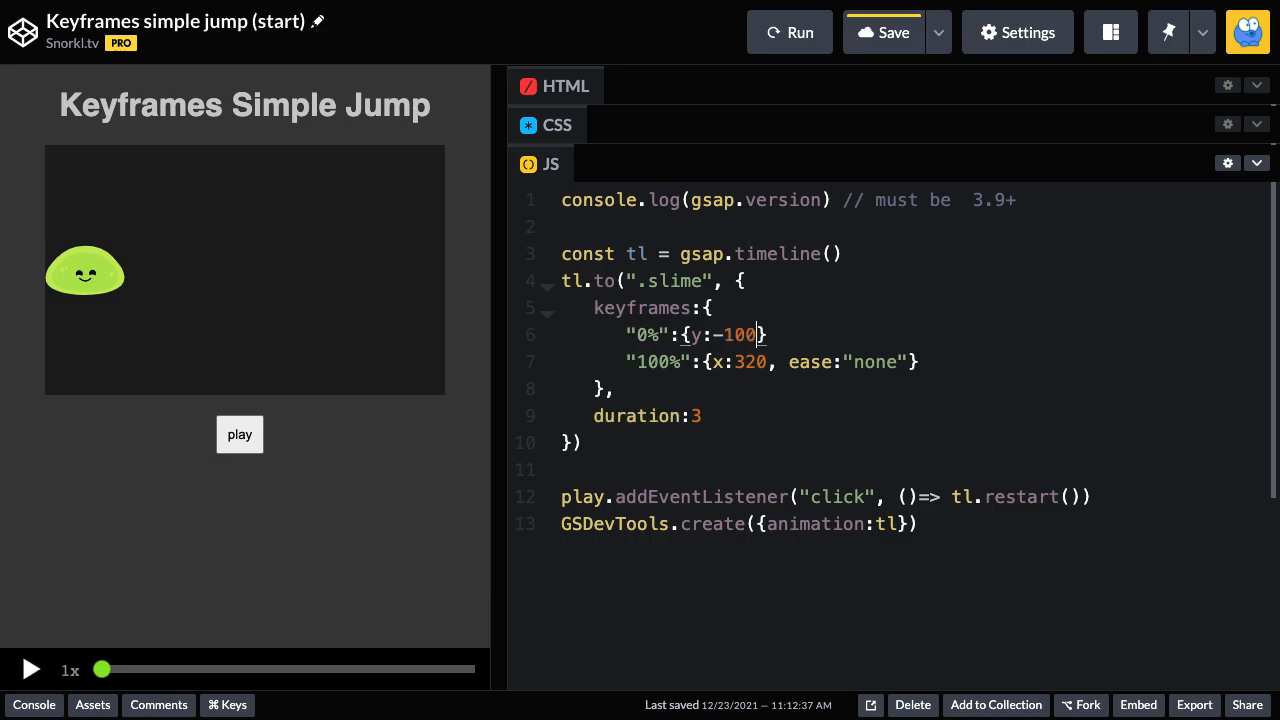
type(",")
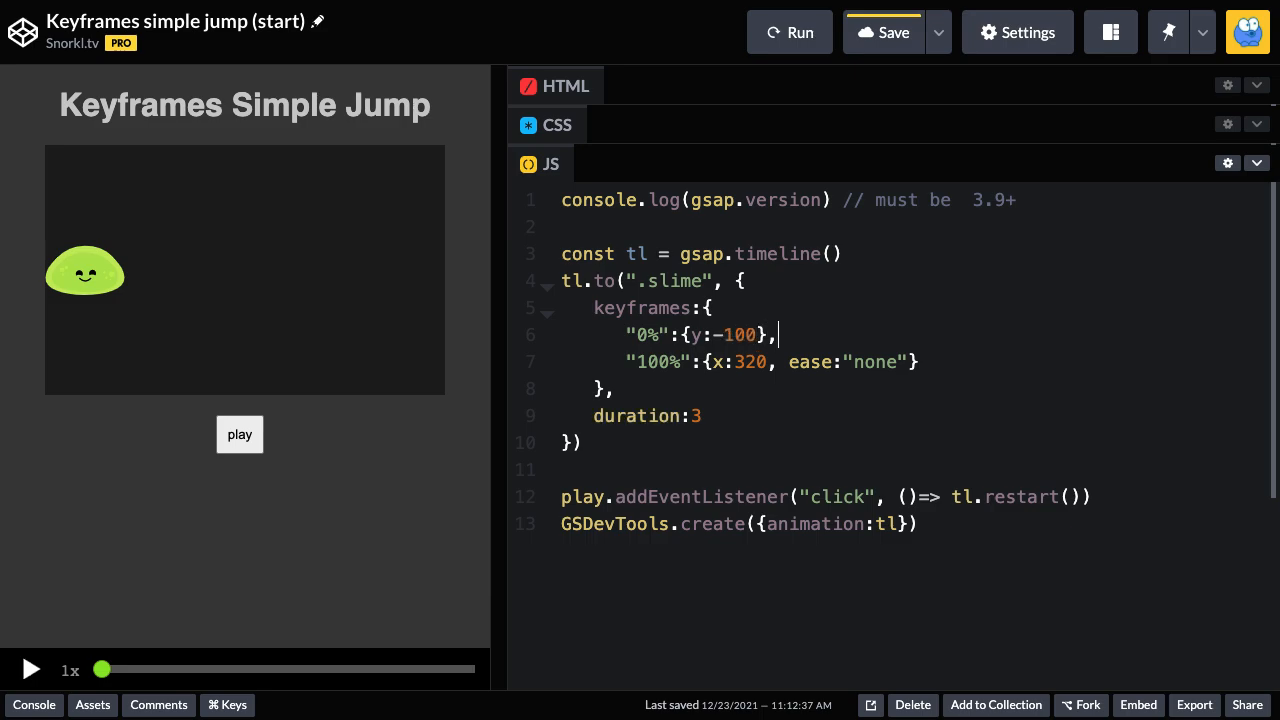
left_click(798, 362)
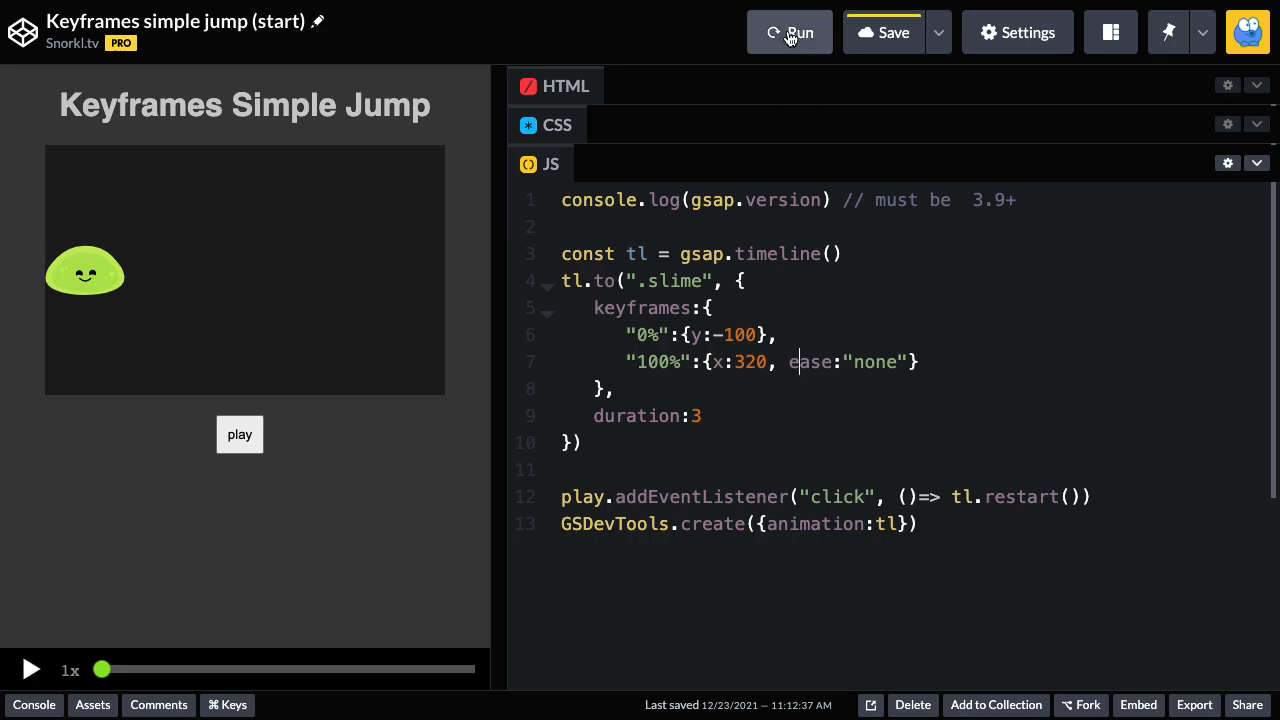
left_click(790, 32)
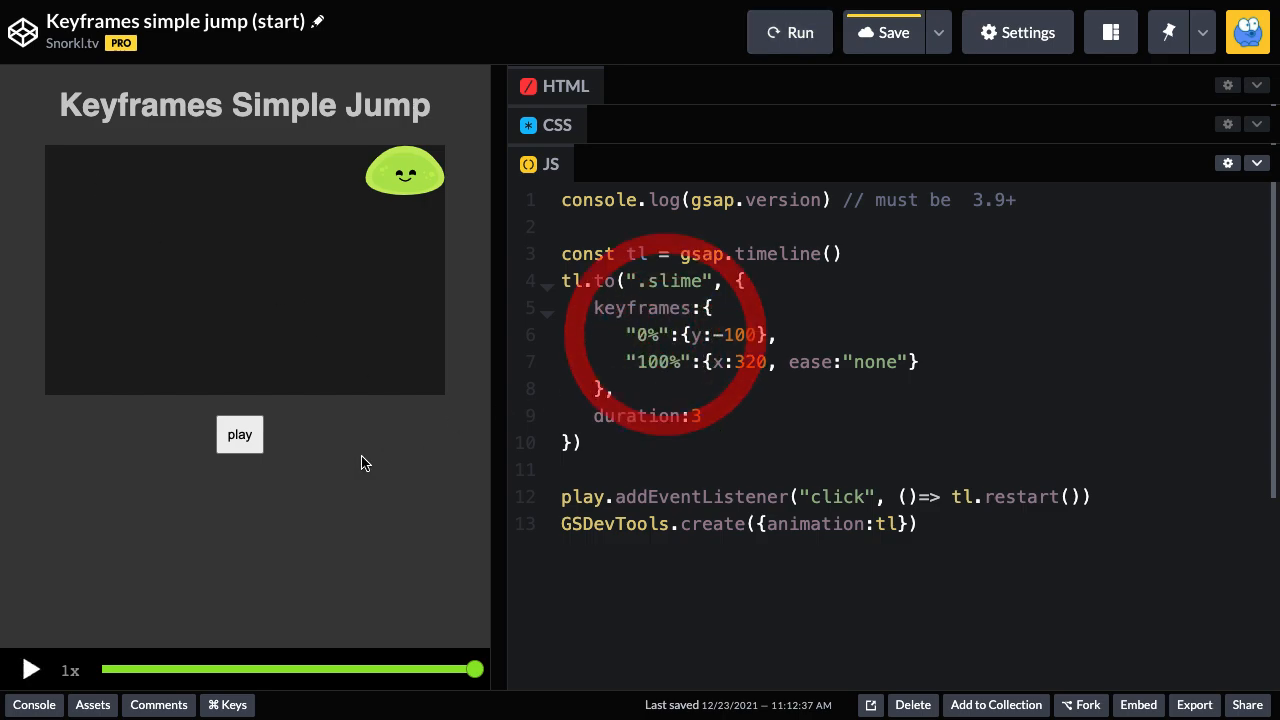
left_click(239, 434)
type("5")
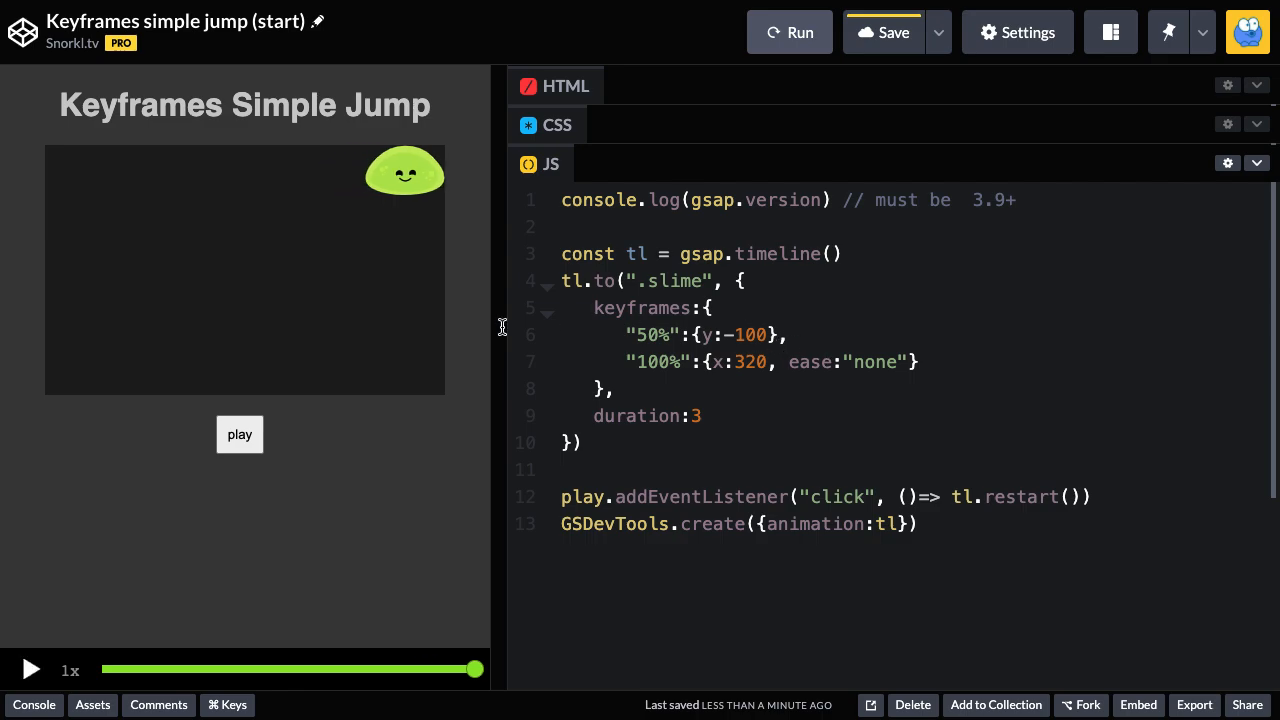
left_click(239, 434)
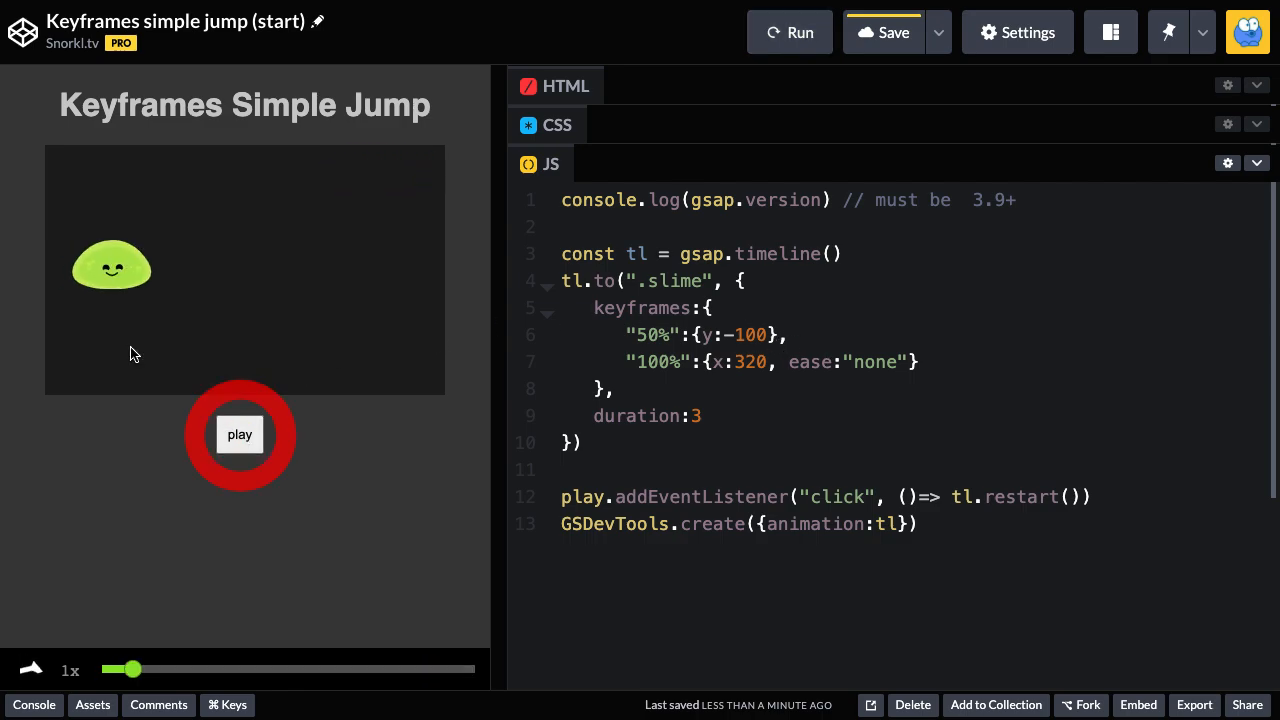
left_click(239, 434)
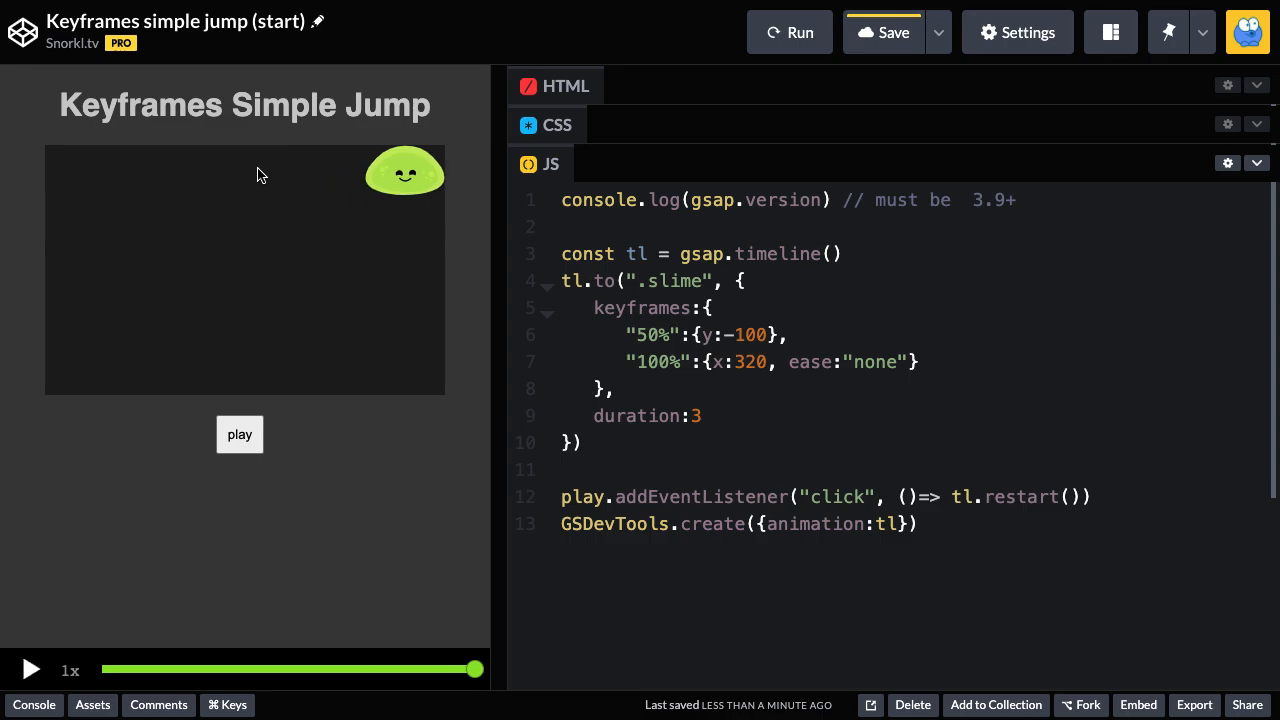
mouse_move(297, 190)
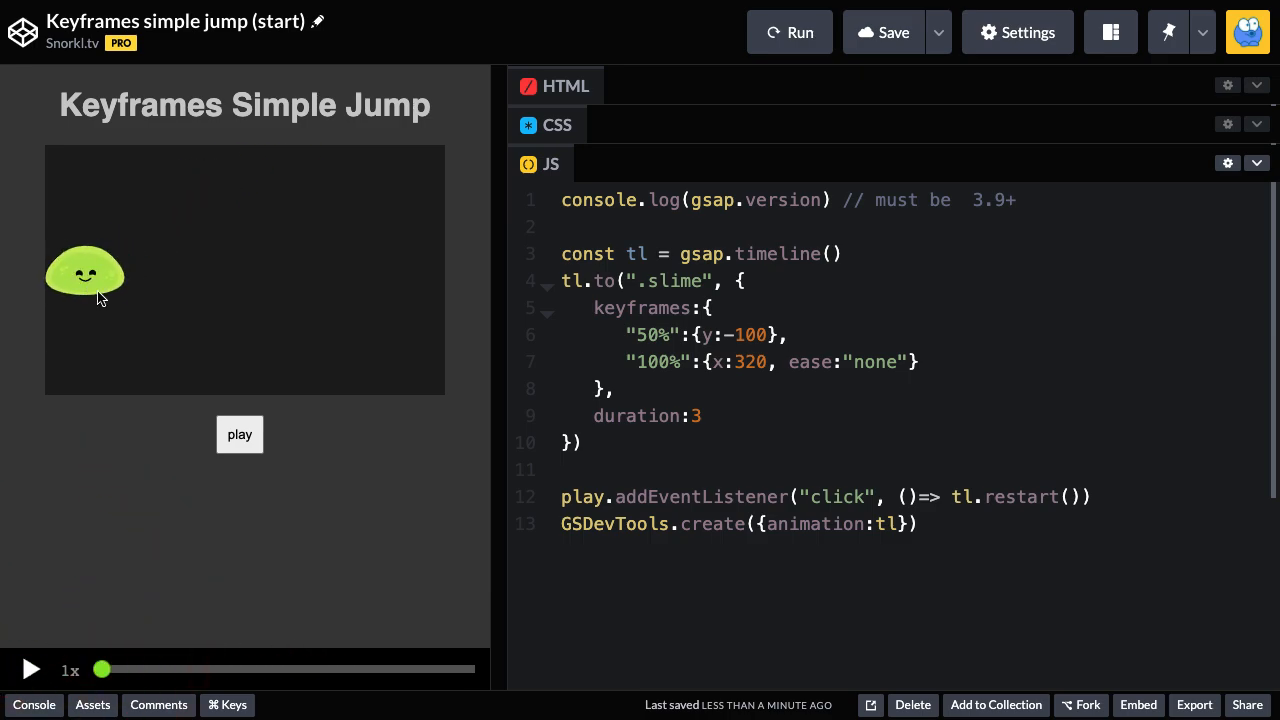
mouse_move(95, 298)
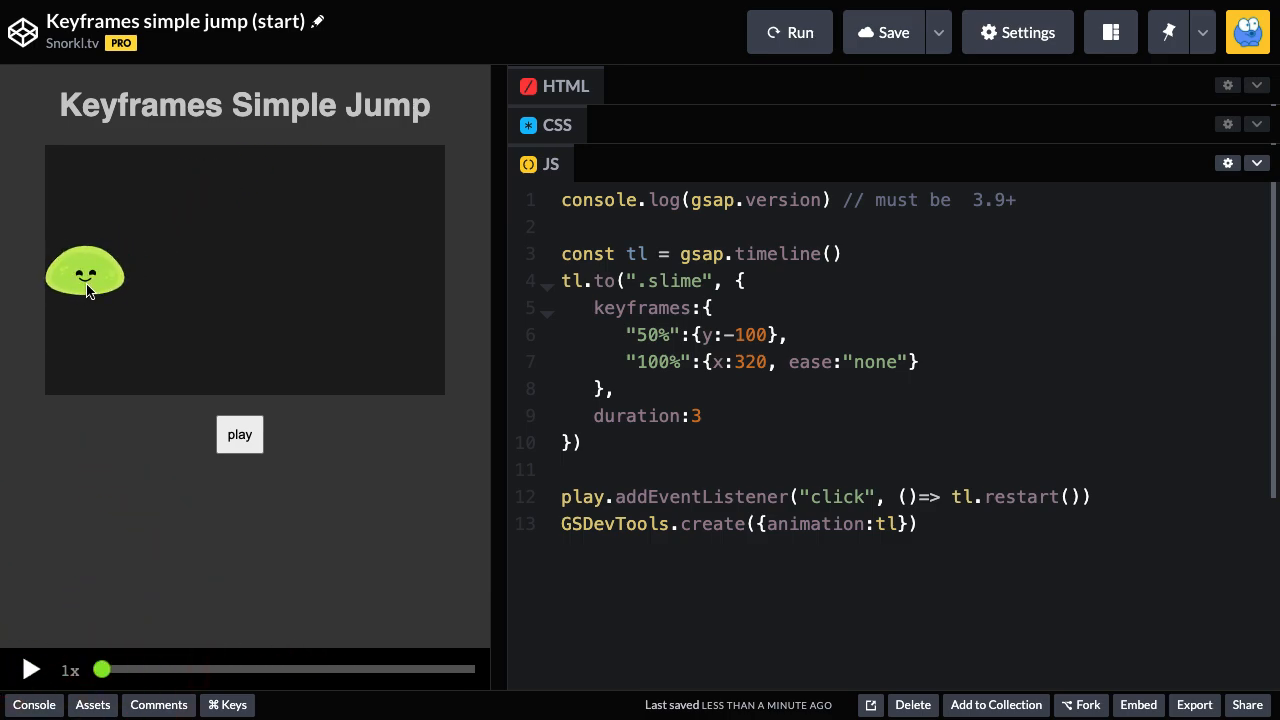
left_click_drag(102, 669, 130, 669)
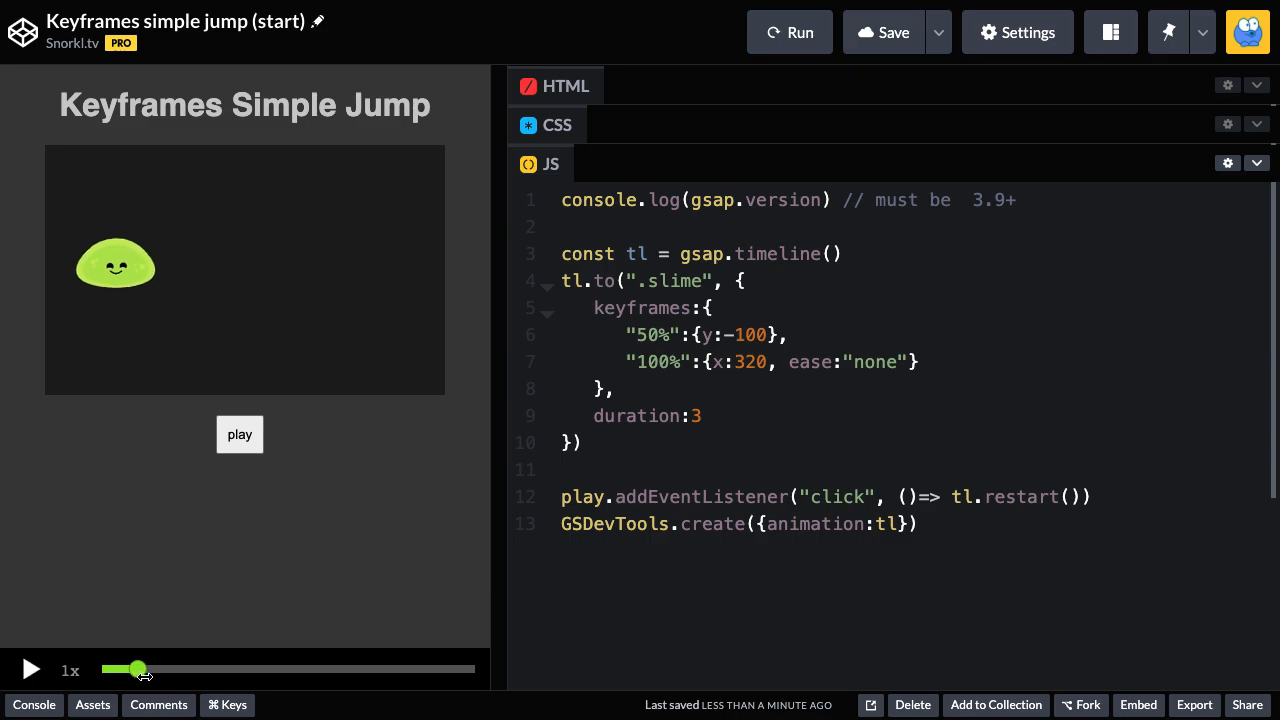
left_click_drag(127, 669, 197, 669)
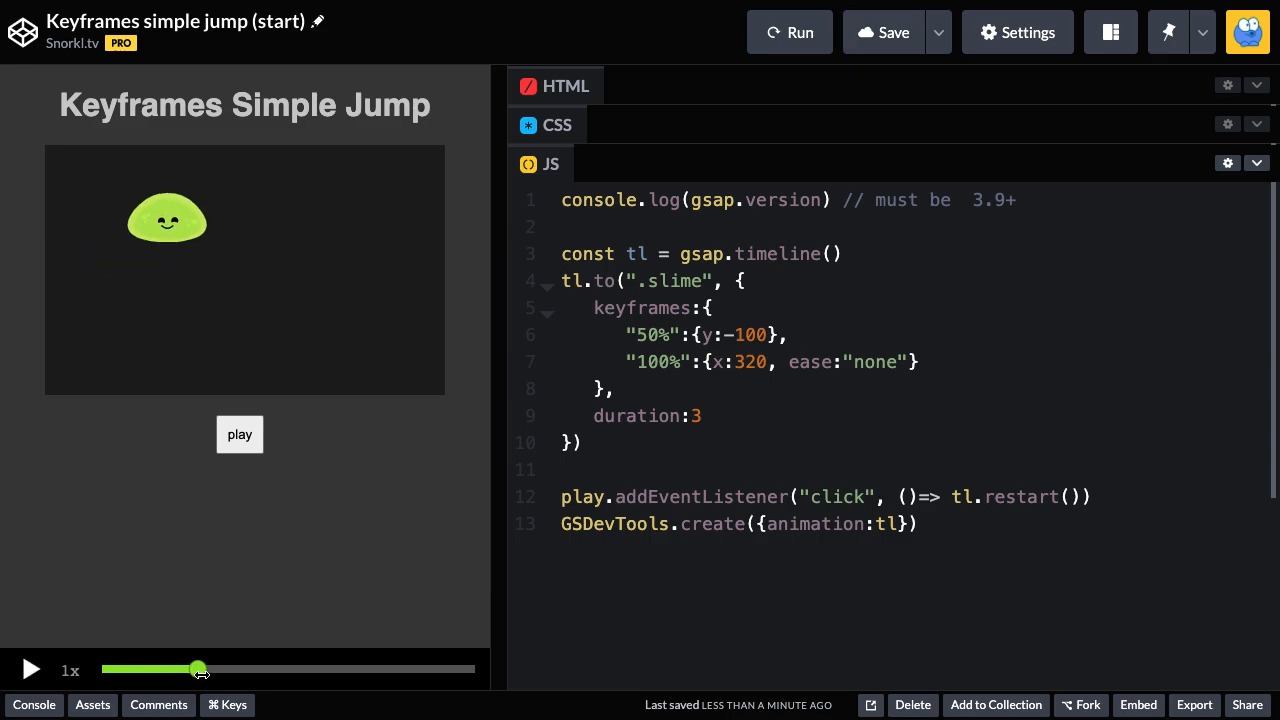
left_click_drag(198, 669, 255, 669)
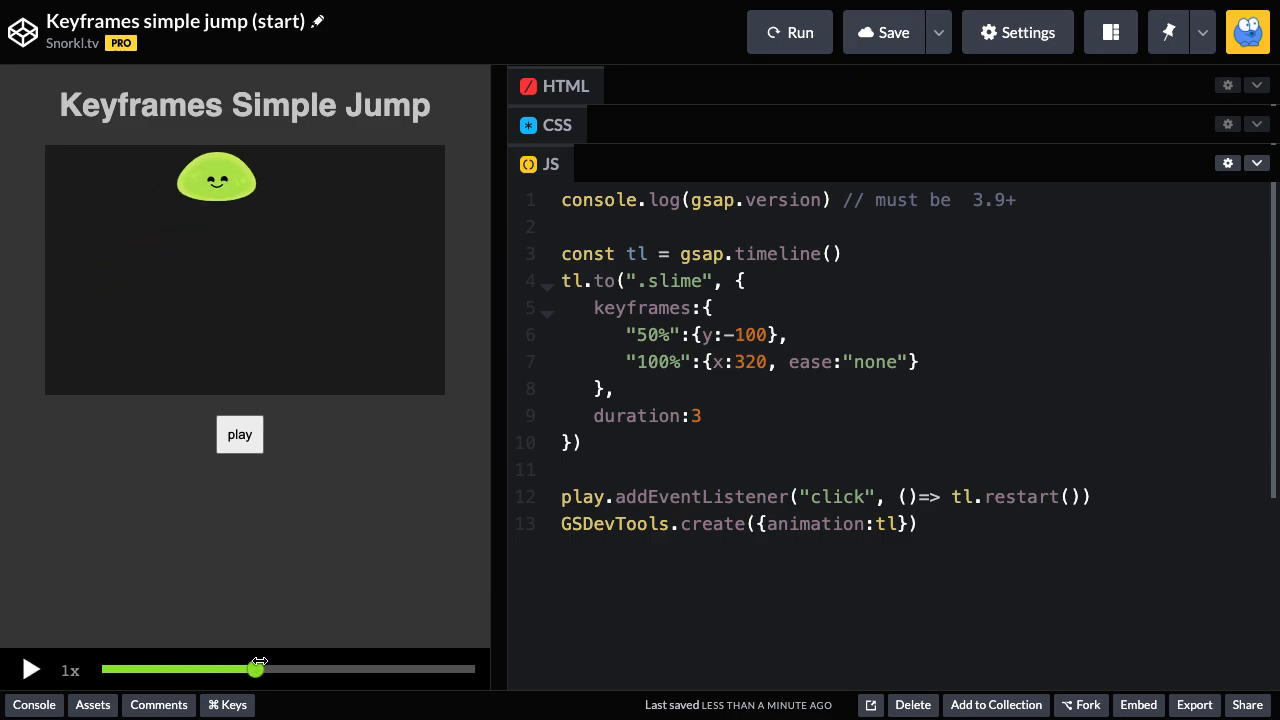
left_click_drag(255, 669, 375, 669)
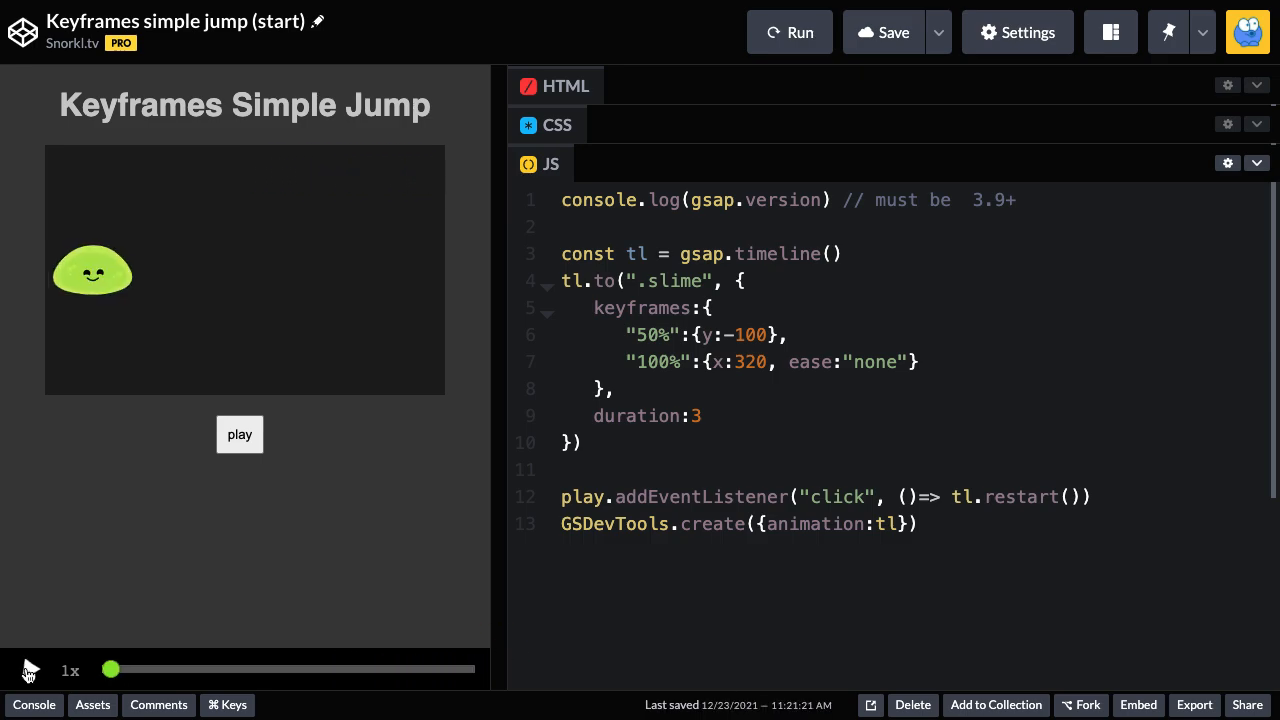
left_click(30, 669)
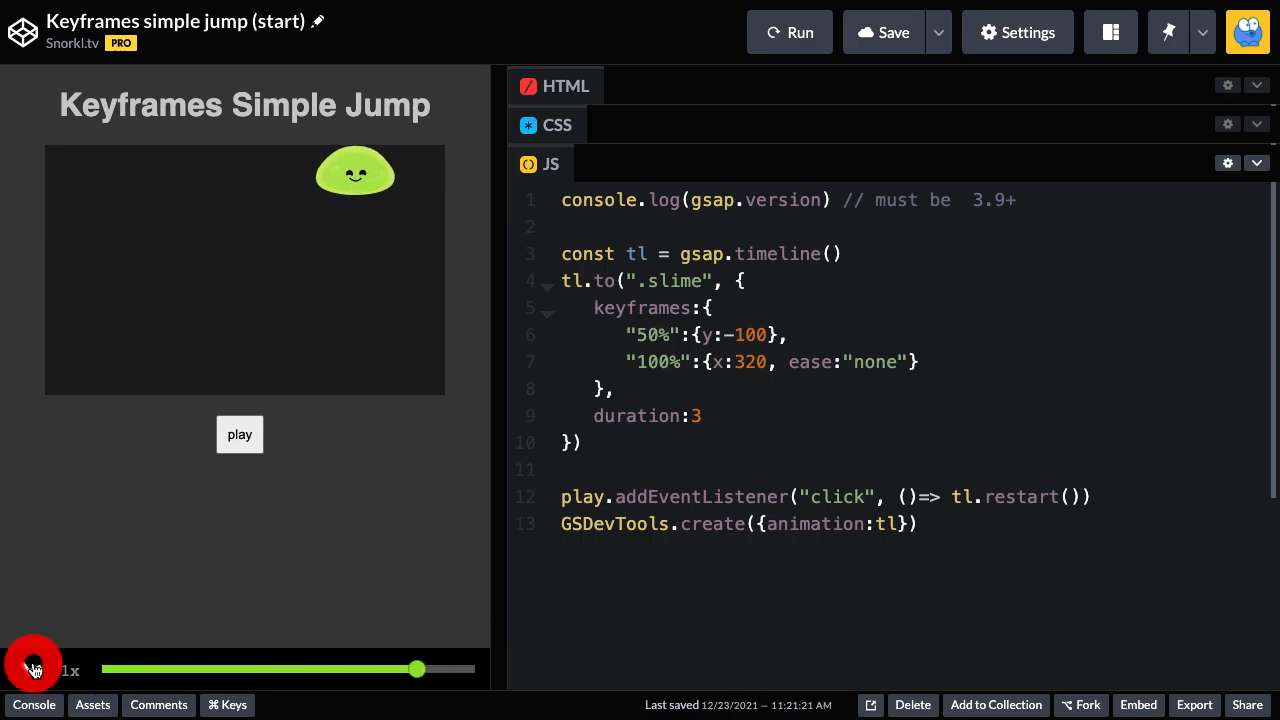
left_click(33, 669)
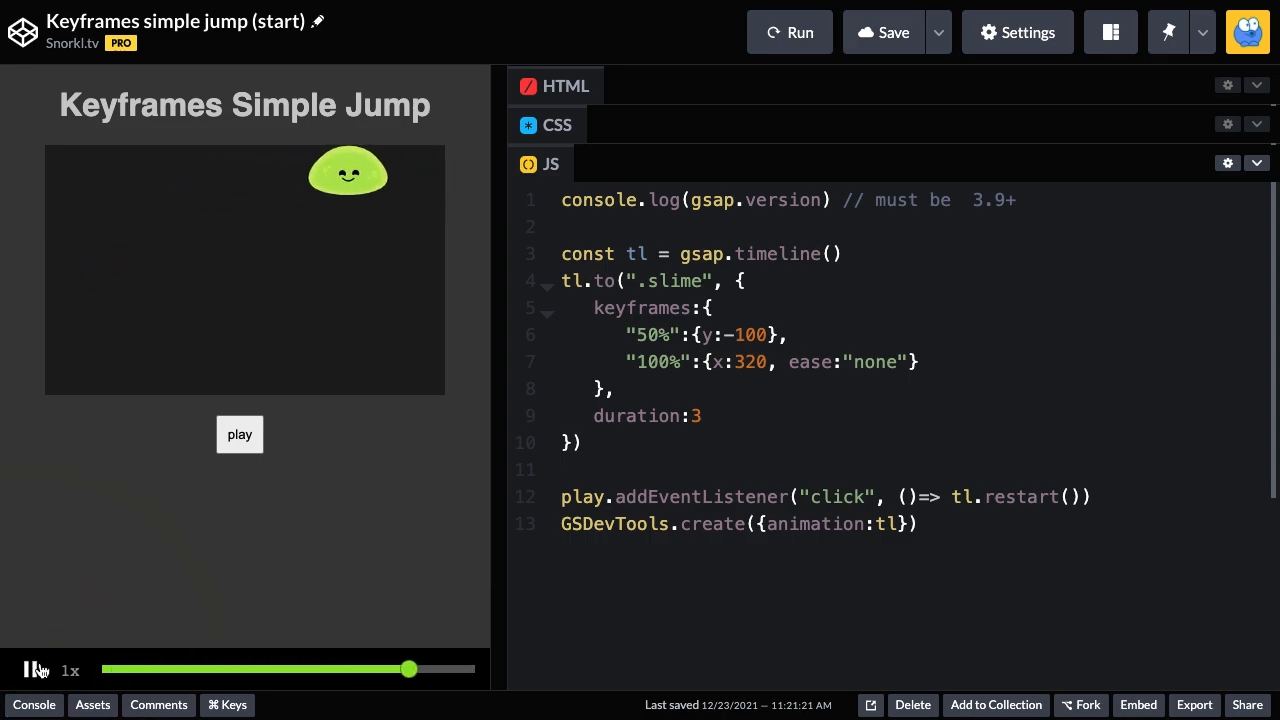
left_click(30, 669)
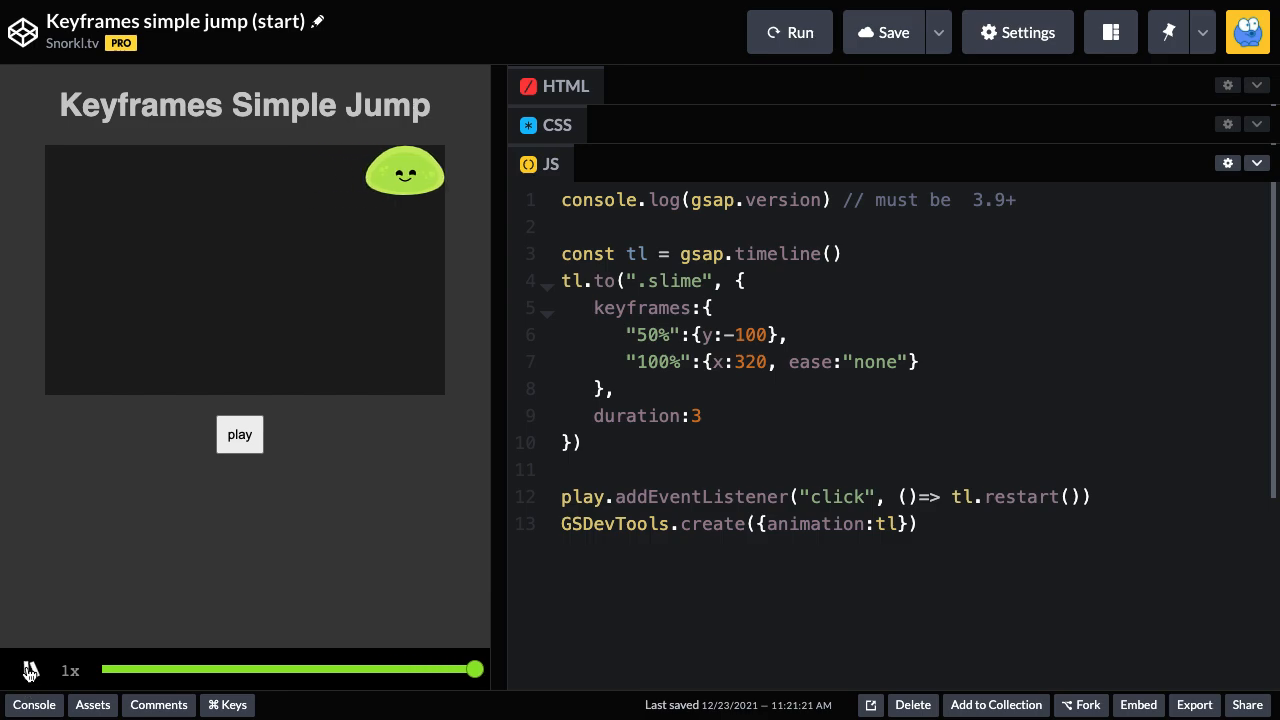
left_click(239, 434)
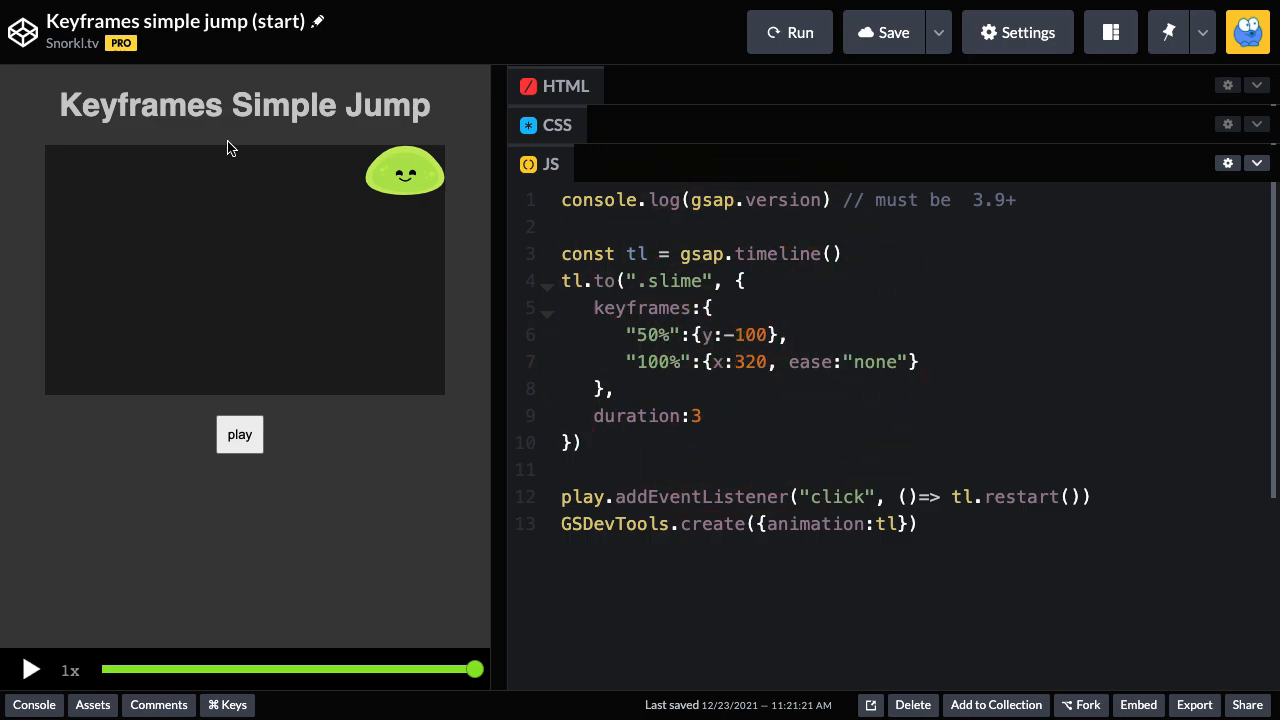
left_click_drag(474, 669, 101, 669)
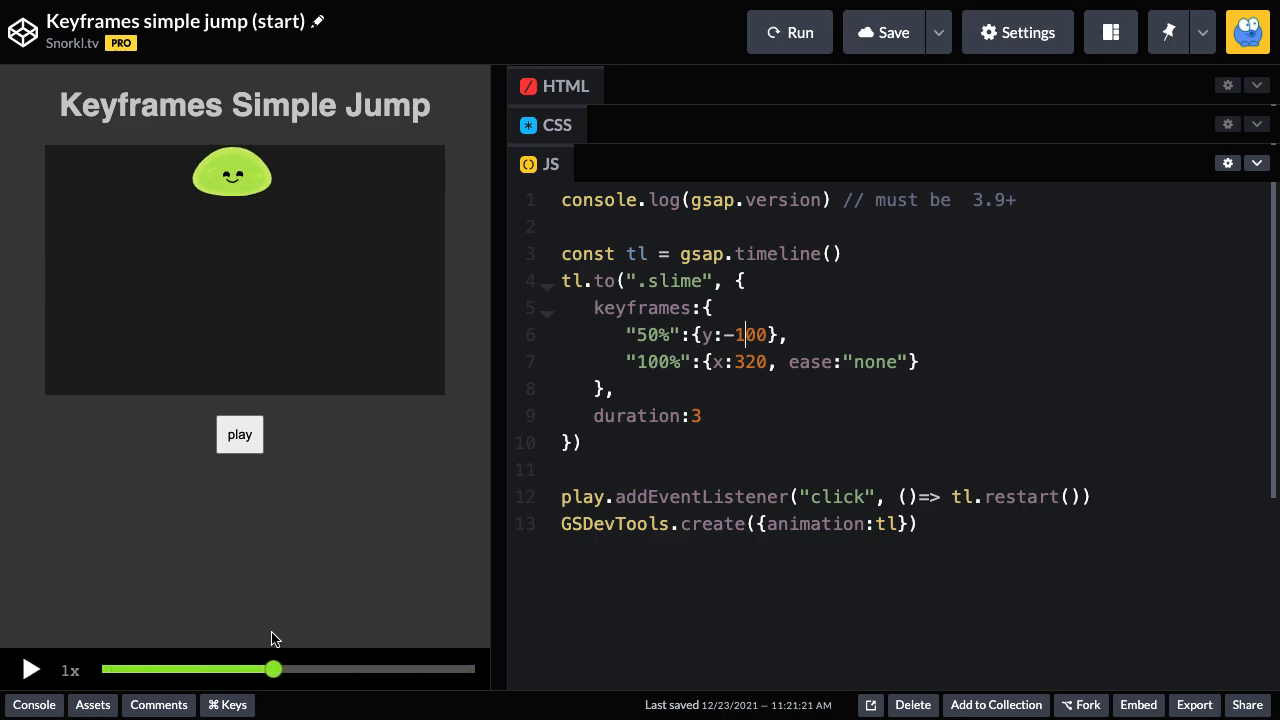
mouse_move(288, 683)
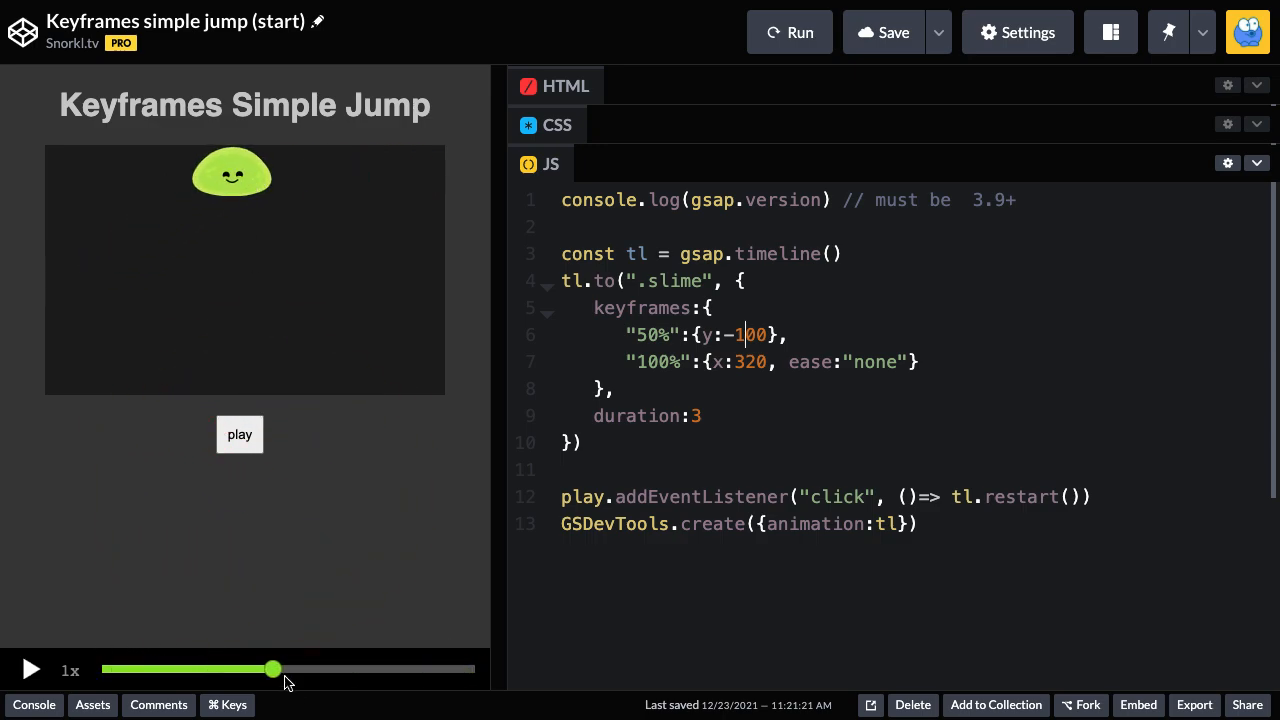
left_click_drag(275, 668, 473, 668)
type("y:0, ")
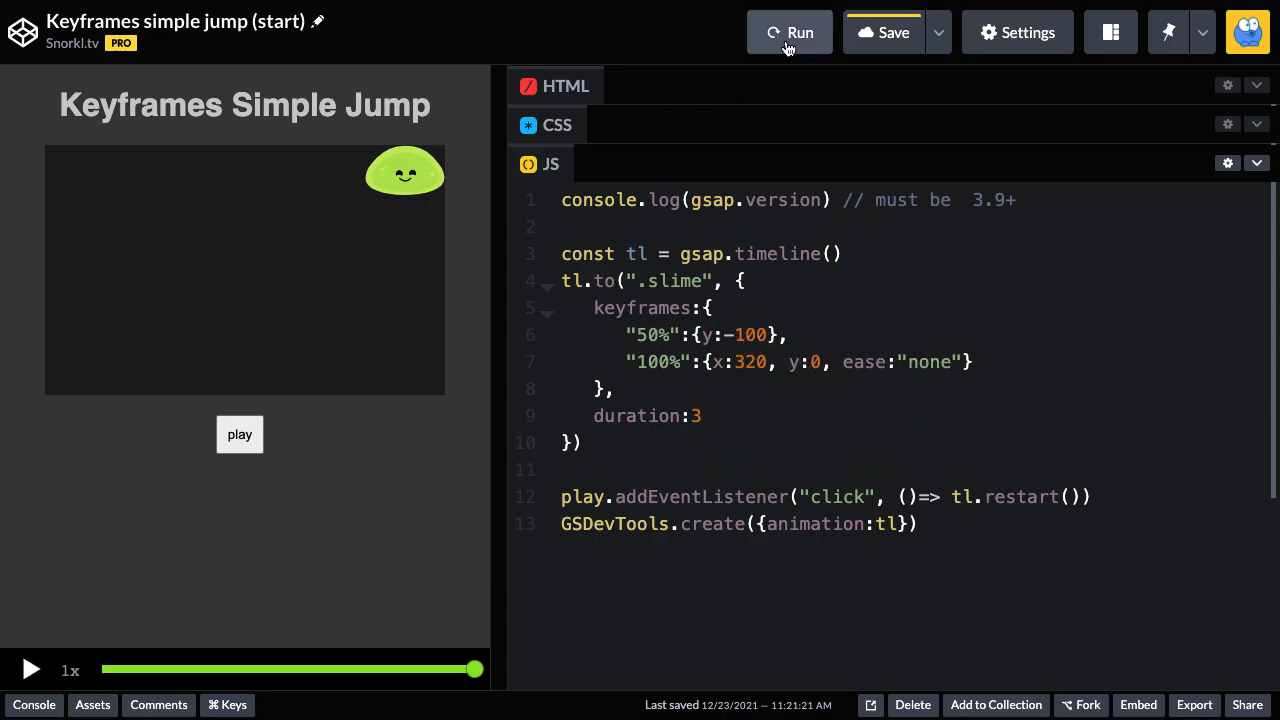
Step: Rerun the pen and replay the slime's jump repeatedly to check the y:0 landing
left_click(789, 32)
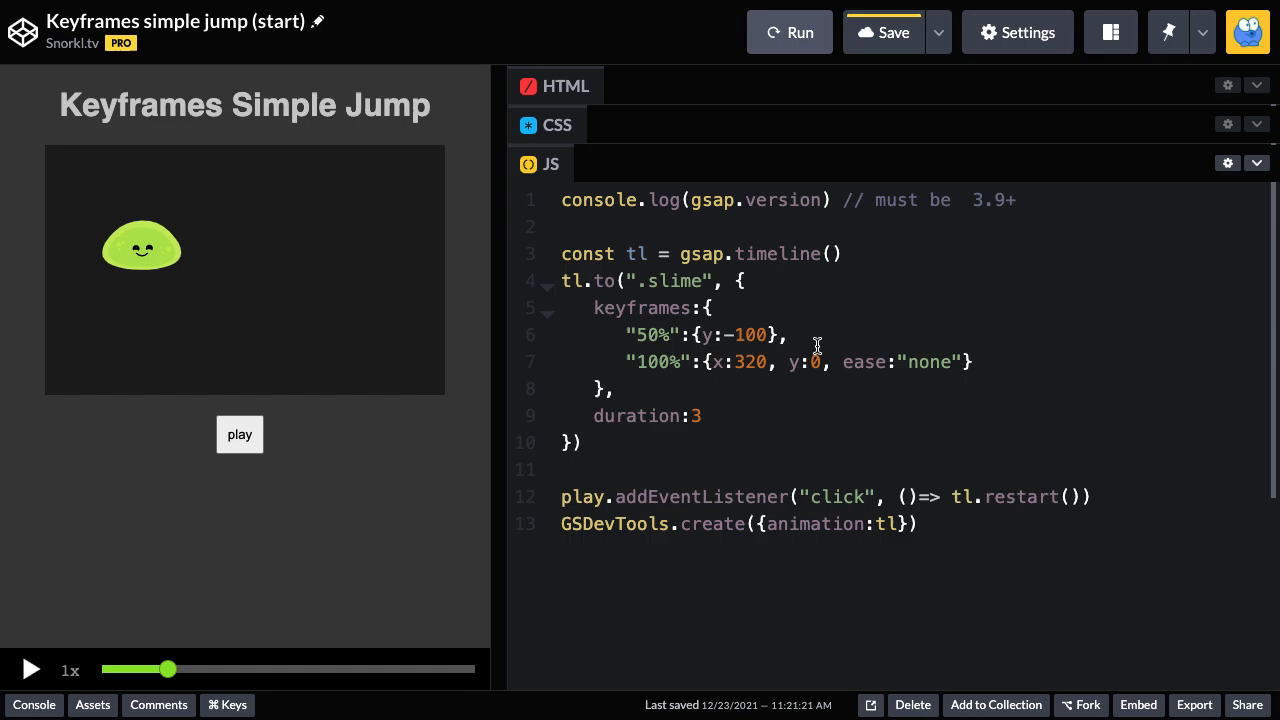
left_click(30, 669)
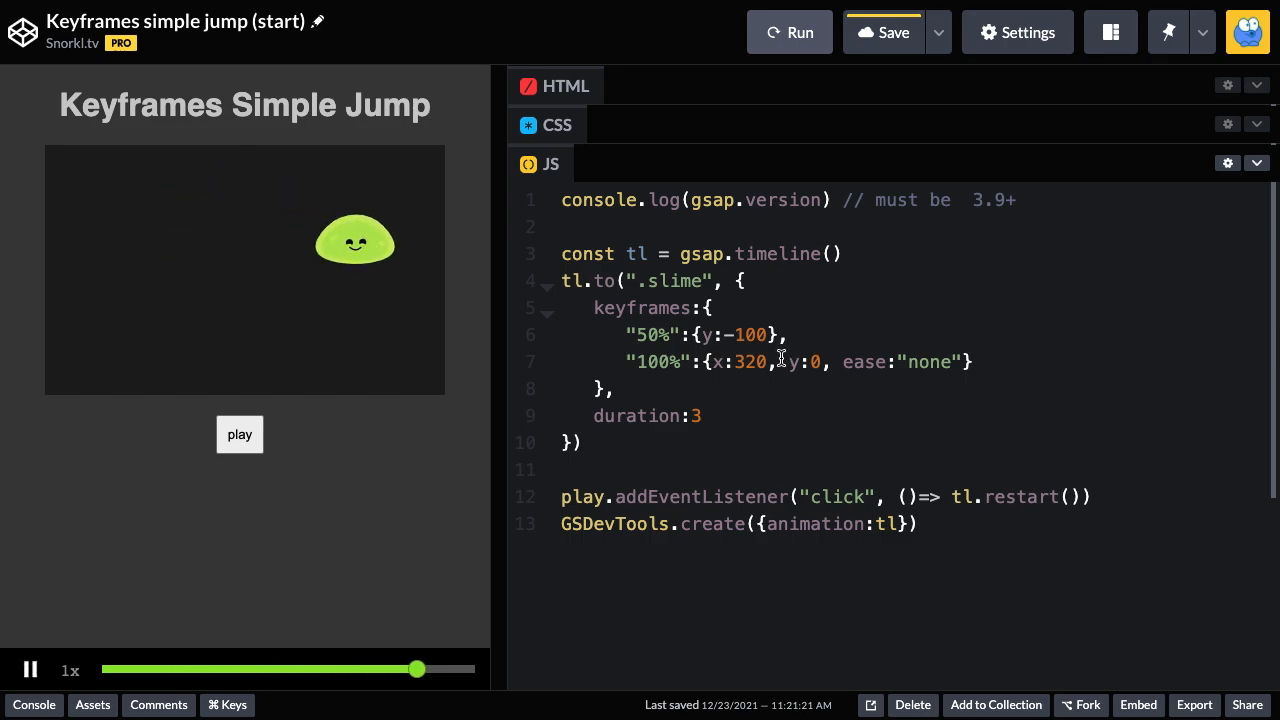
left_click(239, 434)
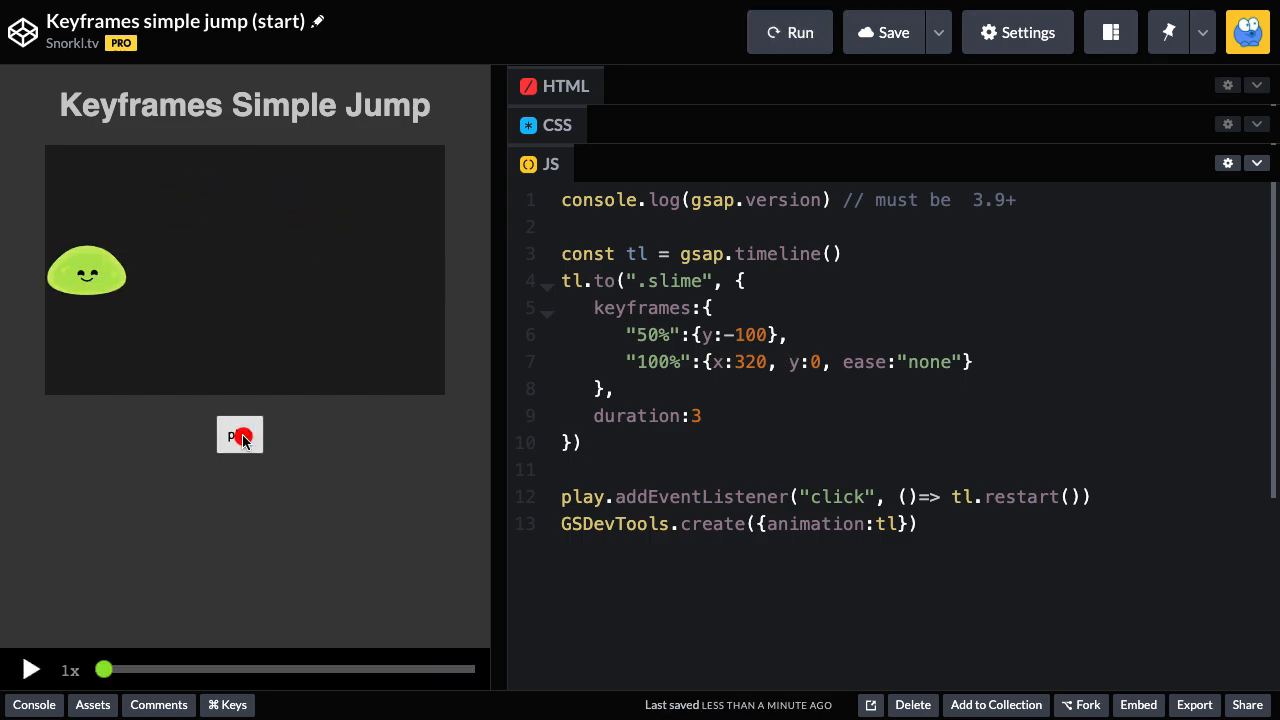
left_click(239, 434)
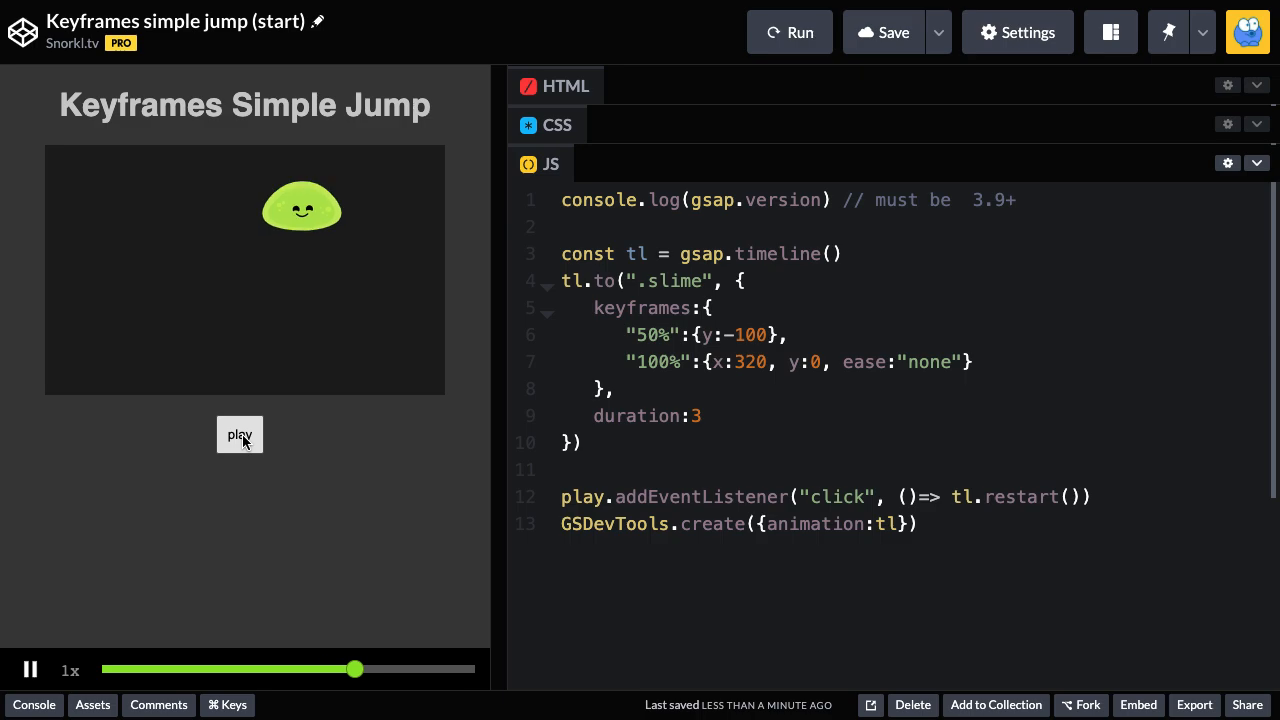
left_click(239, 434)
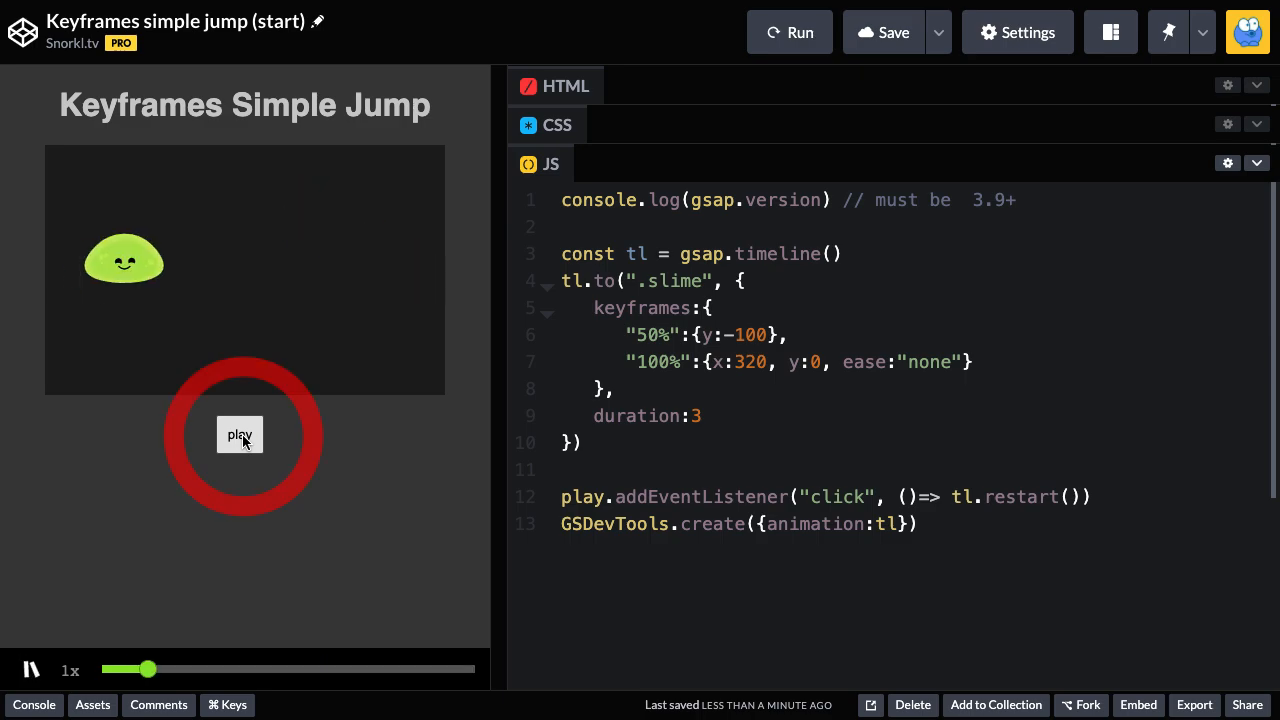
left_click(239, 434)
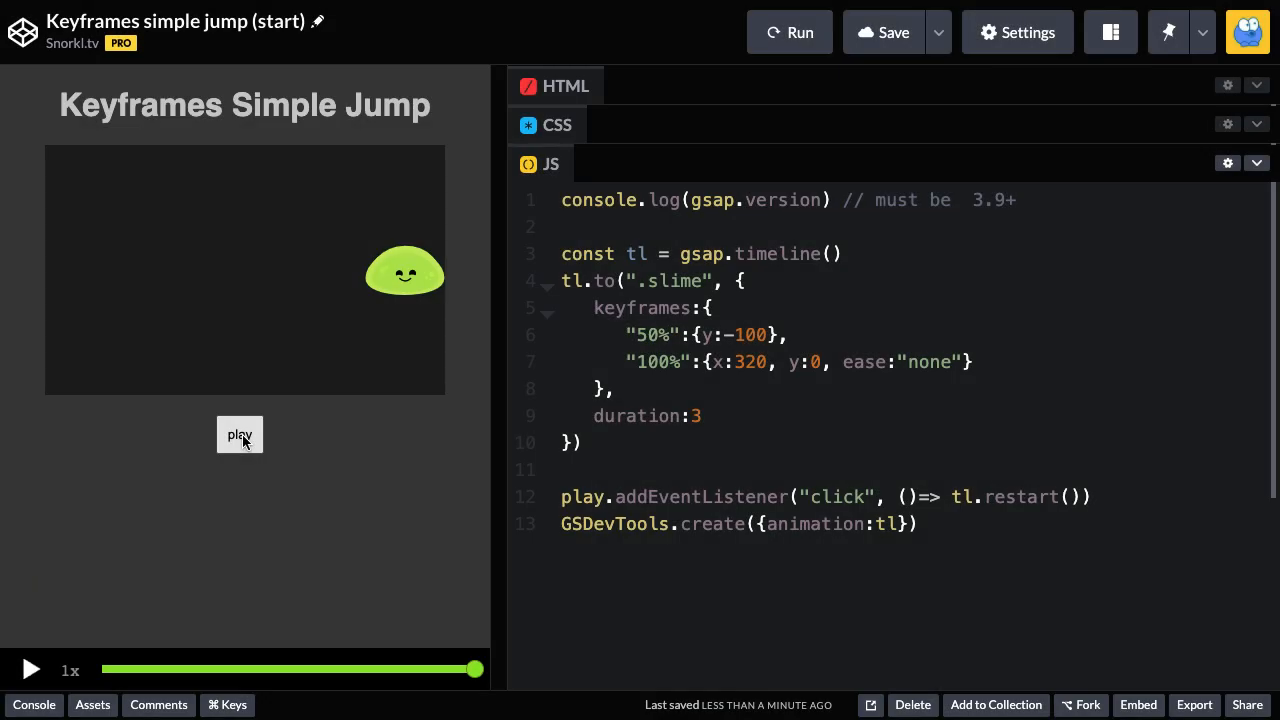
mouse_move(727, 366)
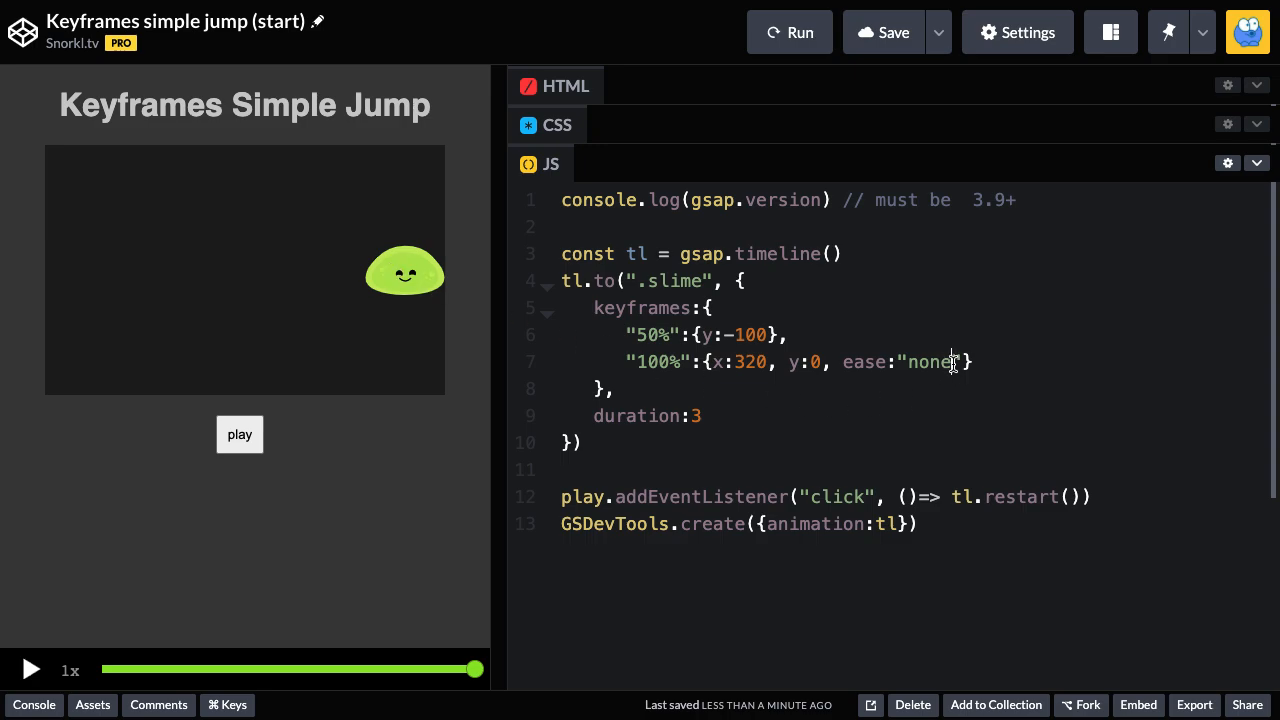
Step: Set the final keyframe's ease to "bounce" and play the animation
type("bou")
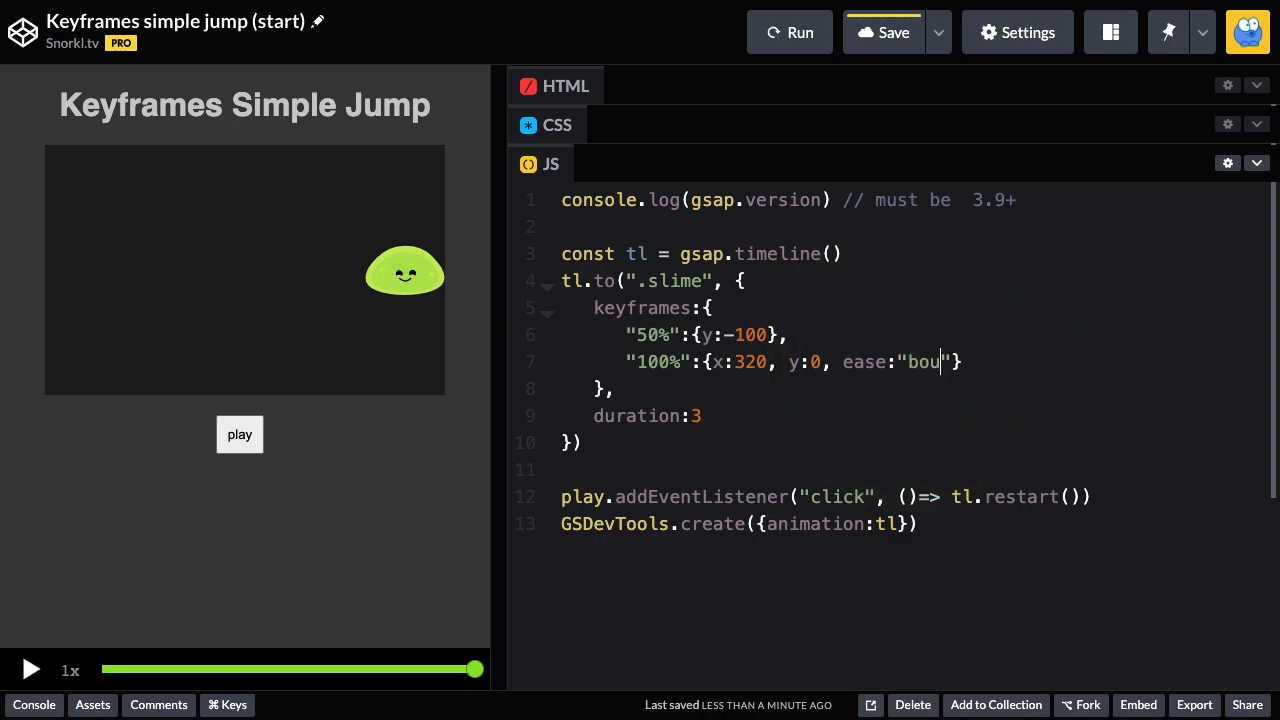
type("nce")
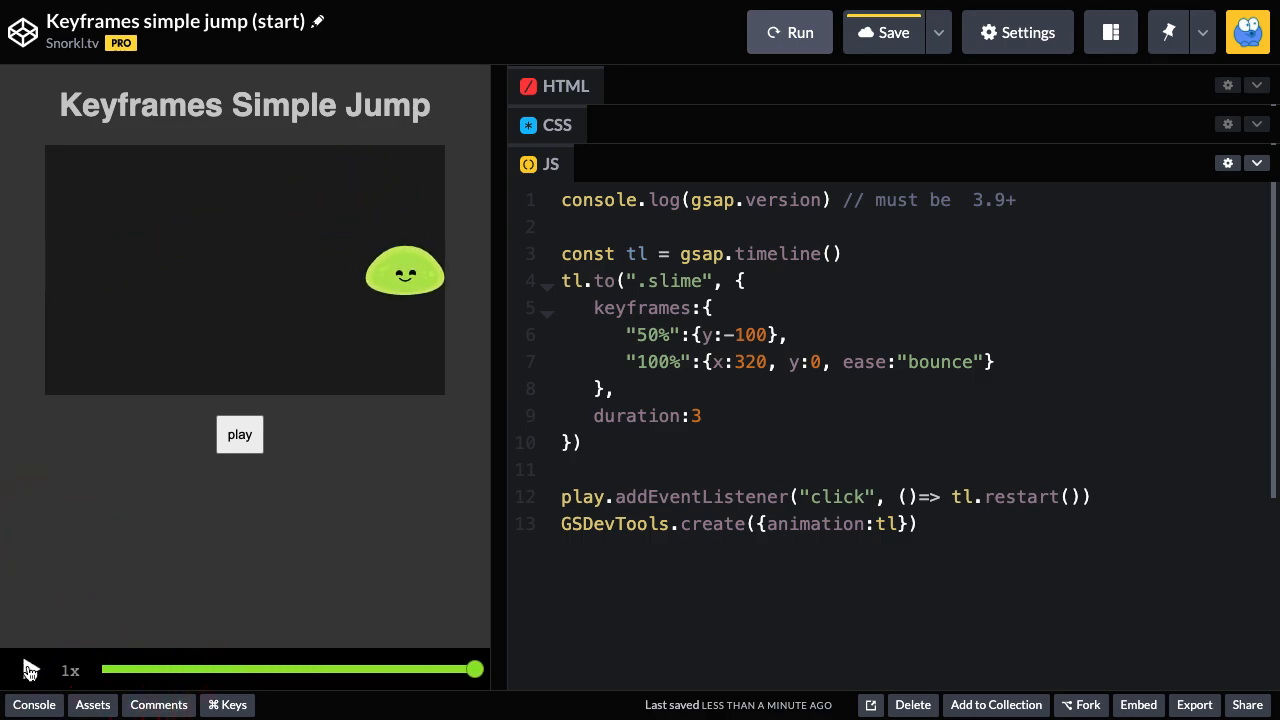
left_click(30, 670)
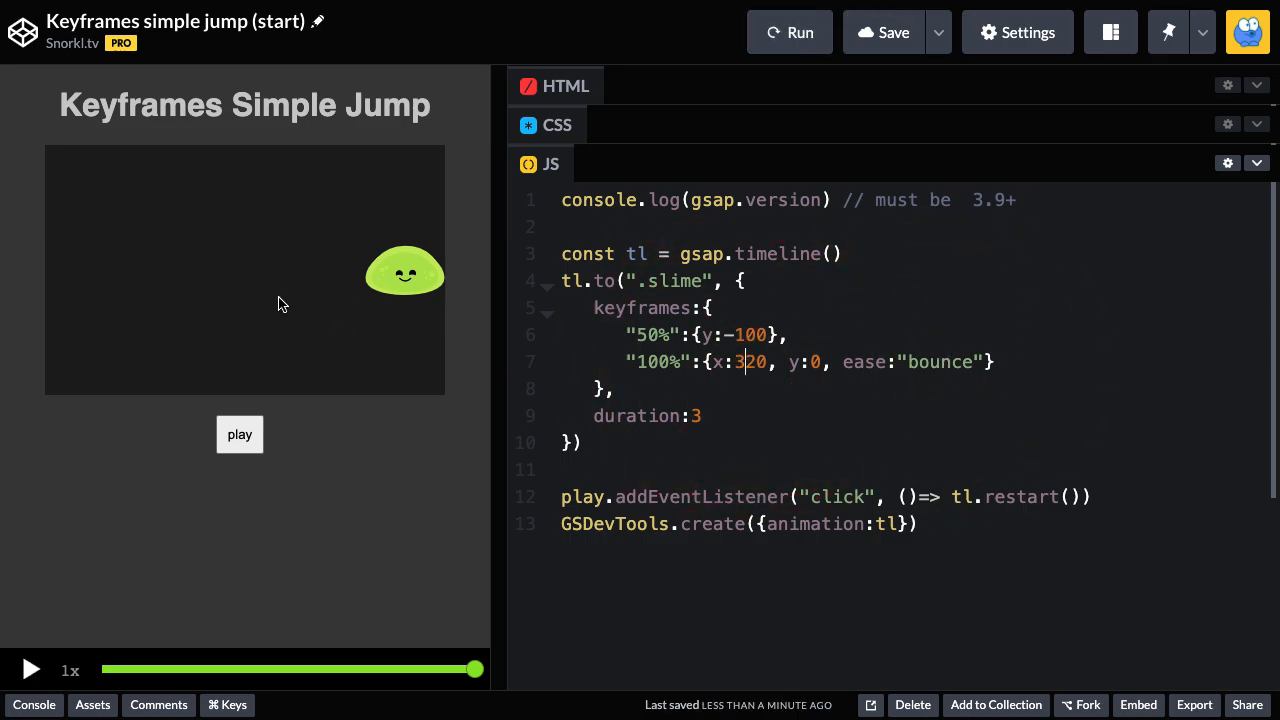
mouse_move(787, 345)
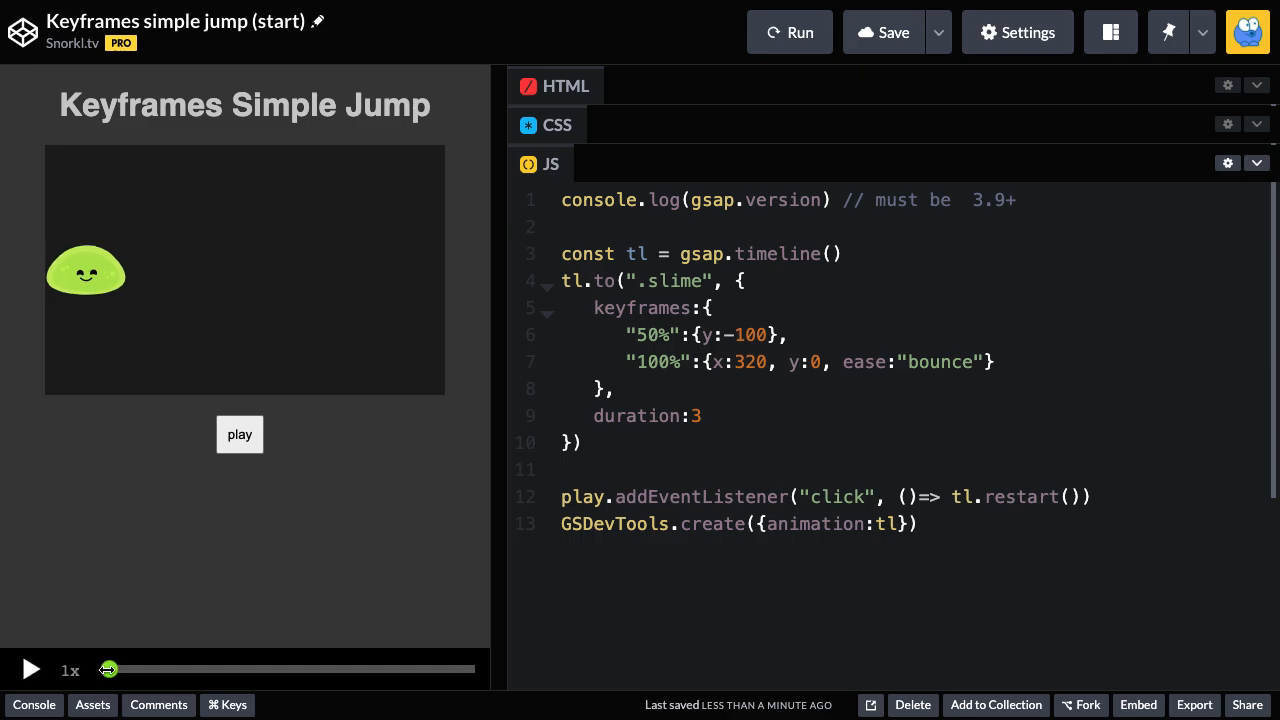
Step: Scrub the GSDevTools timeline through the jump, then retype x as 320
left_click_drag(108, 669, 210, 669)
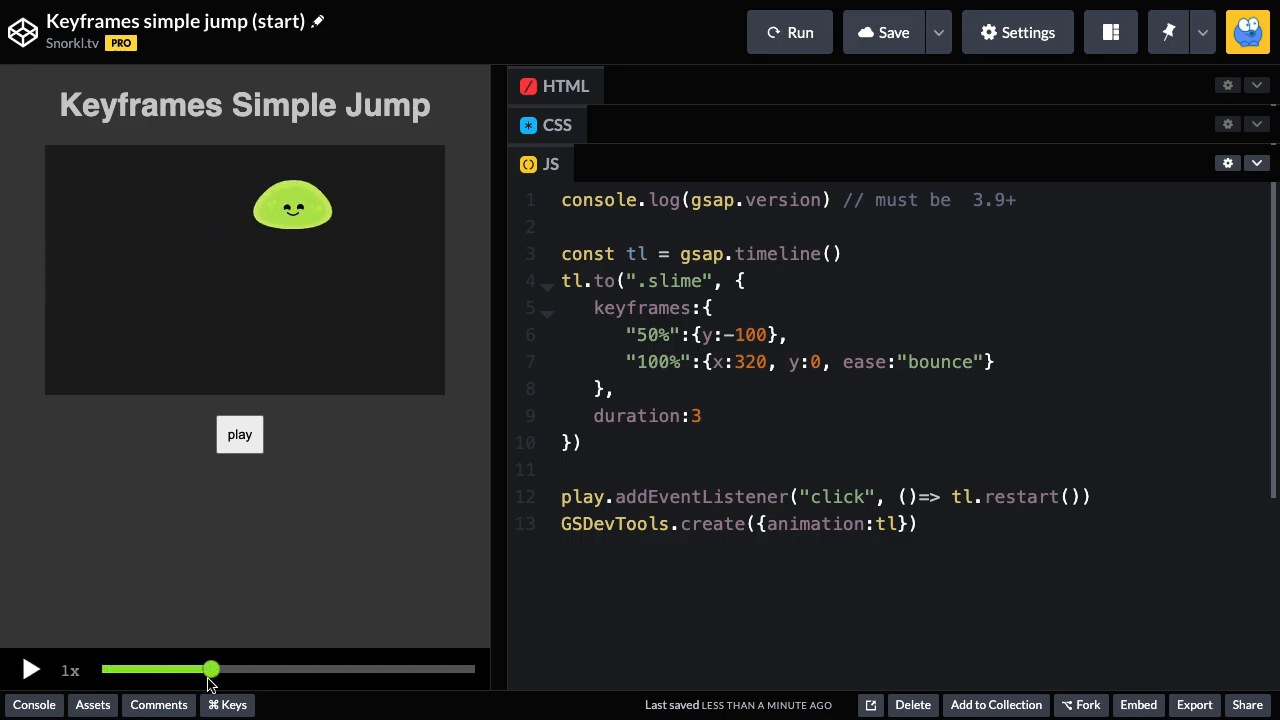
left_click_drag(210, 668, 290, 668)
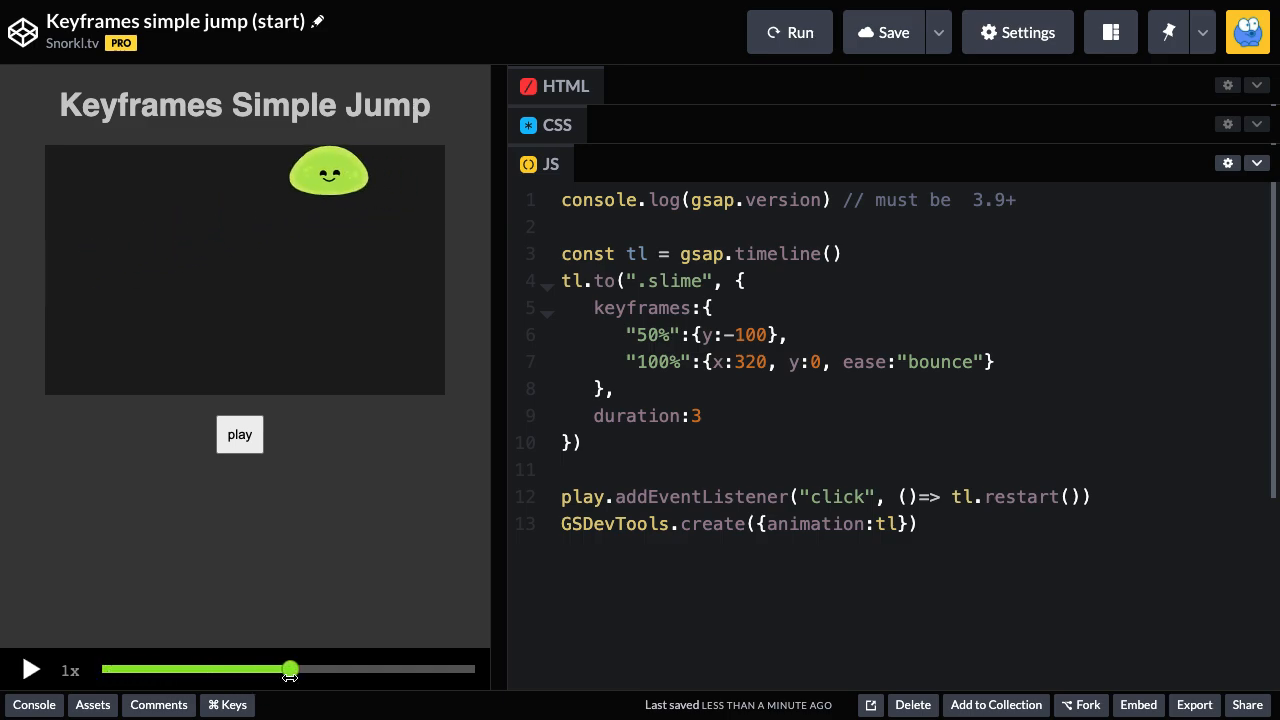
left_click_drag(290, 668, 388, 668)
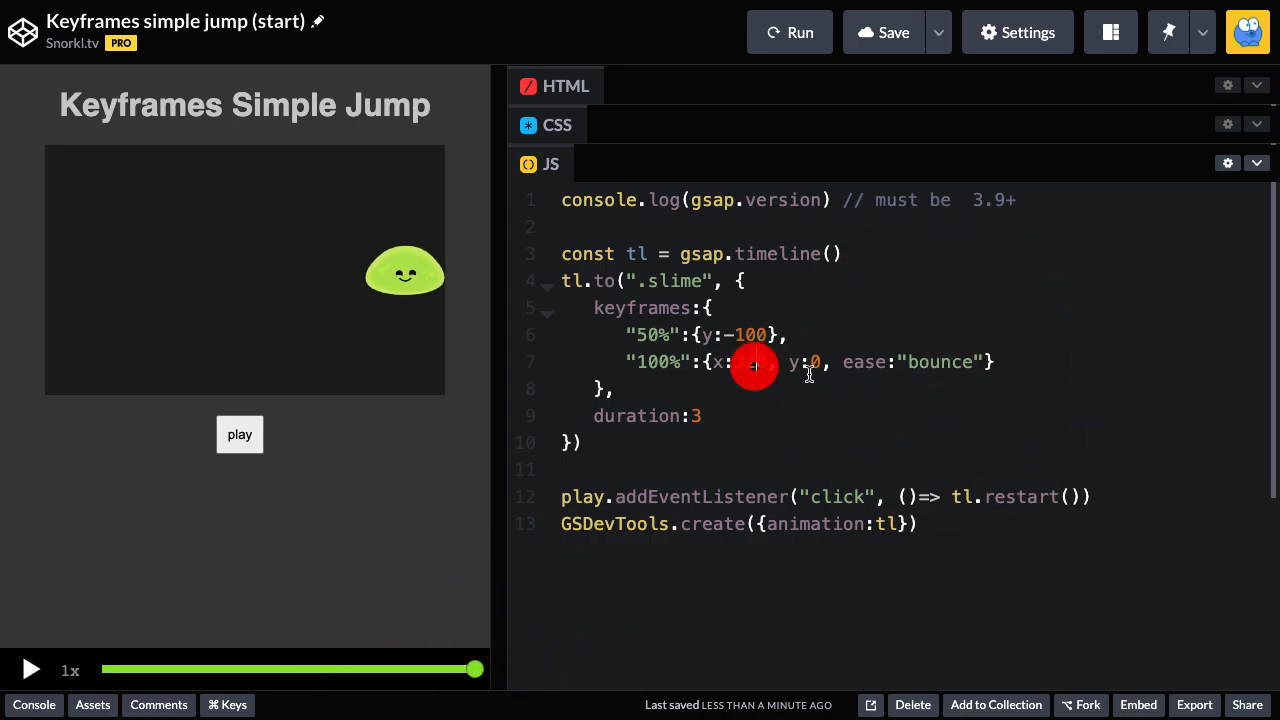
type("320")
type("\"10")
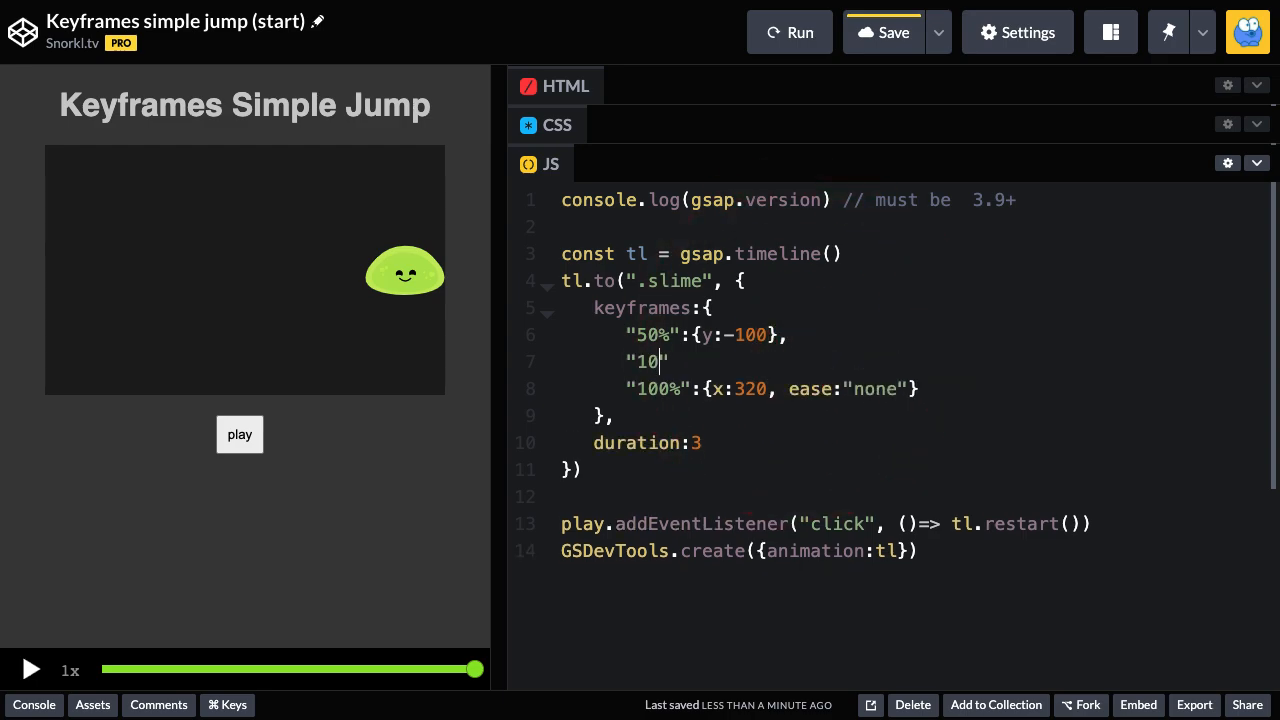
Step: Add a separate 100% keyframe with y:0 and ease "bounce", then play the timeline
type("0%\":{y}")
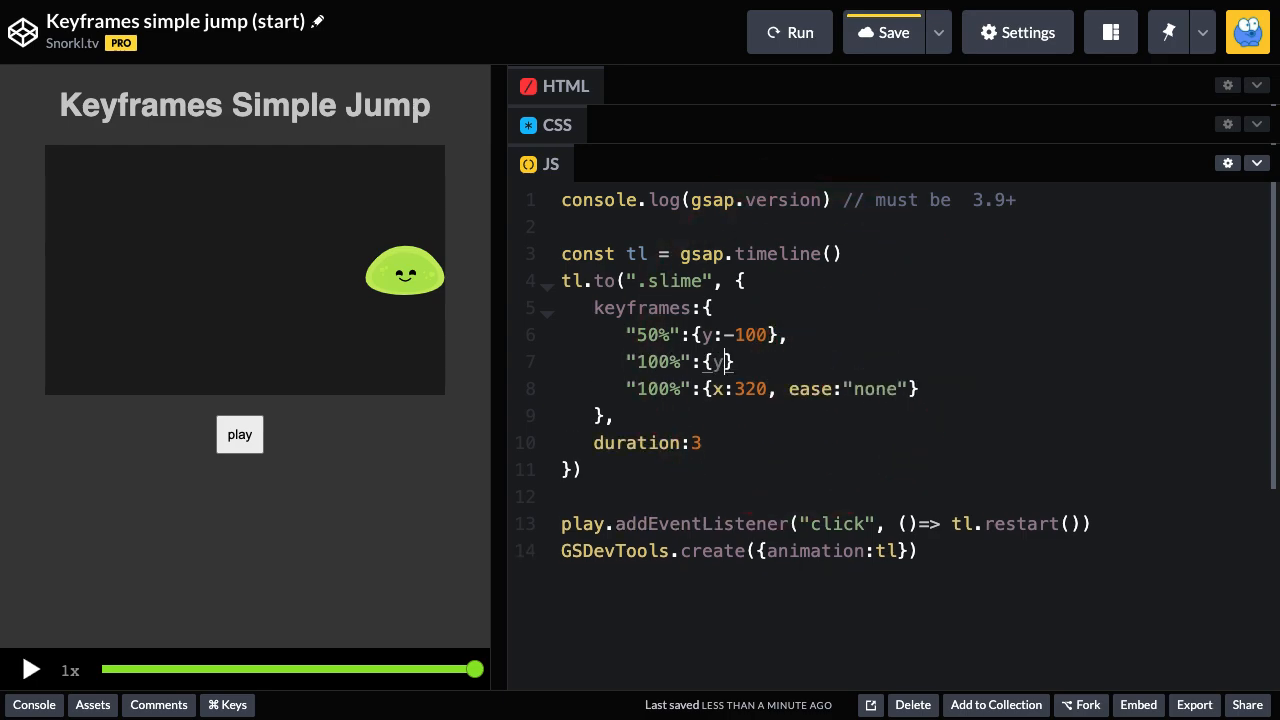
type("0, ease:\"bounce\"")
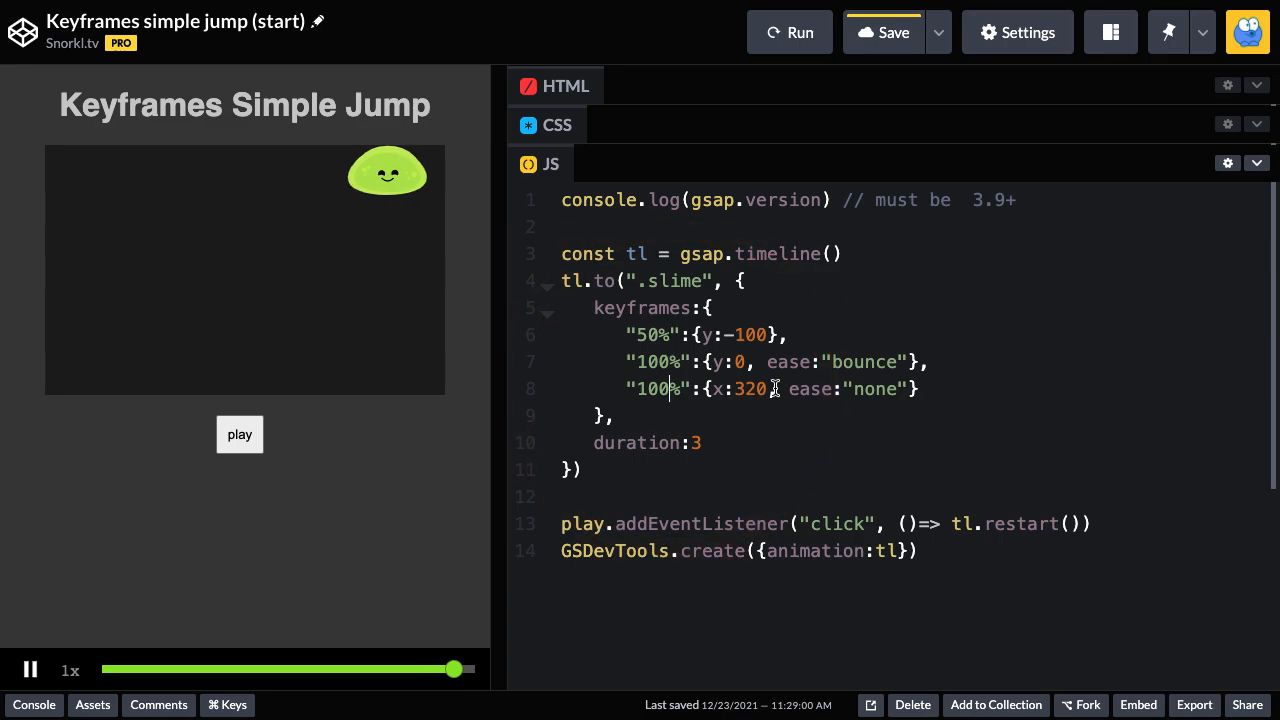
left_click(30, 669)
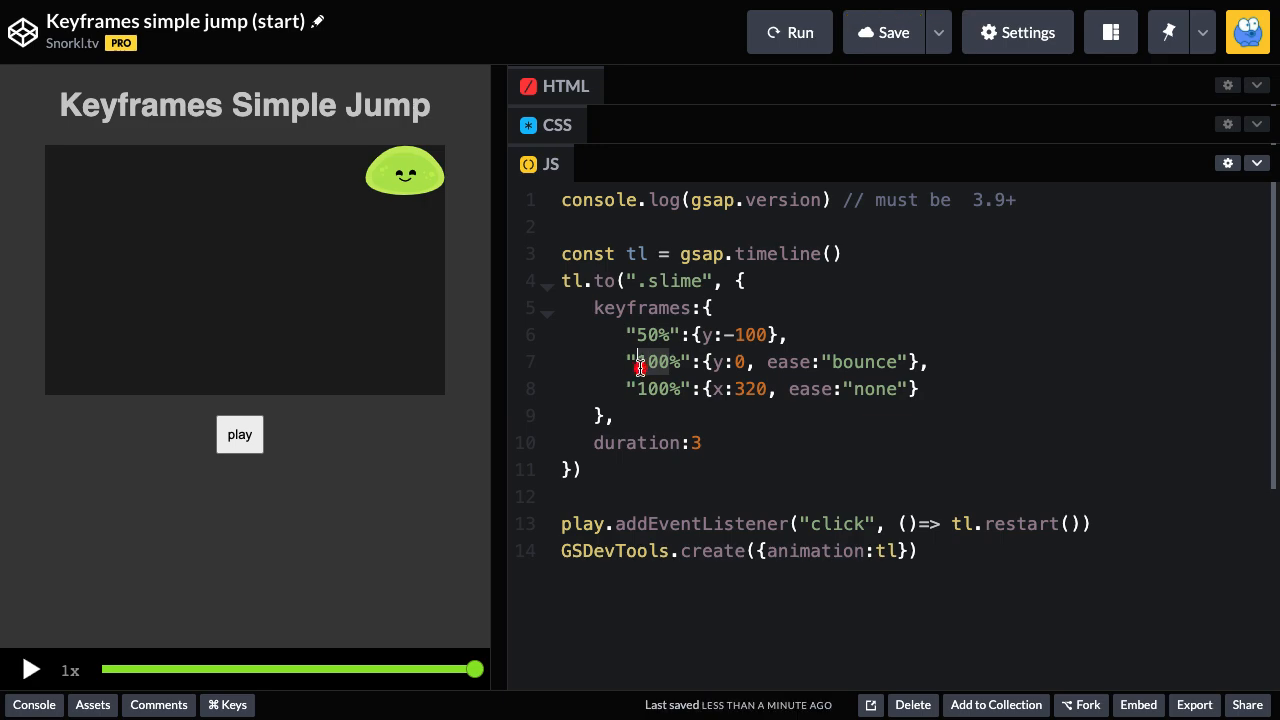
Step: Rename the bounce keyframe to 99.99% and replay the slime's jump several times
type("99.99")
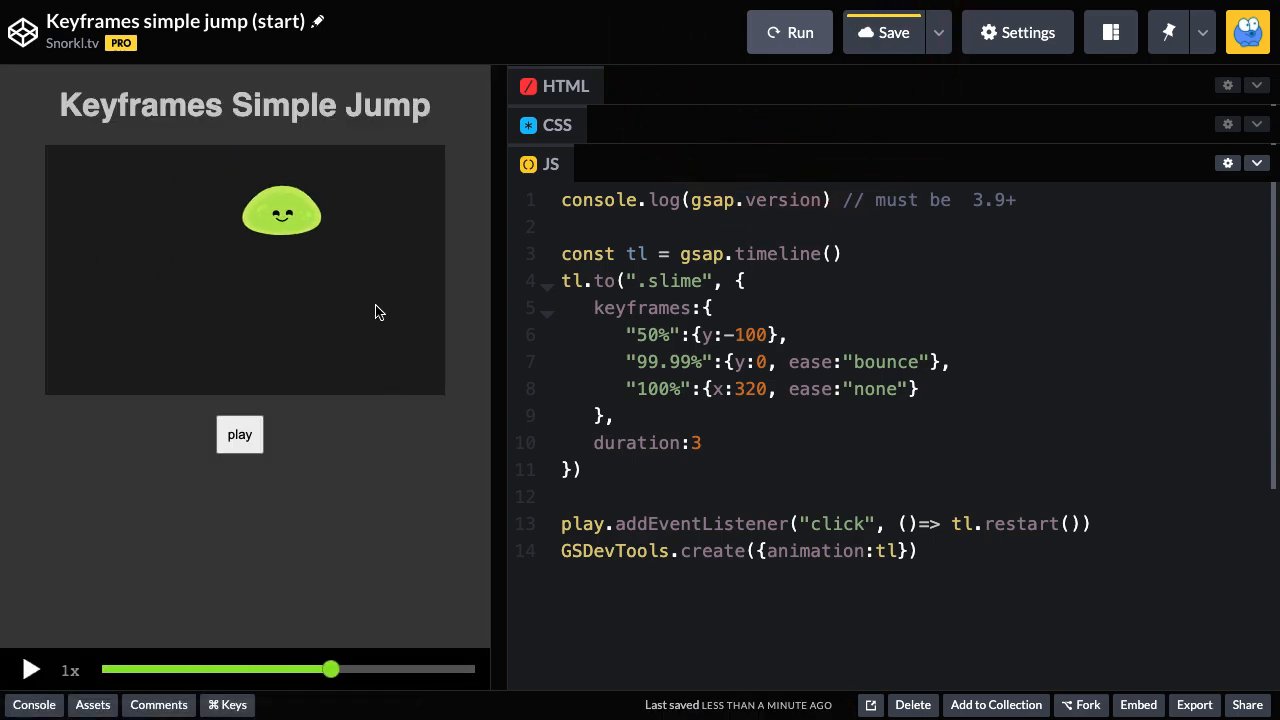
left_click(239, 434)
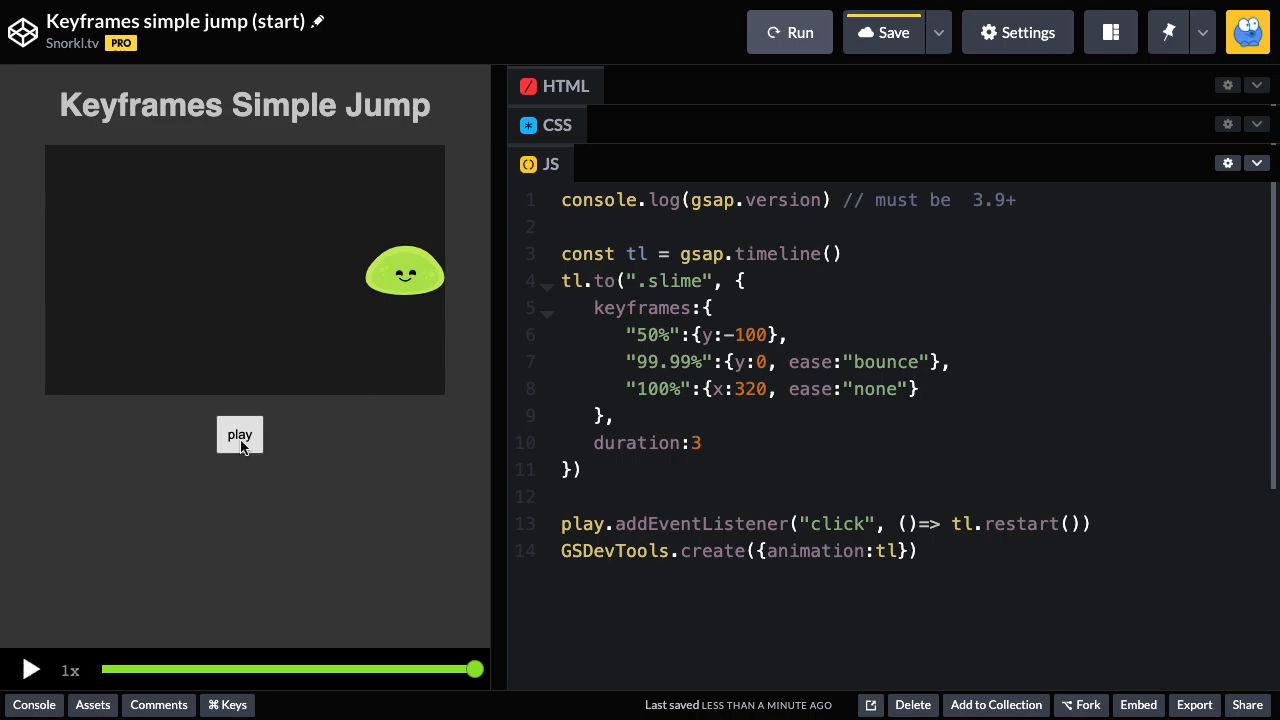
left_click(239, 434)
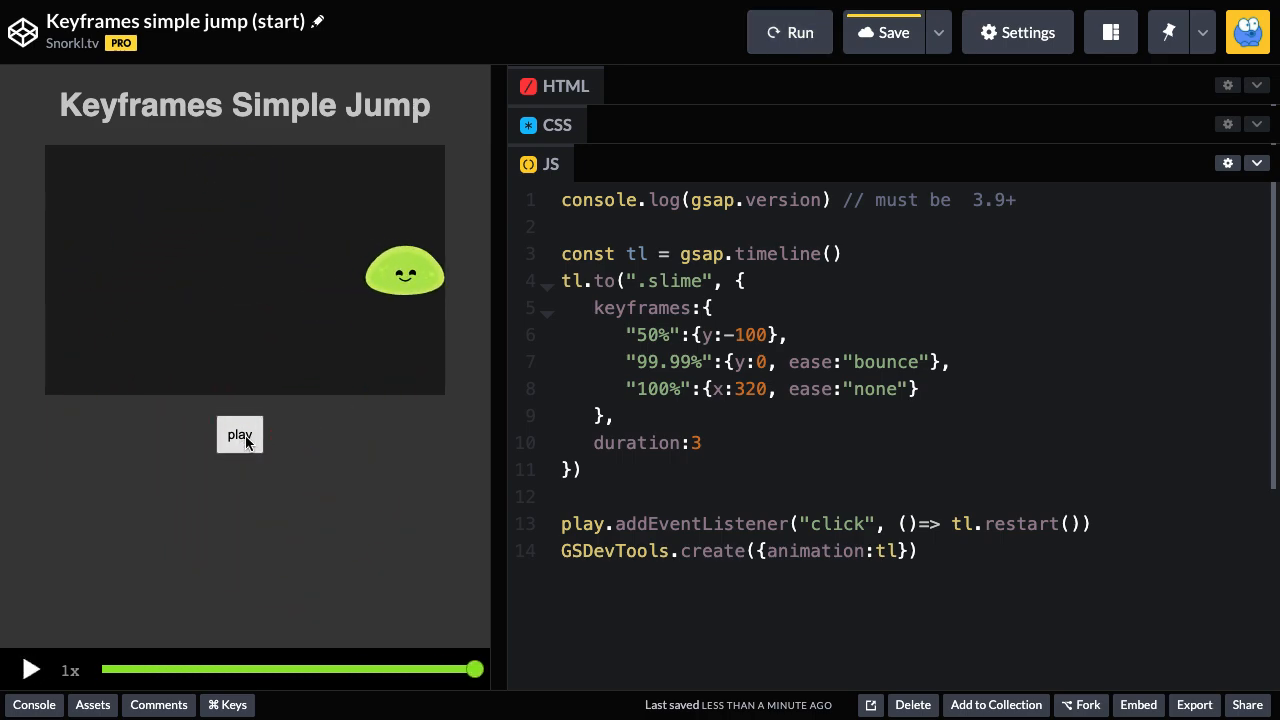
left_click(239, 434)
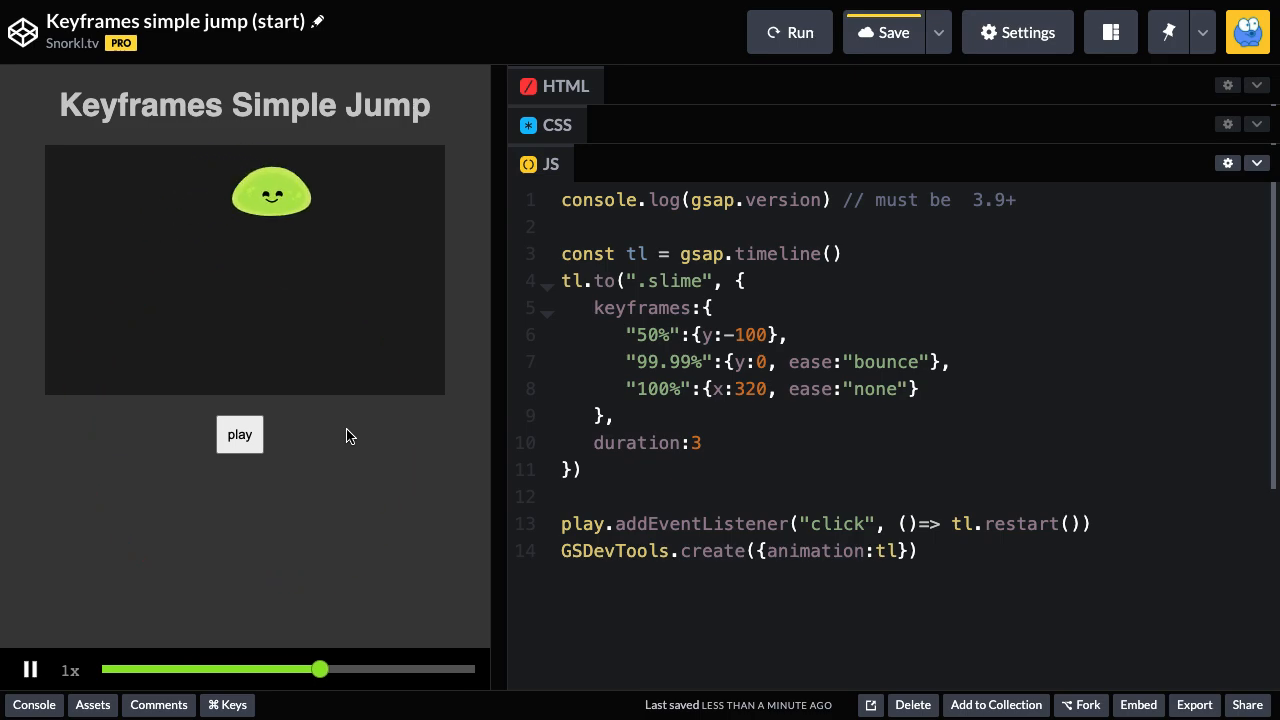
left_click(30, 669)
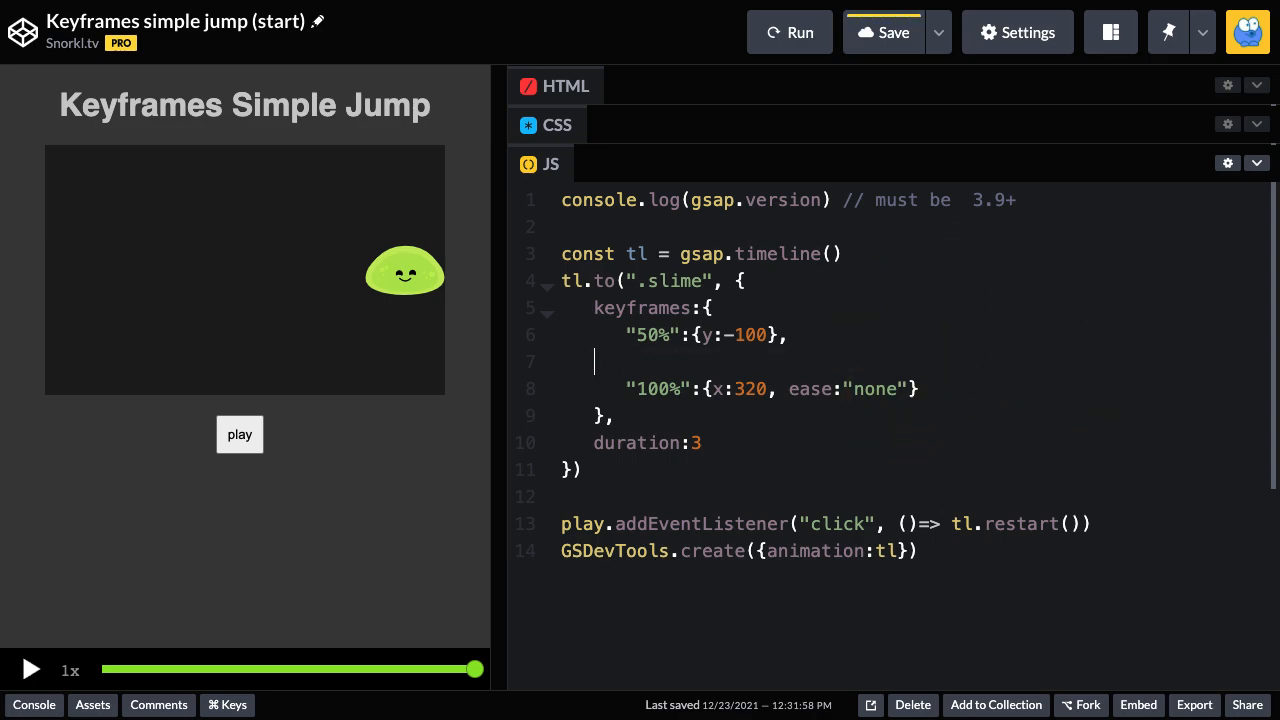
Step: Delete the emptied keyframe line, leaving one 100% keyframe at x 320, y 0, ease none
key("Backspace")
type("y:0, ")
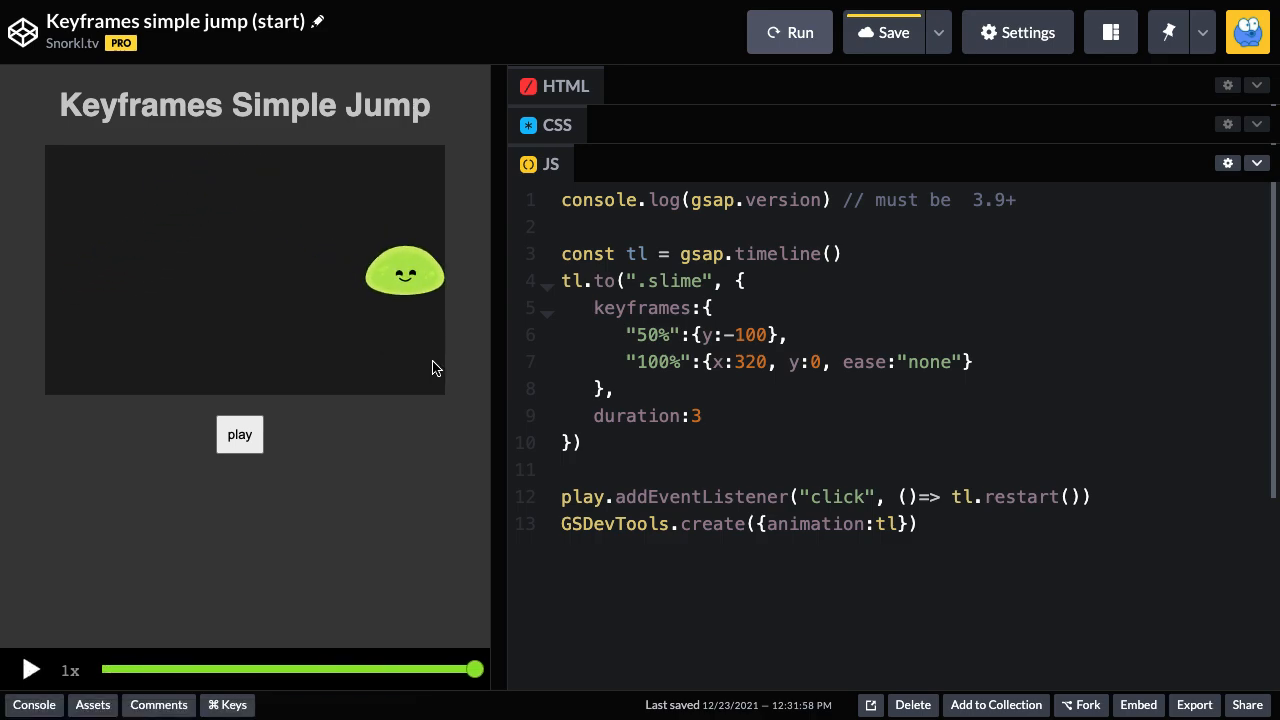
mouse_move(607, 427)
type("ease")
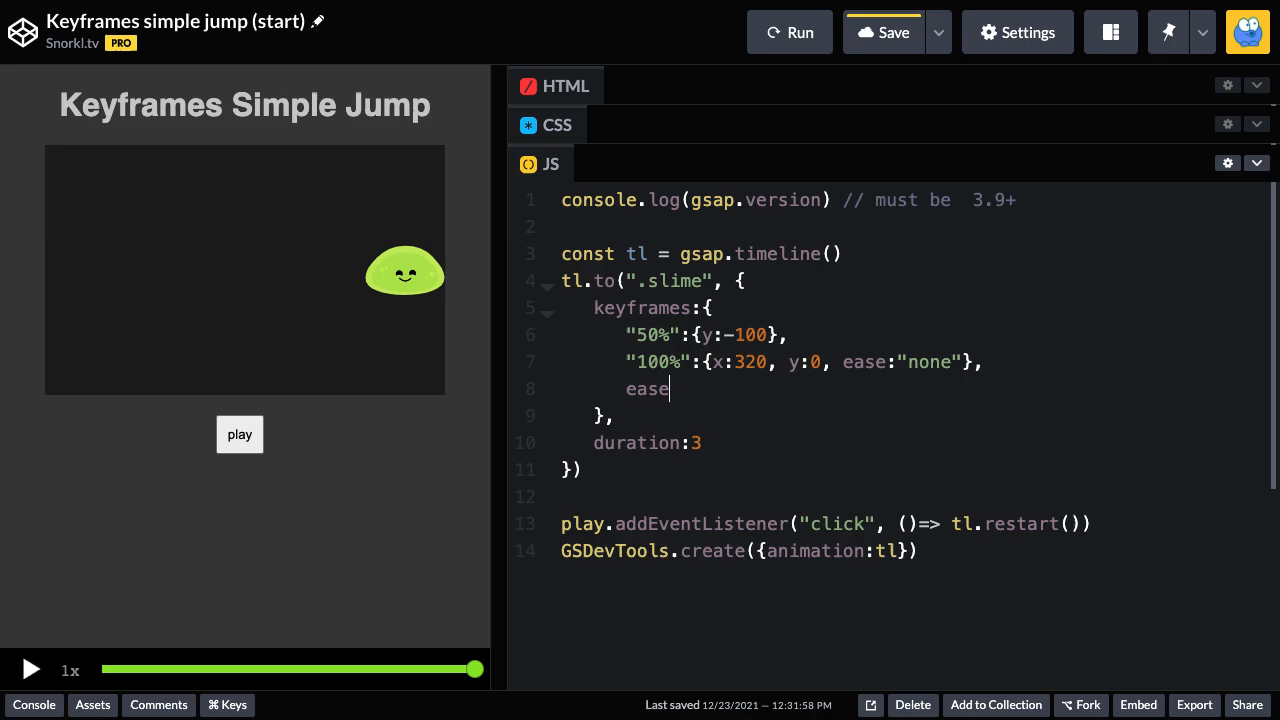
Step: Add ease "bounce" after the keyframes, then scrub and replay the jump
type(":\"bounce\"")
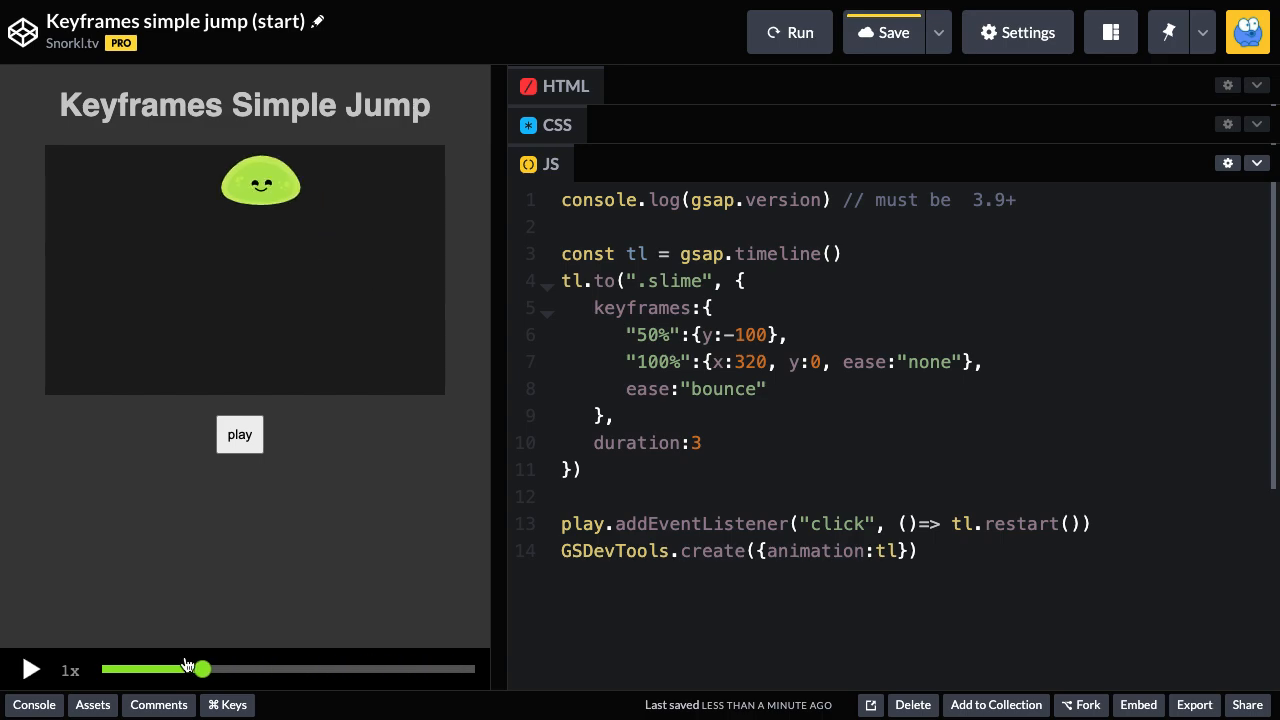
left_click_drag(200, 668, 220, 668)
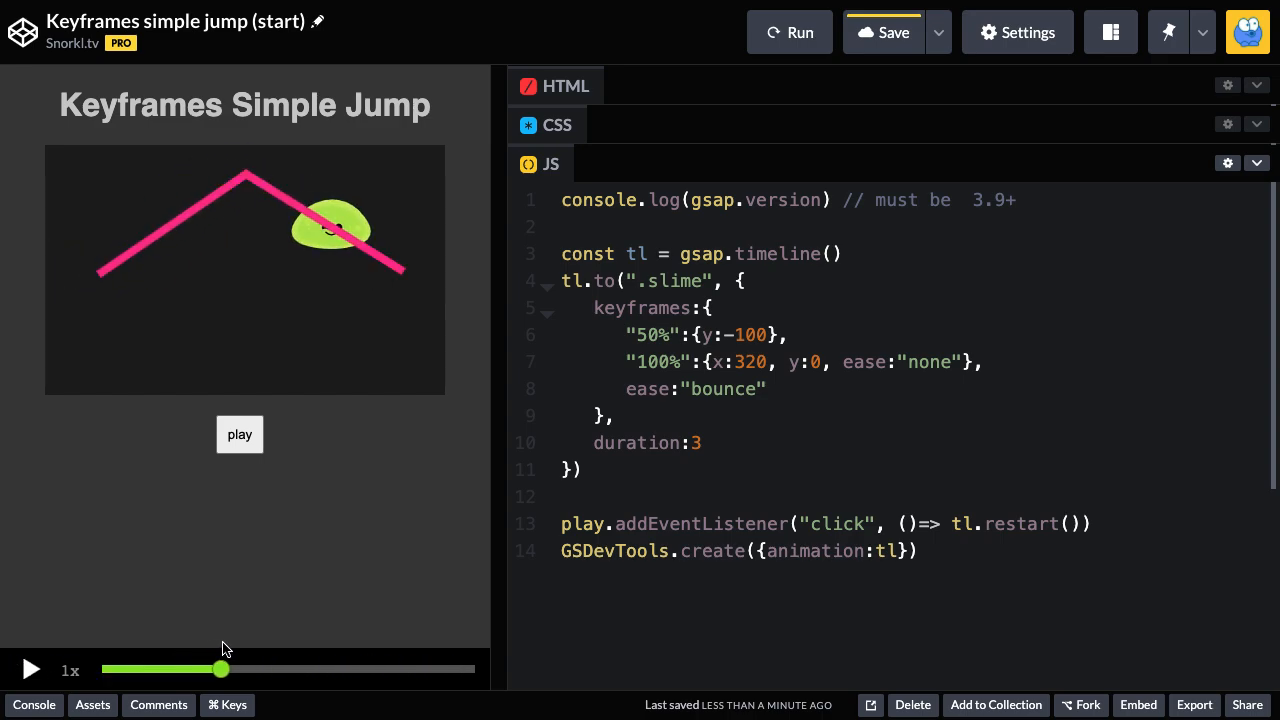
left_click_drag(220, 669, 360, 669)
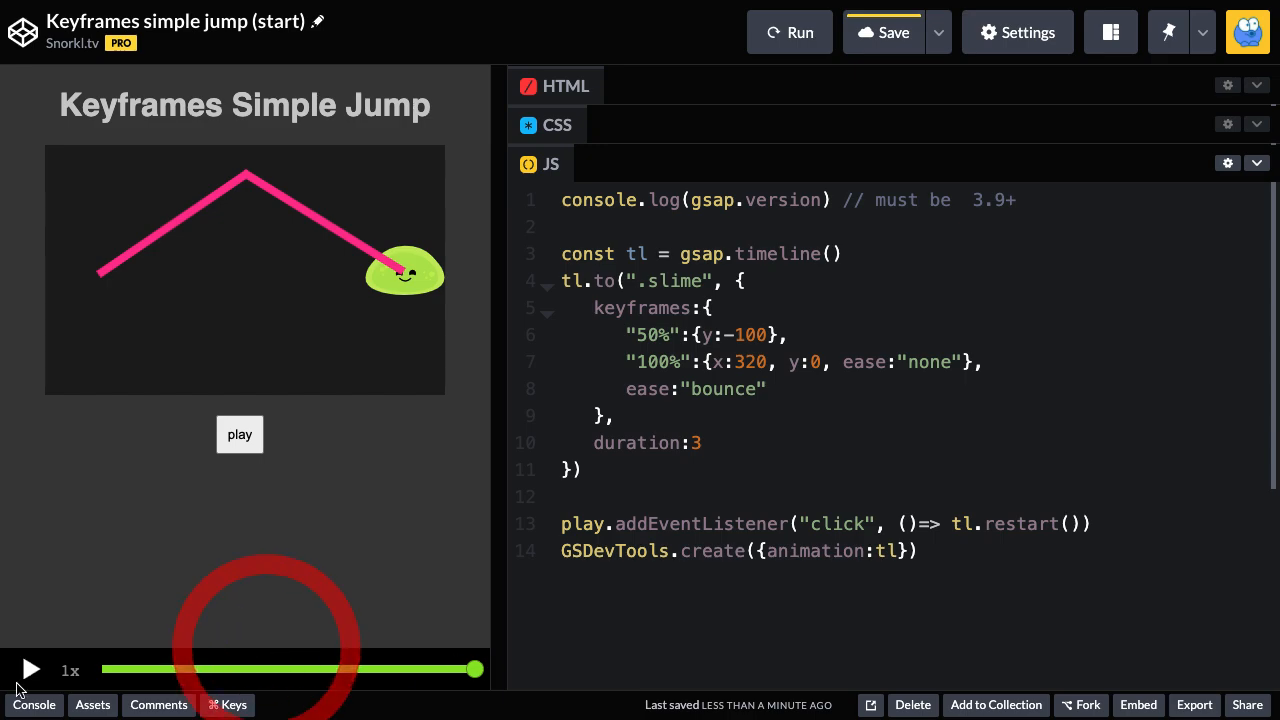
left_click(30, 669)
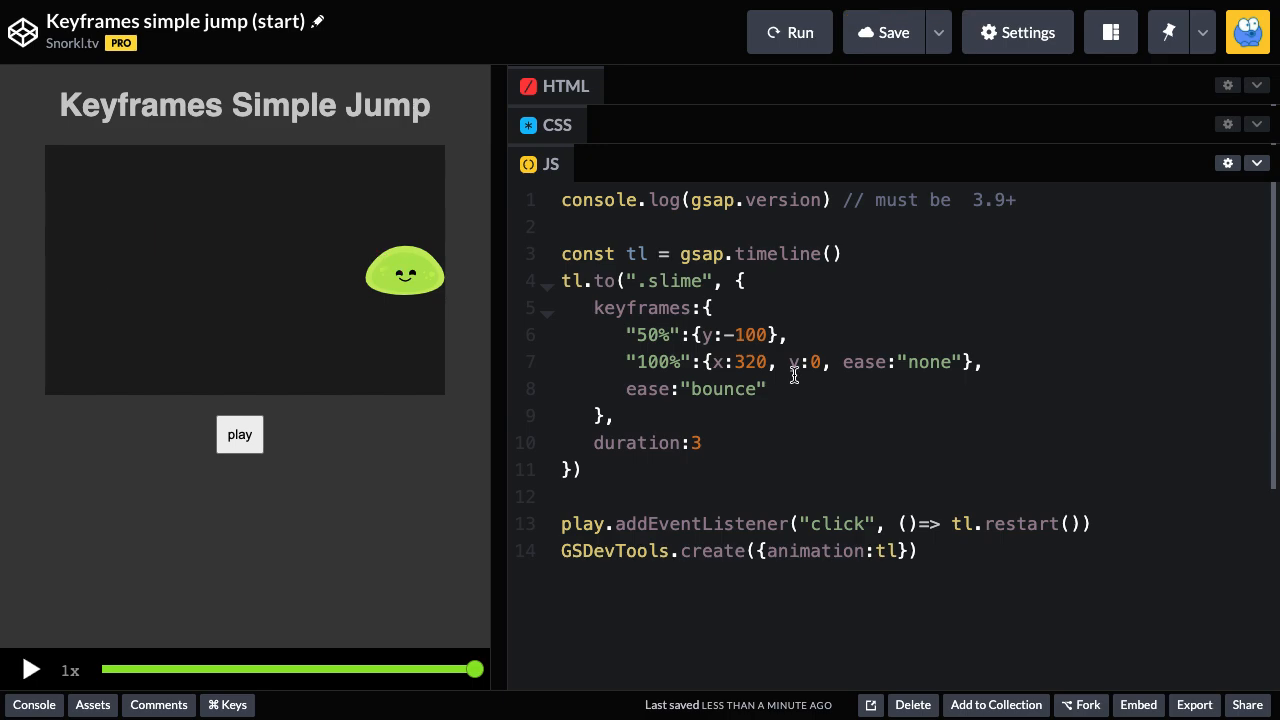
mouse_move(965, 360)
type("Each")
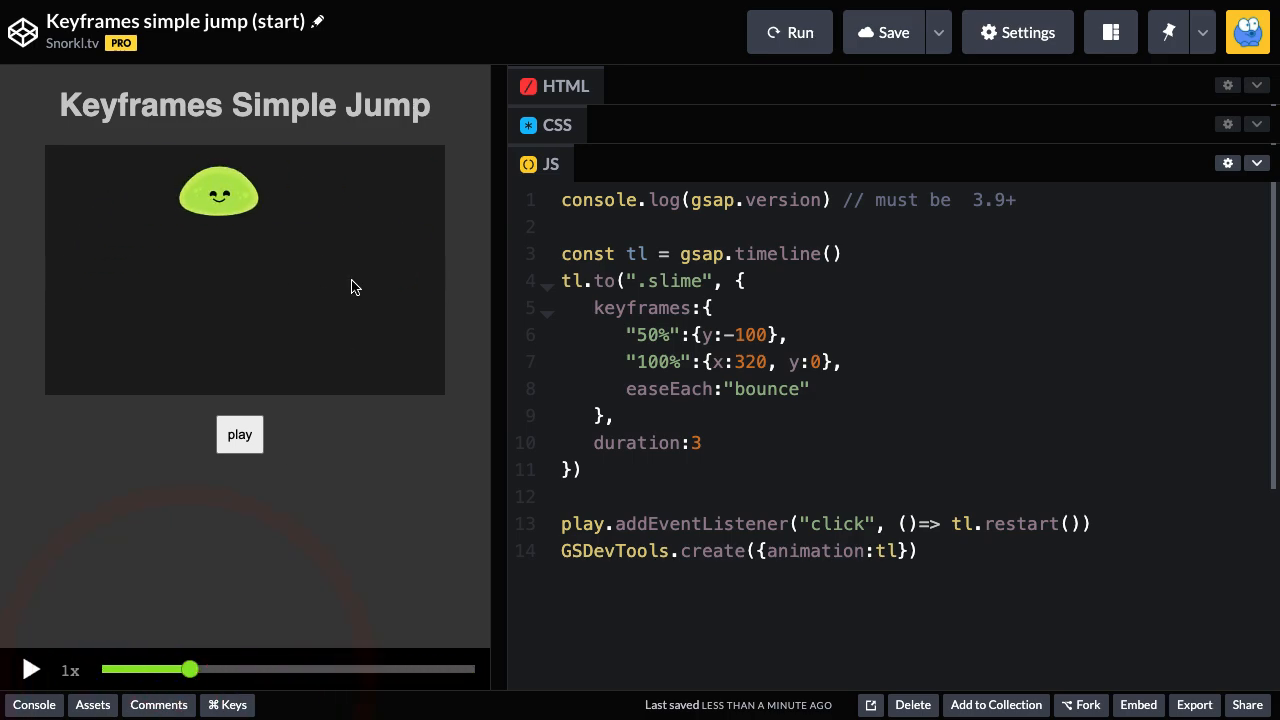
mouse_move(453, 307)
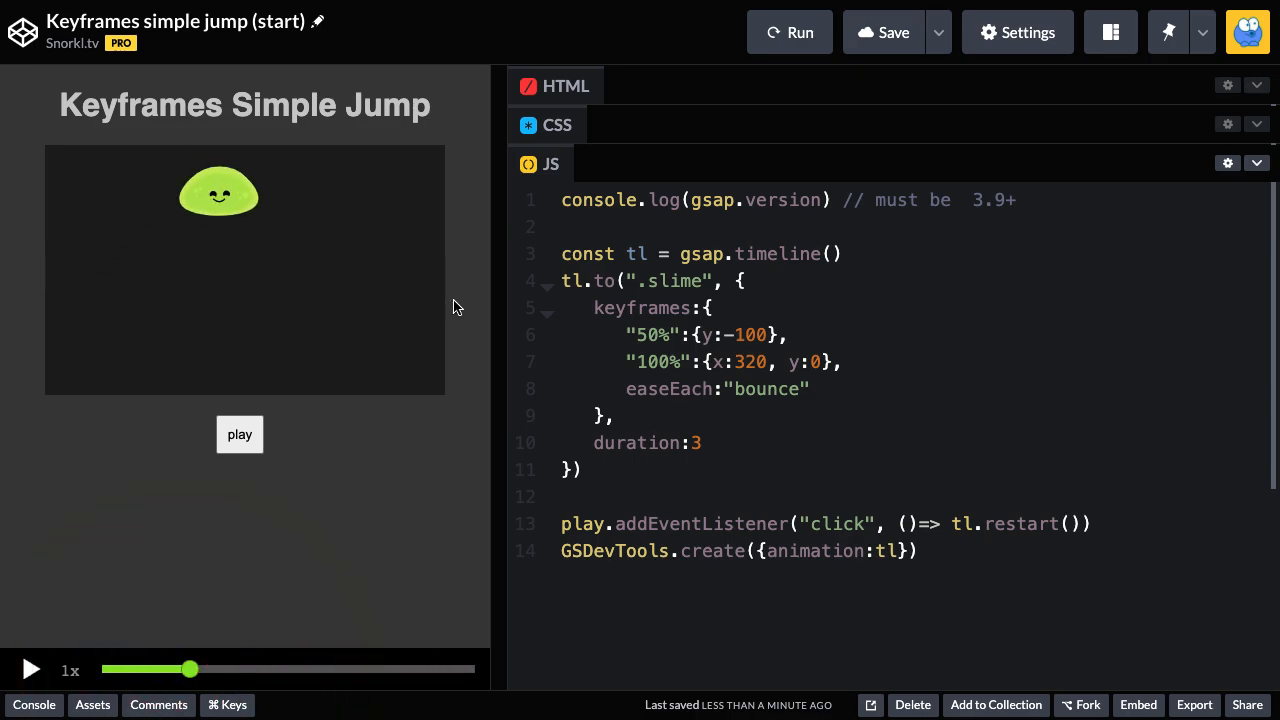
mouse_move(210, 140)
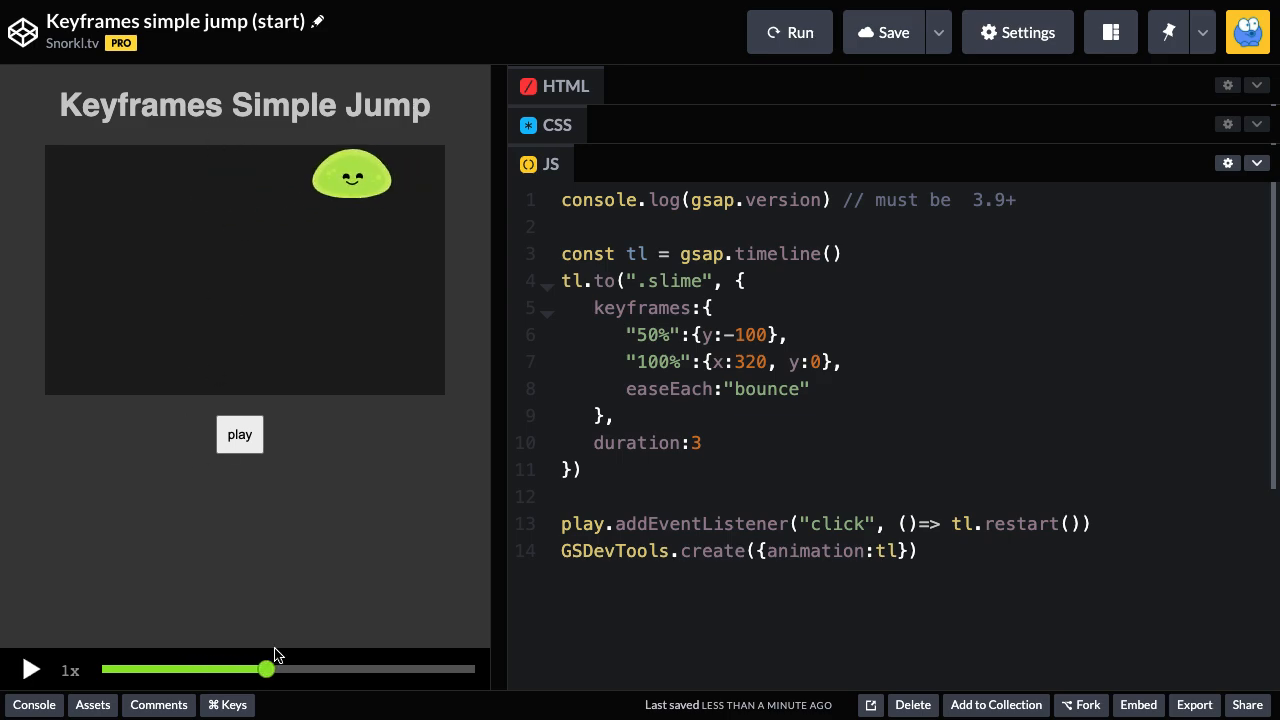
Step: Scrub and replay the slime's jump with the per-keyframe easeEach "bounce"
left_click_drag(266, 669, 473, 669)
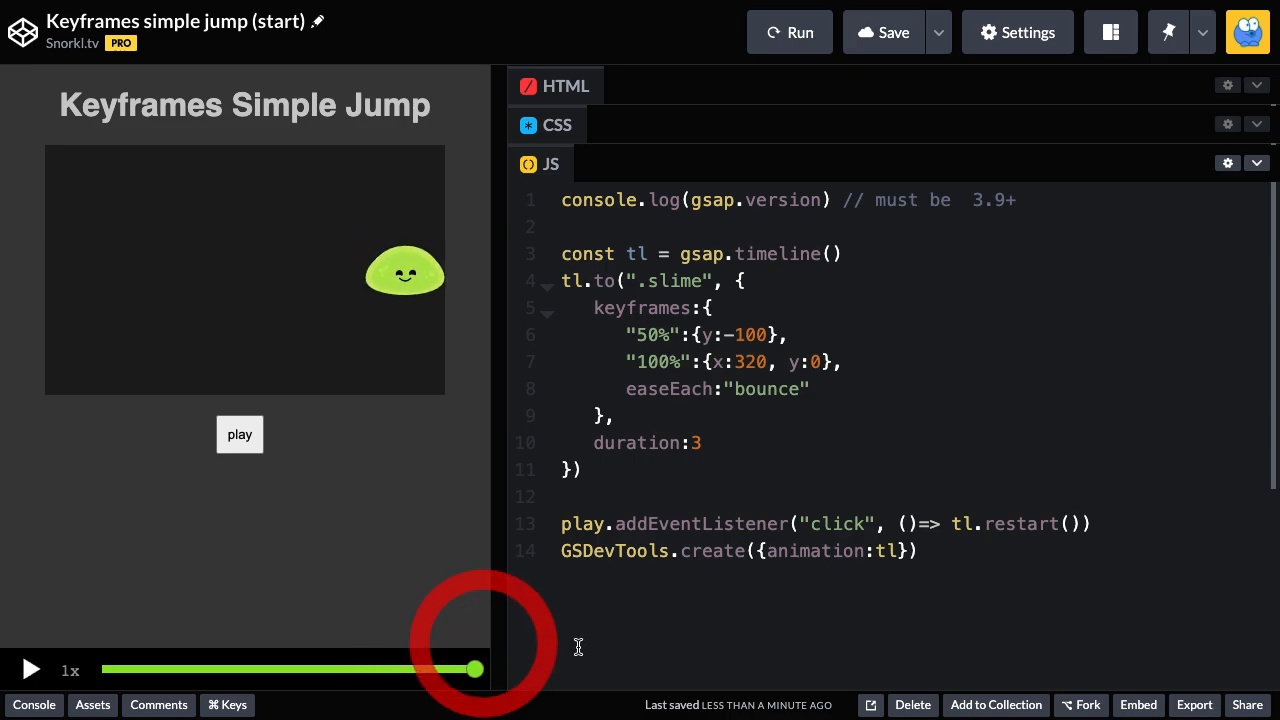
left_click(239, 434)
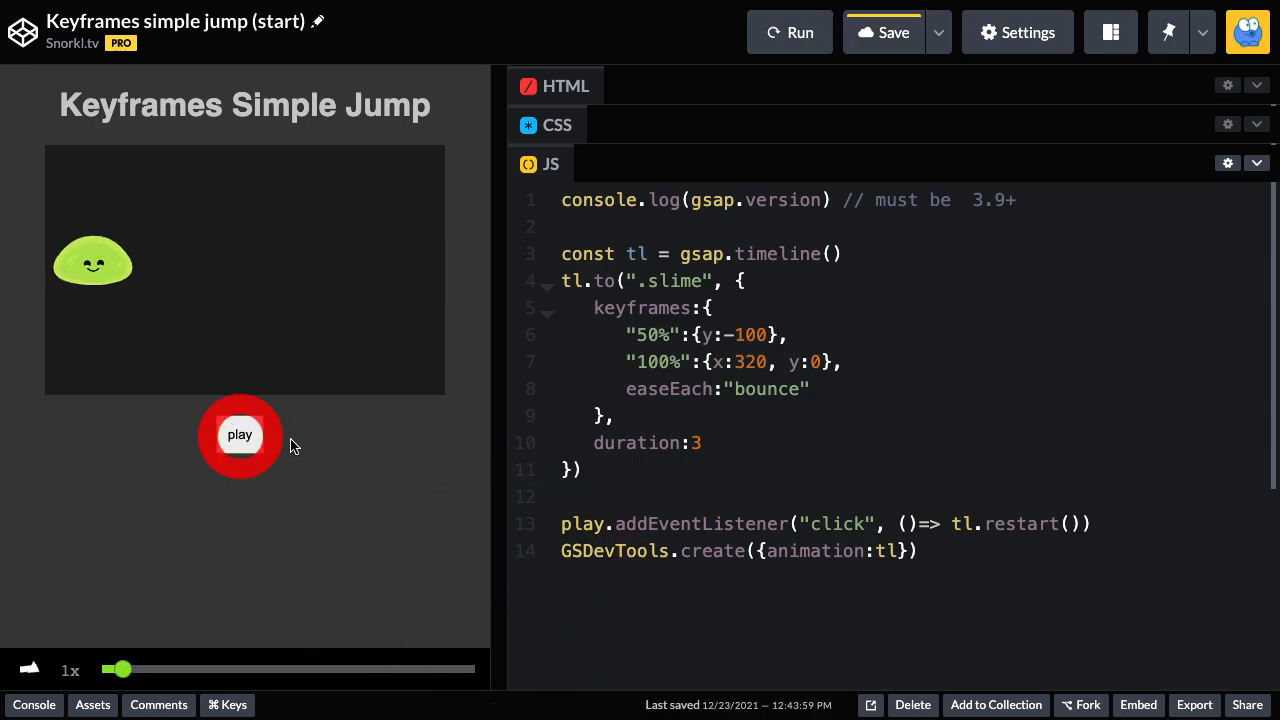
left_click(239, 434)
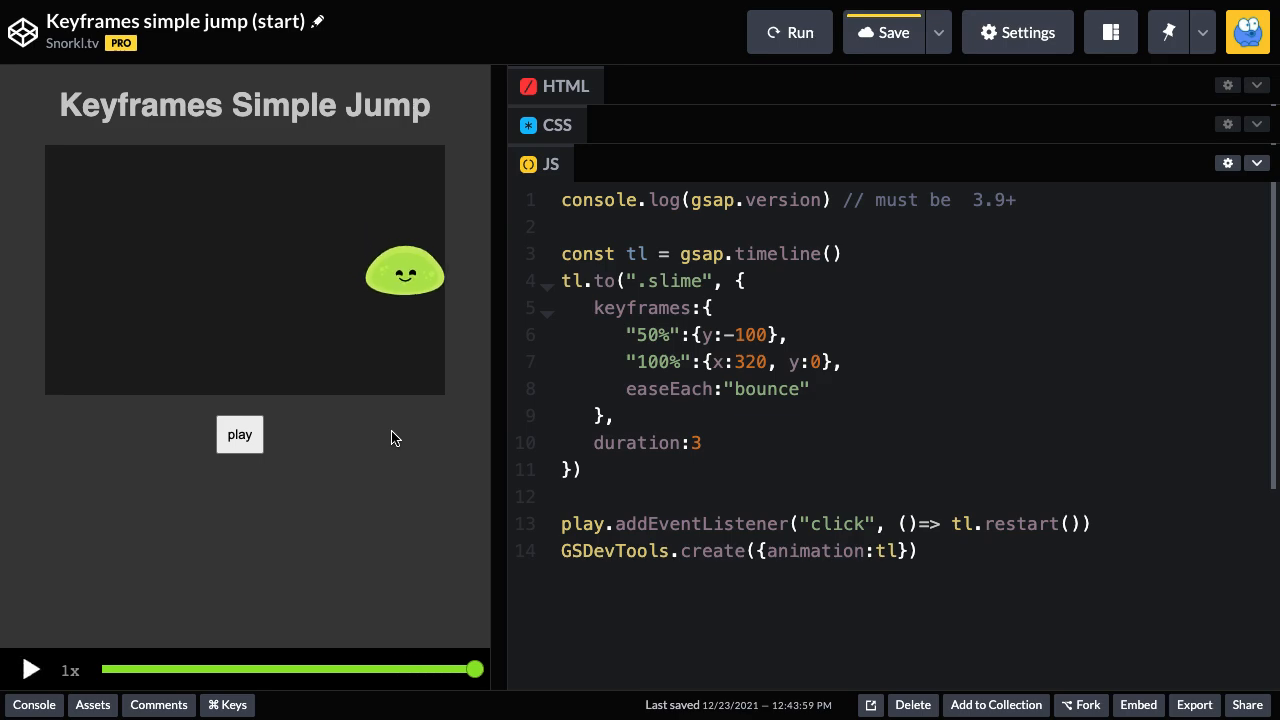
left_click(239, 434)
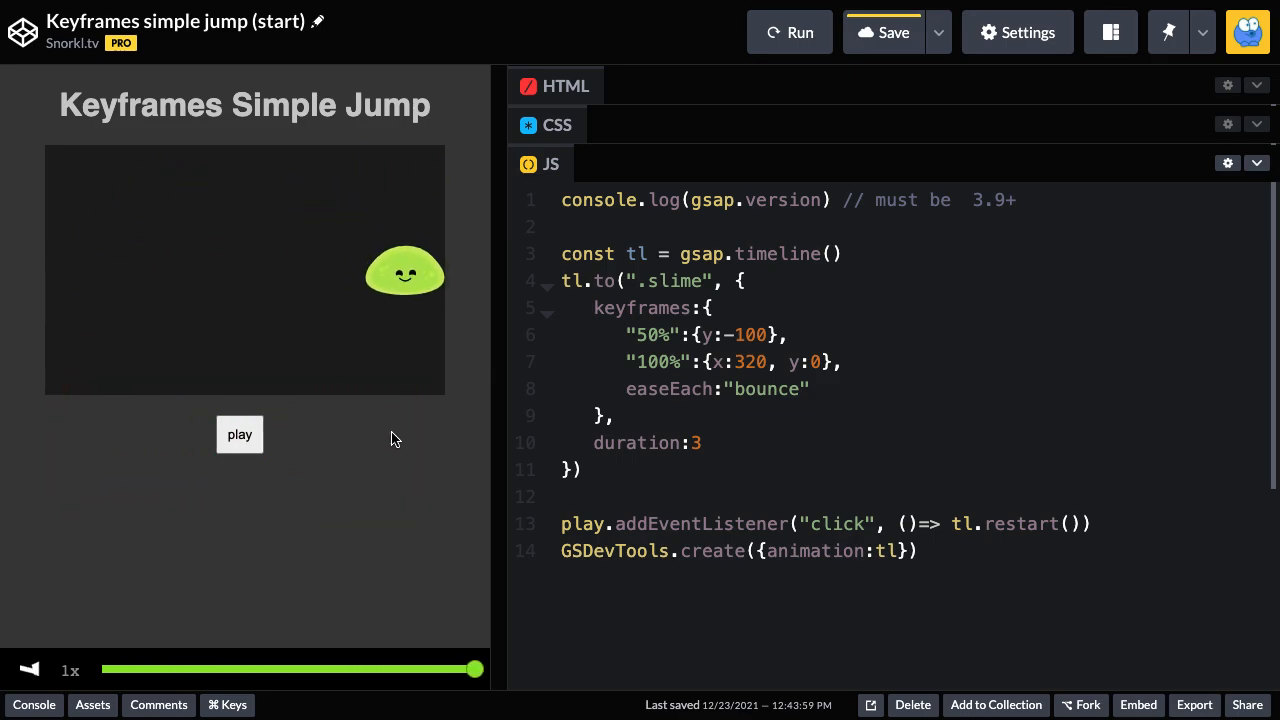
left_click(30, 669)
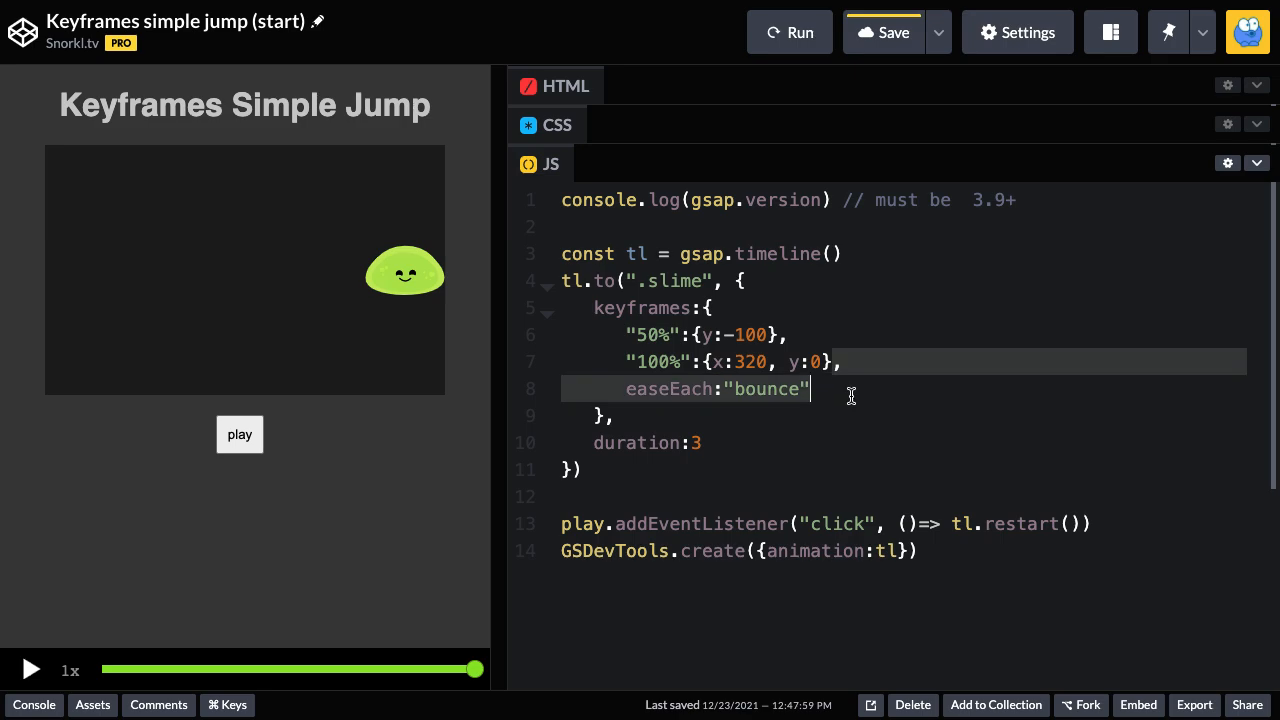
Step: Revert to the no-ease final keyframe and add a "25%" keyframe with y 0
key("Backspace")
type(", ease:\"none\"")
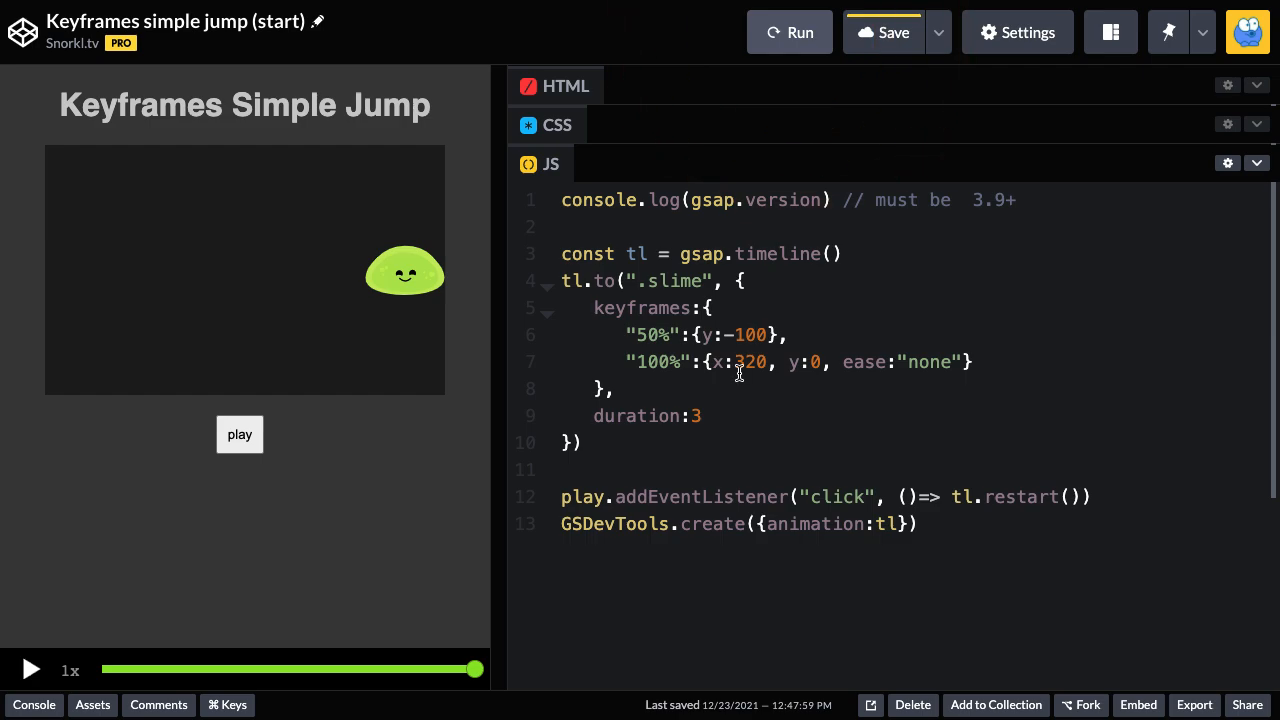
left_click(789, 32)
type("\"")
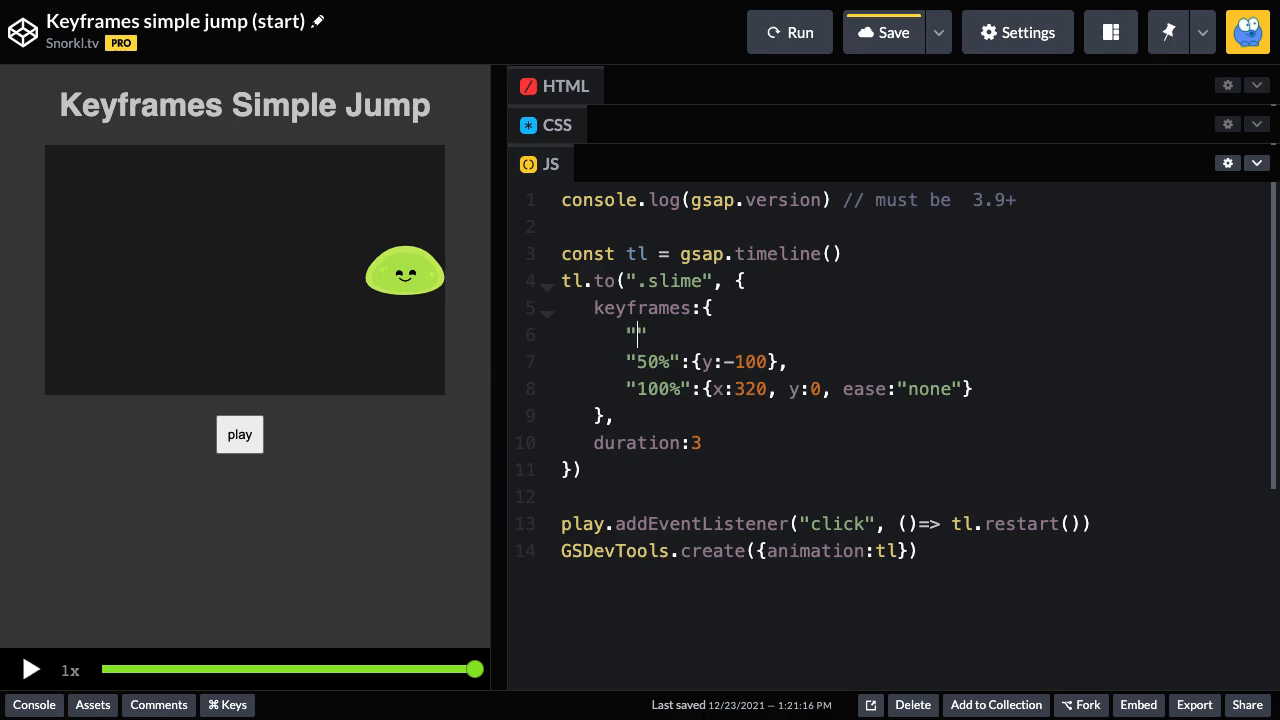
type("25%")
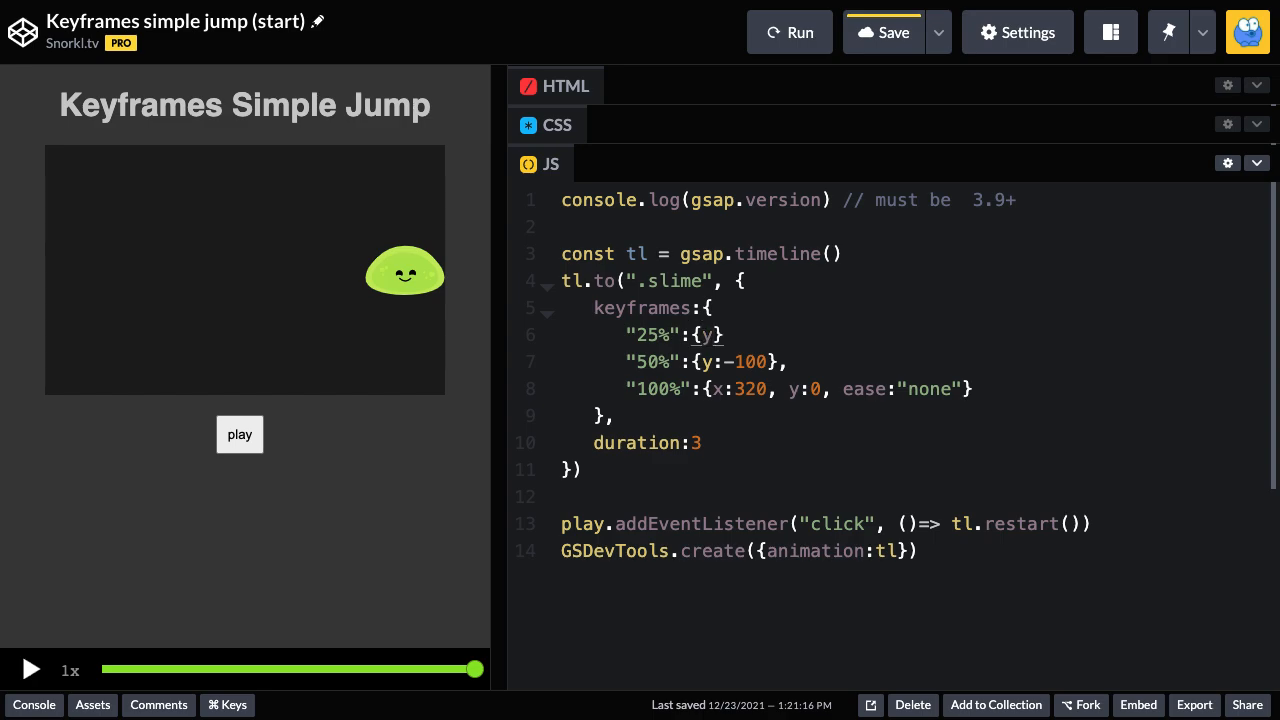
type("0")
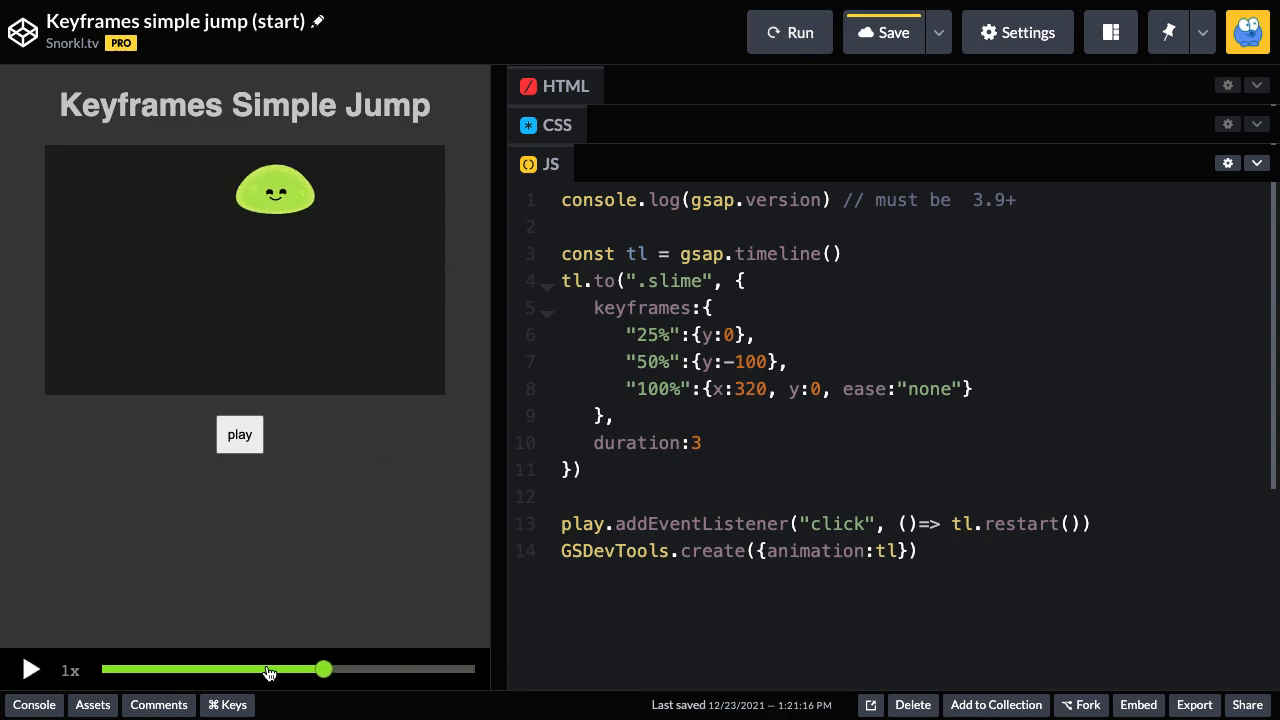
Step: Scrub the GSDevTools timeline through the slime's slide animation
left_click_drag(323, 668, 103, 668)
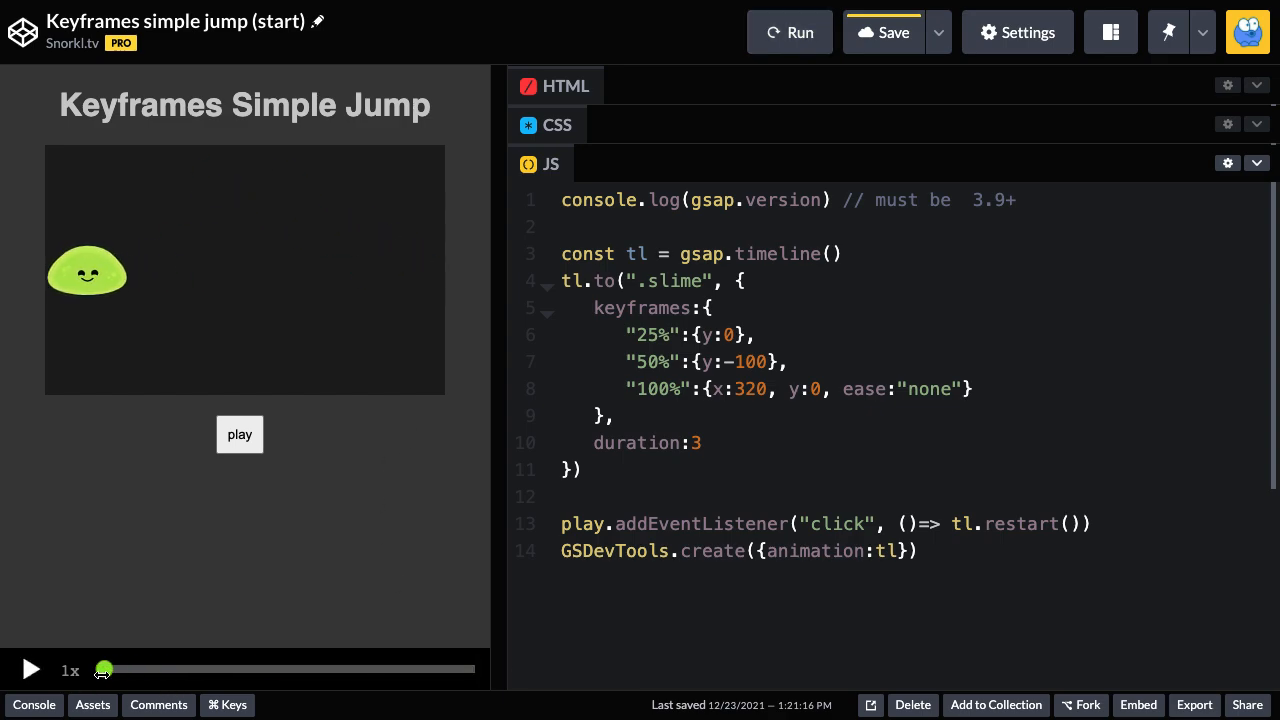
left_click_drag(104, 669, 200, 669)
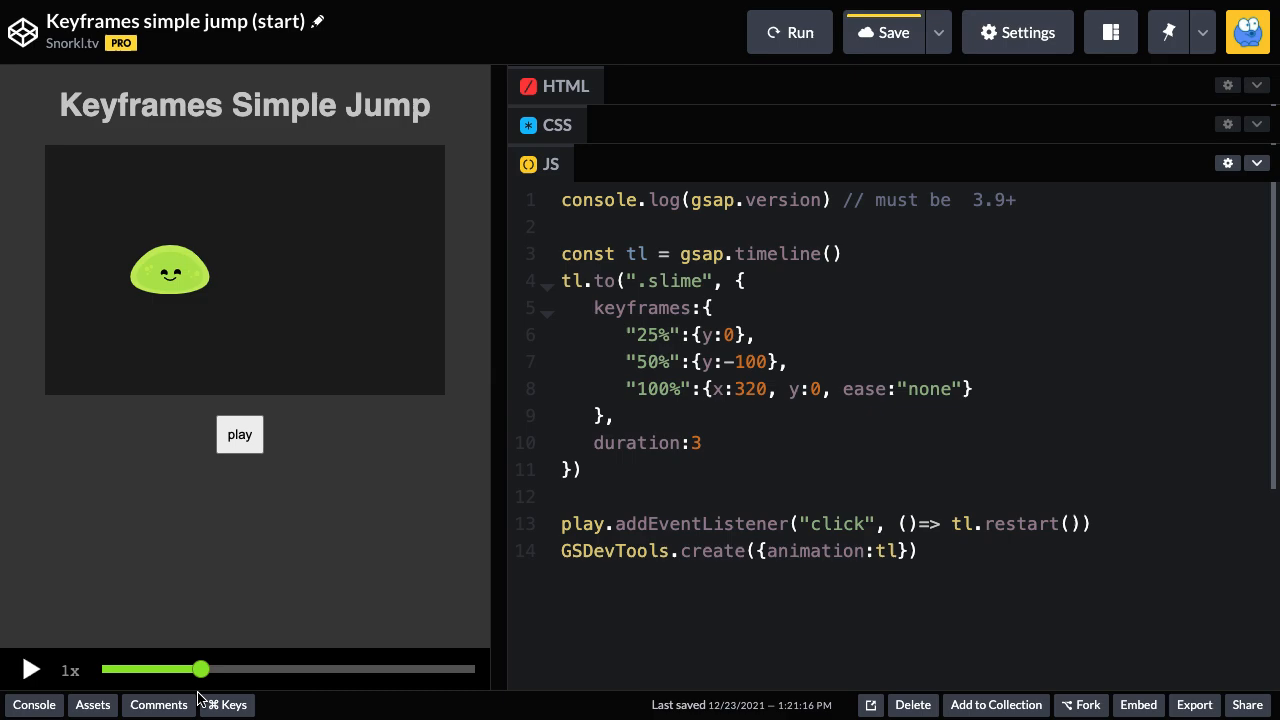
left_click_drag(200, 668, 272, 668)
type("\"7")
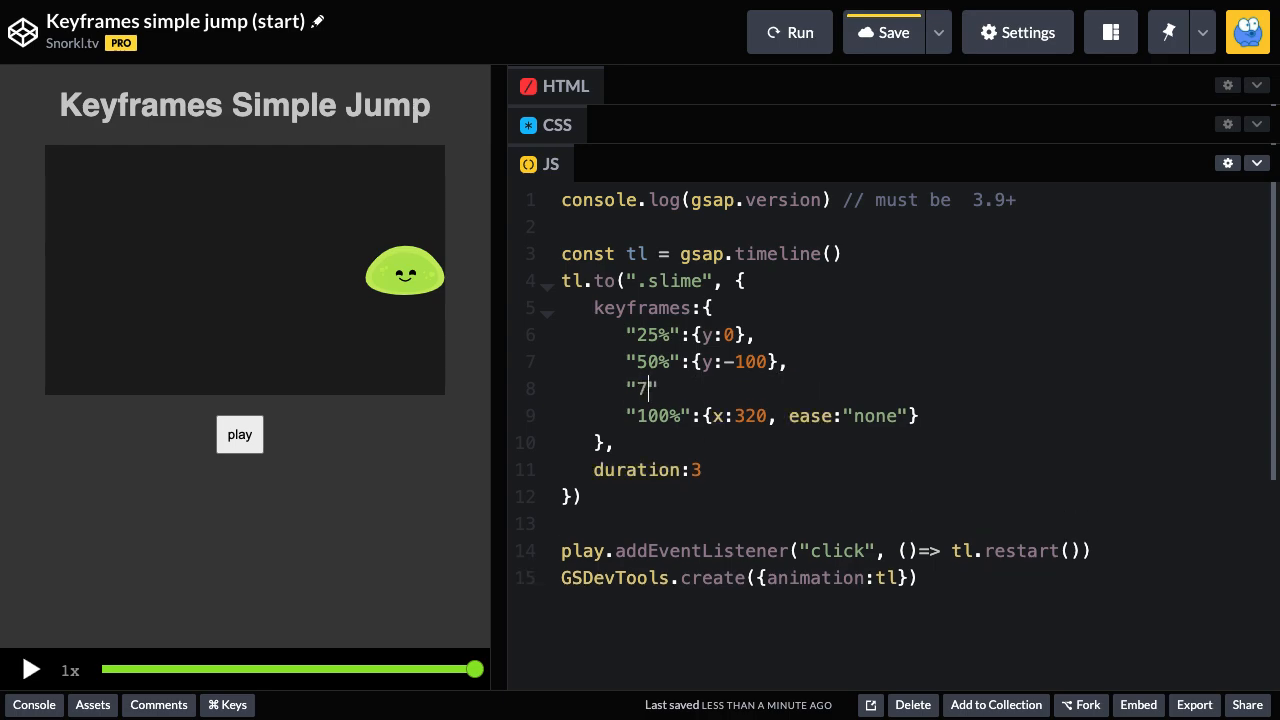
Step: Finish the "75%":{y:0} keyframe and rerun the pen
type("5%\"")
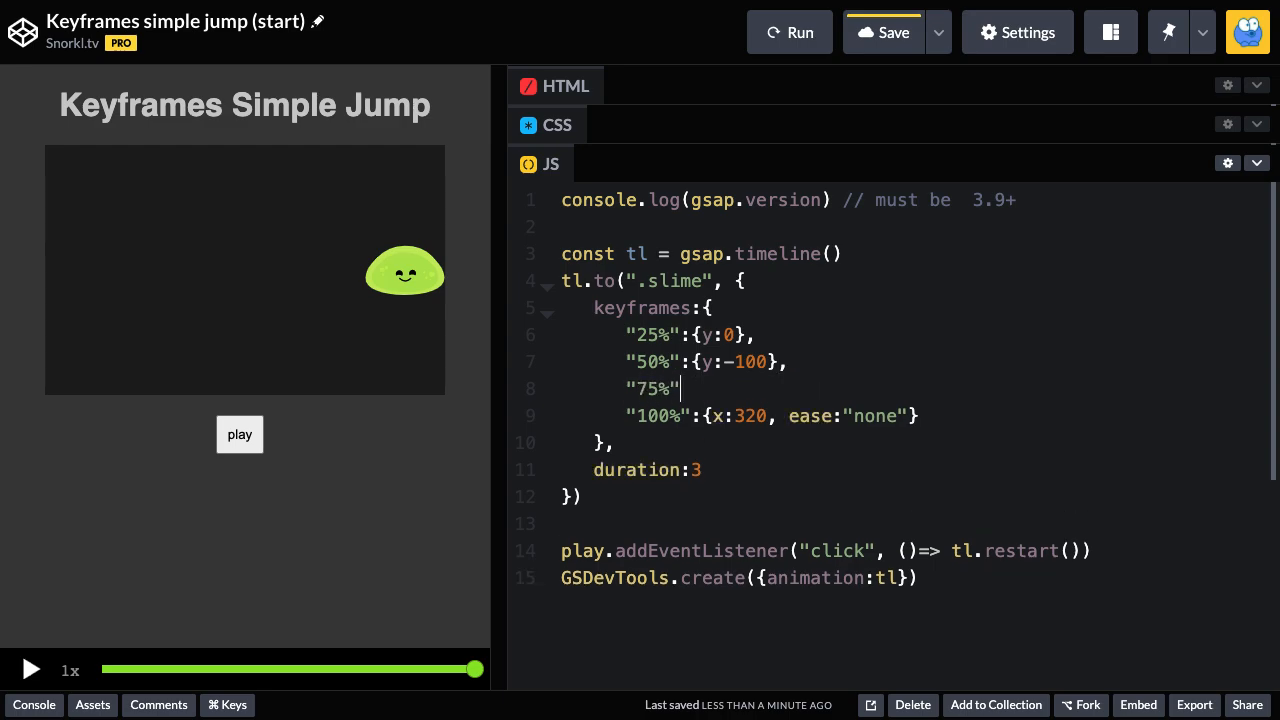
type(":{y:}")
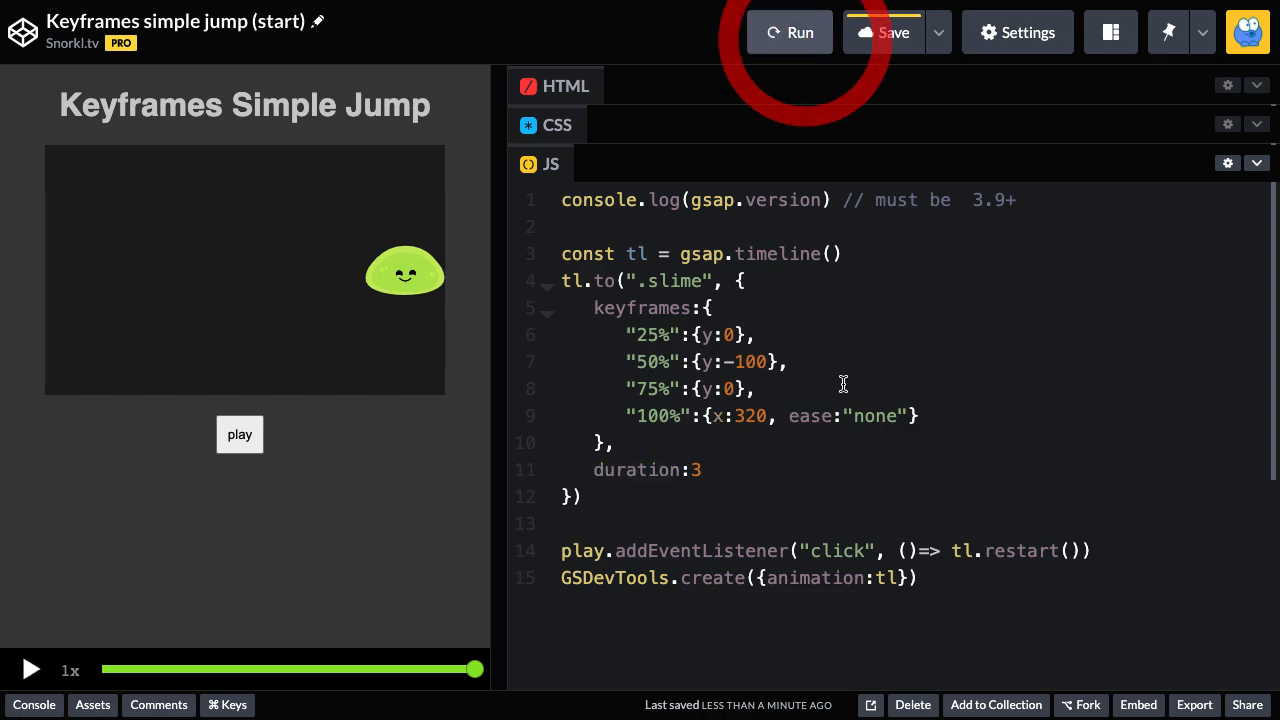
left_click(881, 32)
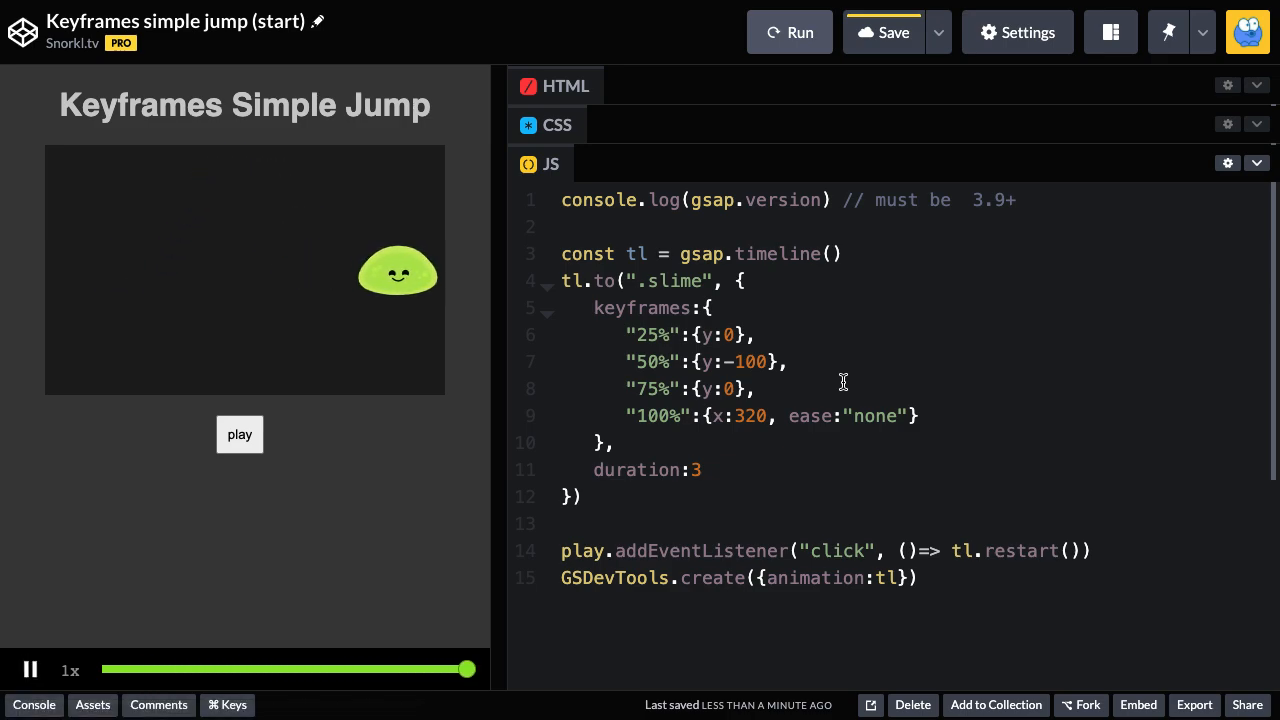
Step: Replay the slime's jump repeatedly to check the new 75% keyframe
left_click(239, 434)
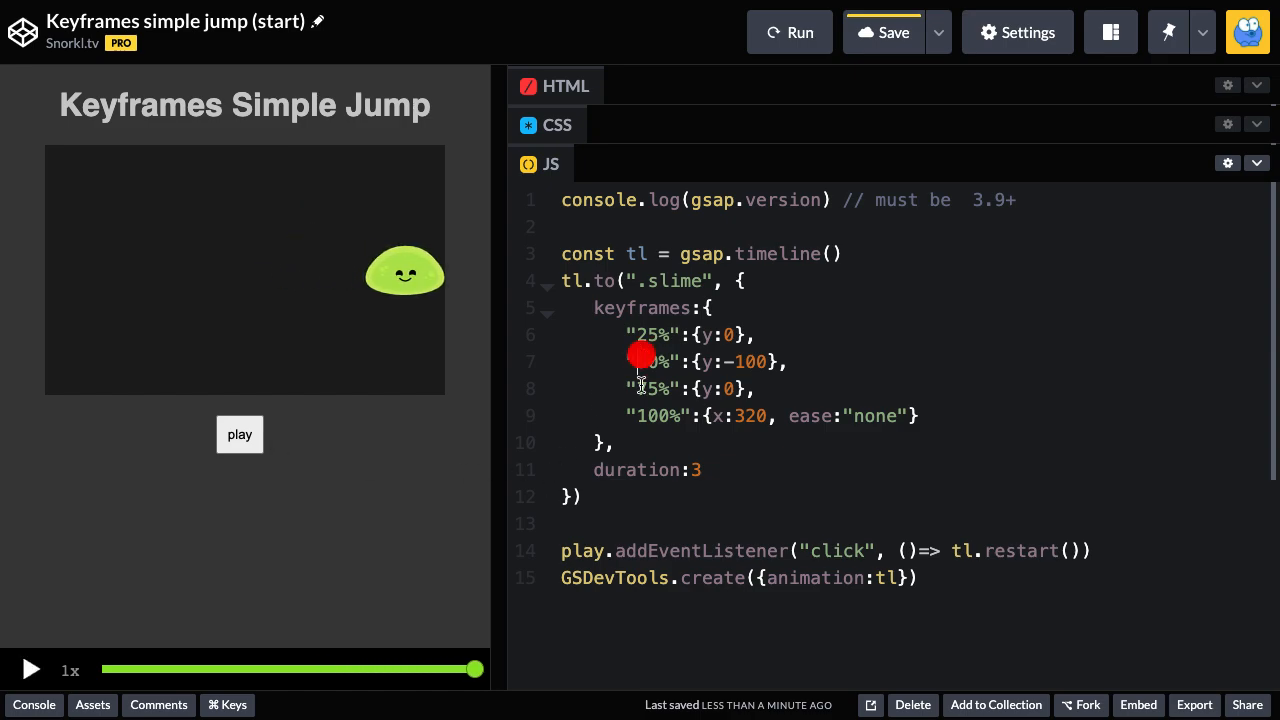
left_click(240, 437)
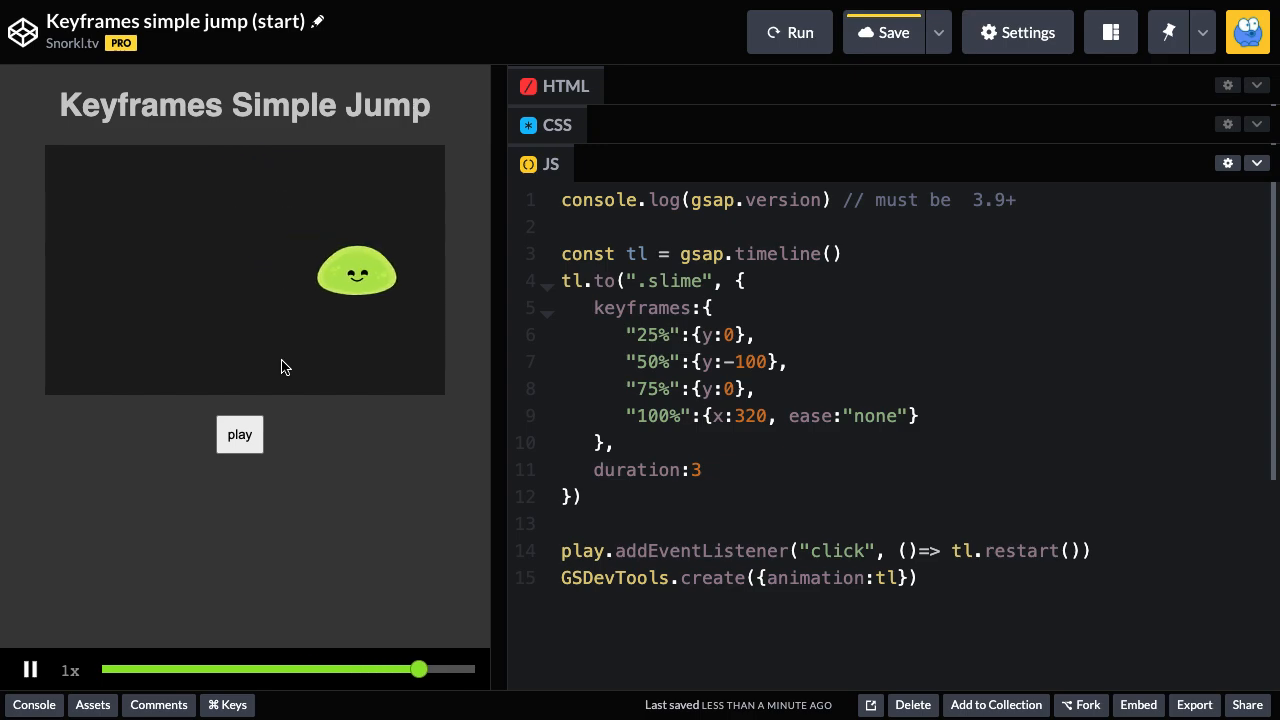
left_click(239, 434)
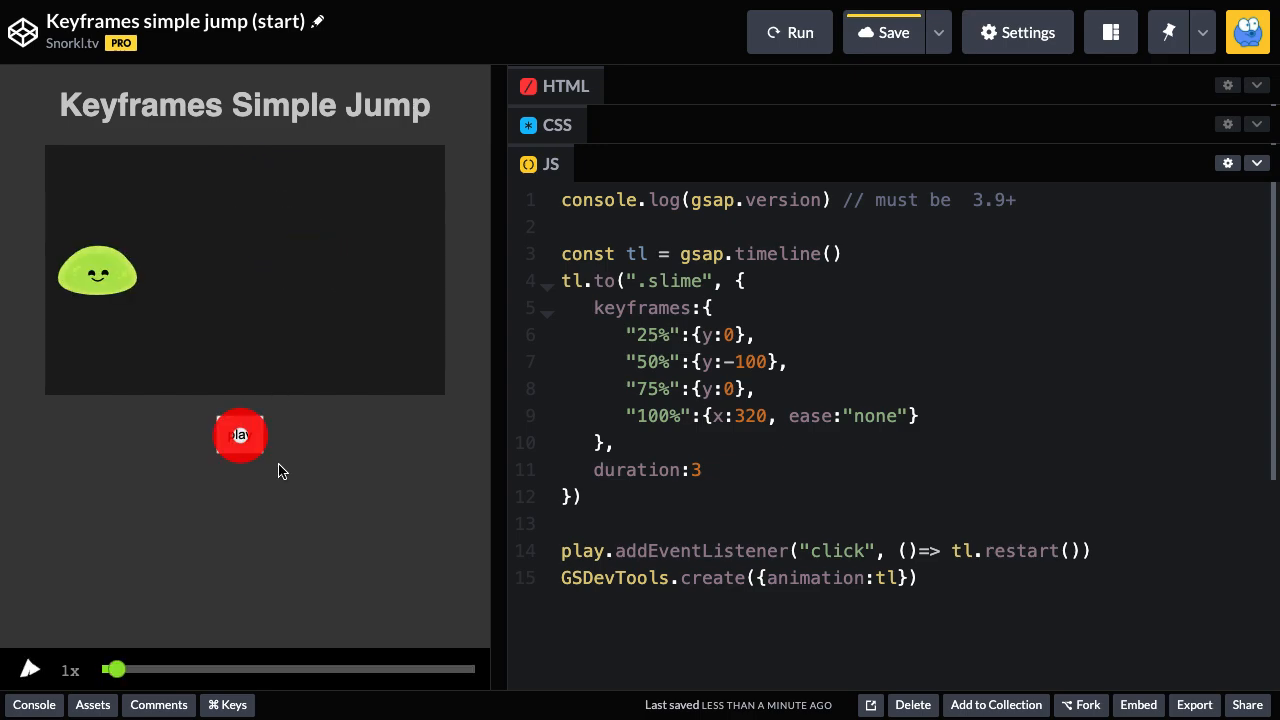
left_click(239, 434)
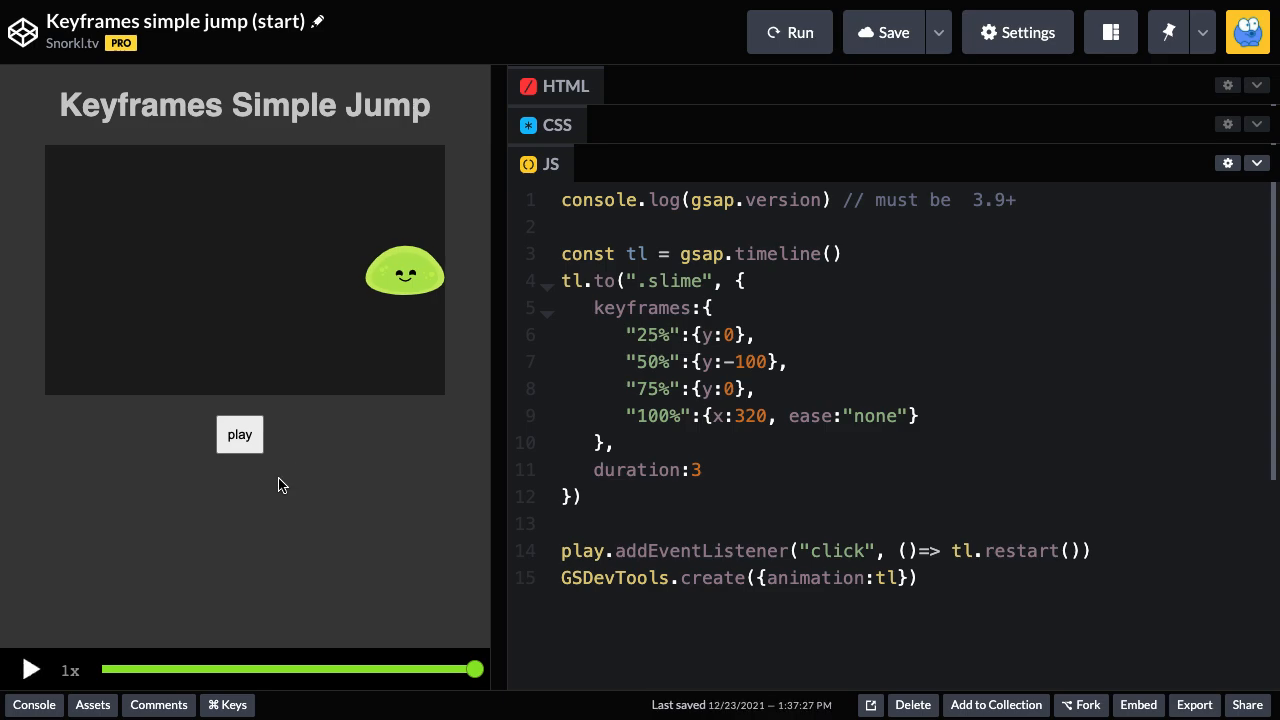
left_click(239, 434)
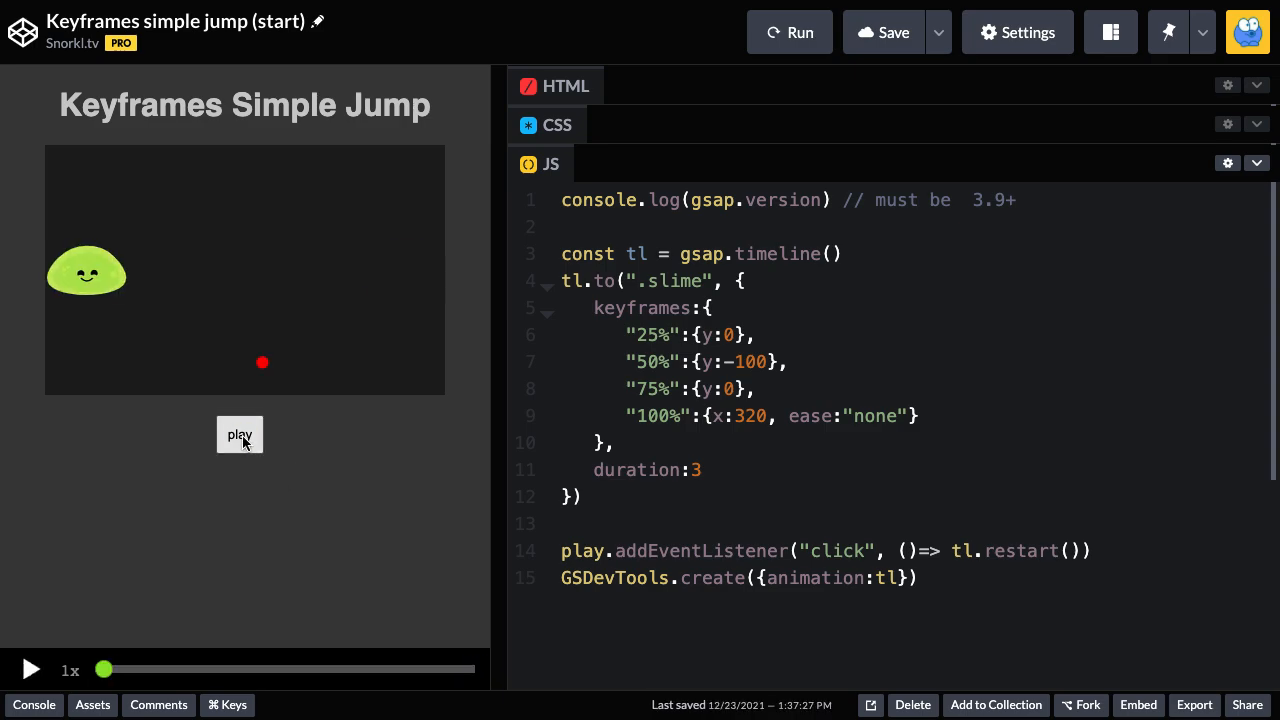
left_click(239, 434)
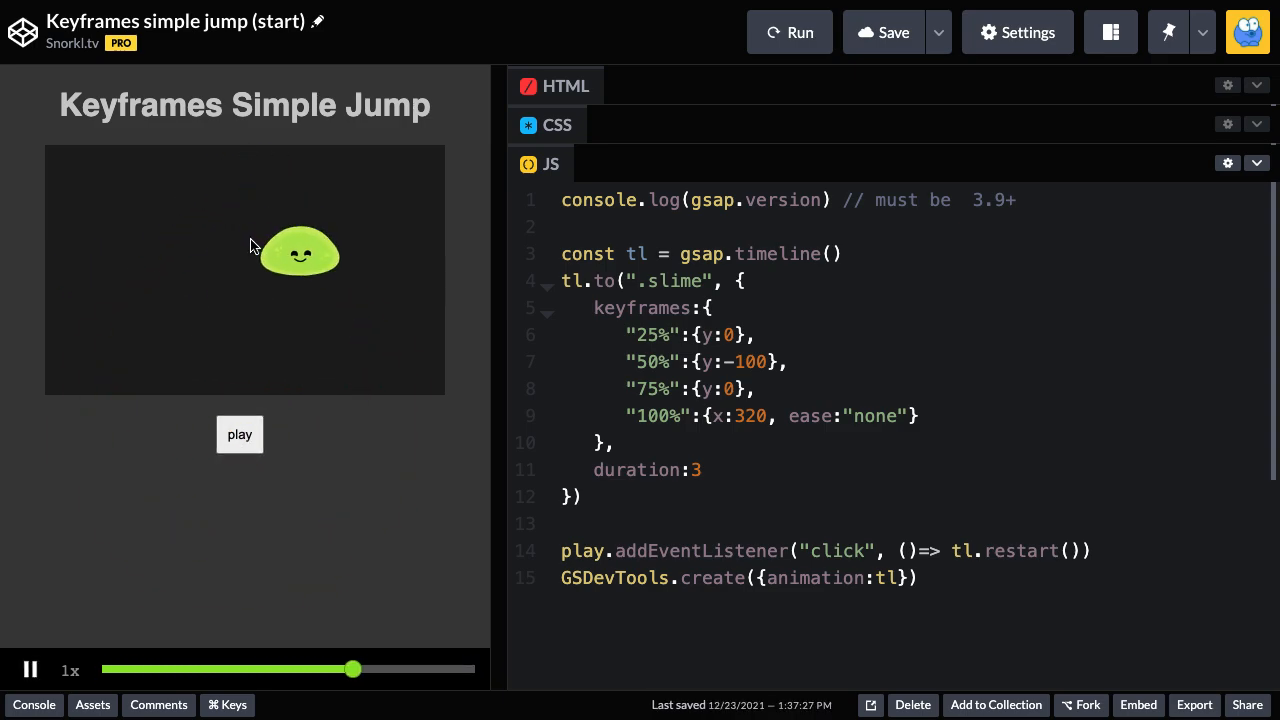
left_click(239, 434)
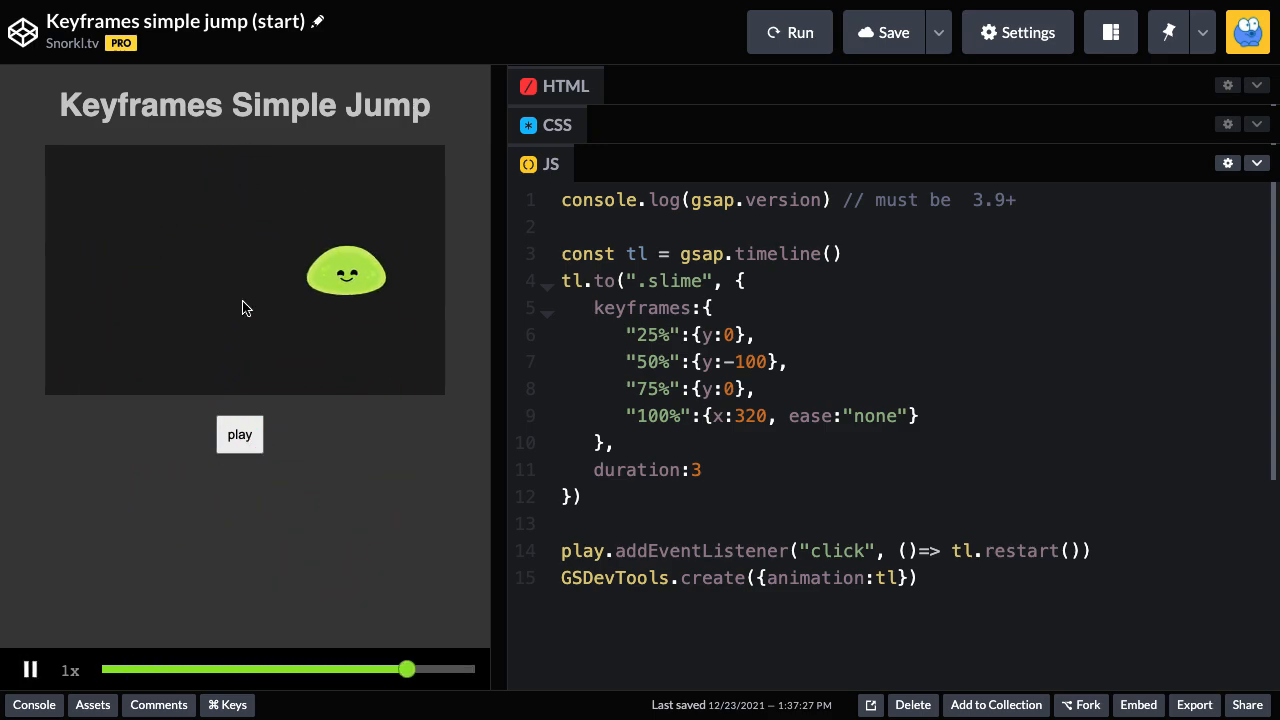
left_click(245, 434)
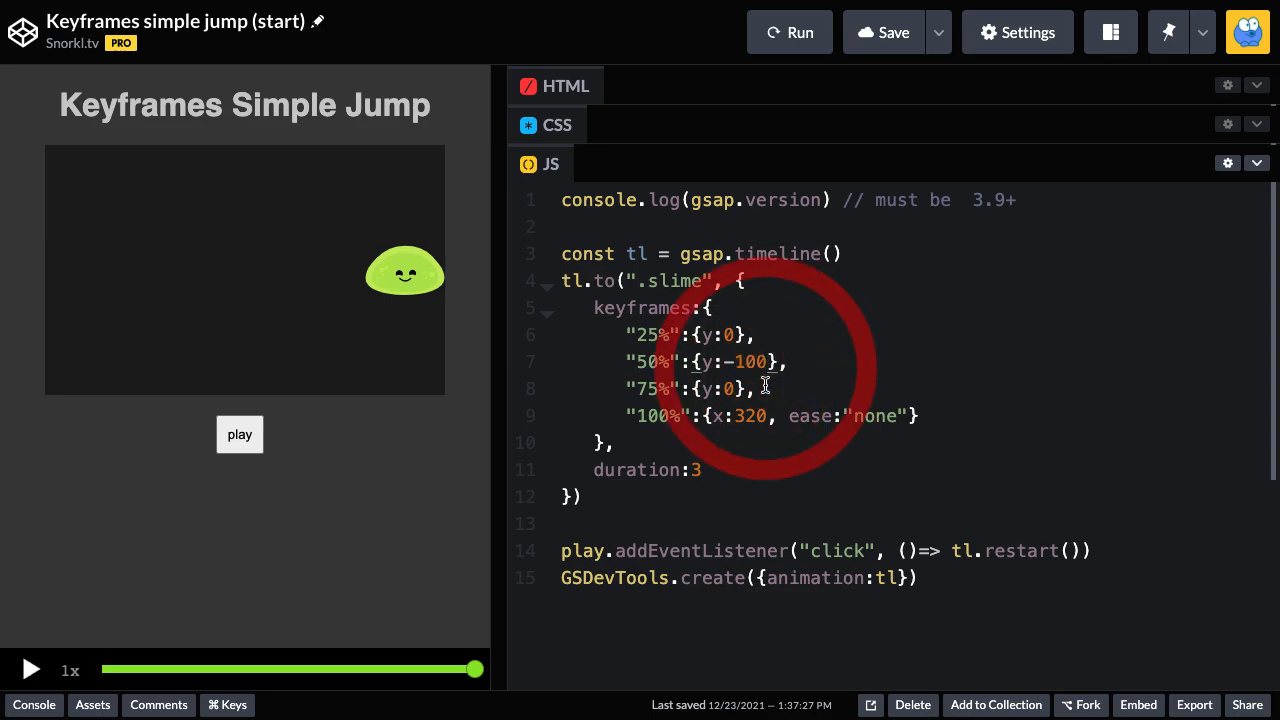
Step: Add ease "none" to the 50% and 75% keyframes and replay the jump
type(", ease:\"none\"")
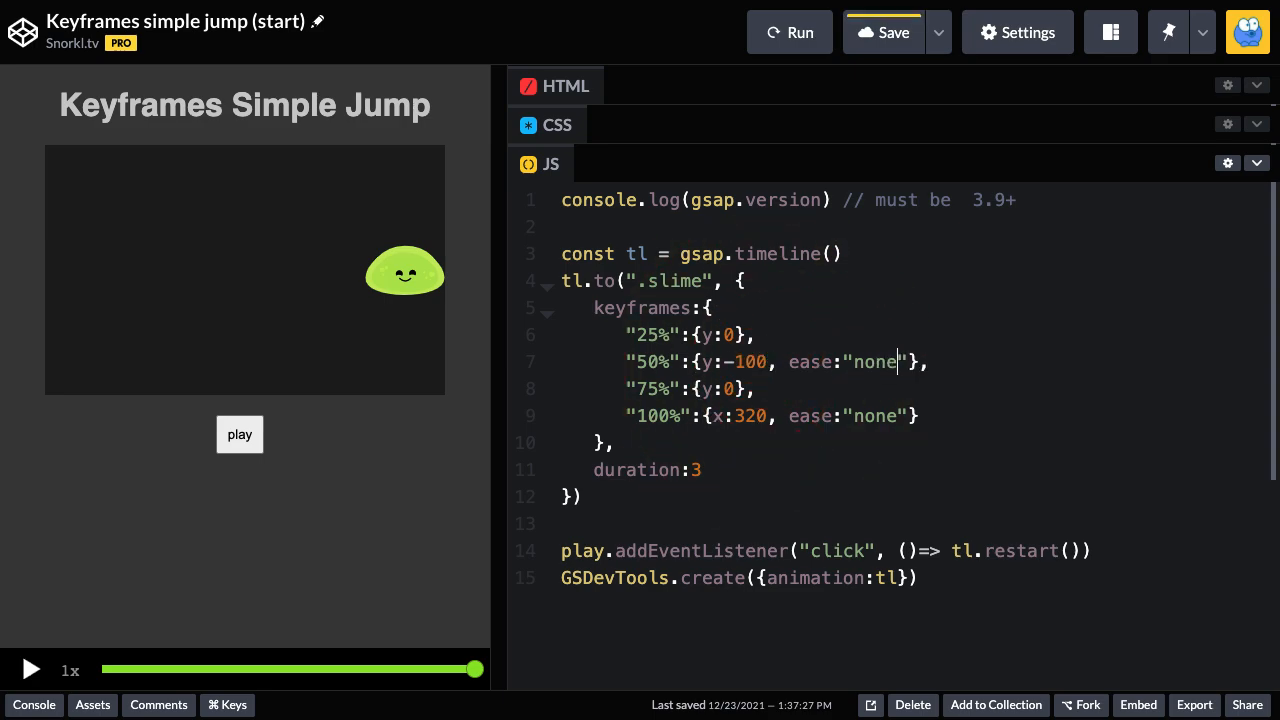
type(", ease:\"none\"")
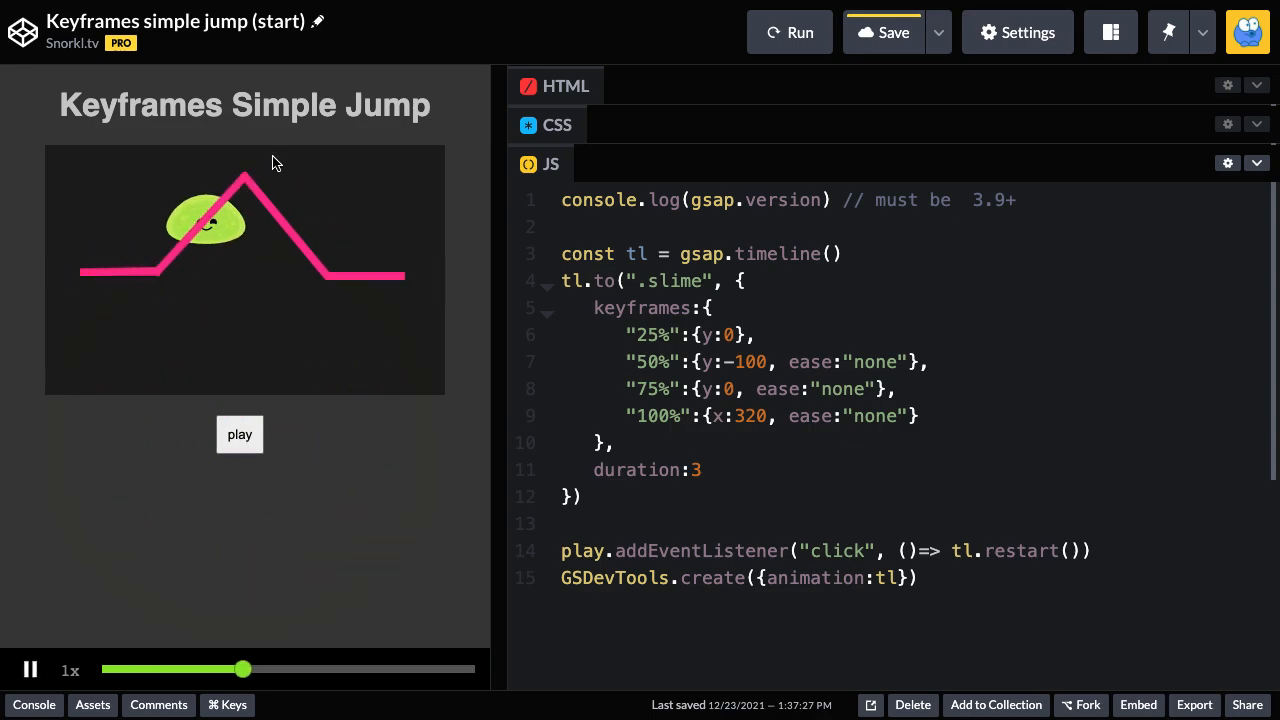
left_click(239, 434)
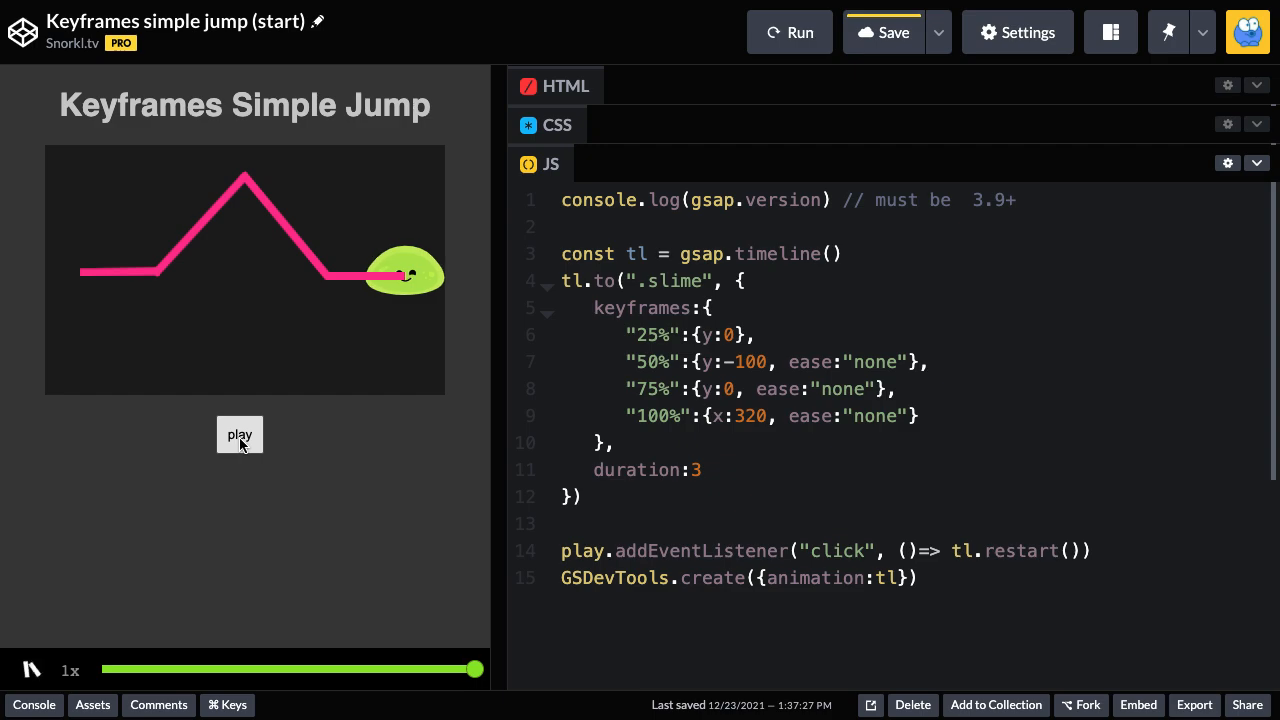
left_click(239, 434)
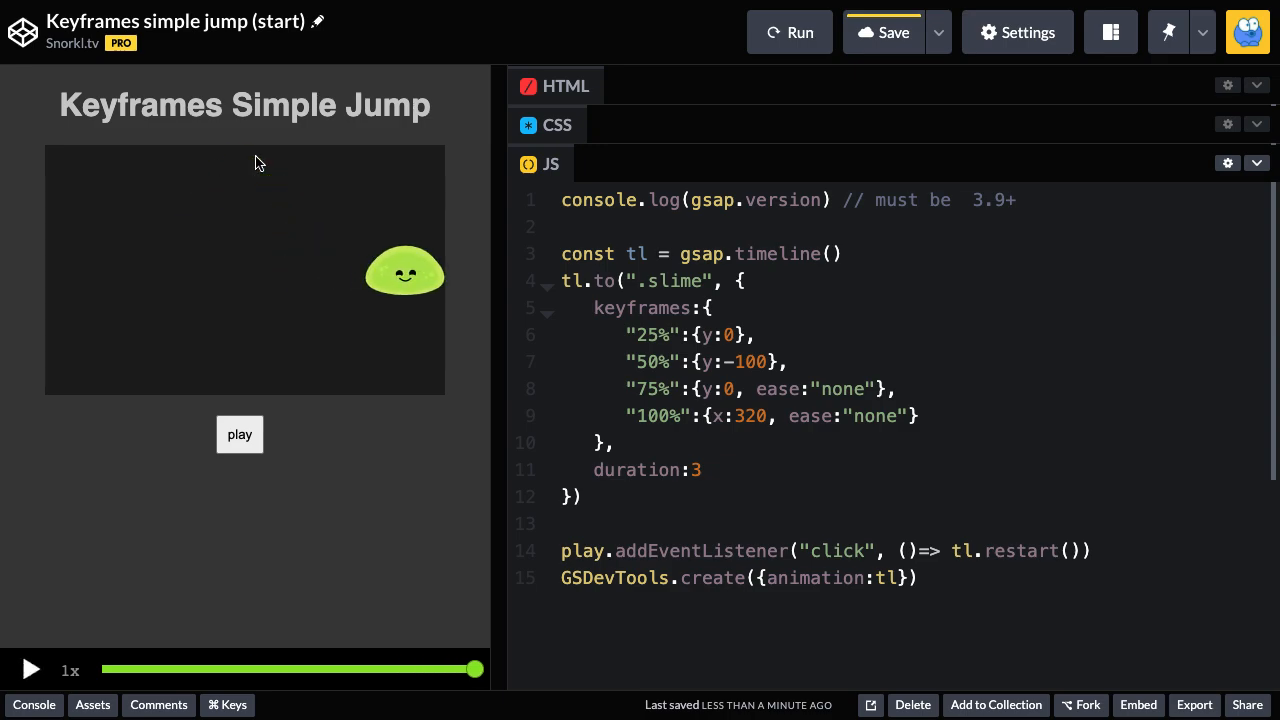
mouse_move(252, 156)
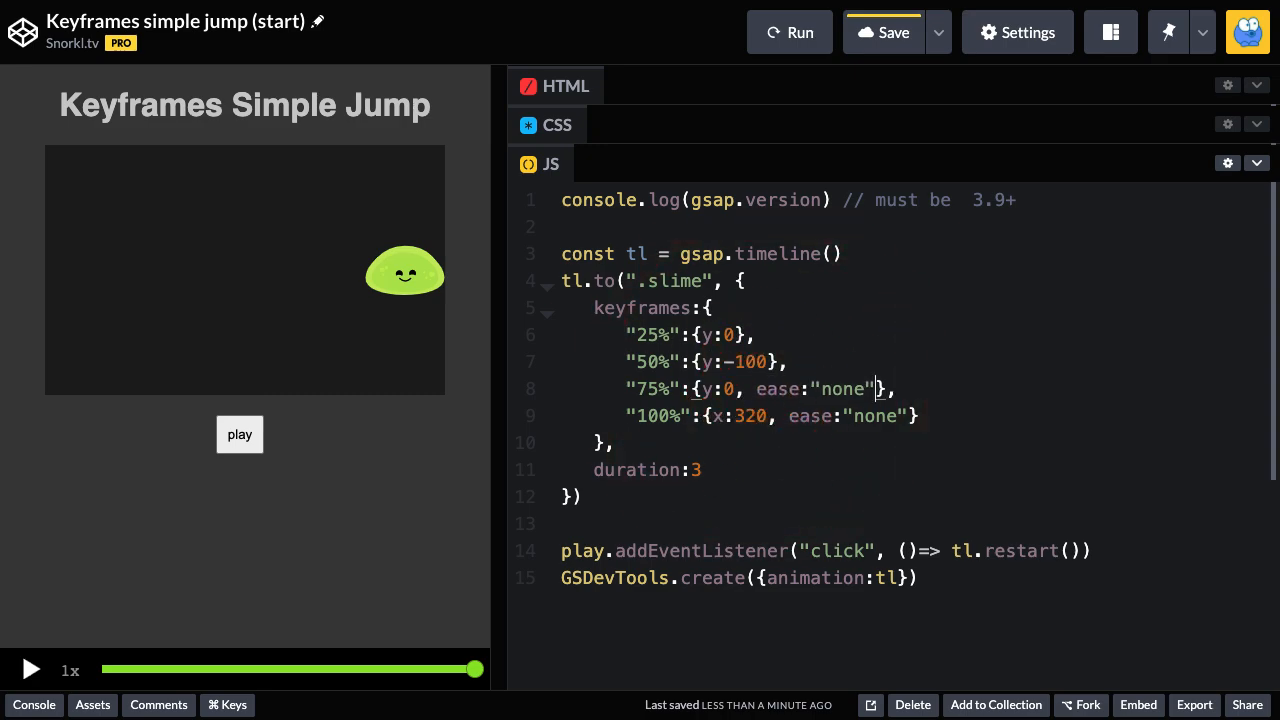
Step: Change the 75% keyframe's ease to "power1.in" and replay the landing several times
type("power")
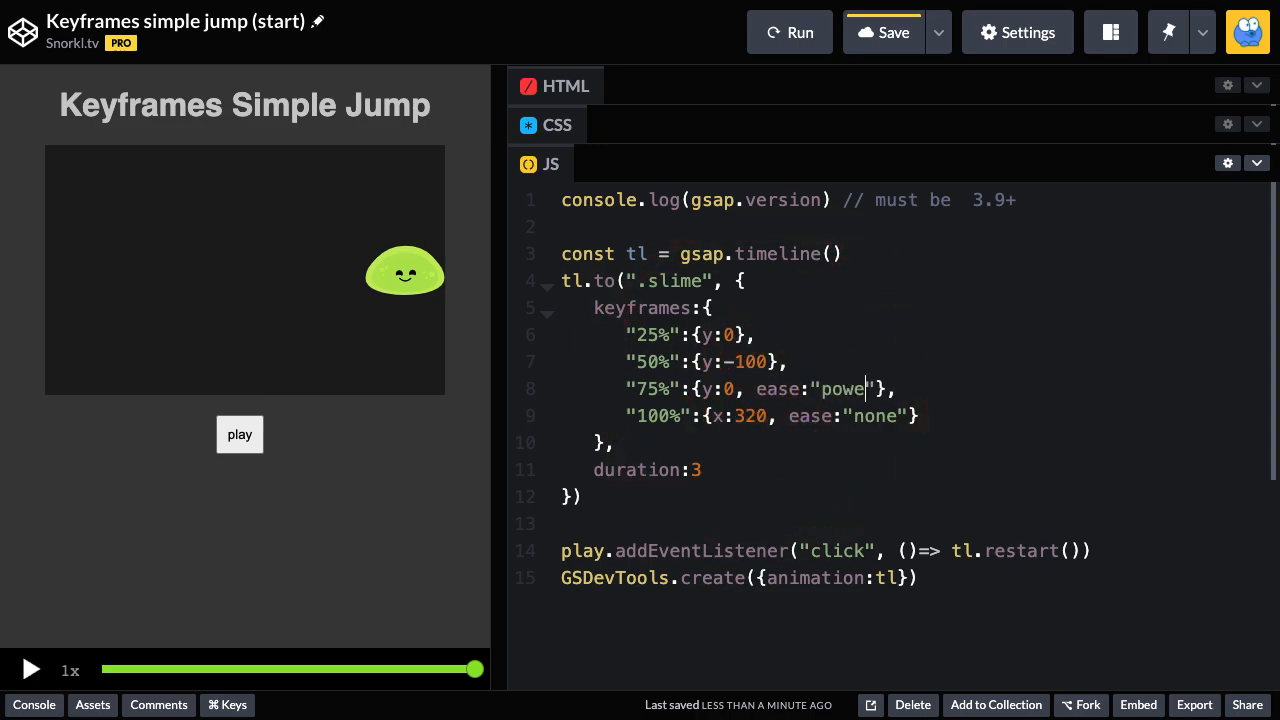
type("r1.in")
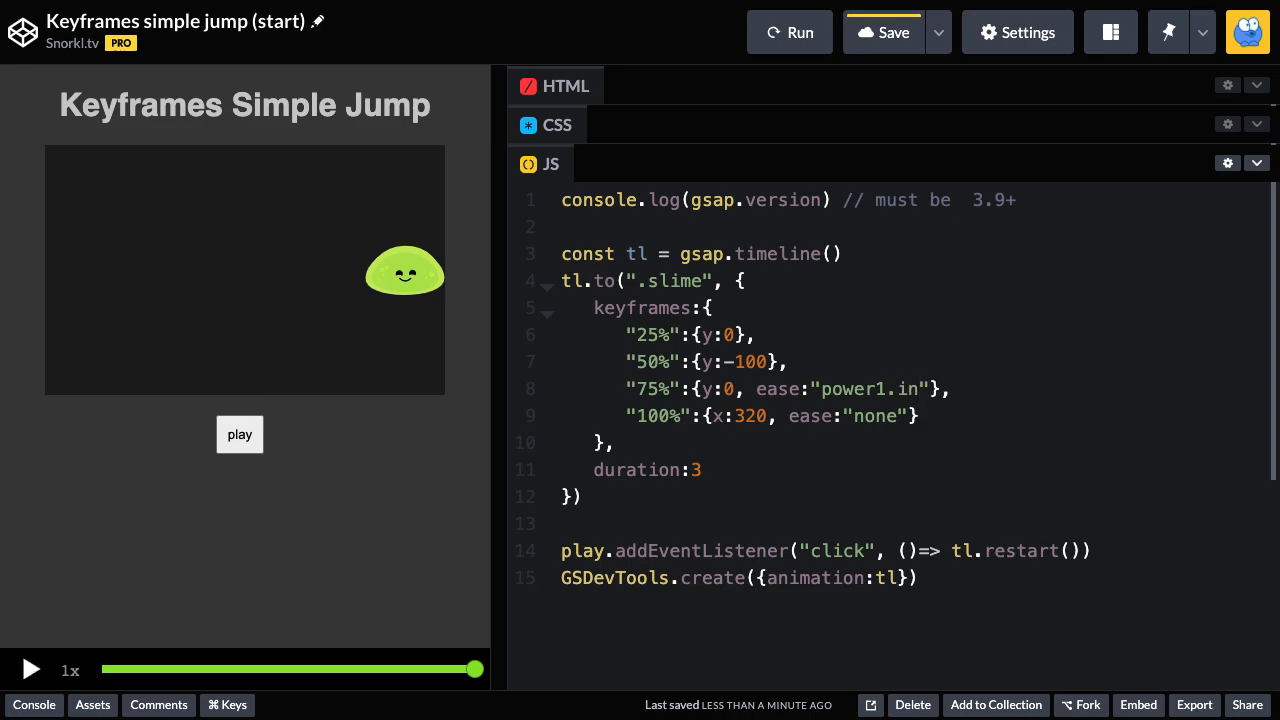
mouse_move(437, 348)
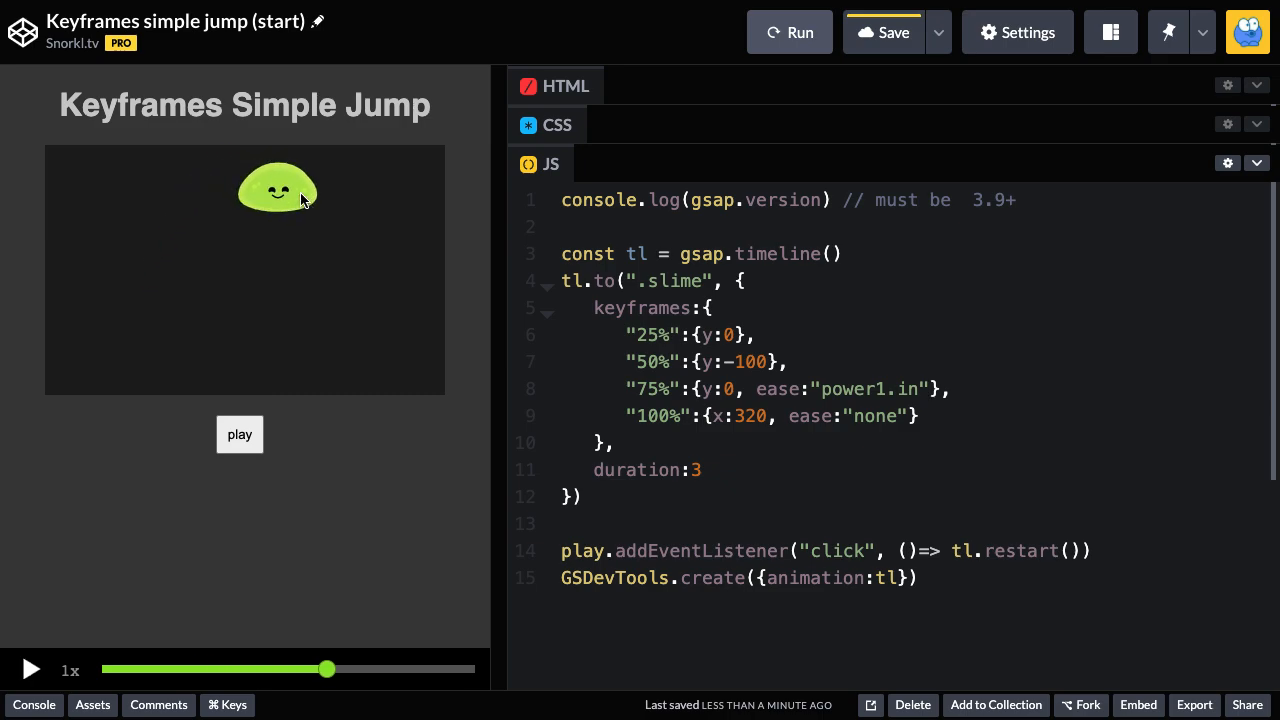
left_click(239, 434)
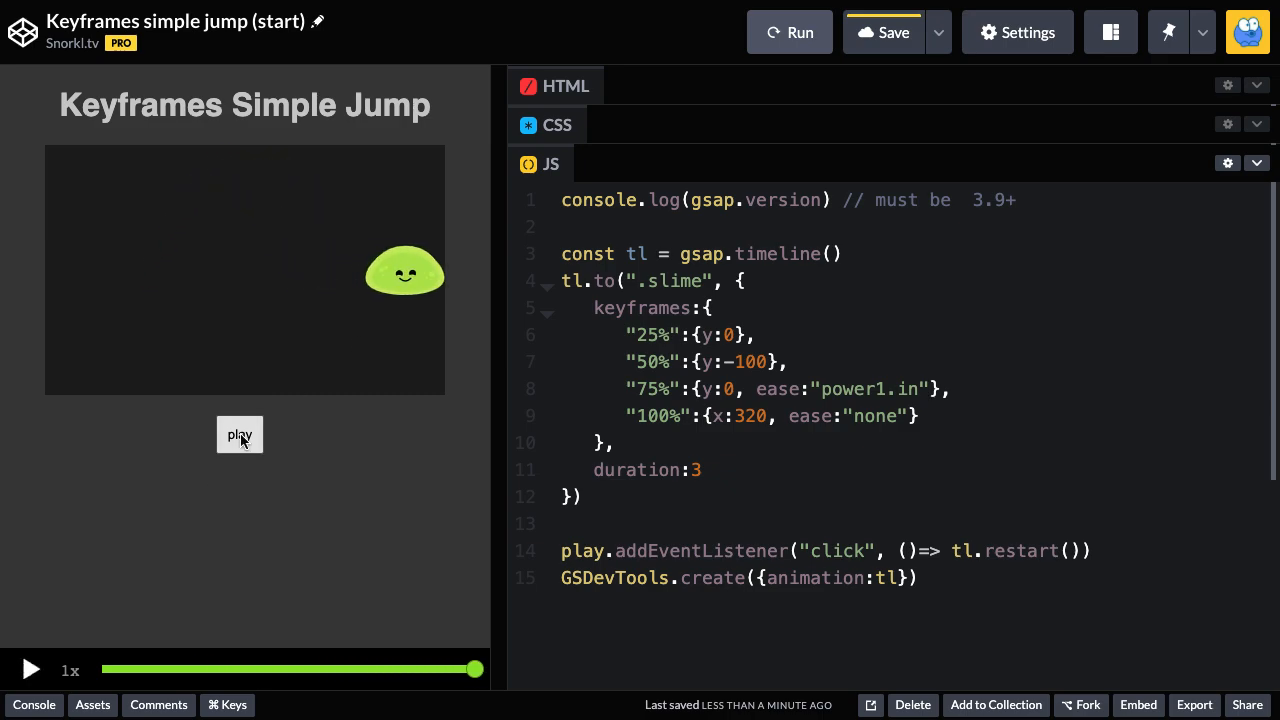
left_click(239, 434)
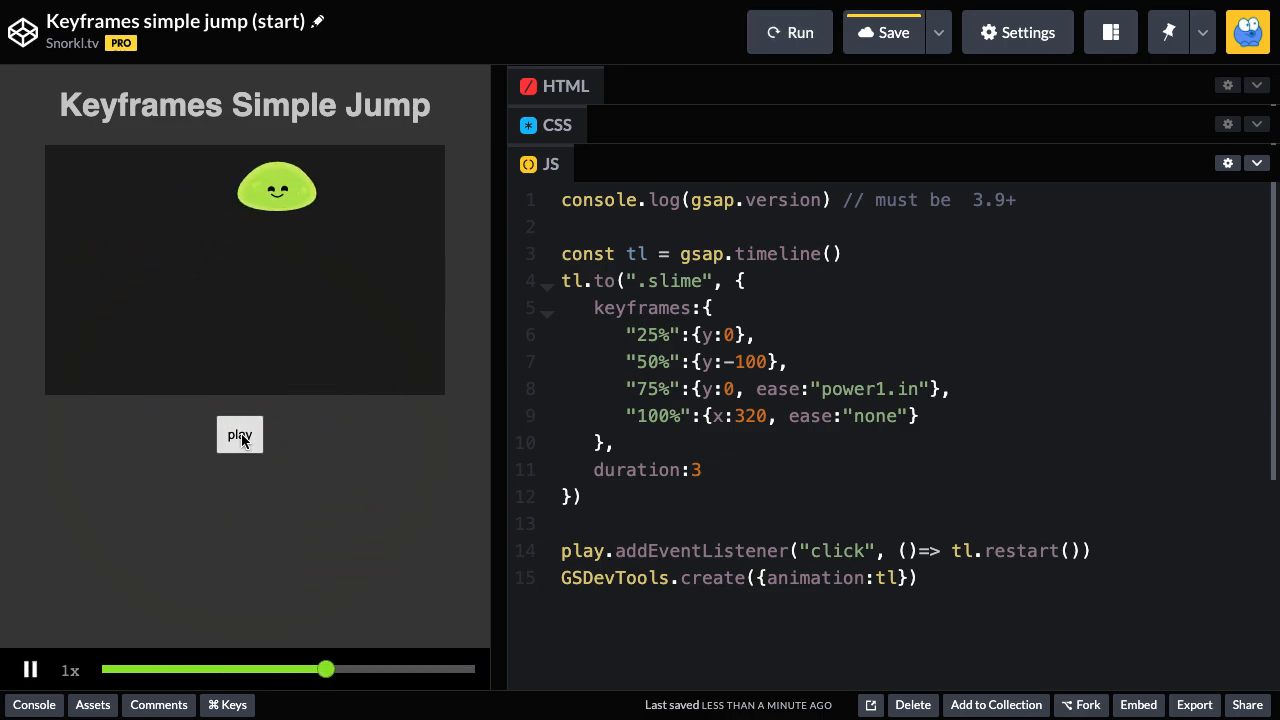
left_click(239, 434)
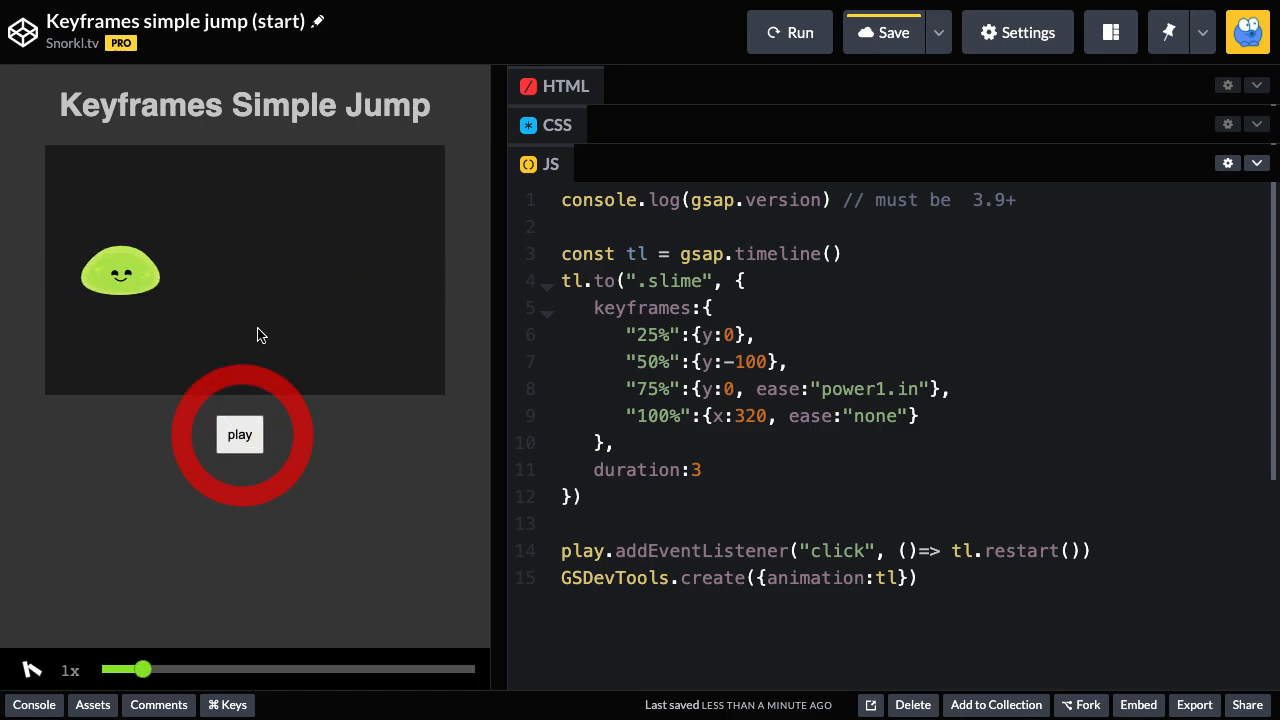
left_click(239, 434)
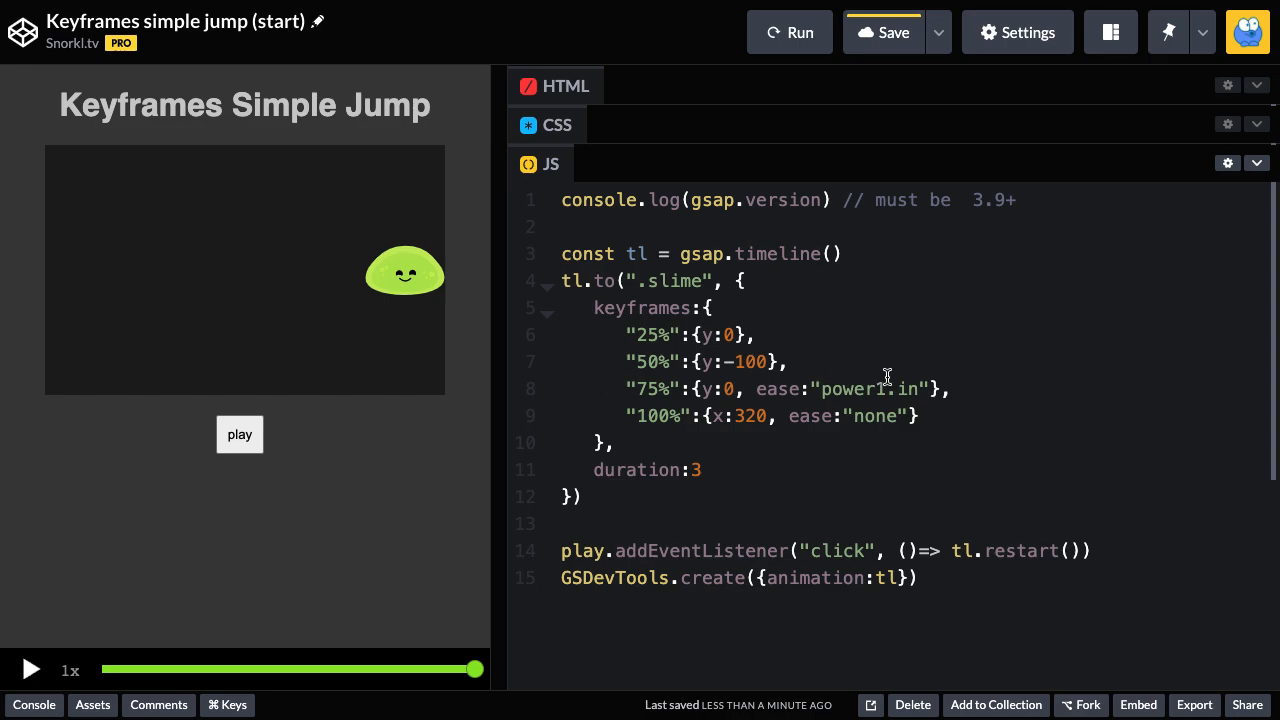
Step: Try a "power4.in" ease on the 75% keyframe and rerun the pen
type("4")
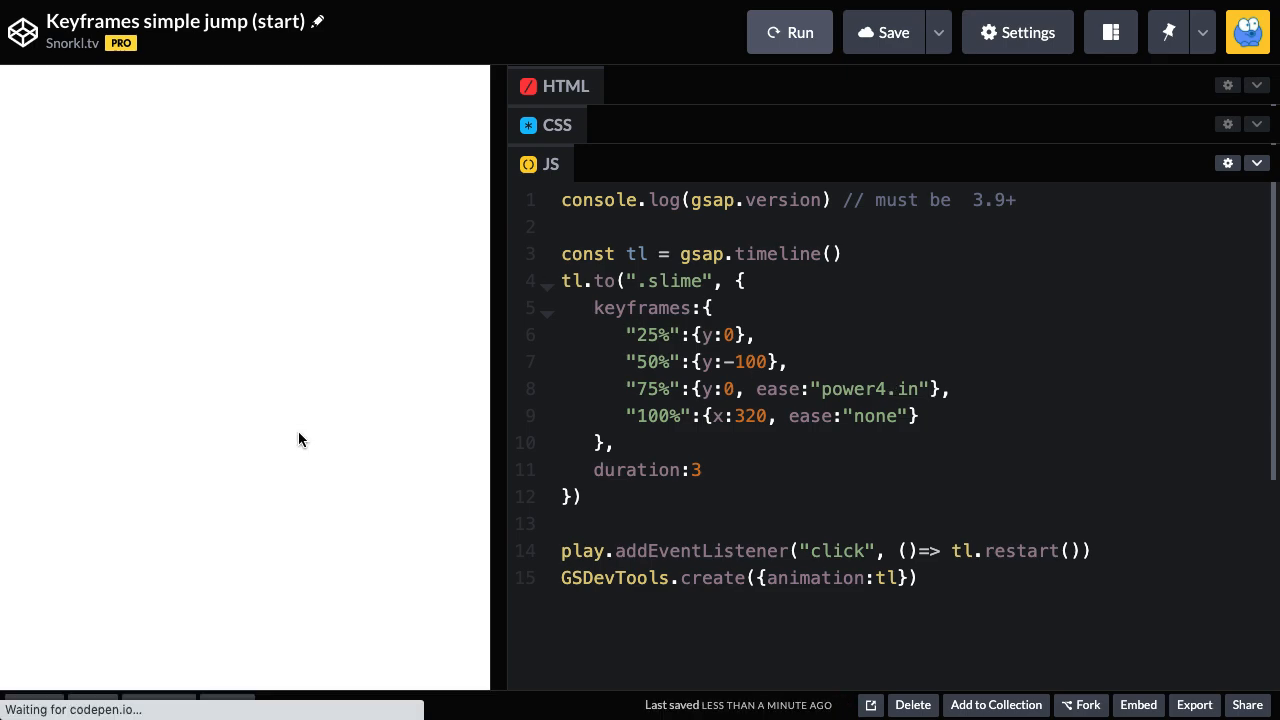
left_click(789, 32)
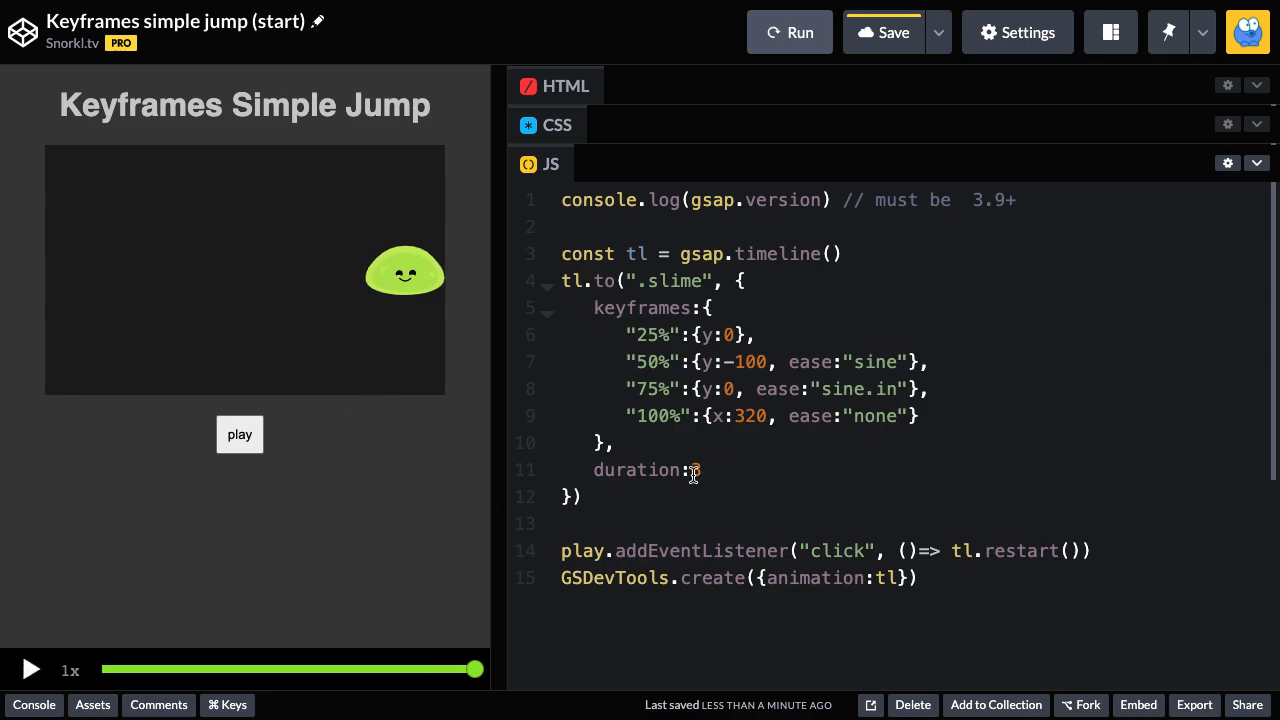
Step: Replay the sine-eased jump, then change the tween duration from 3 to 2
left_click(239, 434)
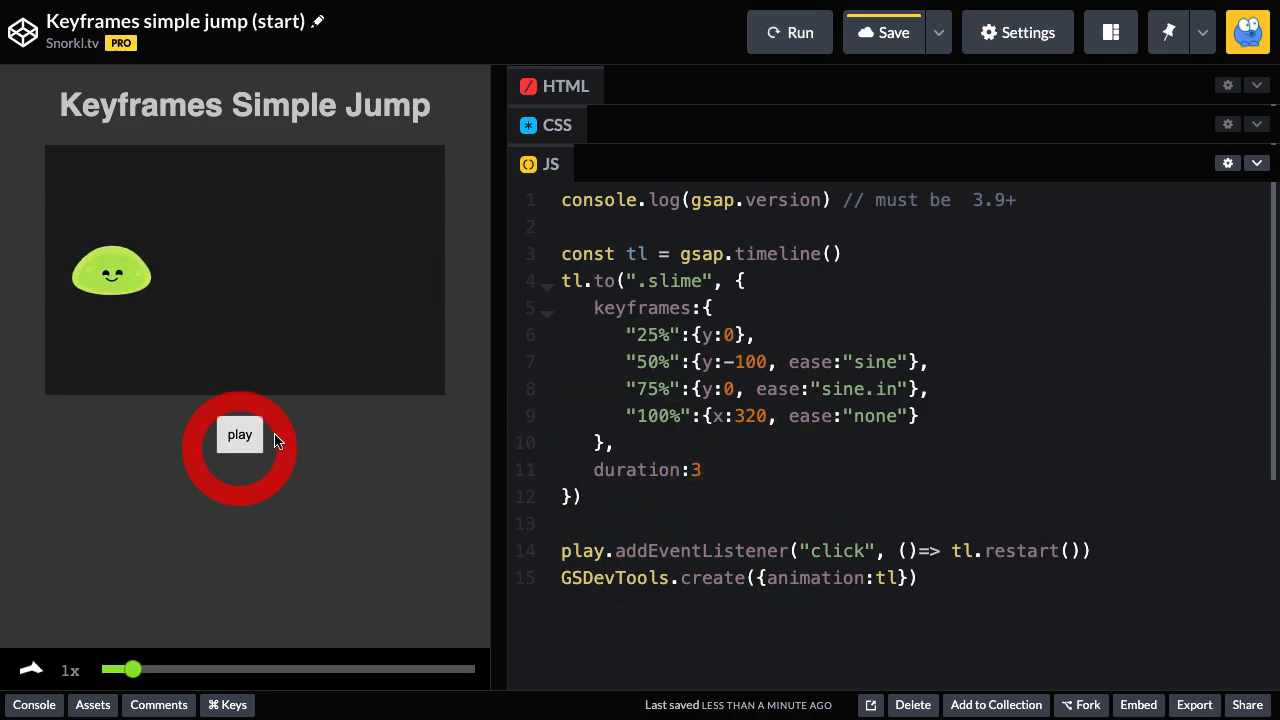
left_click(239, 434)
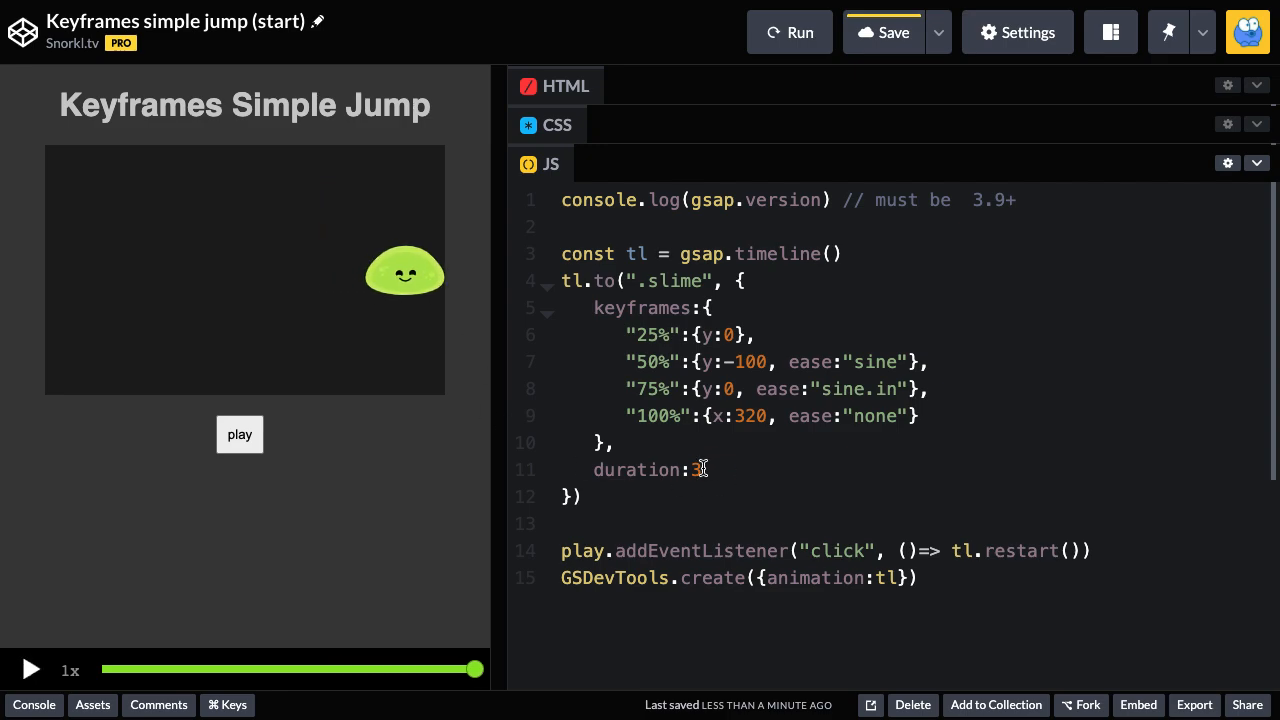
type("2")
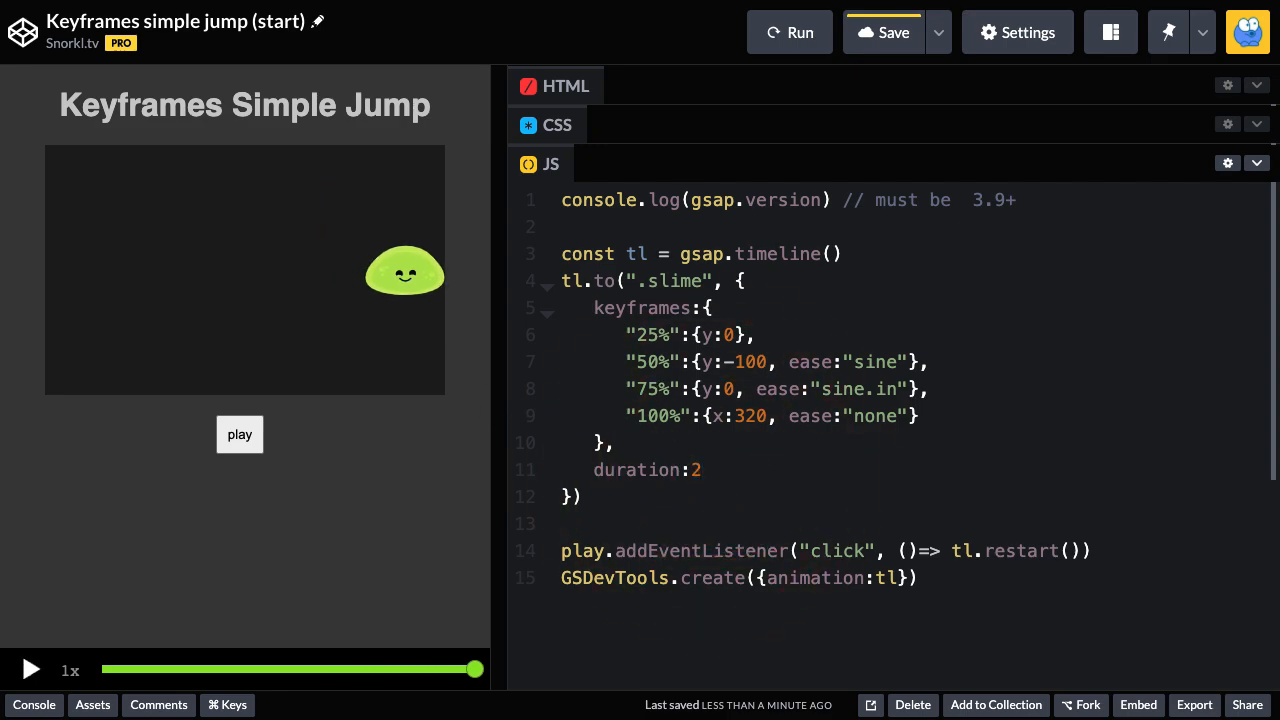